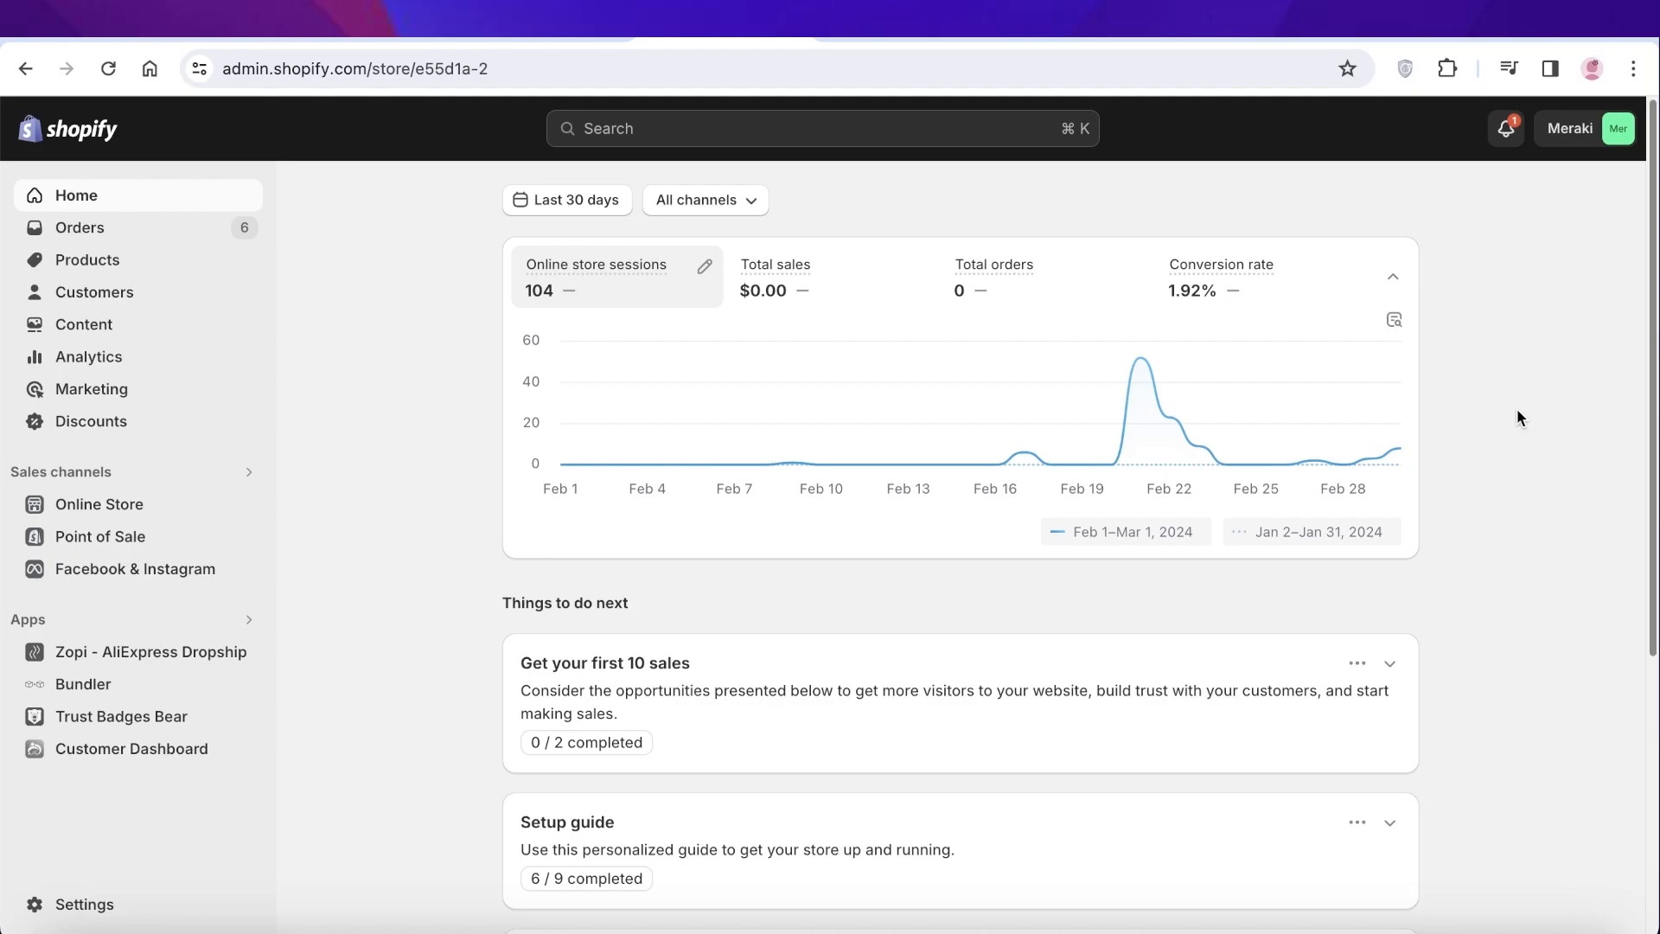
mouse_move(248, 505)
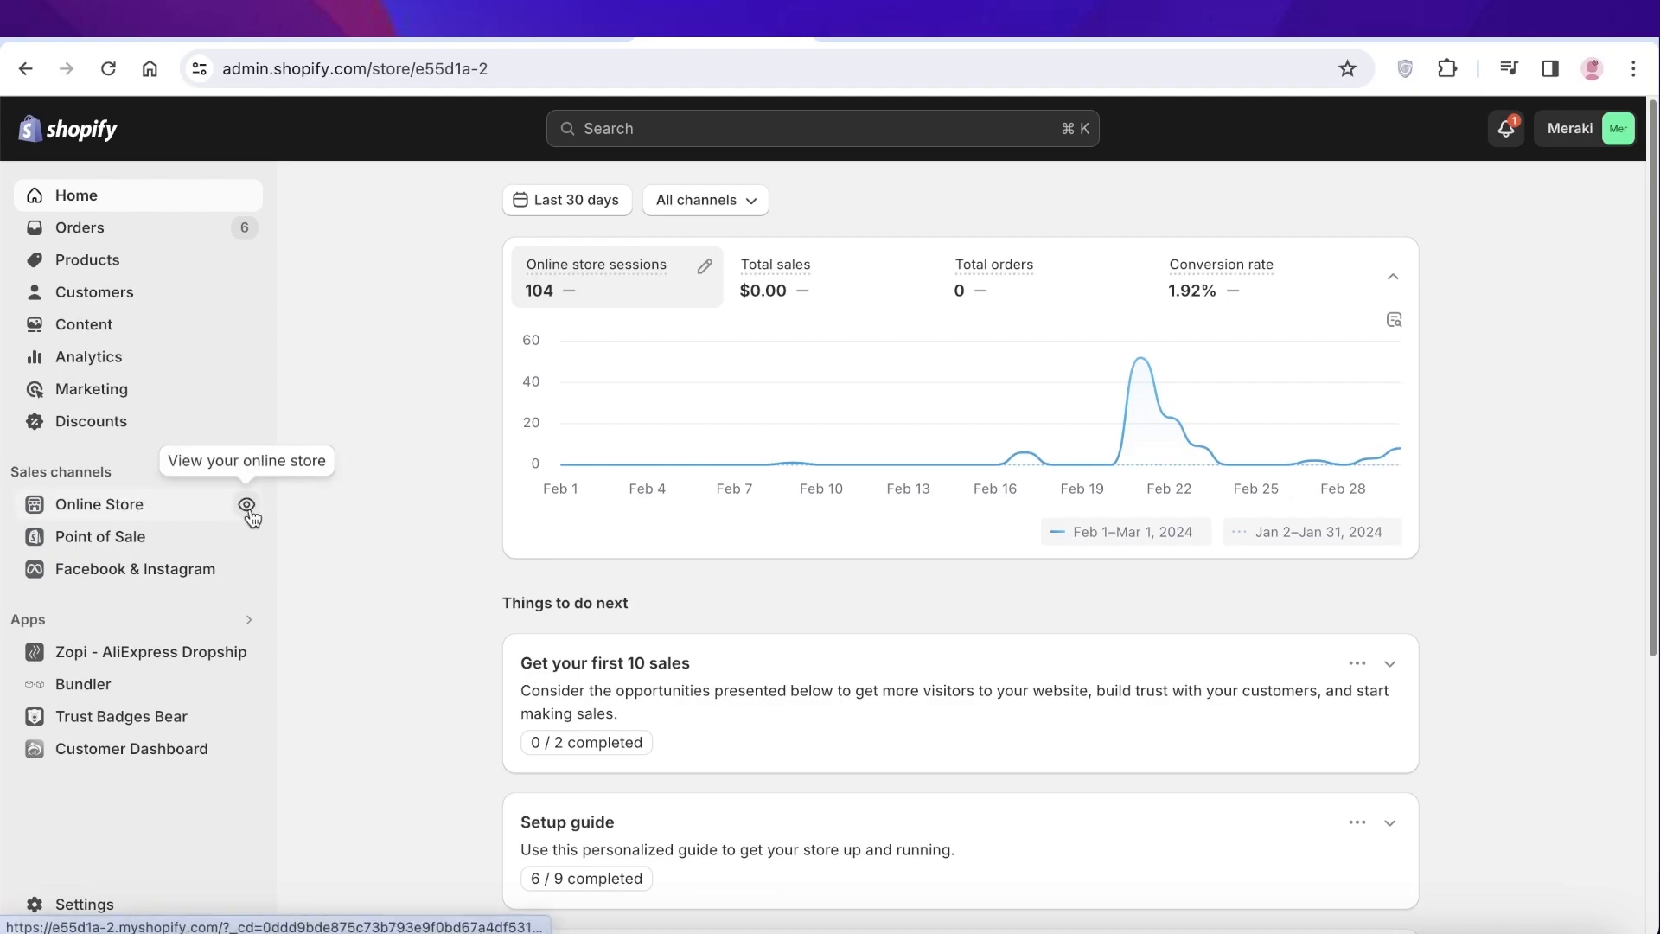
Open the live storefront via the eye icon beside Online Store
click(246, 506)
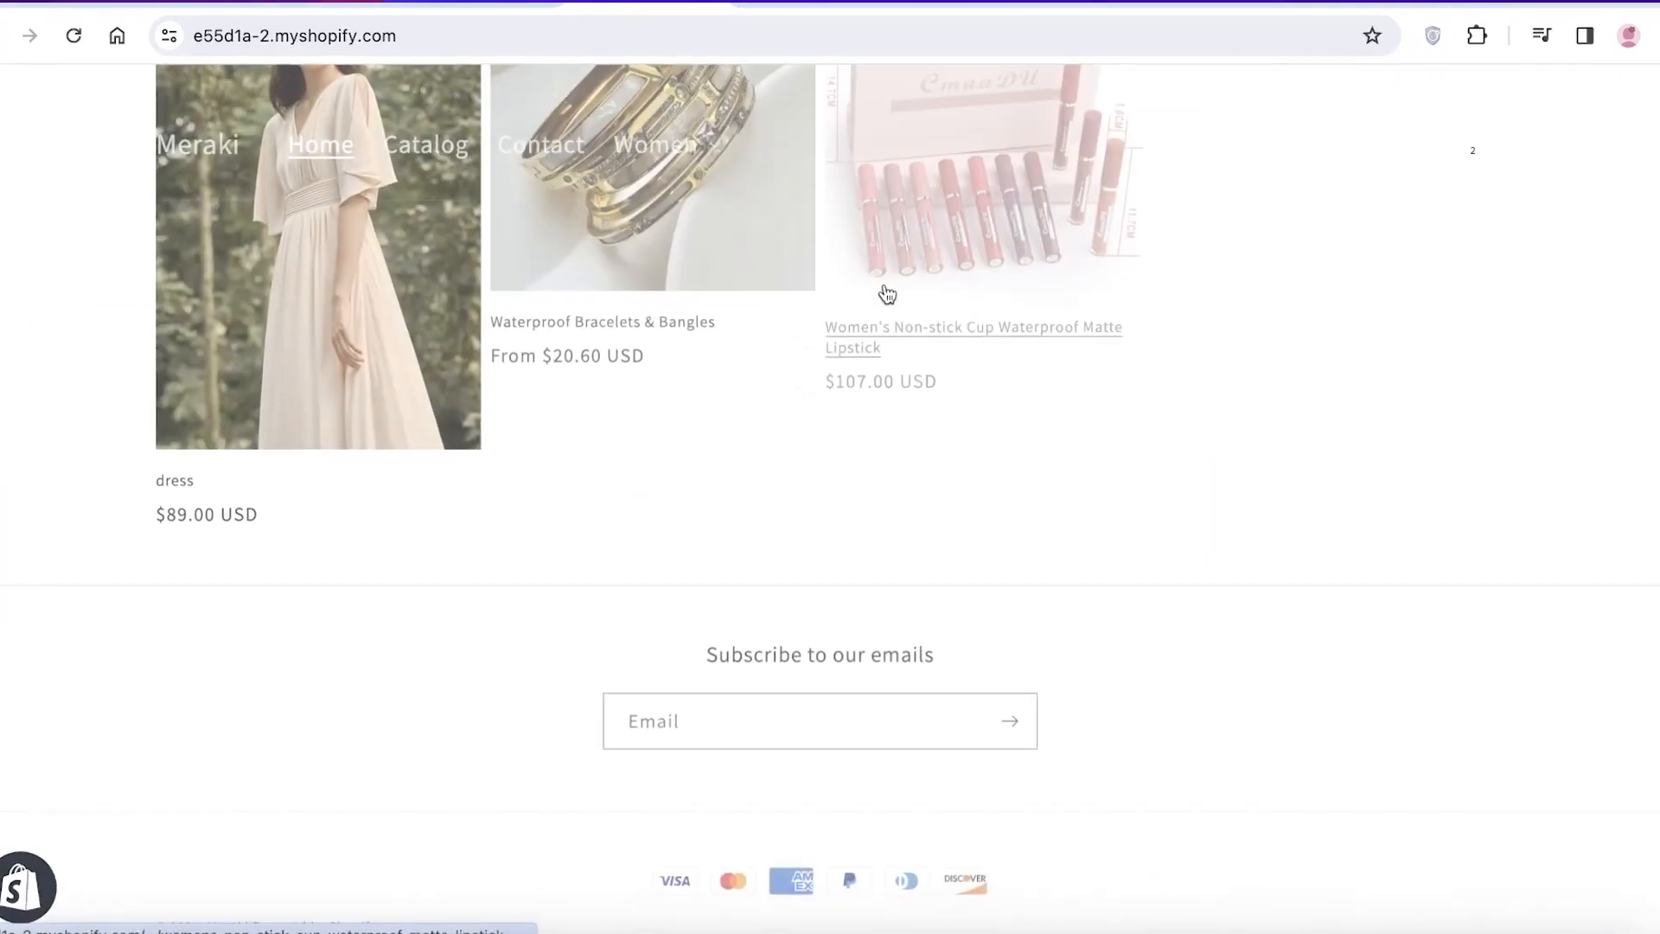
scroll(up, 3)
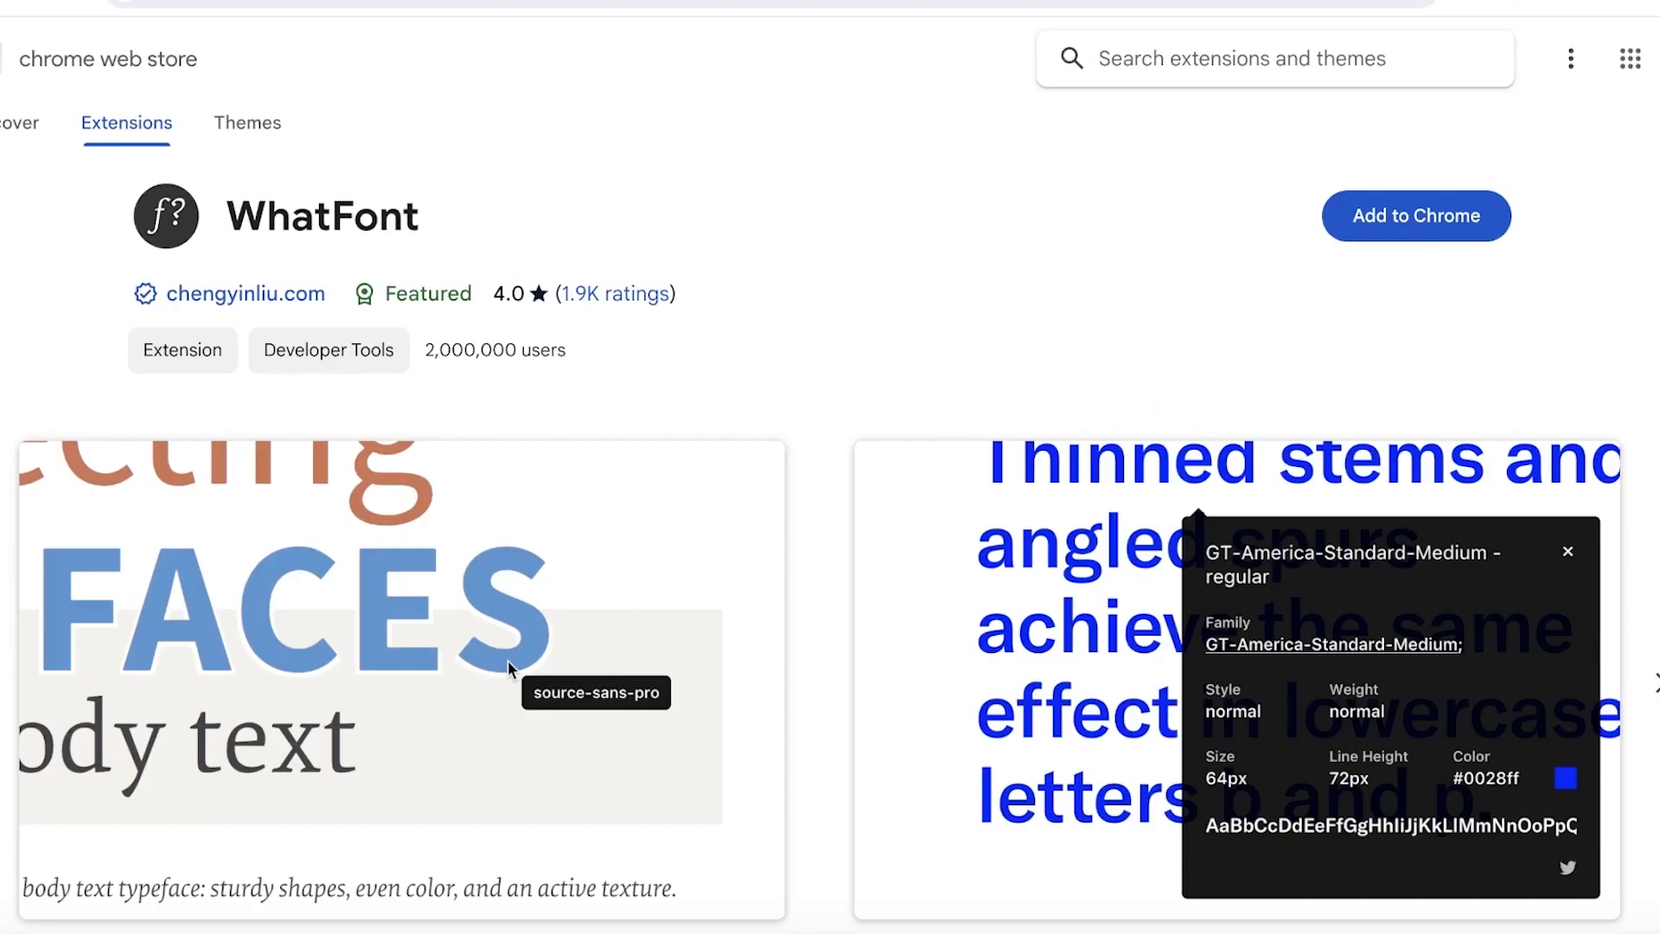
mouse_move(786, 178)
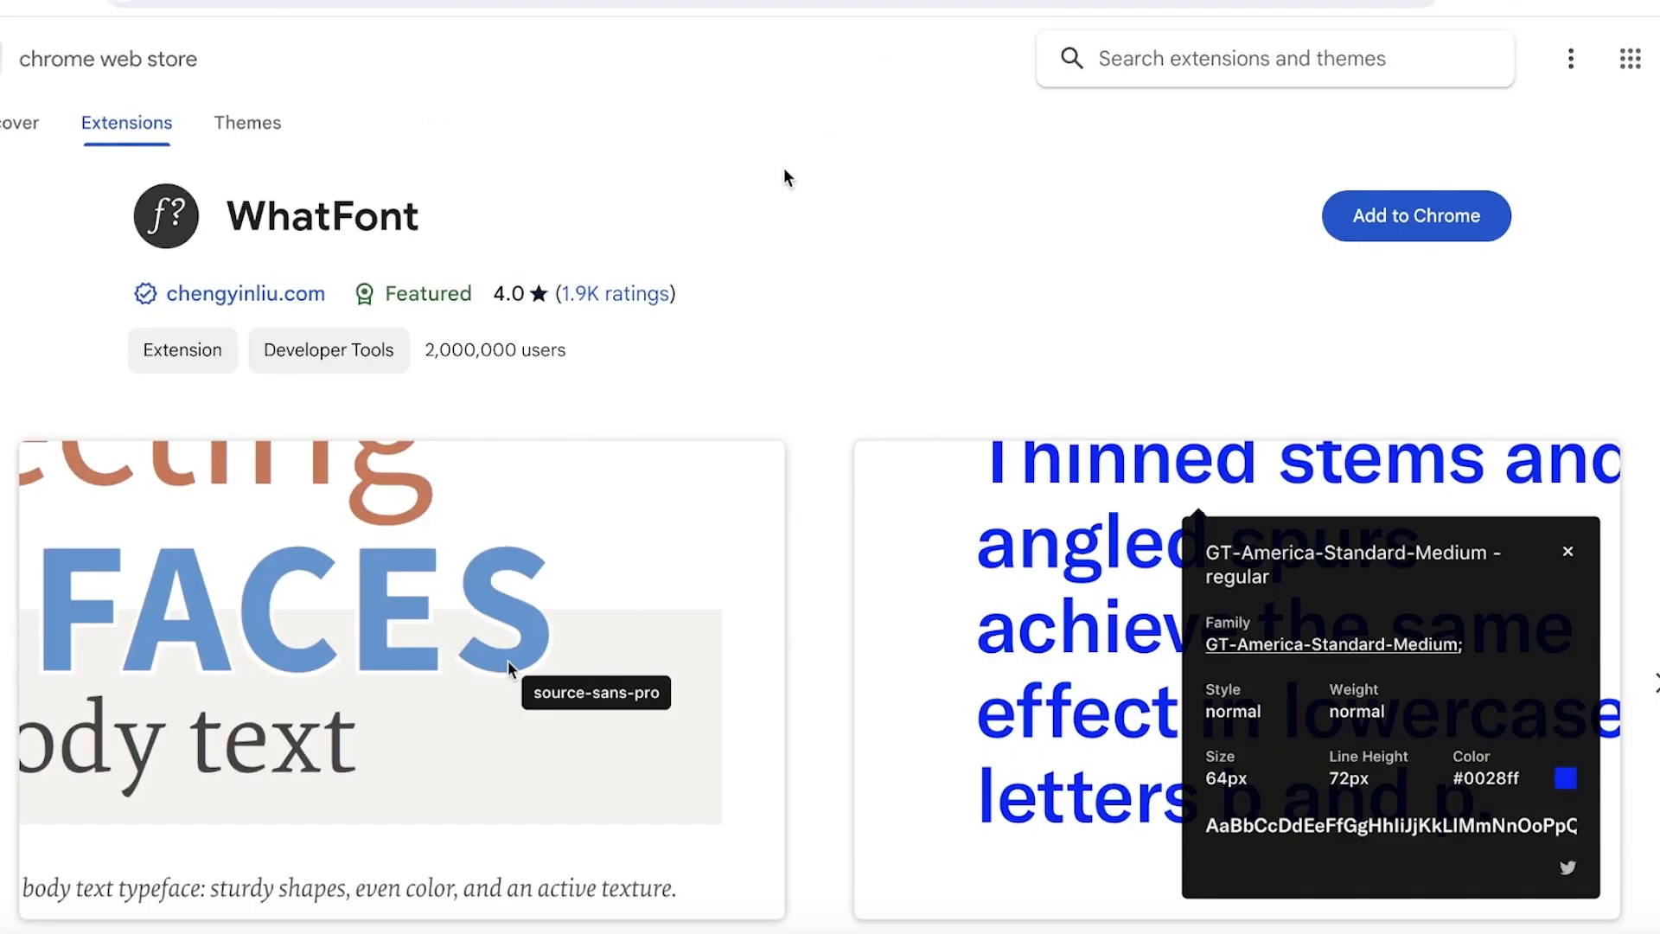
mouse_move(1138, 14)
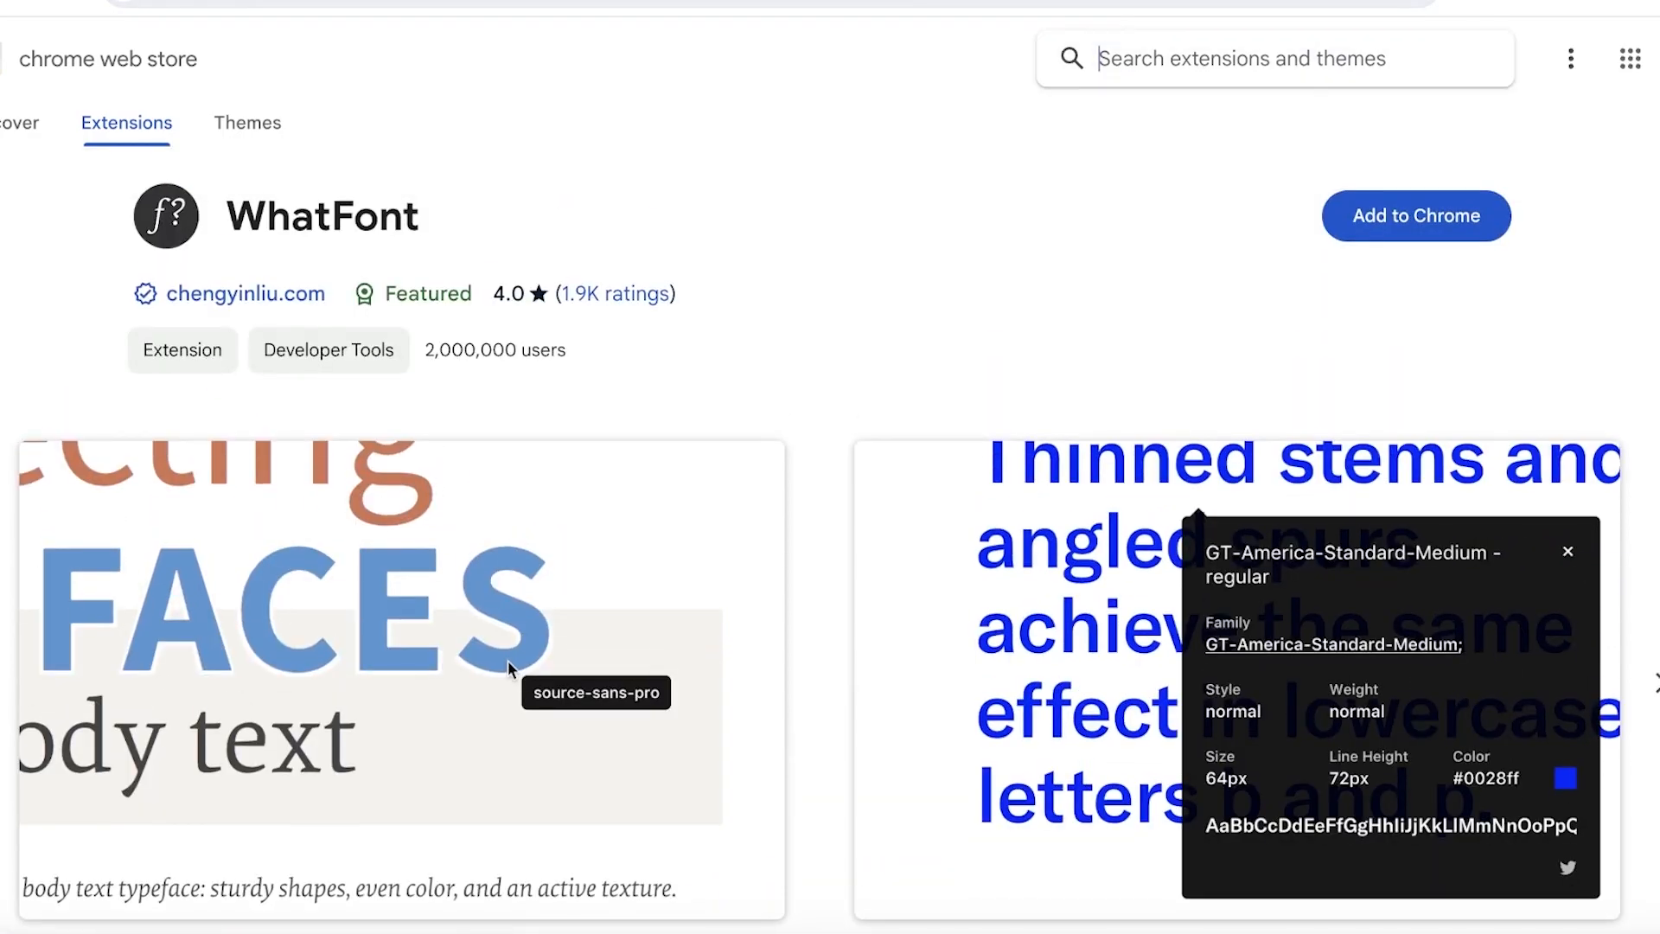
mouse_move(774, 156)
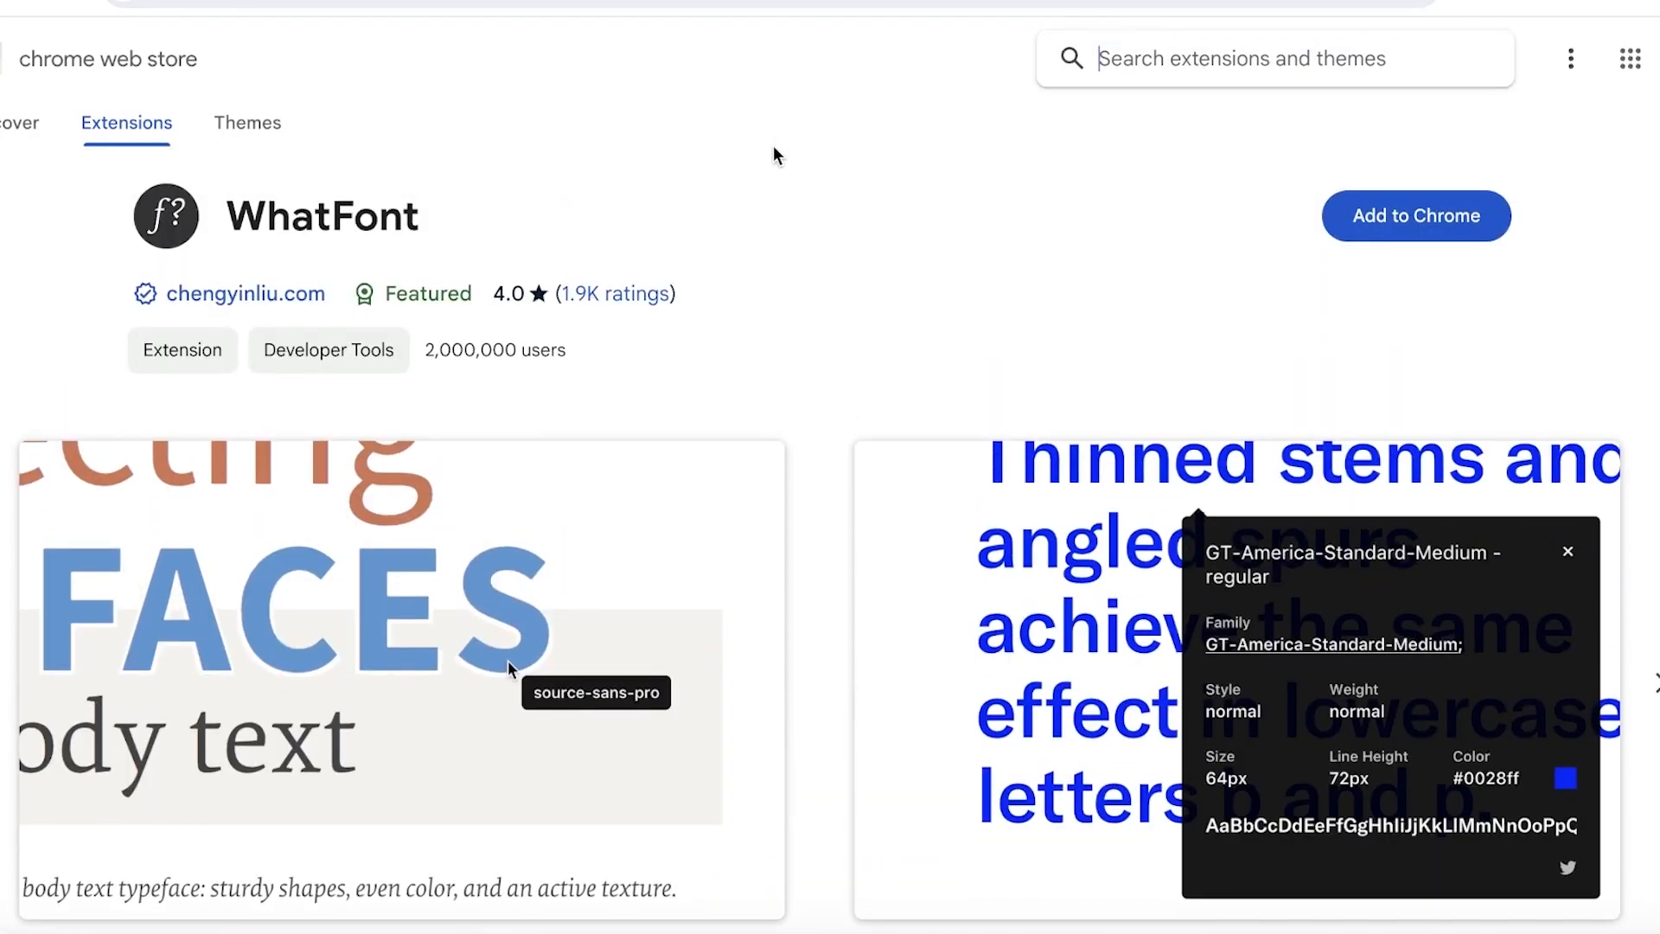
scroll(down, 3)
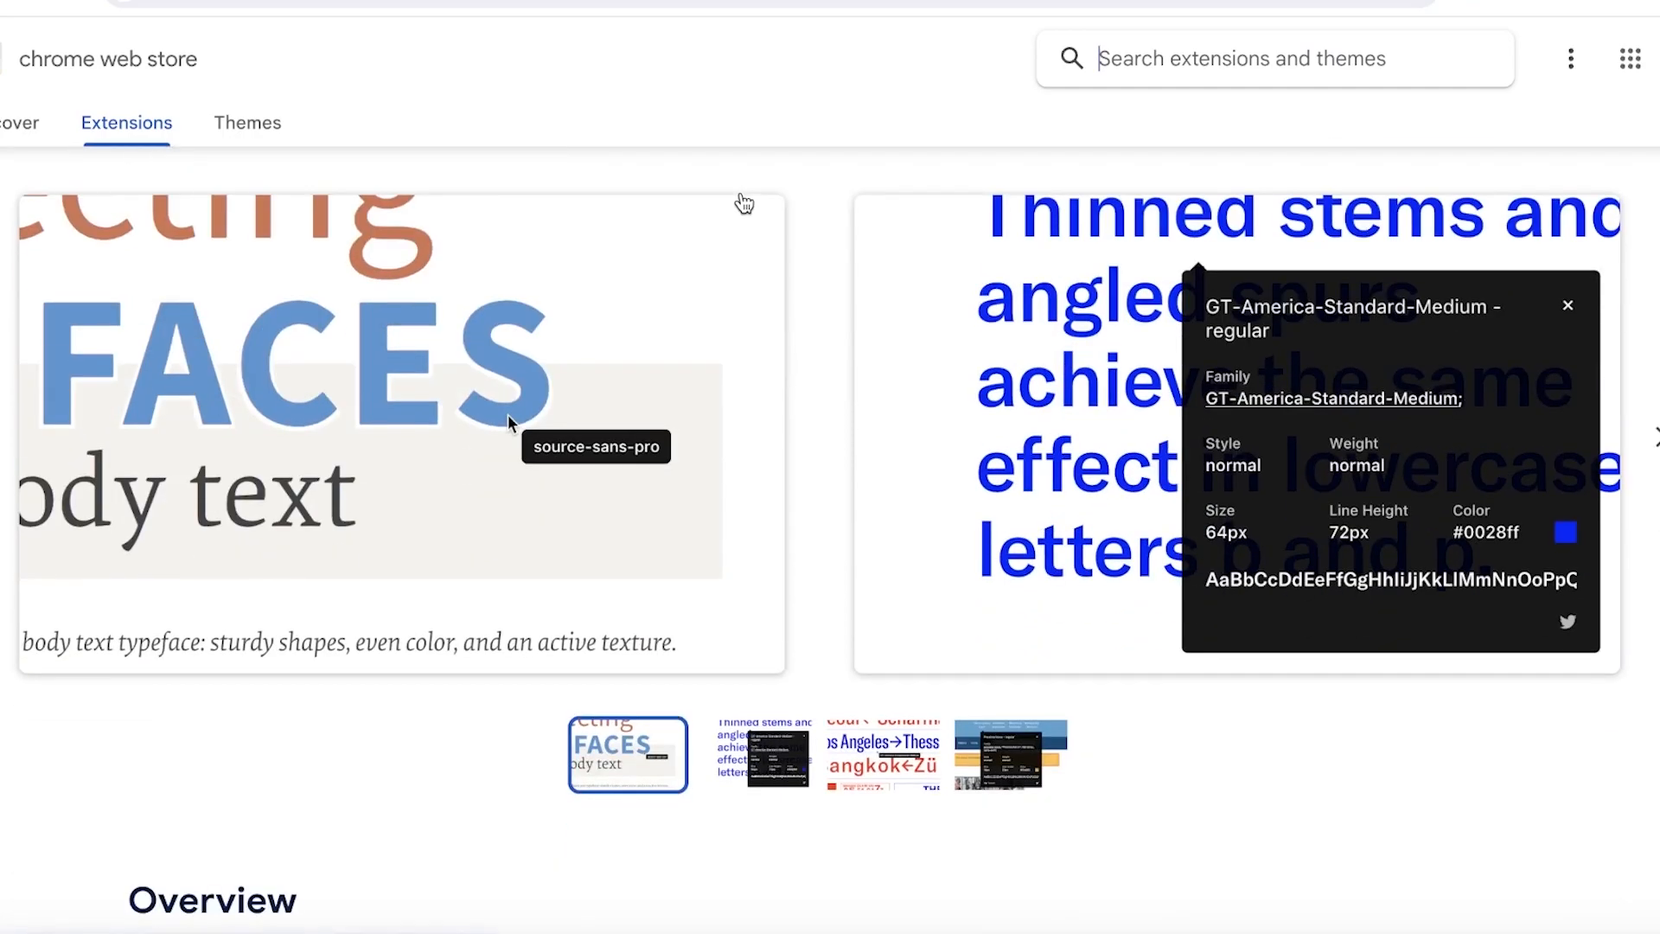
scroll(down, 3)
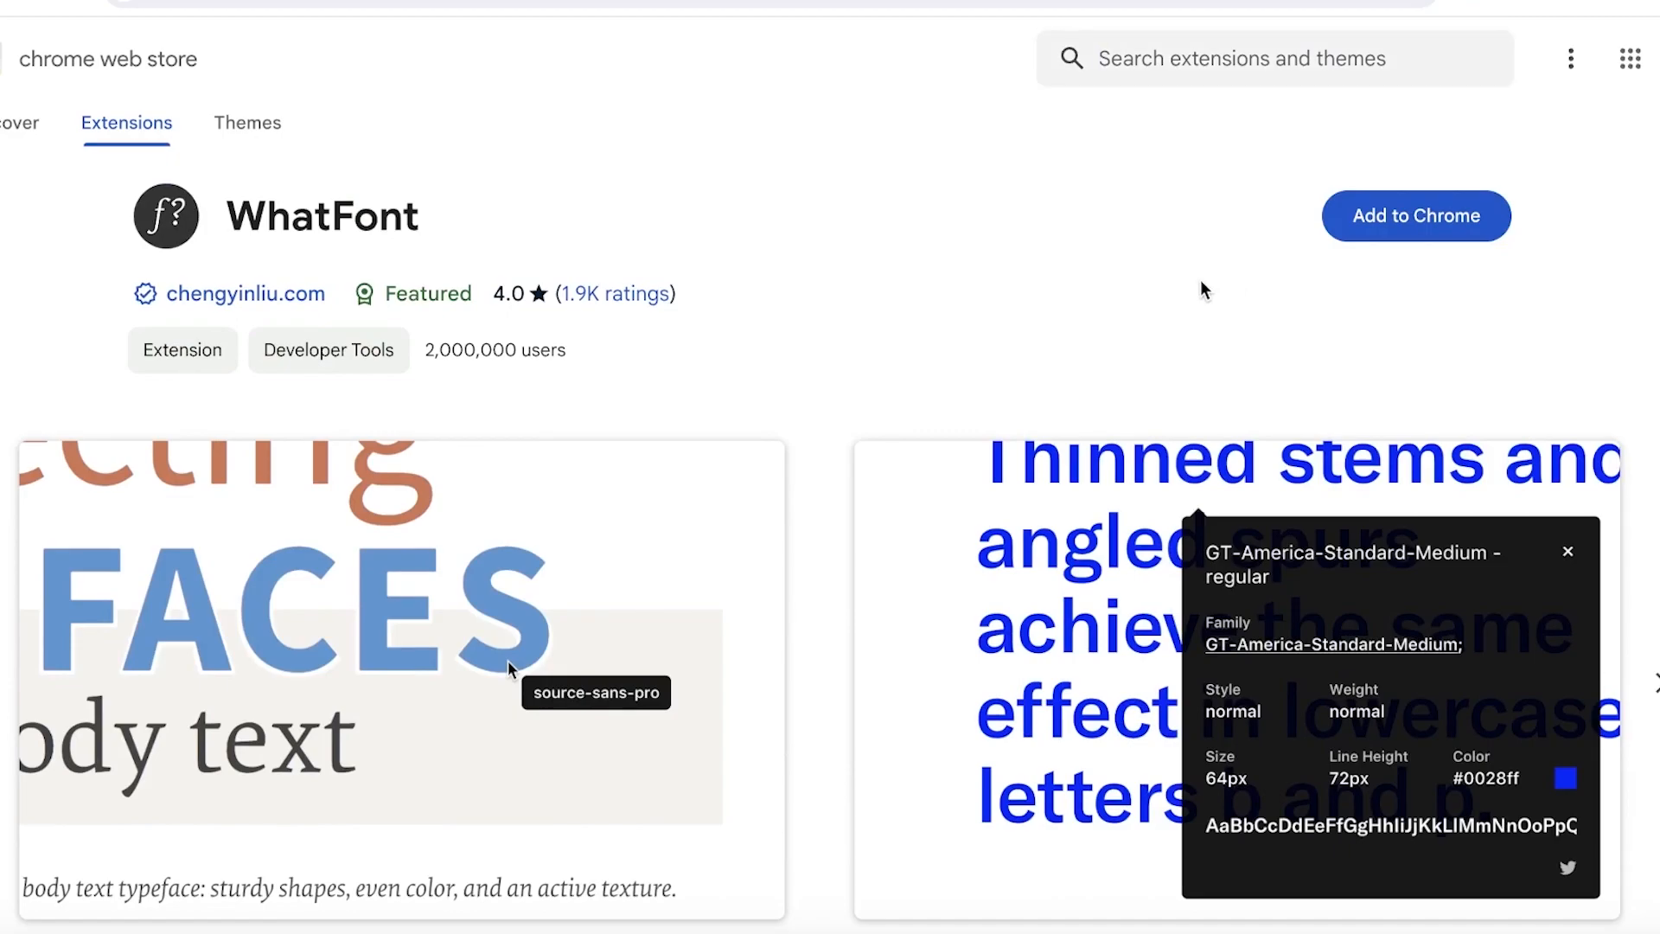
mouse_move(1104, 281)
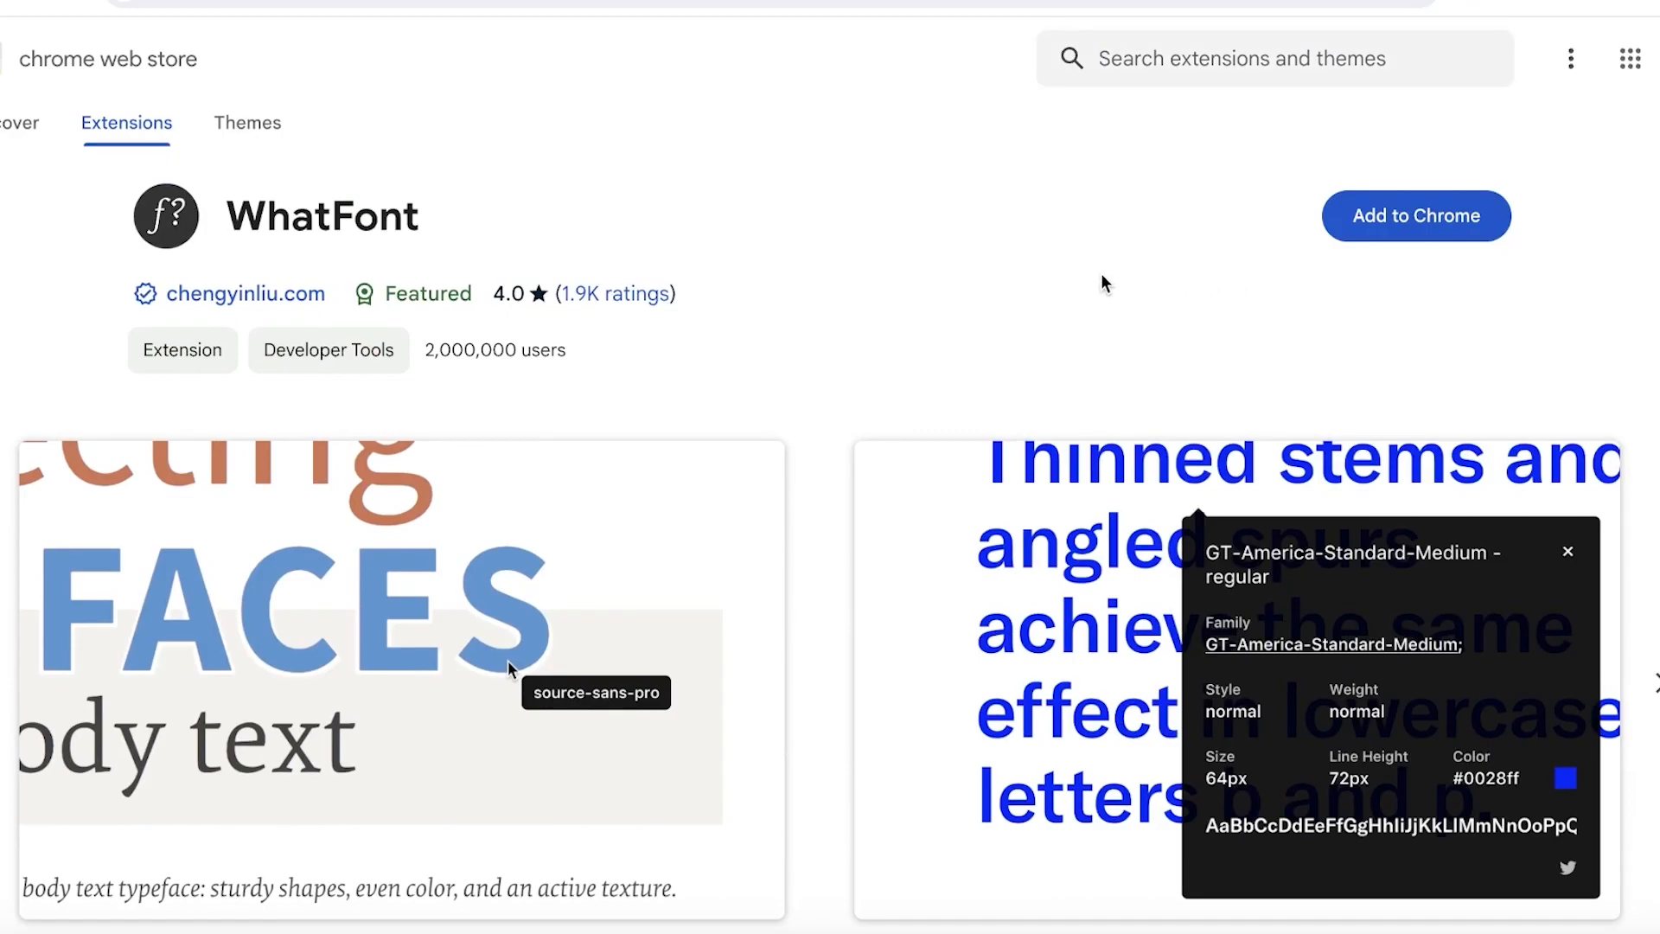
mouse_move(876, 269)
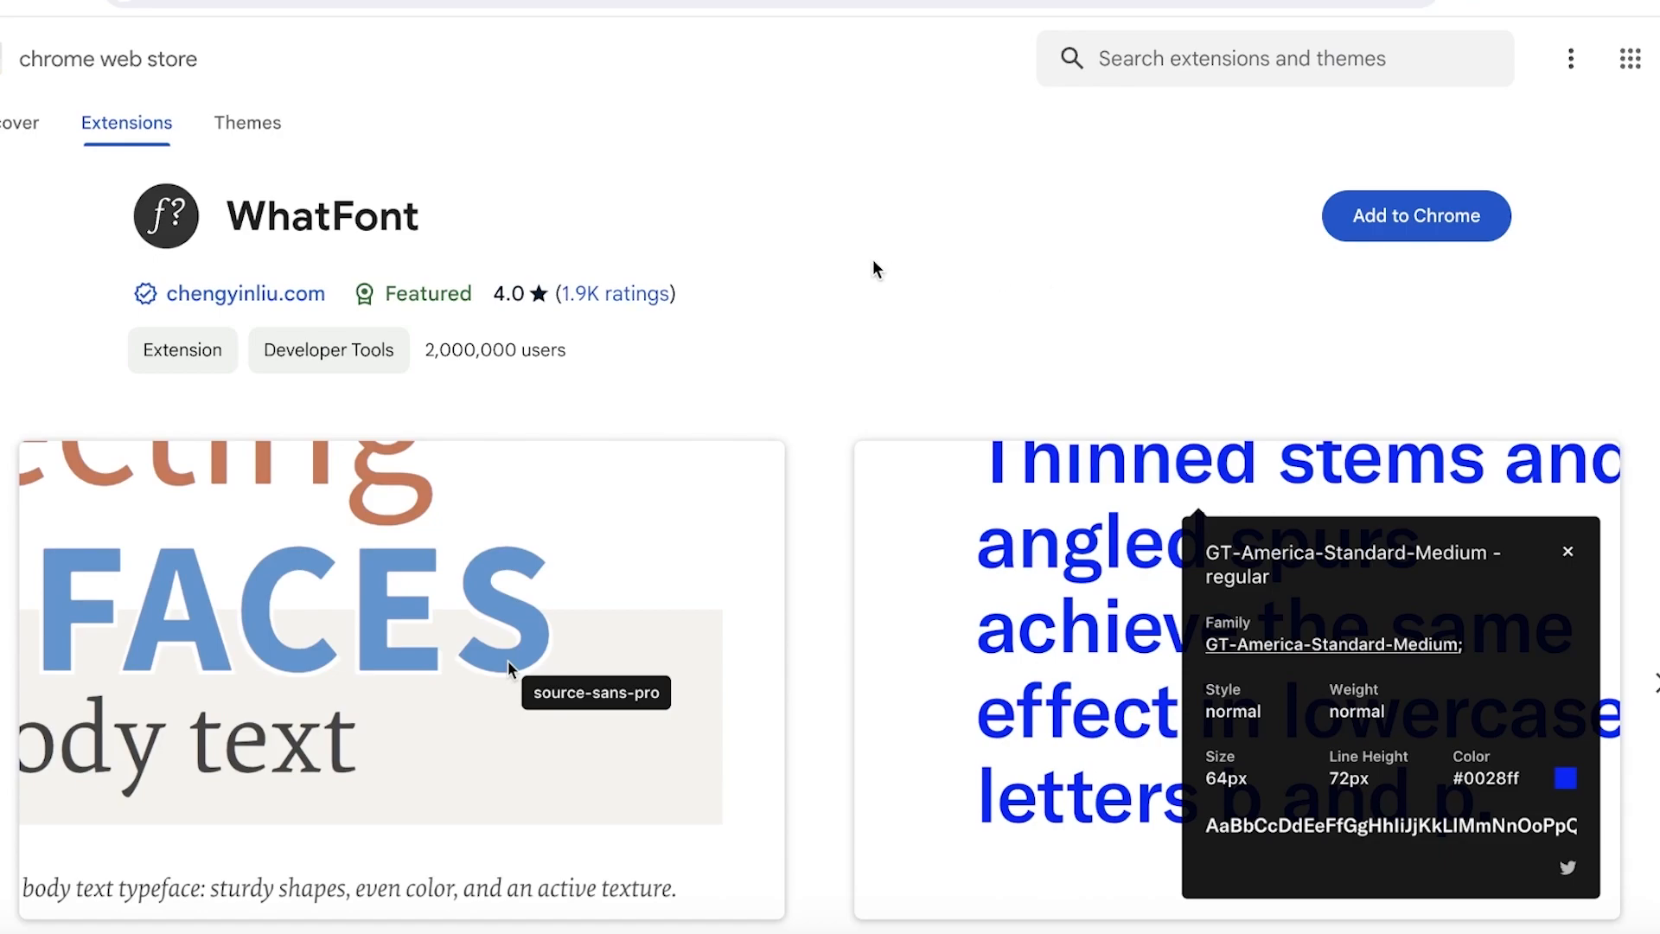
mouse_move(870, 272)
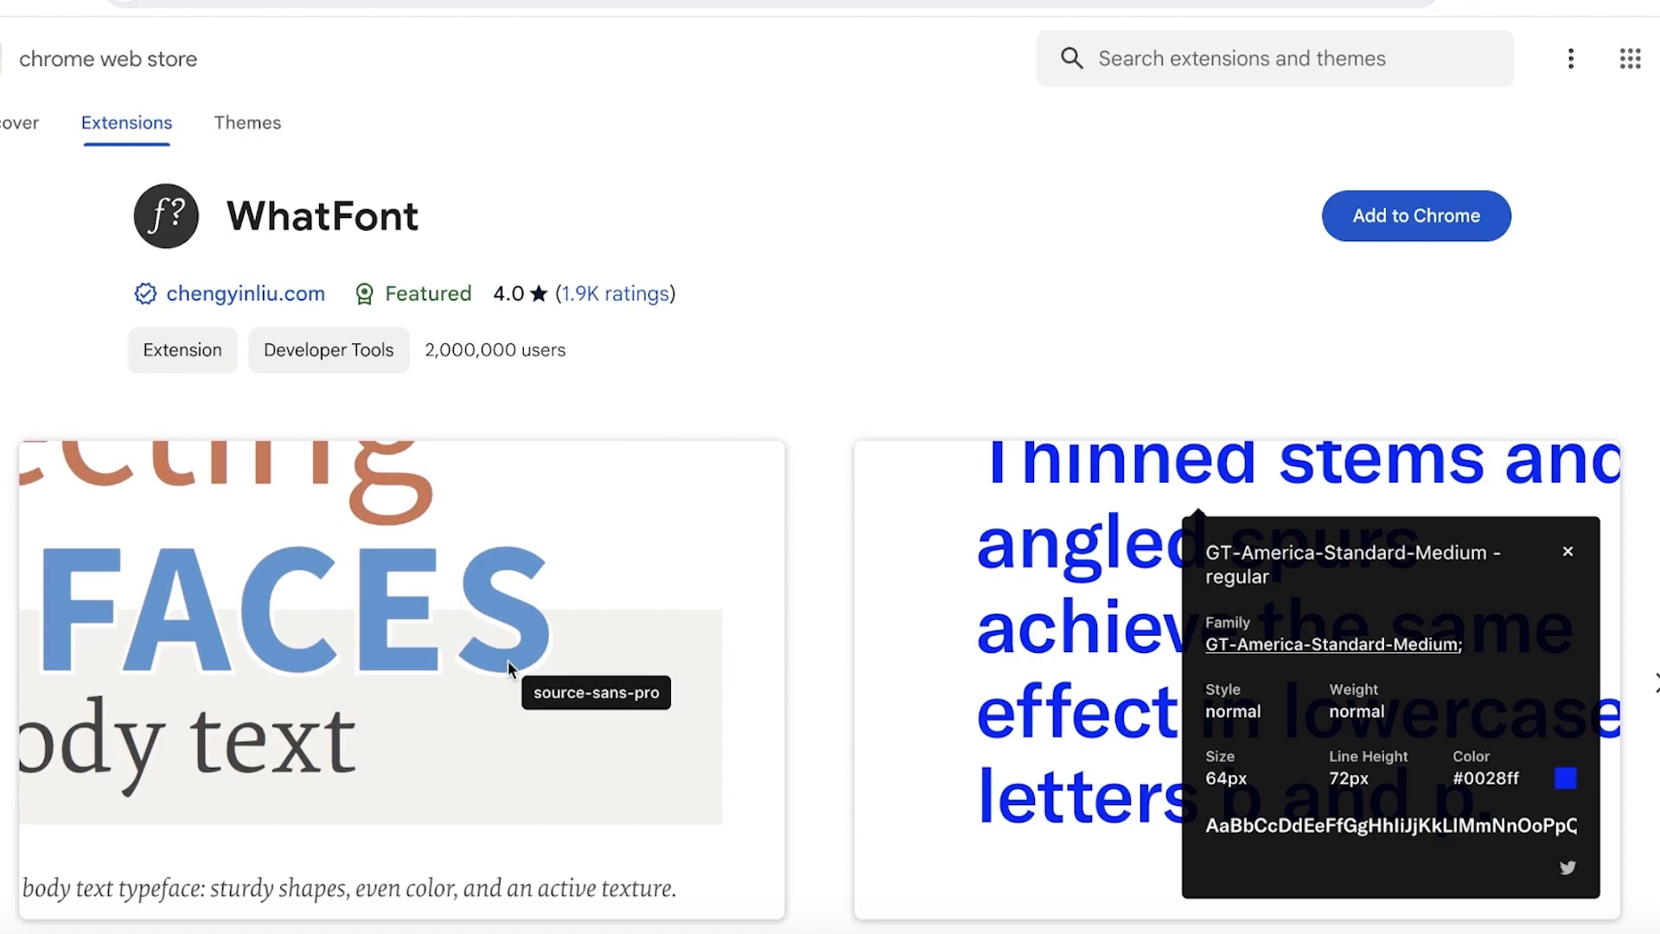
mouse_move(763, 139)
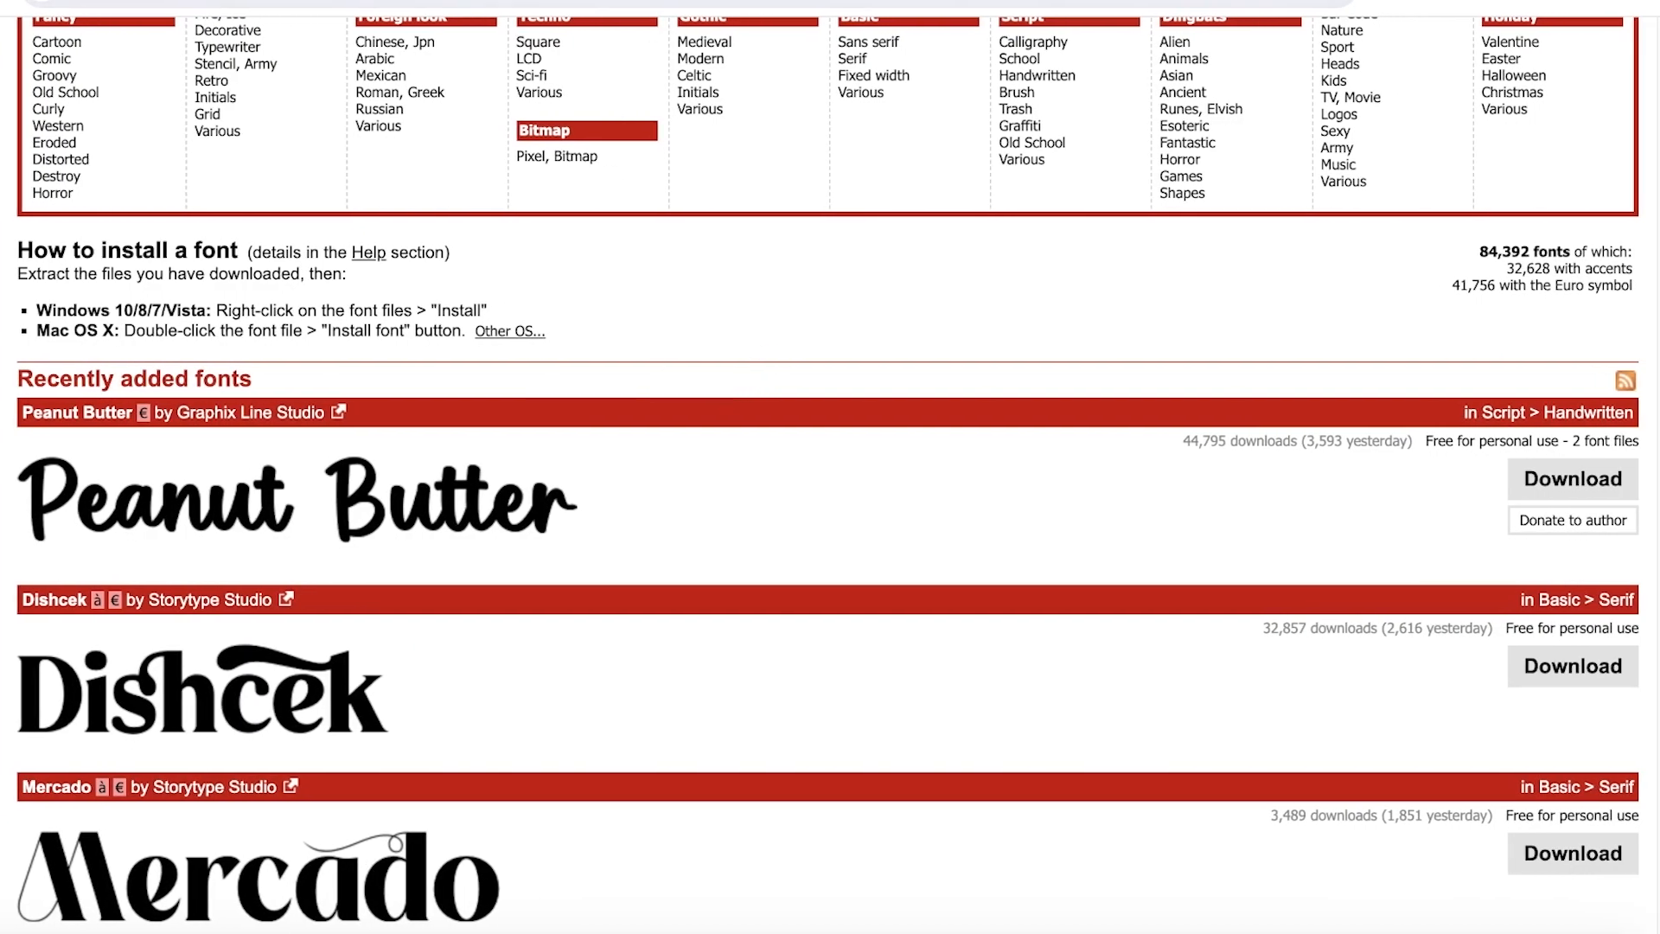
Download the Peanut Butter font zip from DaFont and check the download history
scroll(up, 3)
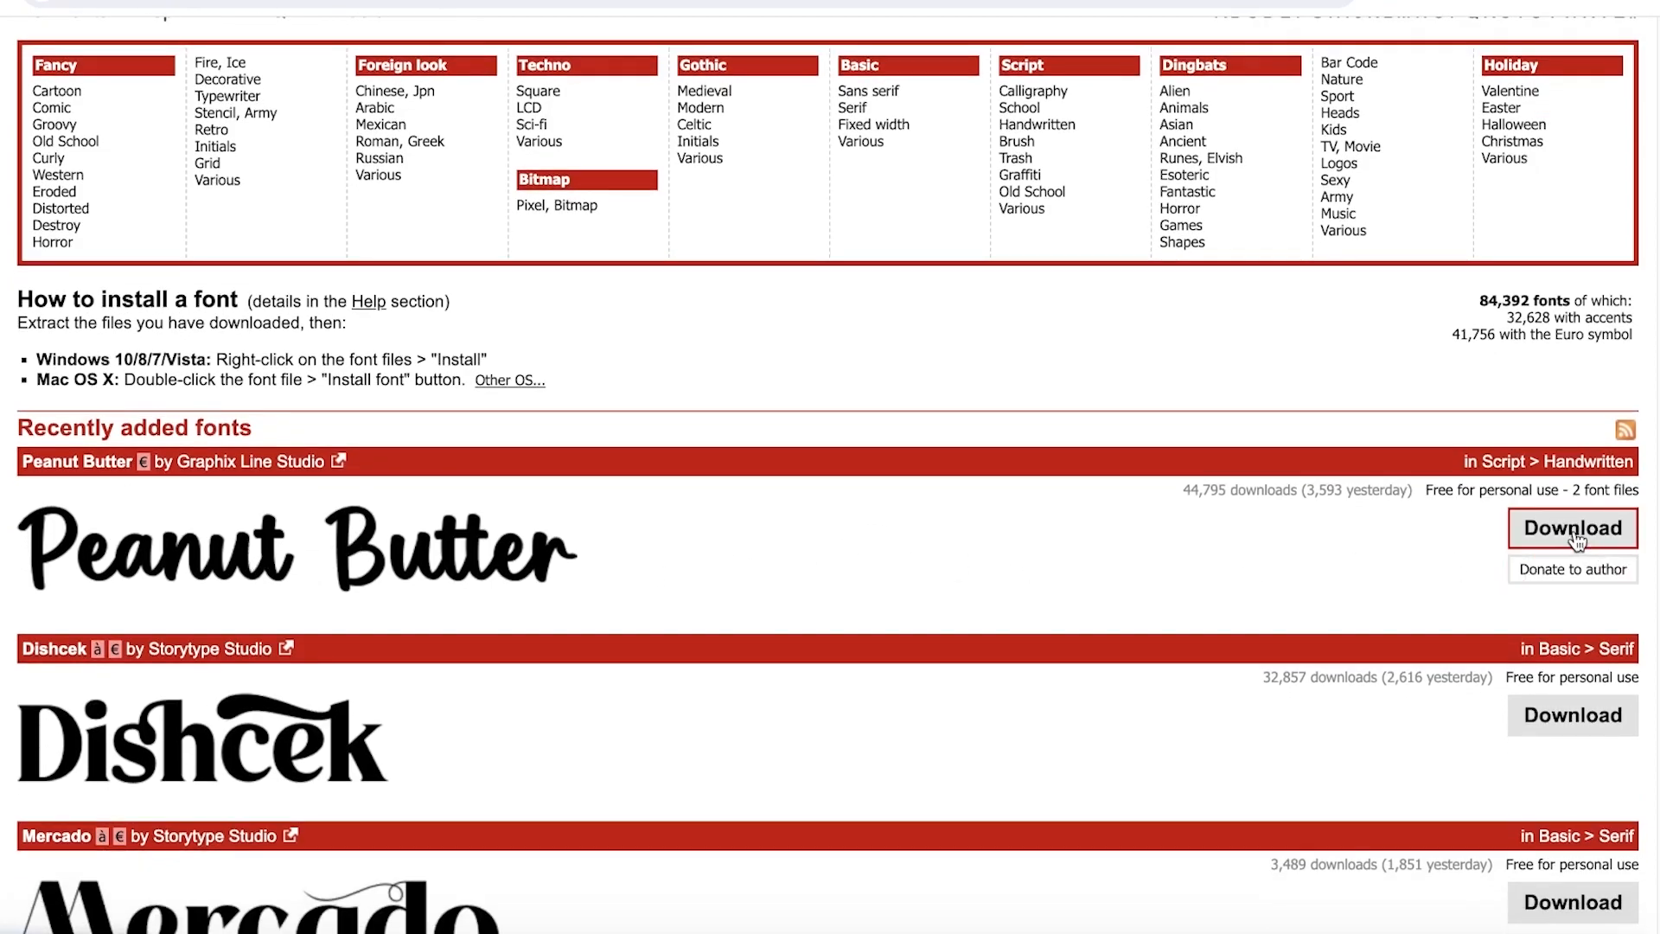
scroll(down, 3)
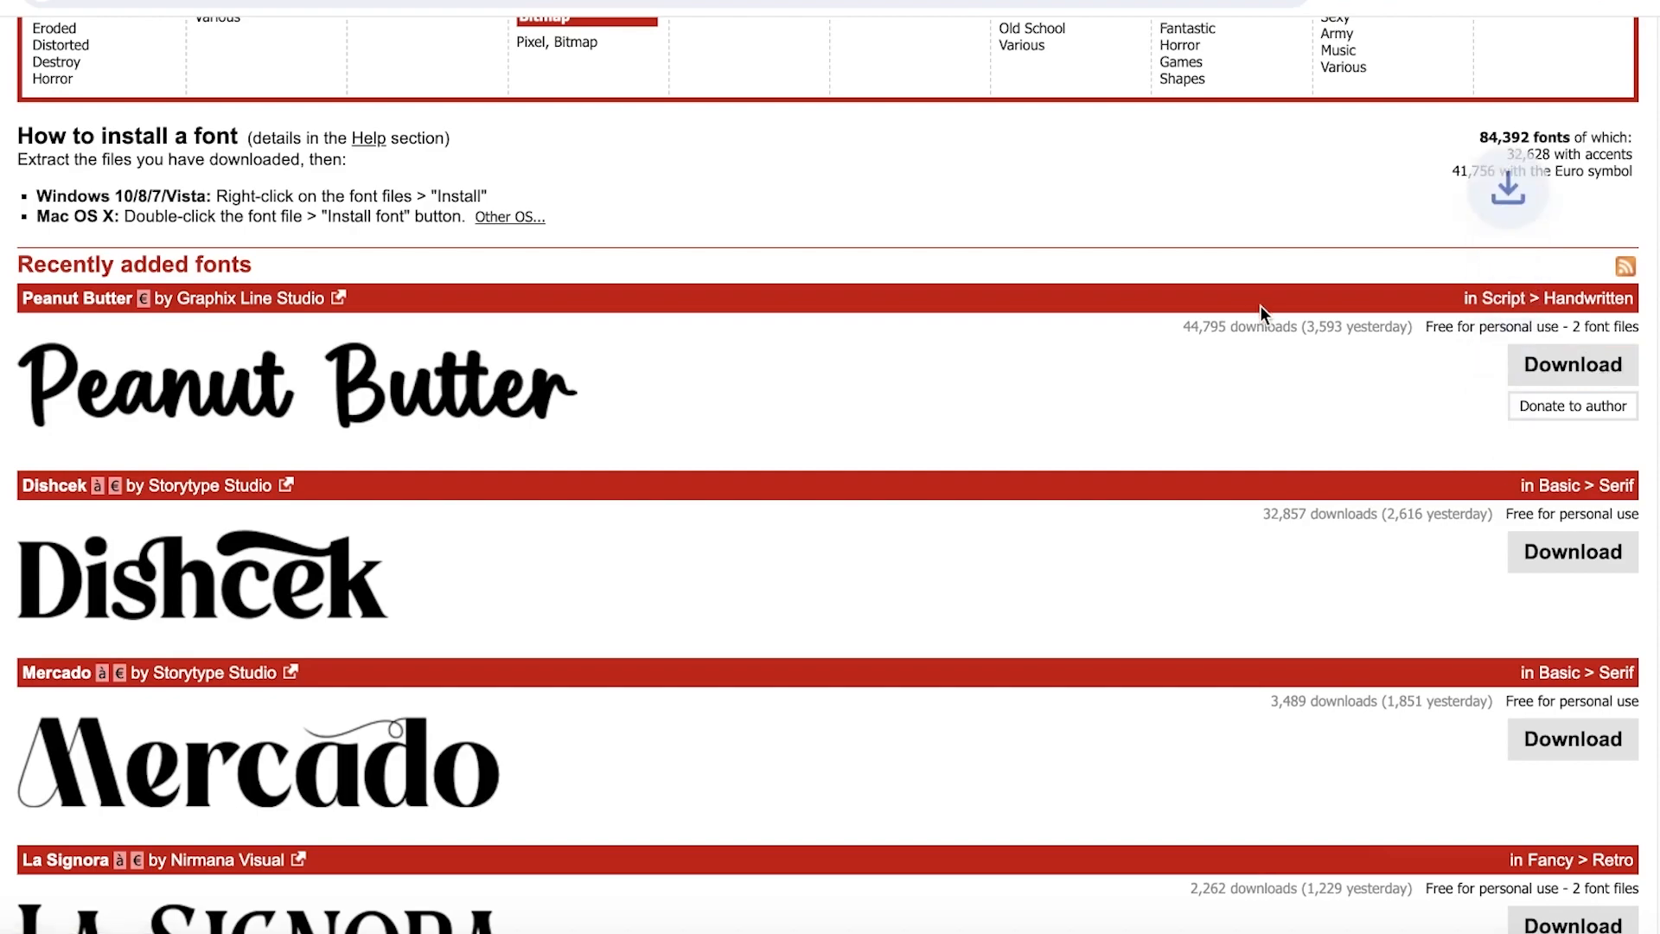
click(1505, 192)
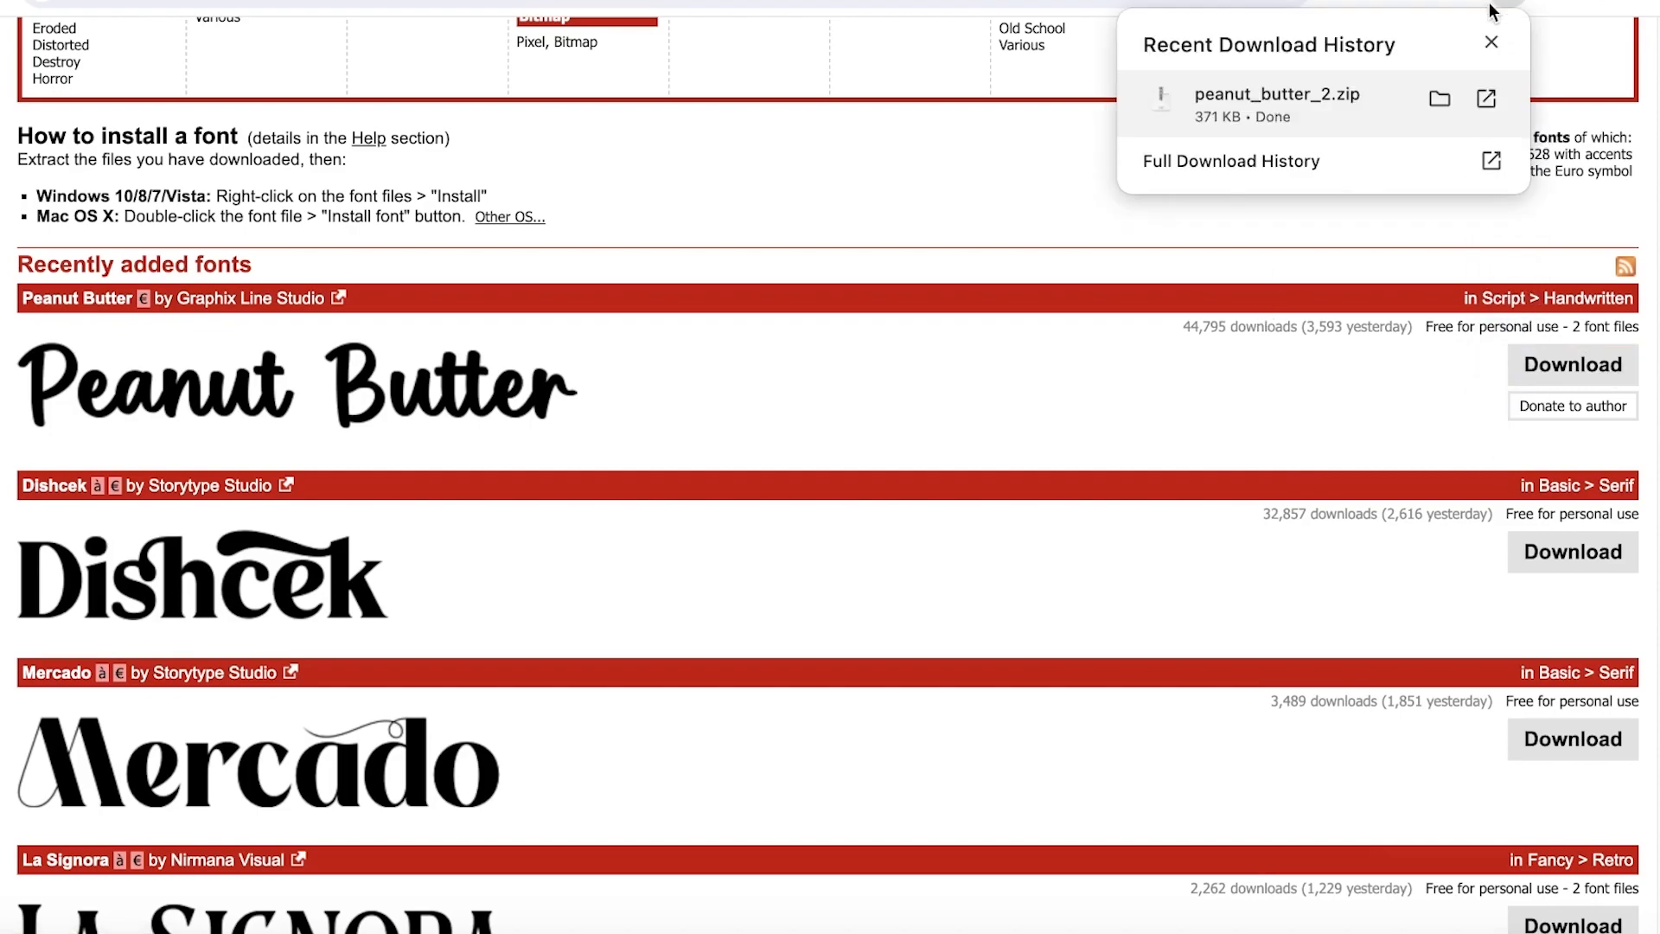
Open the peanut_butter_2 folder in Finder and preview Peanut Butter.otf and Peanut Butter.ttf
click(1439, 99)
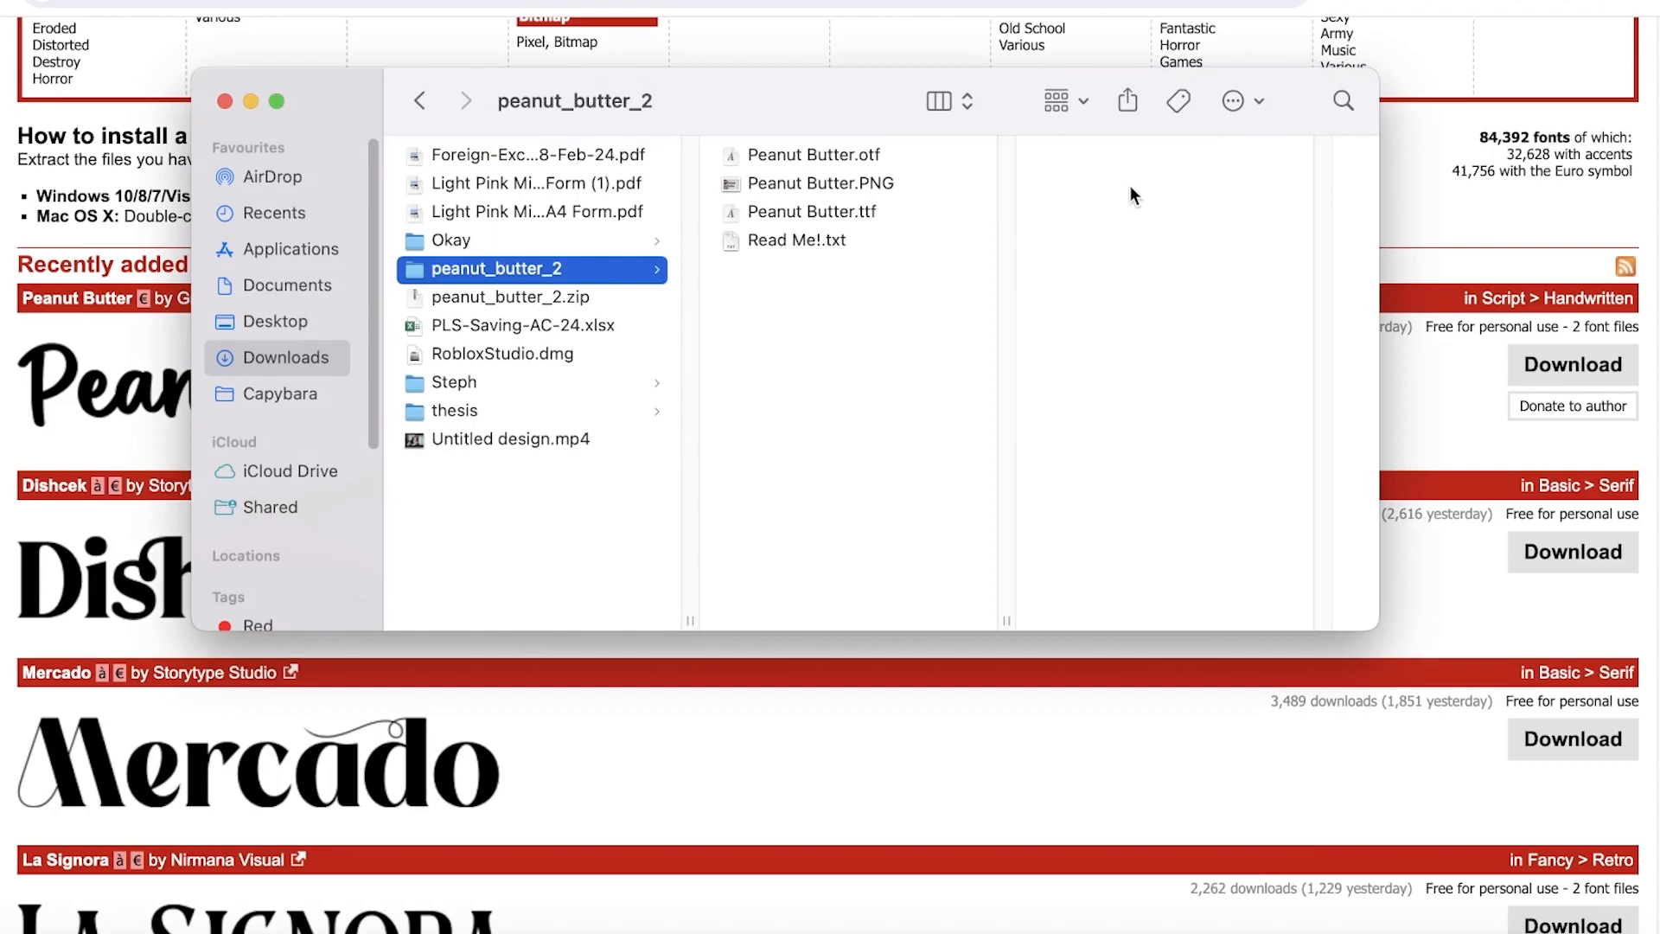
mouse_move(794, 163)
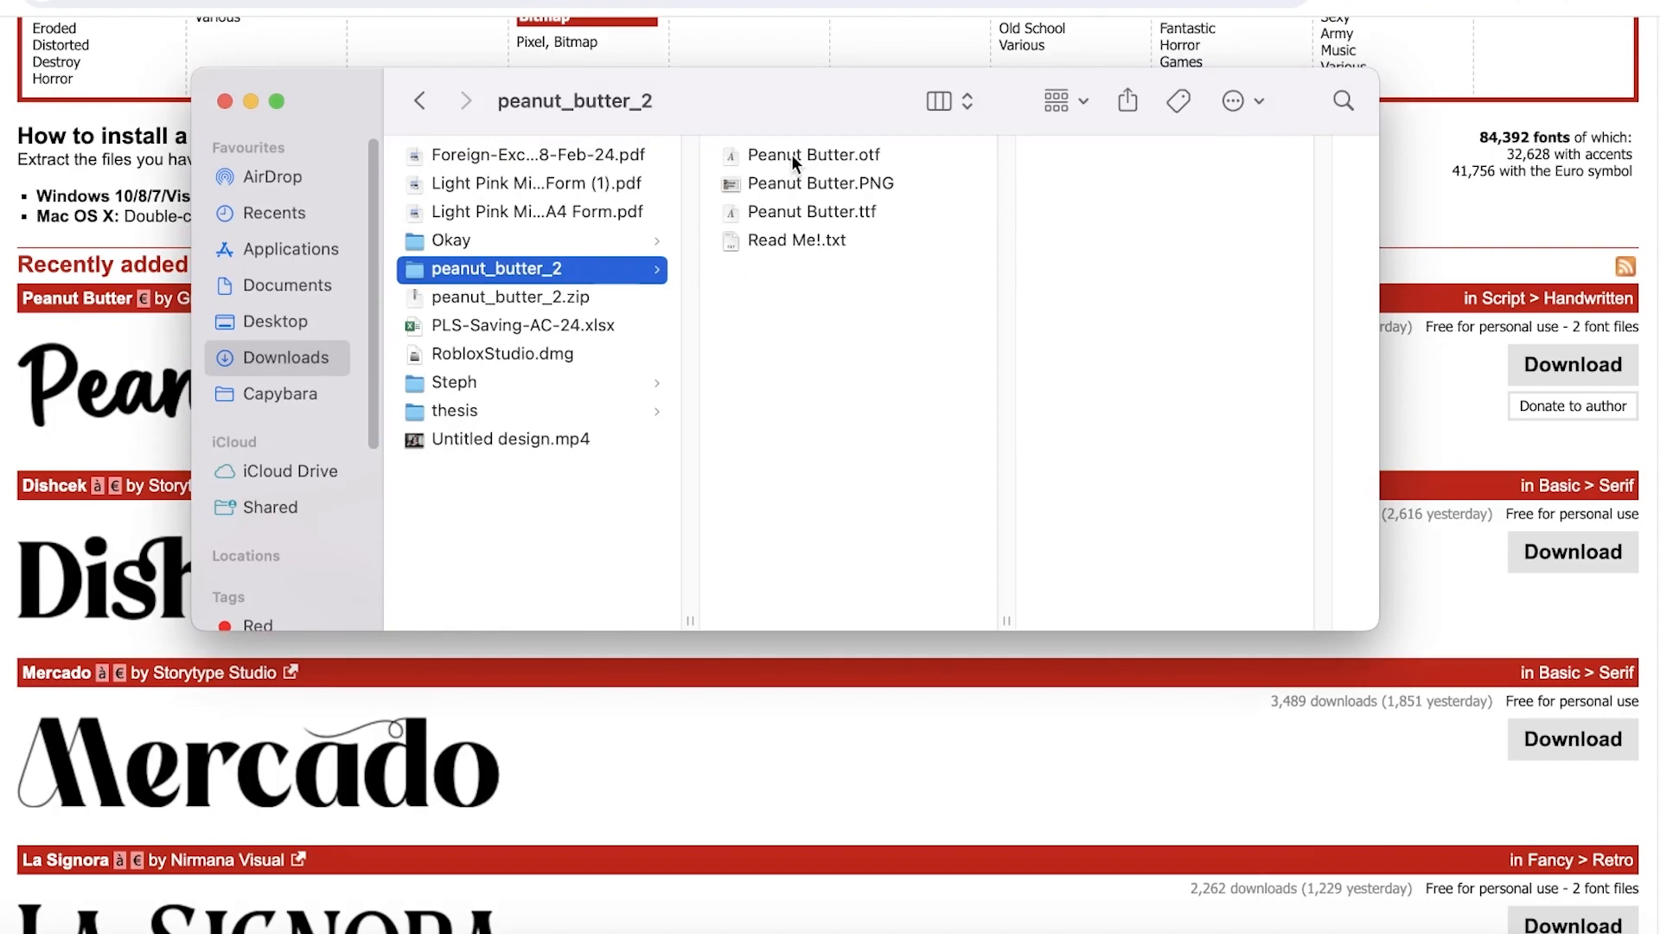
click(813, 155)
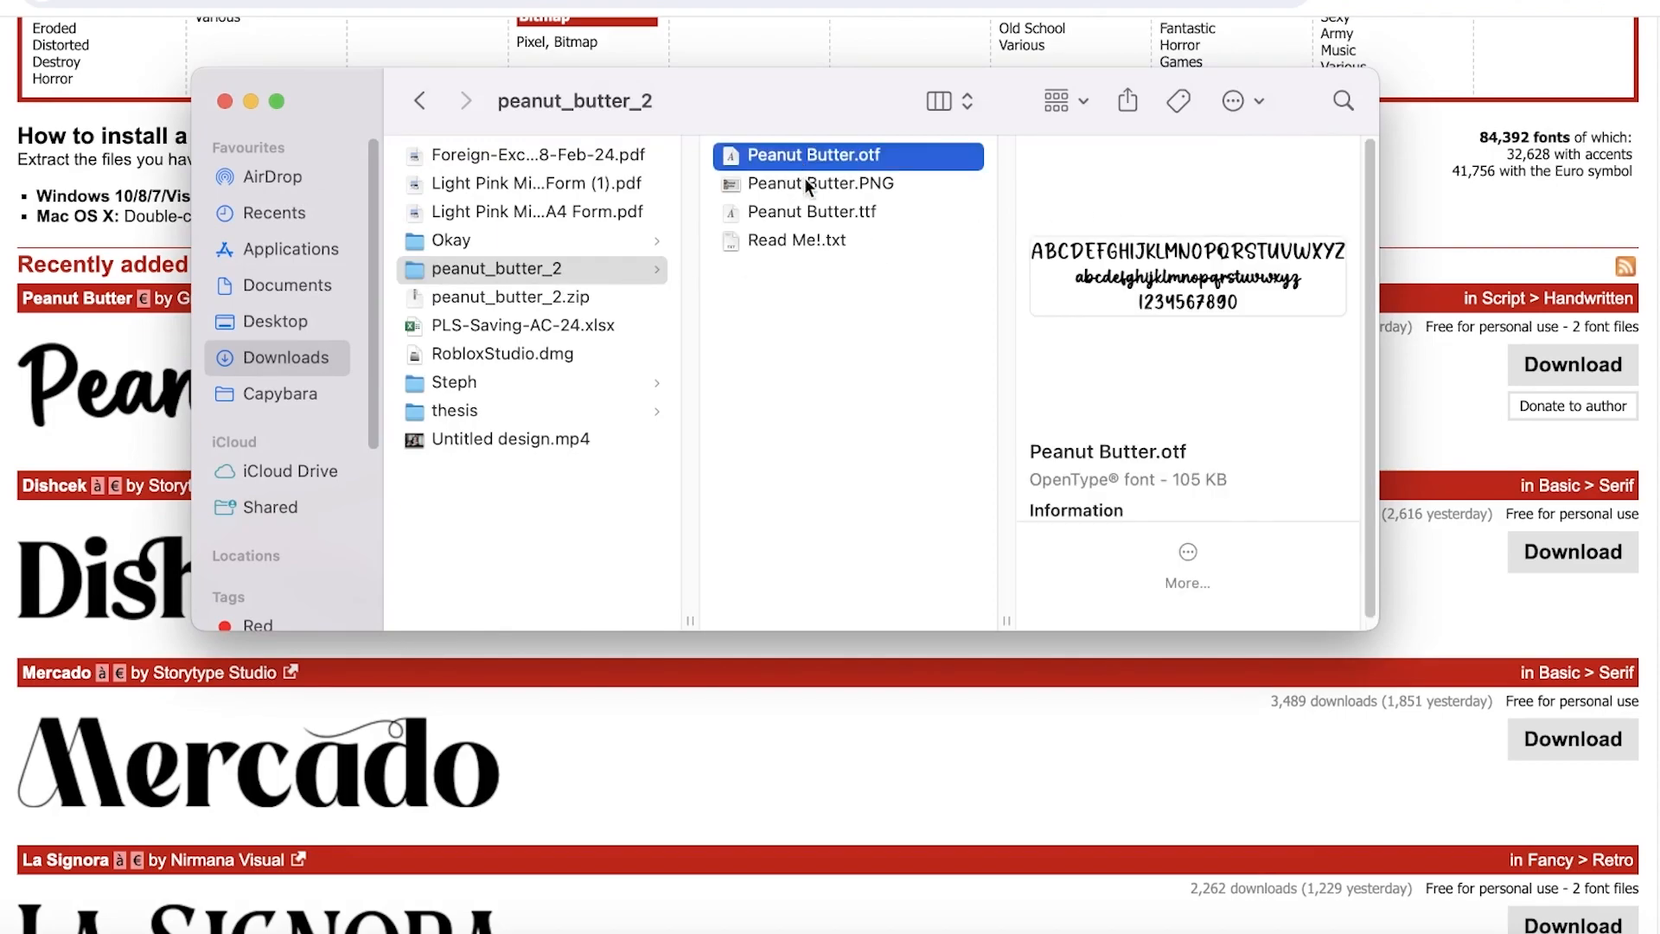
click(810, 213)
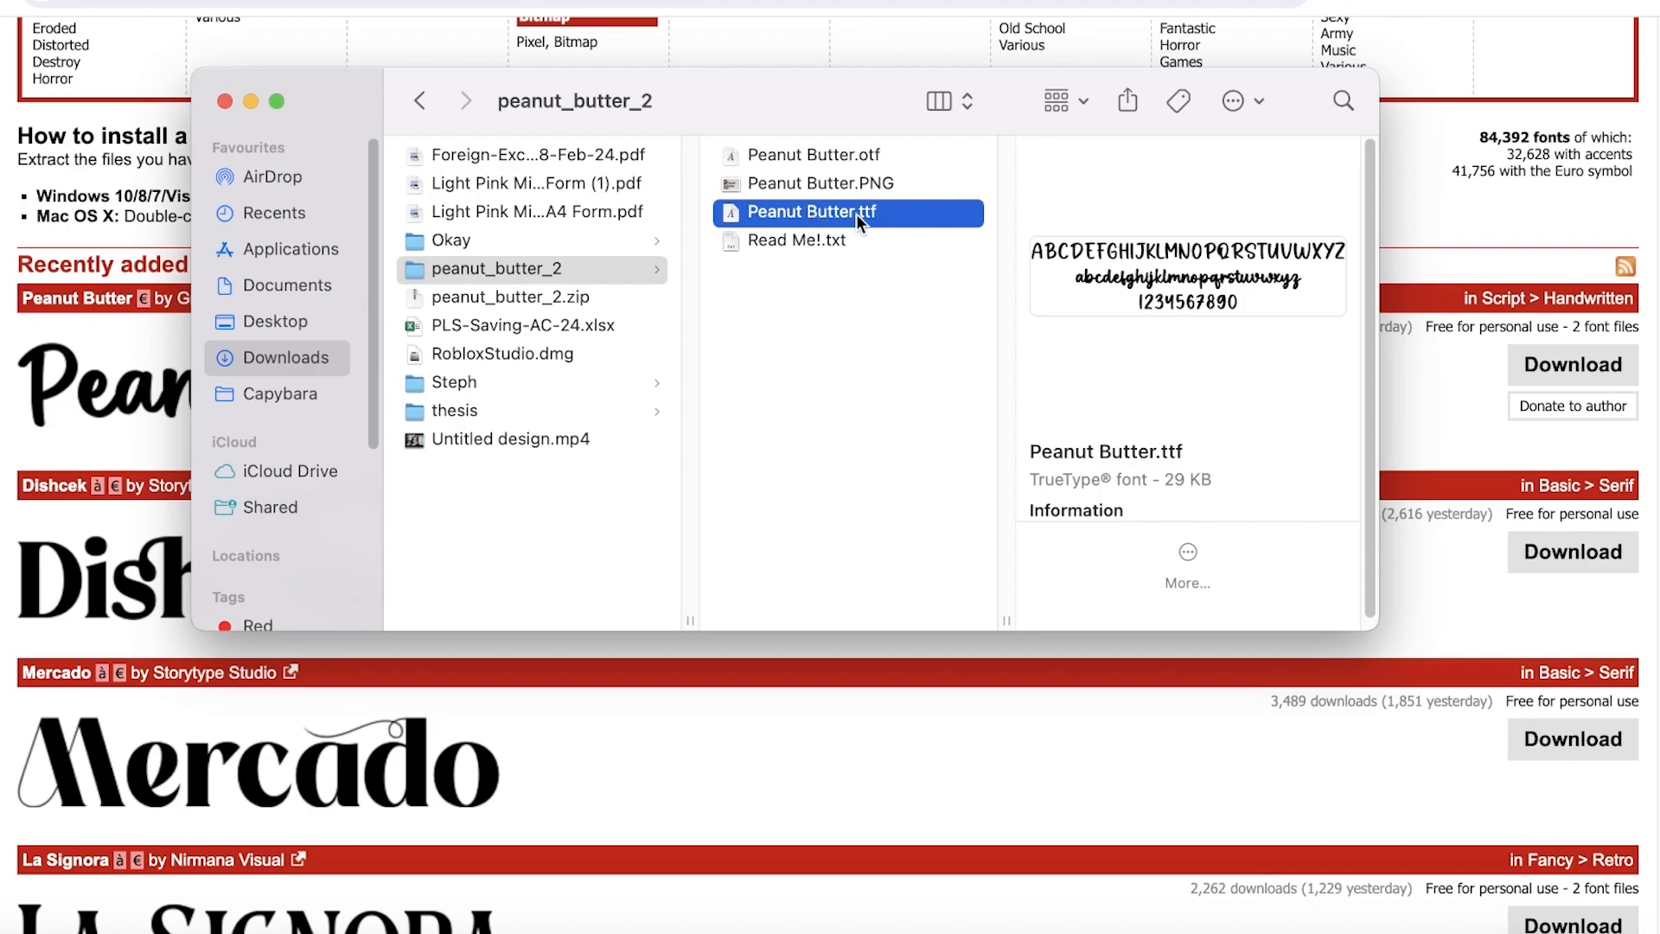
mouse_move(893, 221)
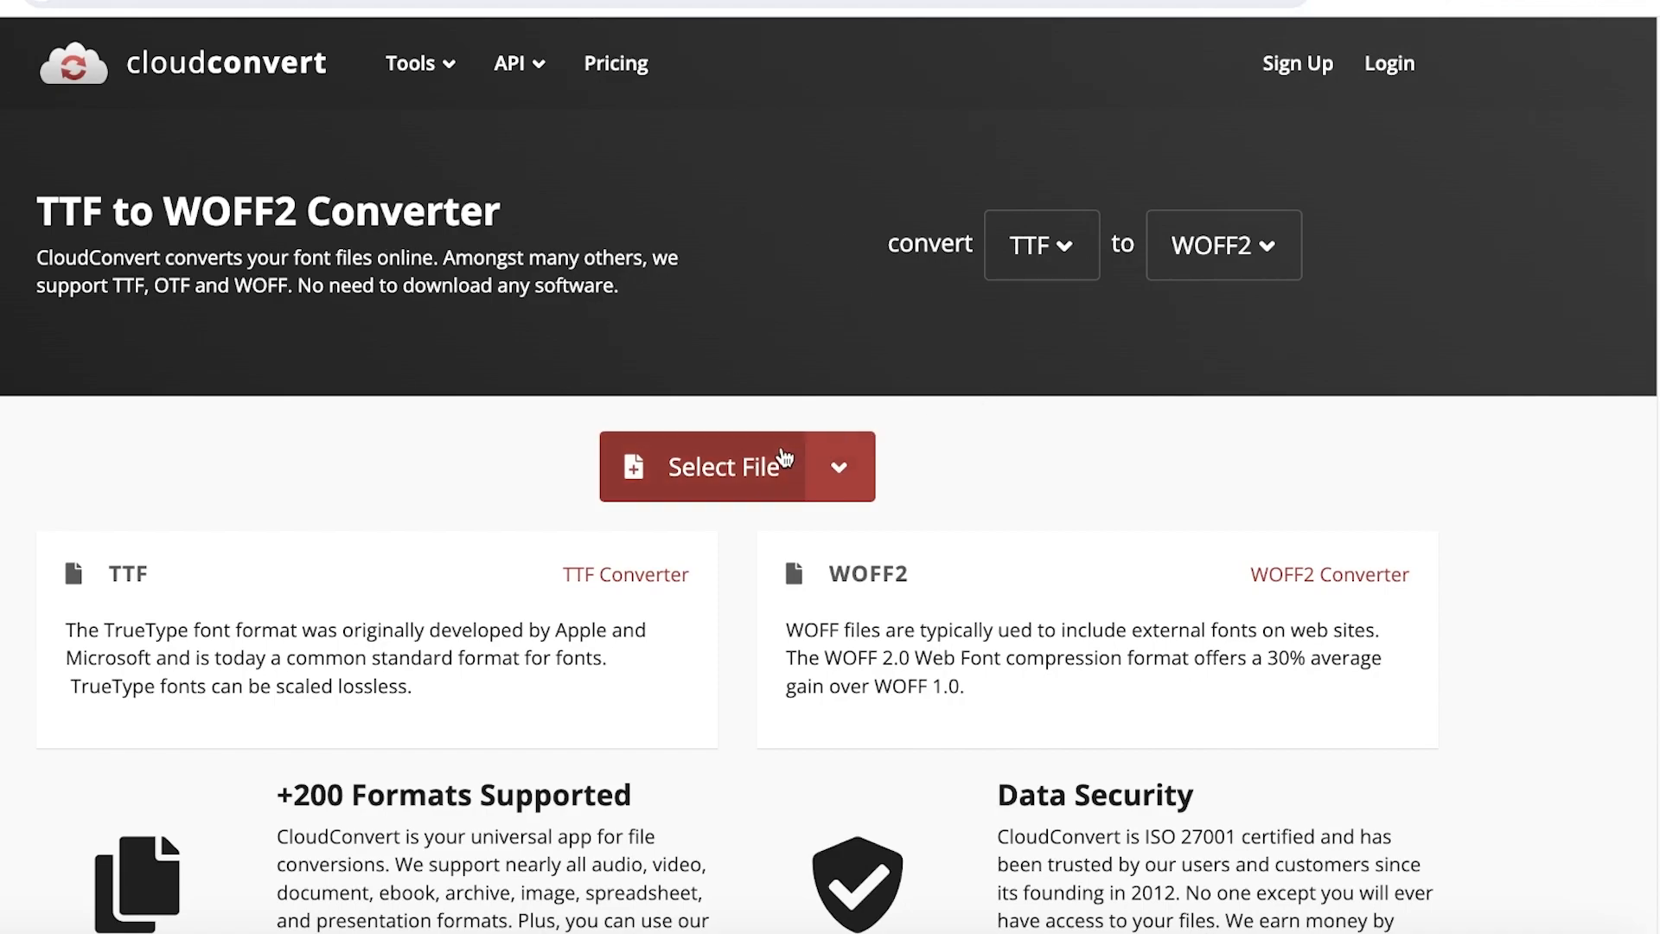
Upload Peanut Butter.ttf to CloudConvert, convert it to WOFF2, and download Peanut Butter.woff2
click(724, 466)
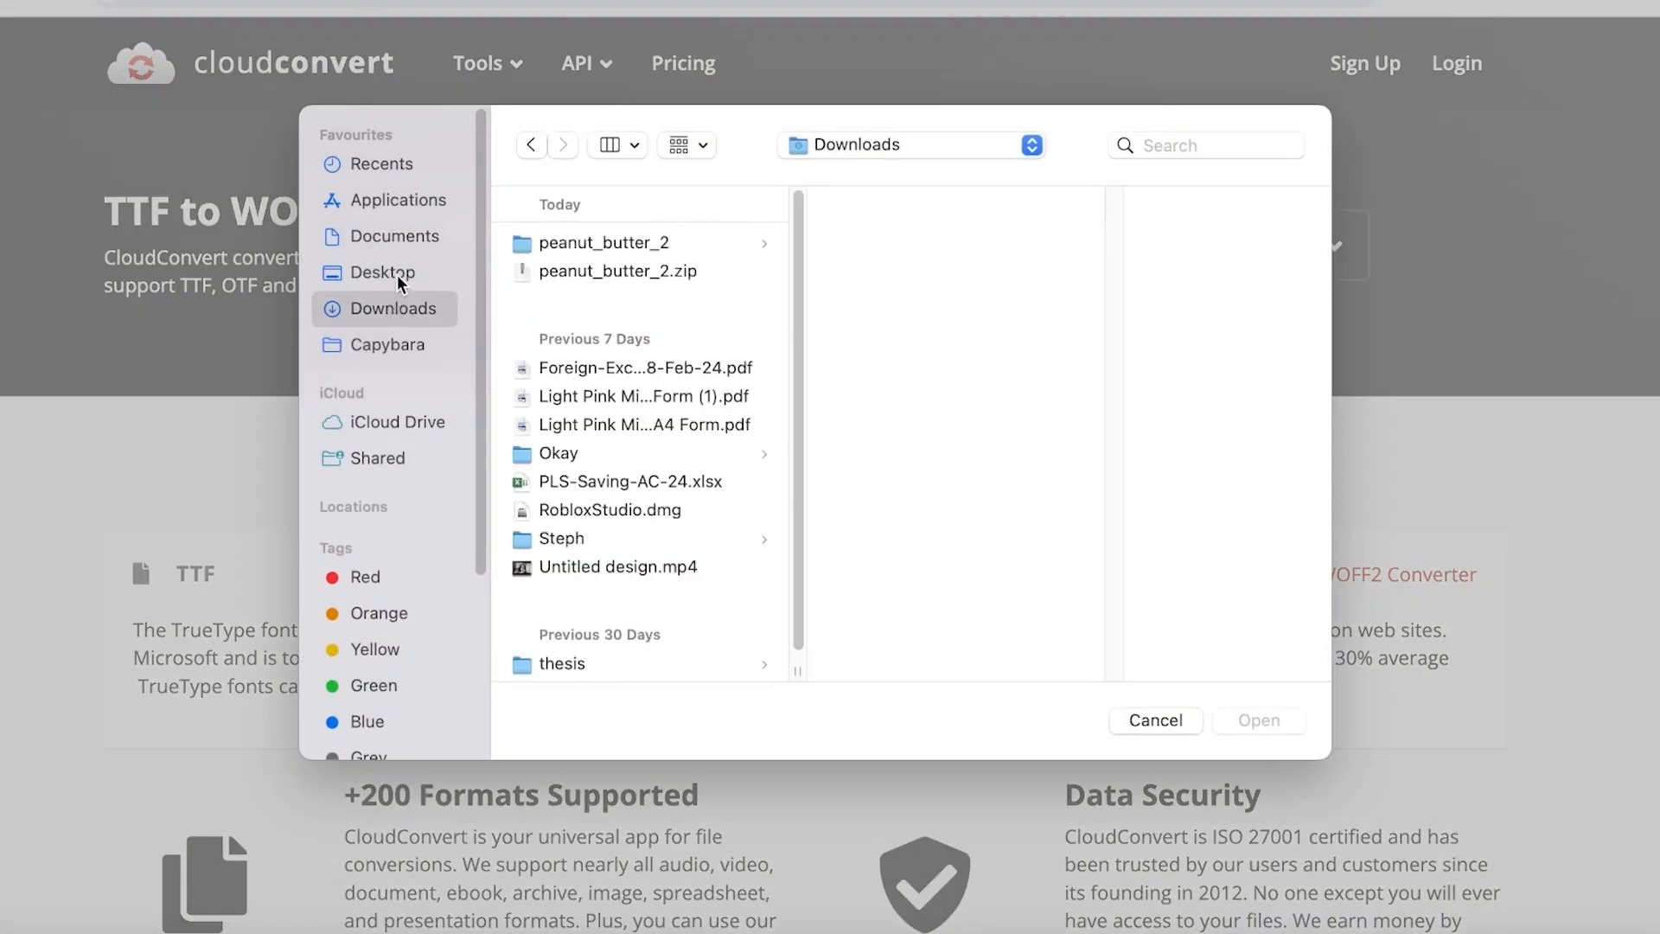
click(602, 243)
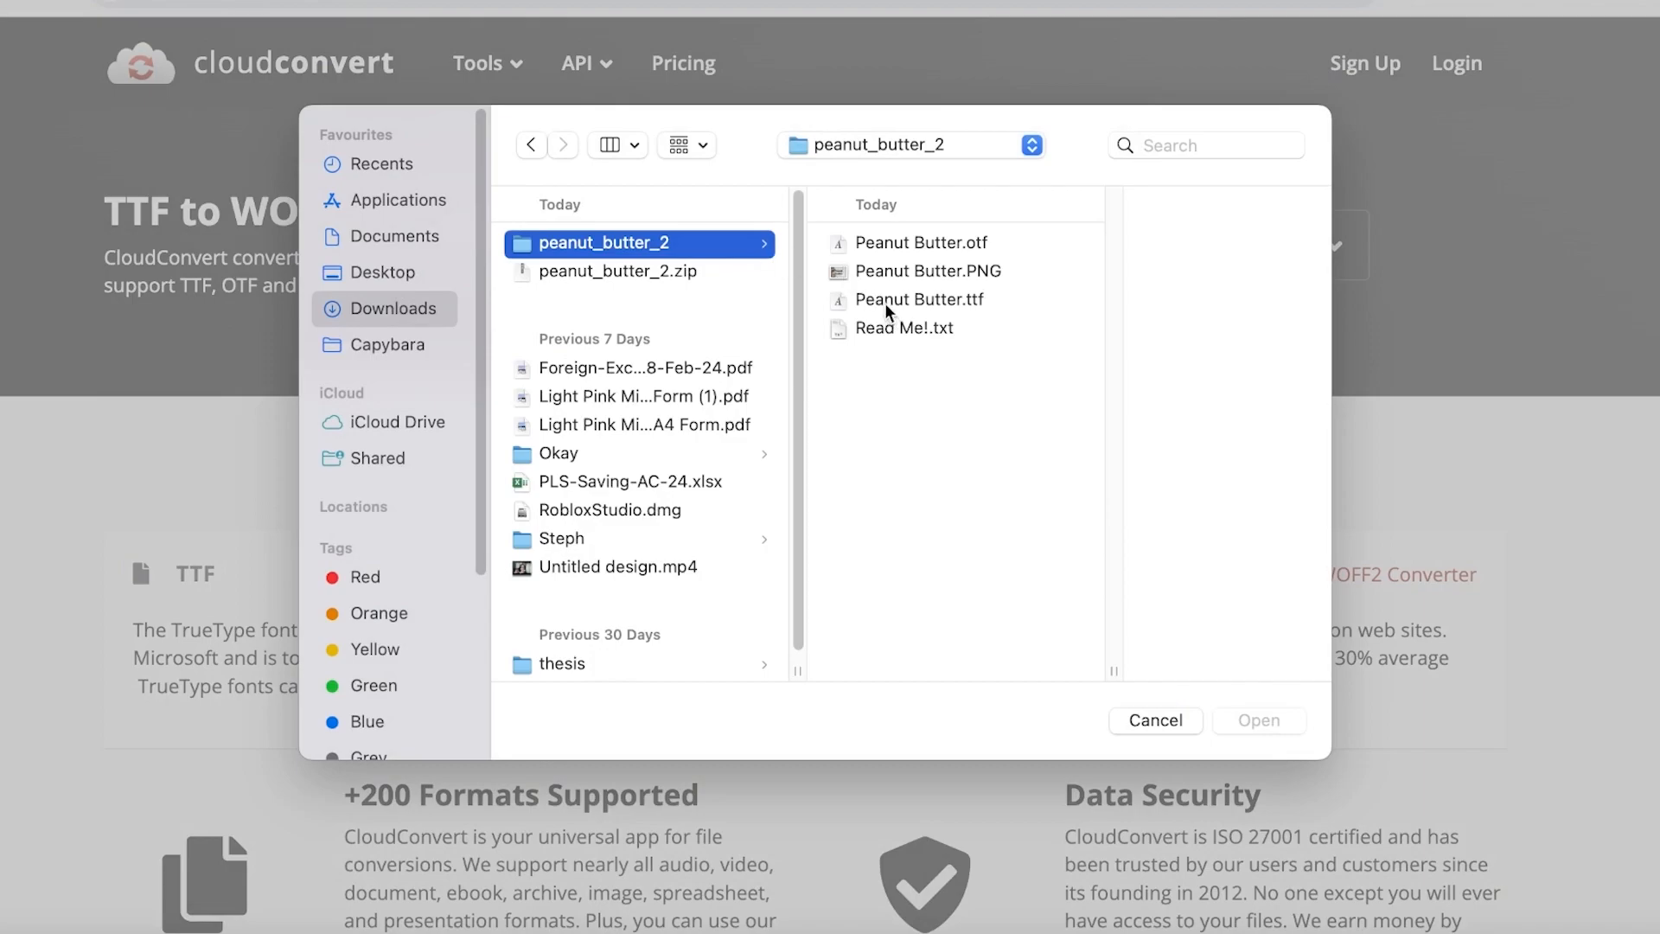
double_click(919, 300)
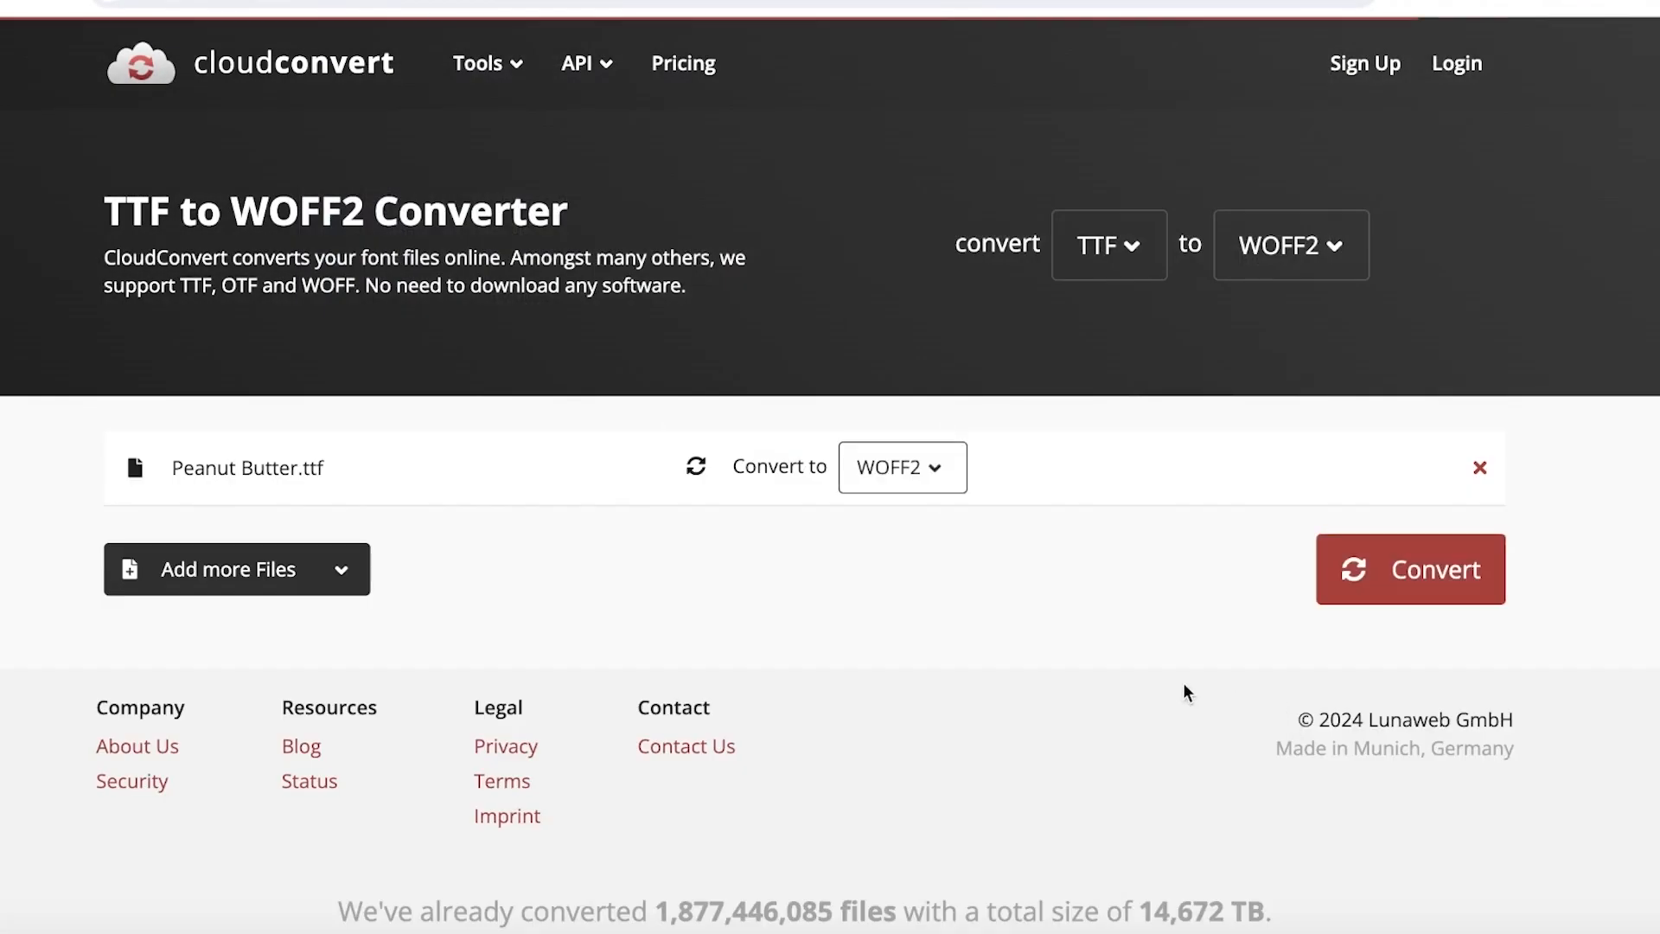
mouse_move(413, 296)
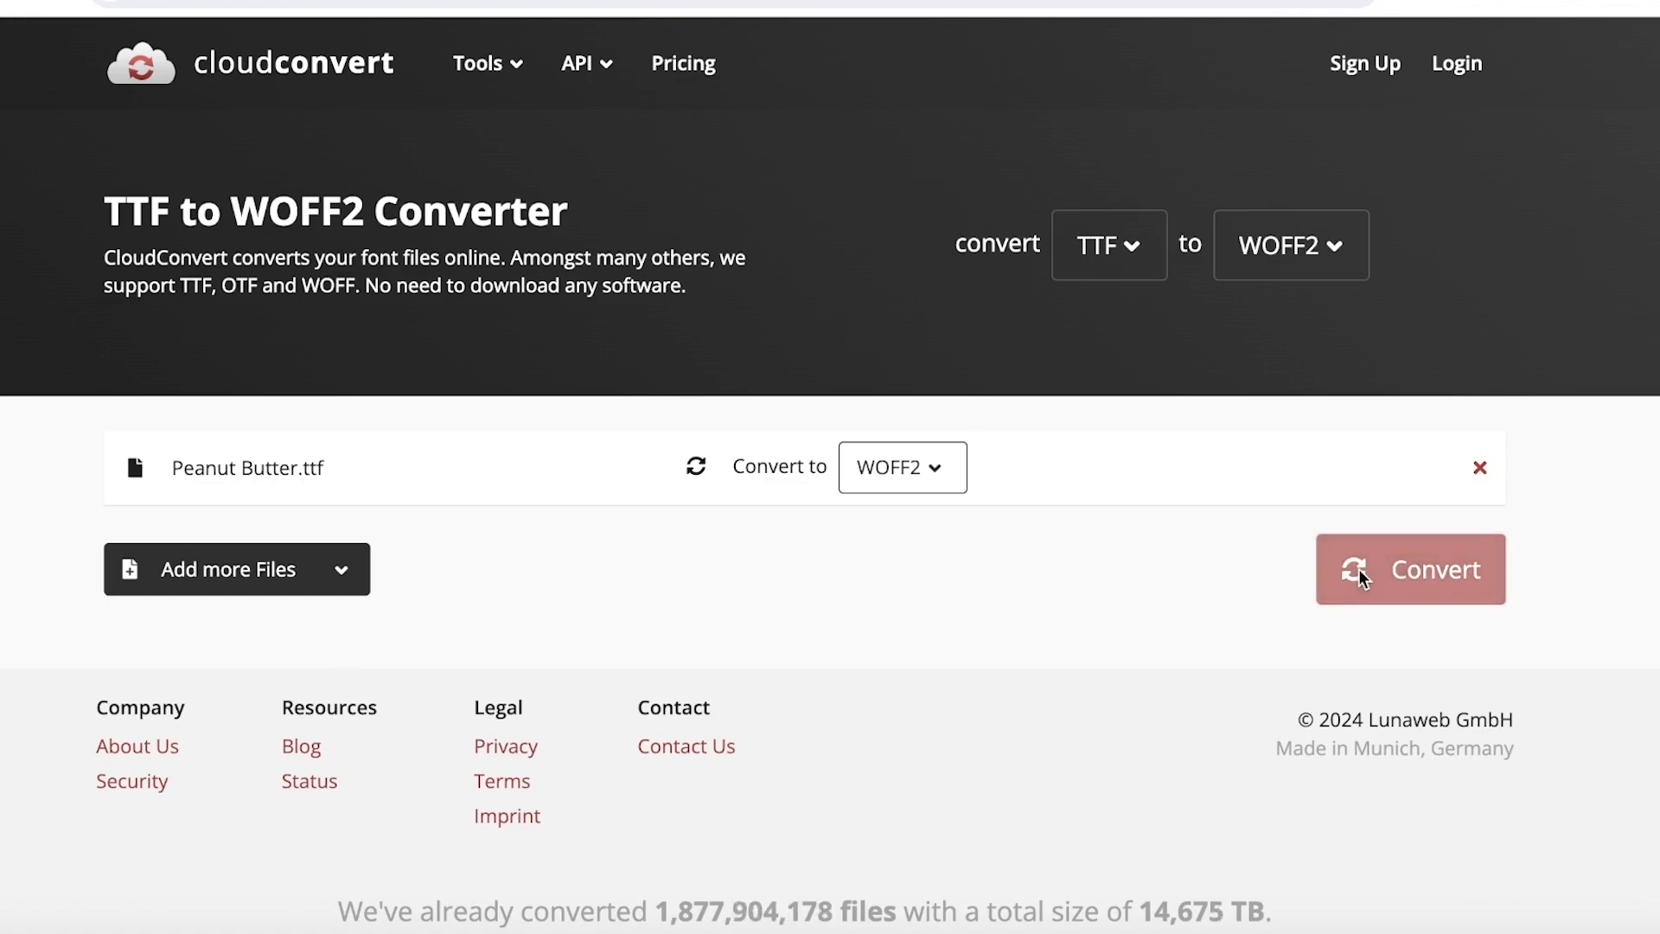
click(1411, 569)
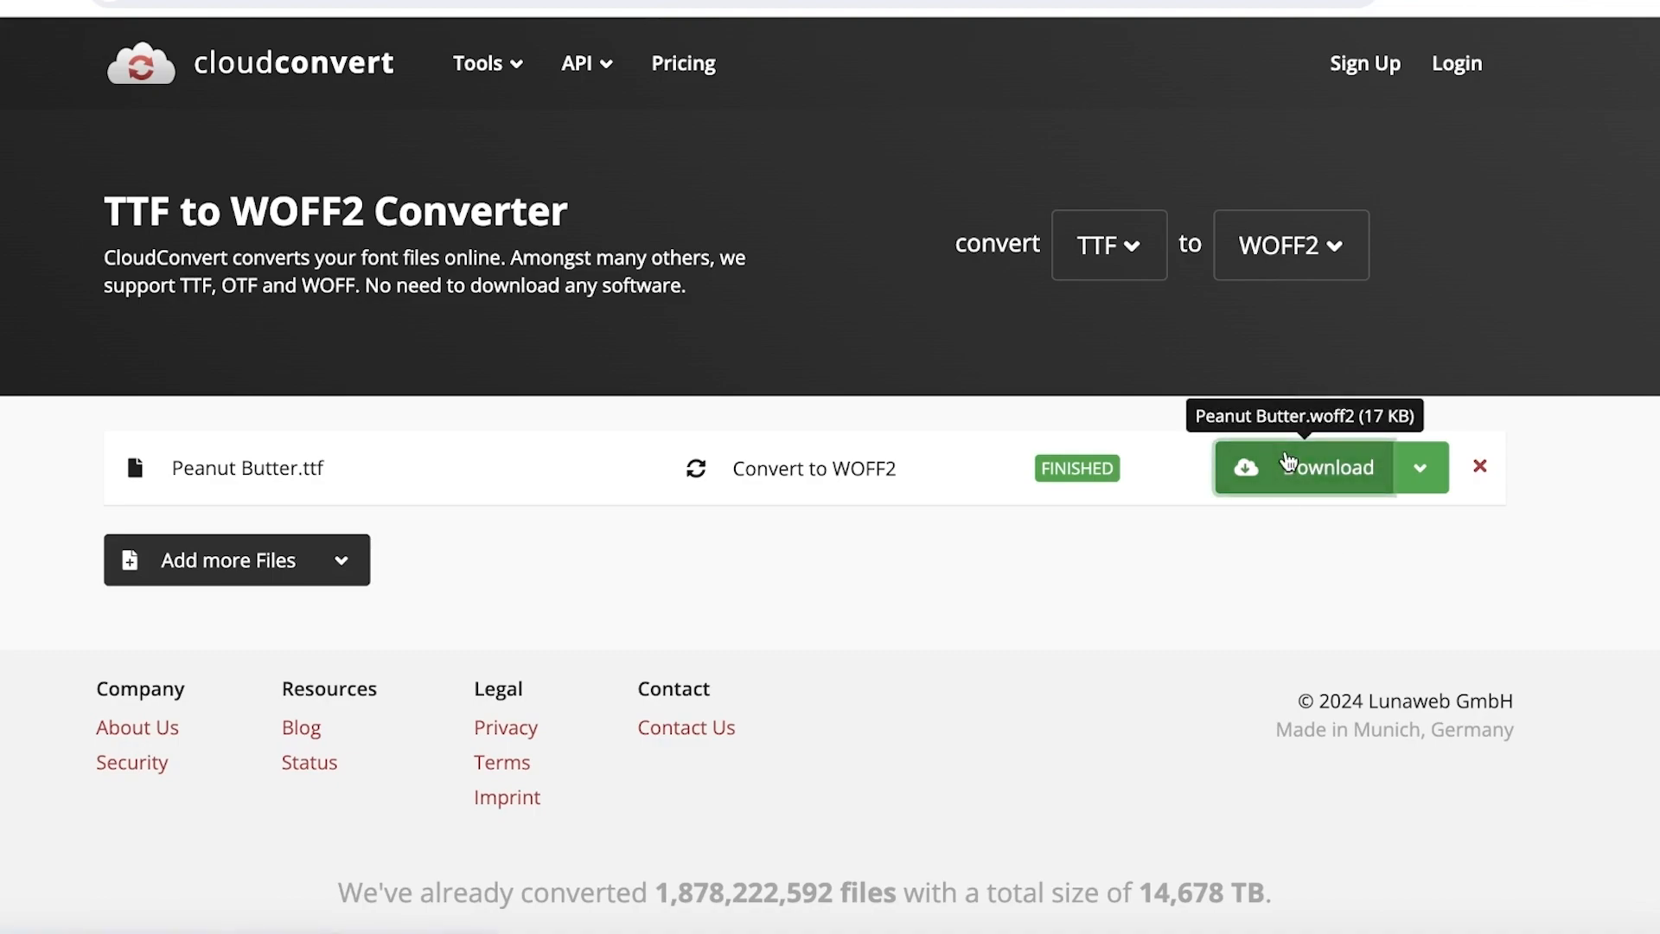
click(1310, 468)
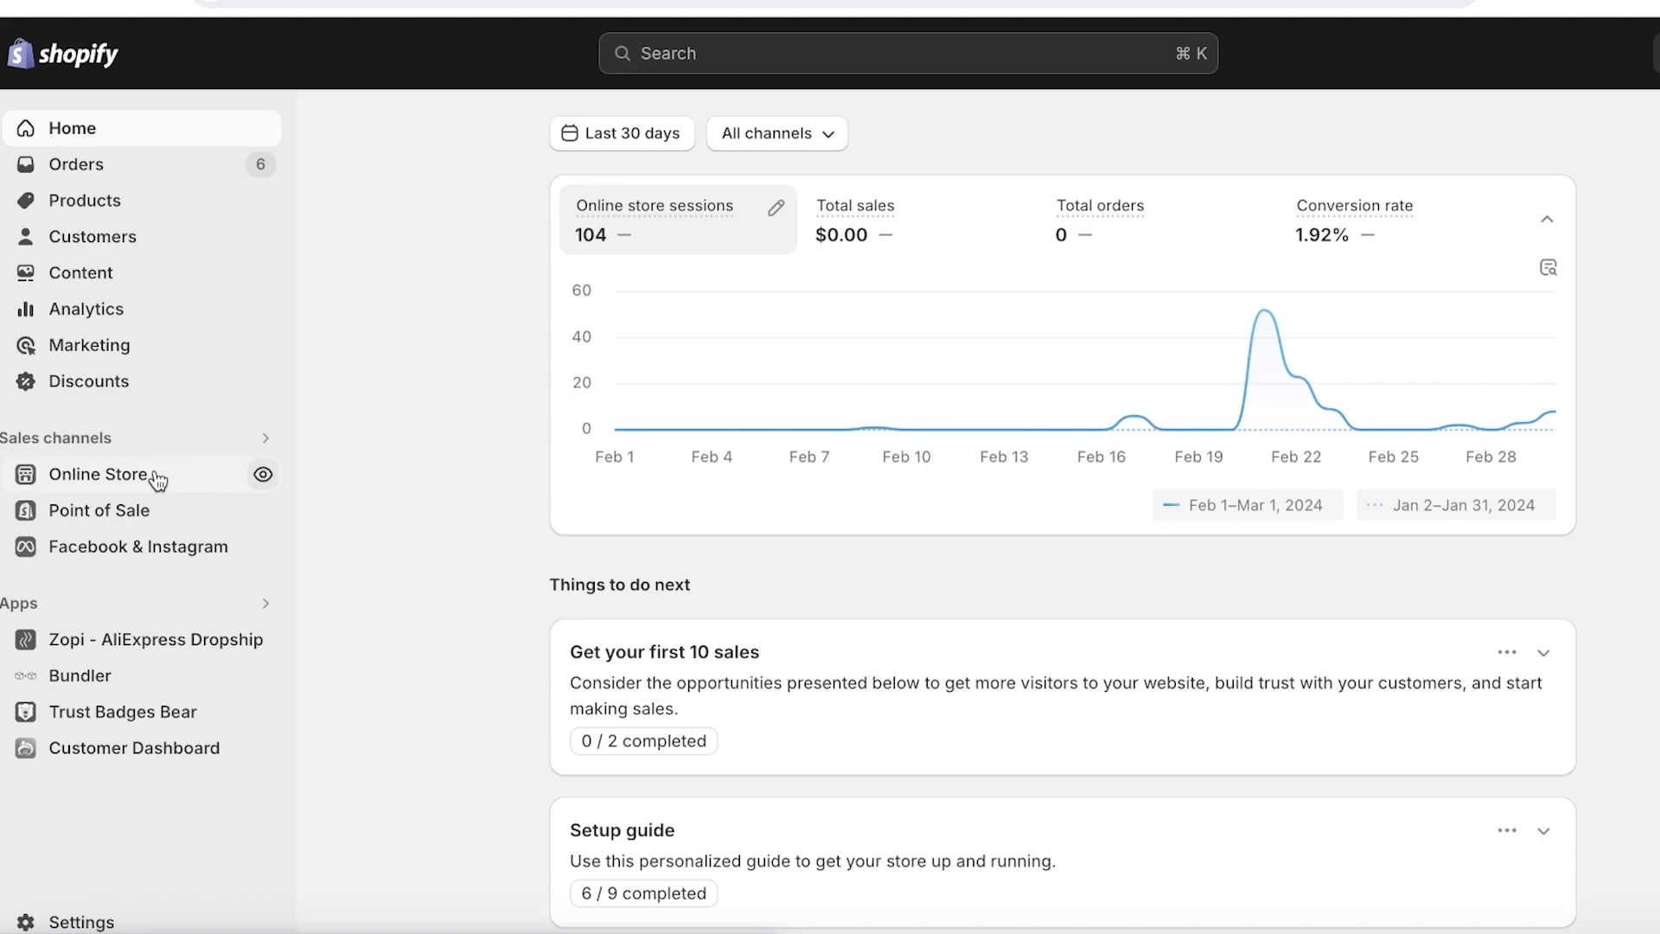
Go to Online Store > Themes and open the Dawn theme's ••• actions menu
click(98, 474)
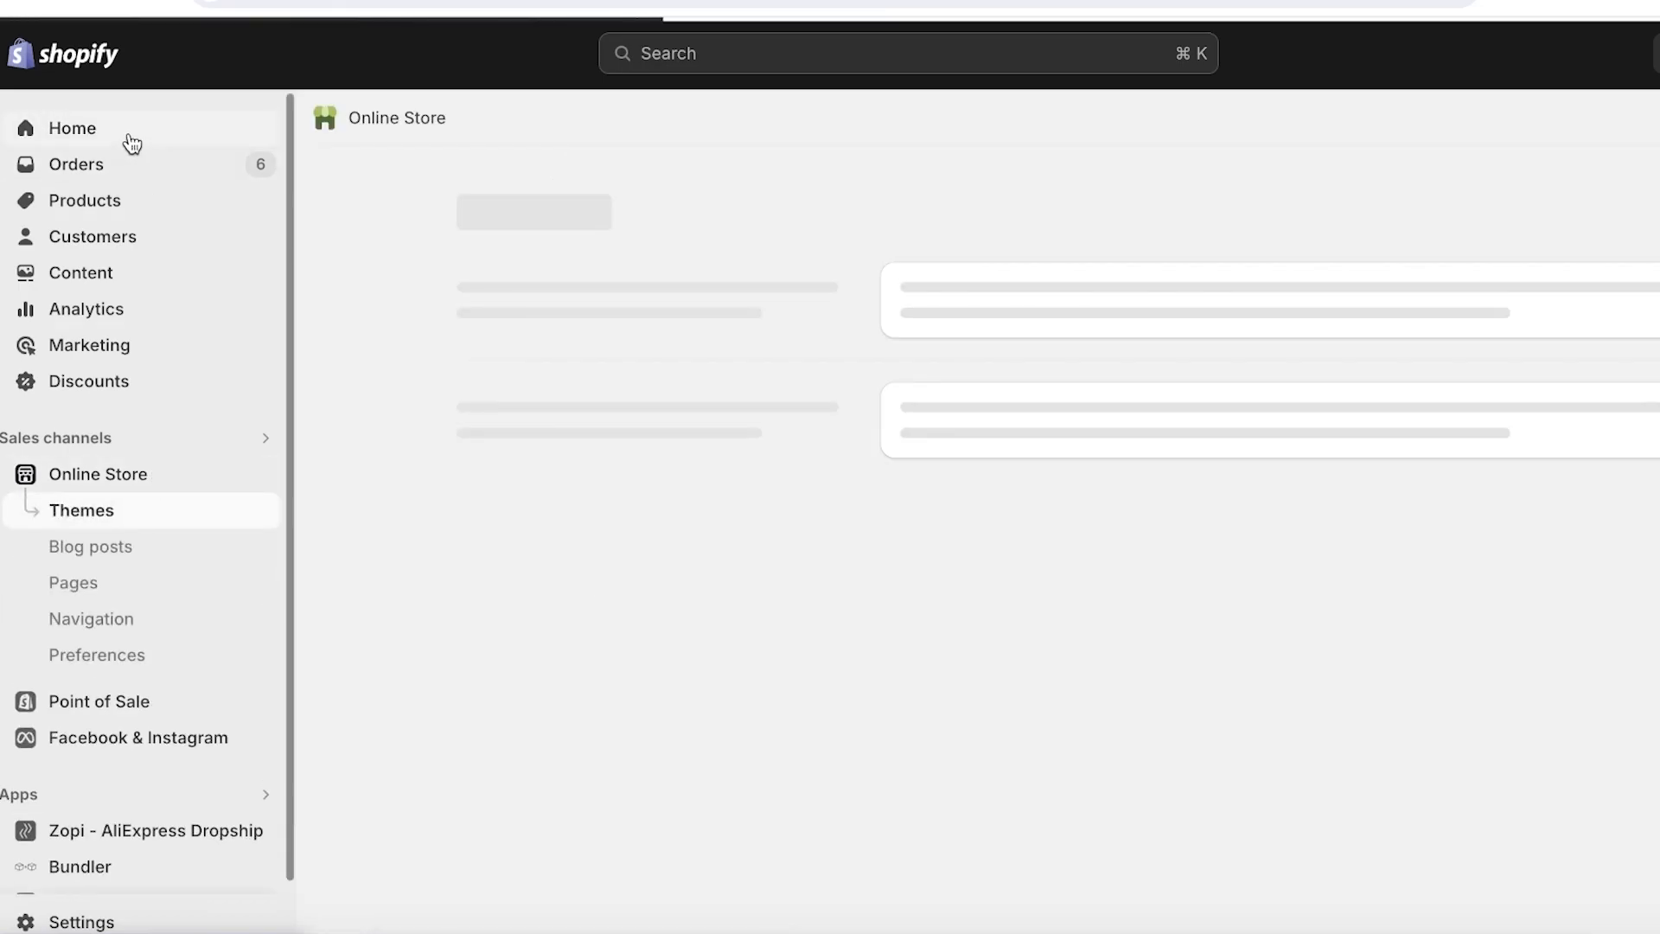
click(80, 510)
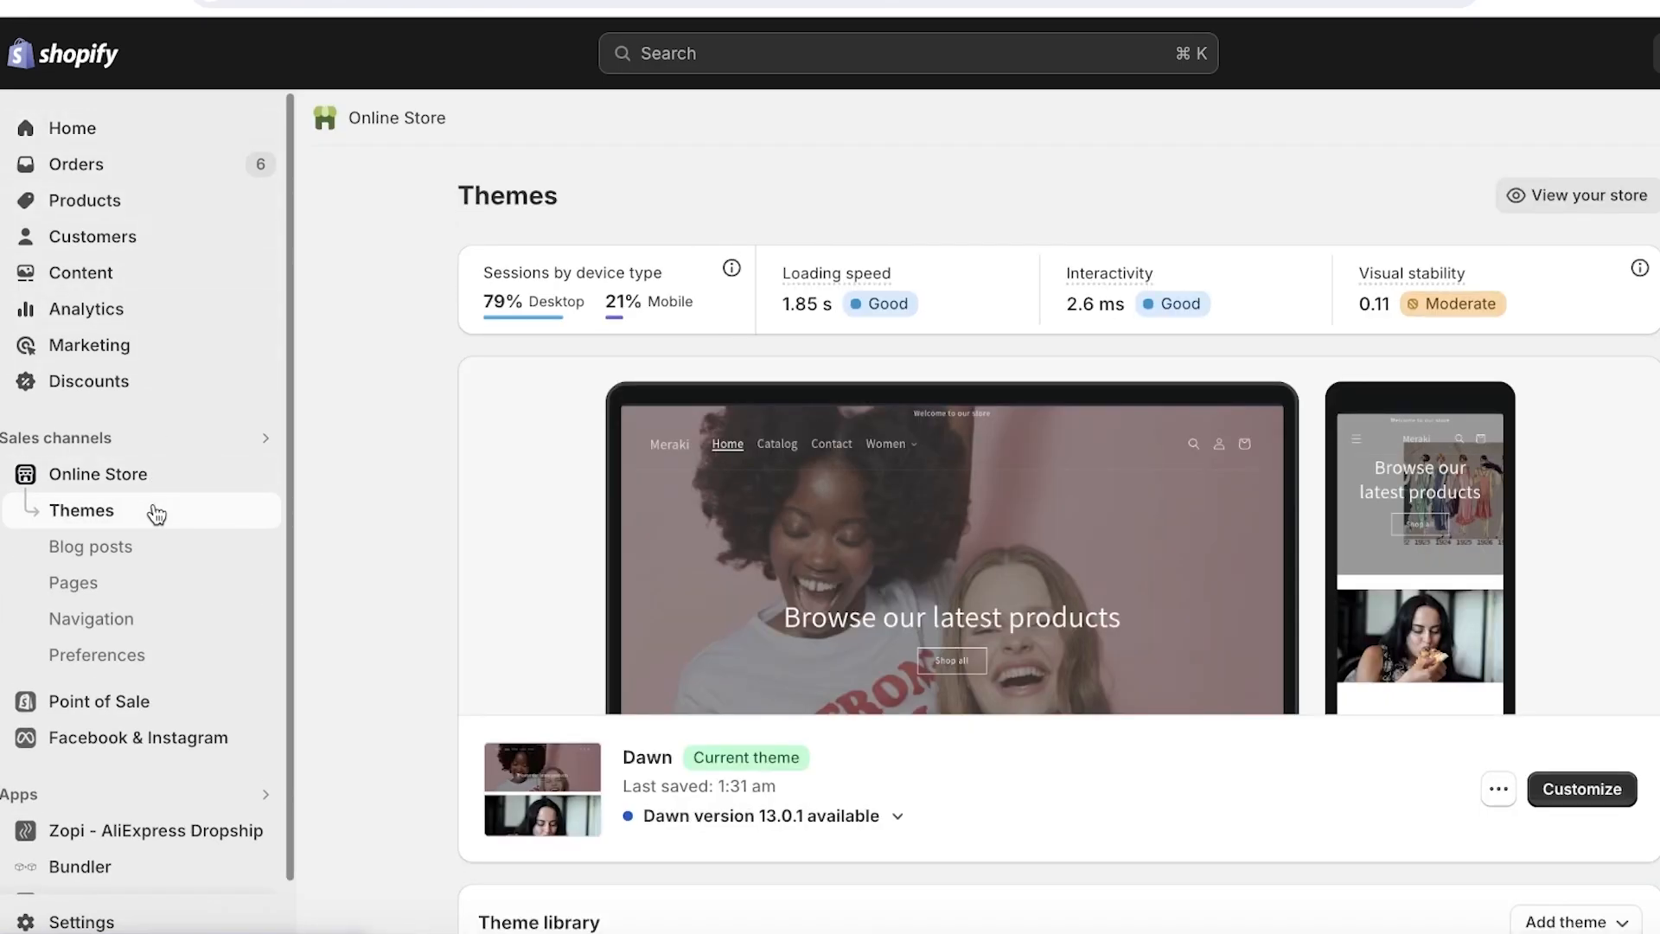
mouse_move(110, 474)
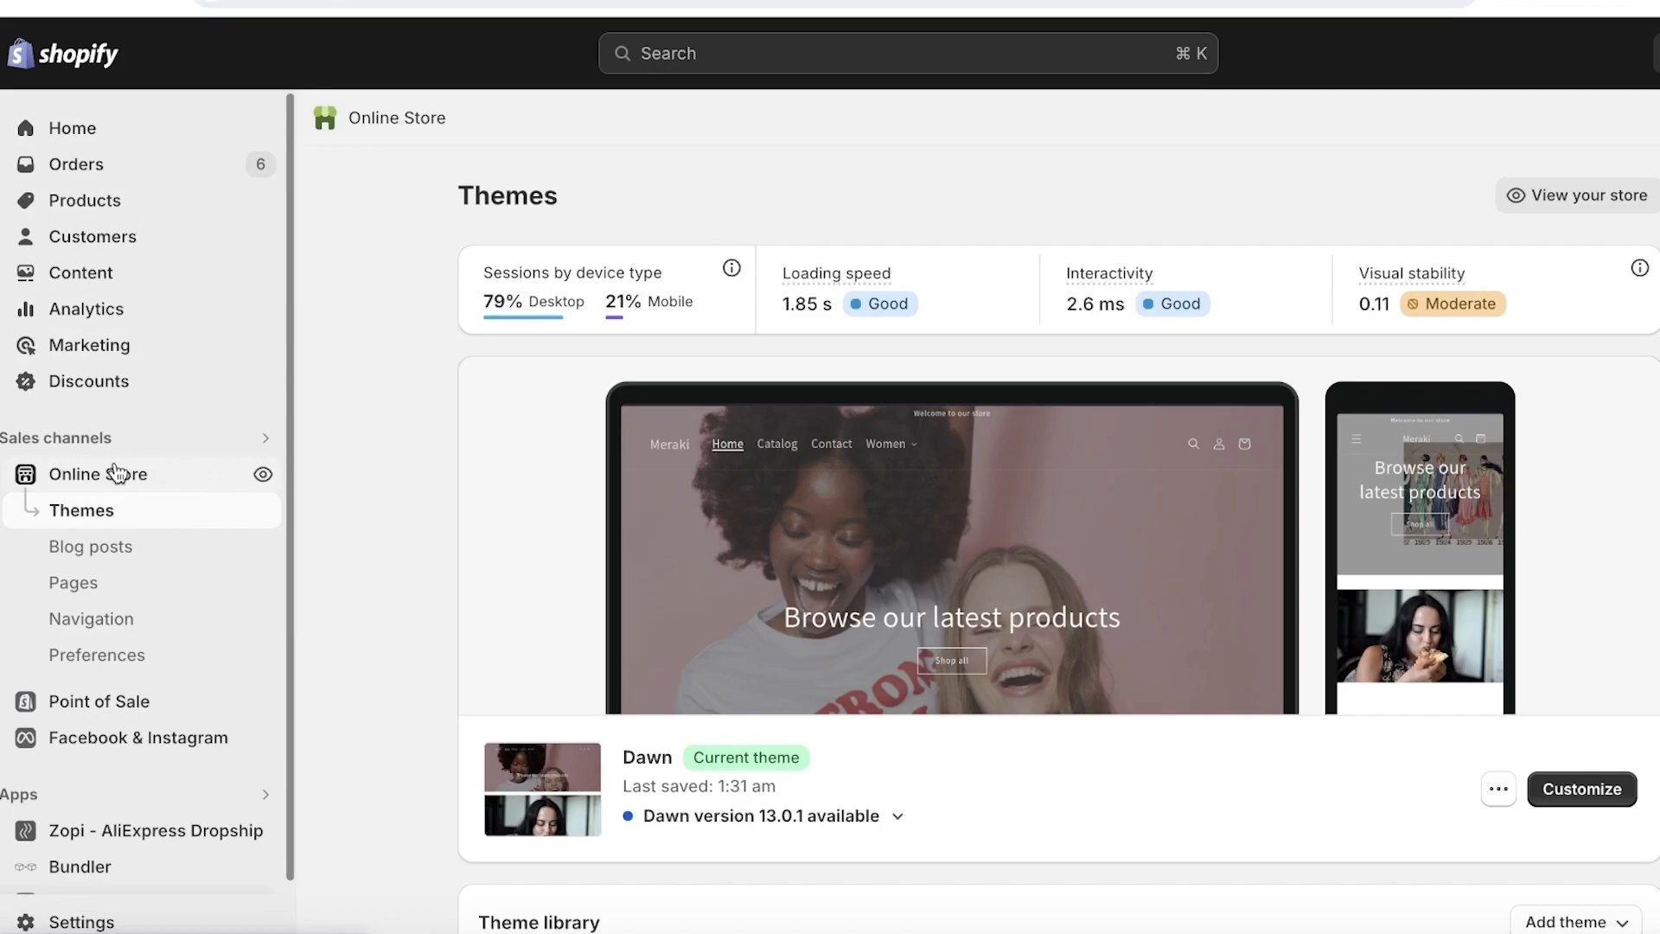
click(1499, 788)
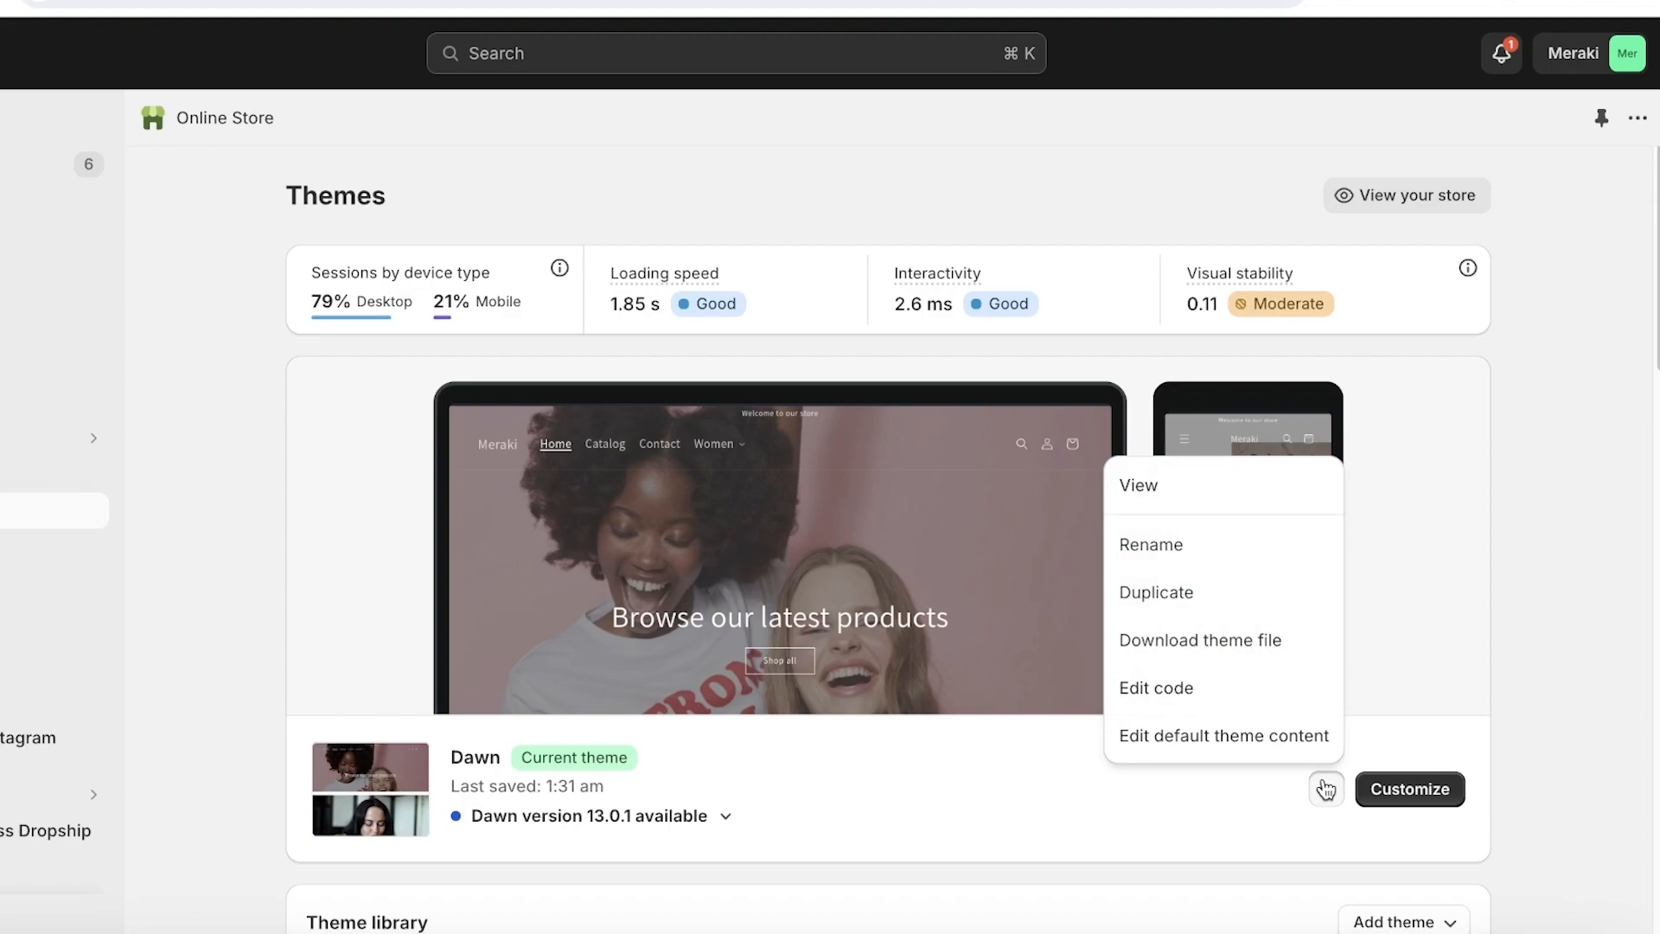
mouse_move(1298, 506)
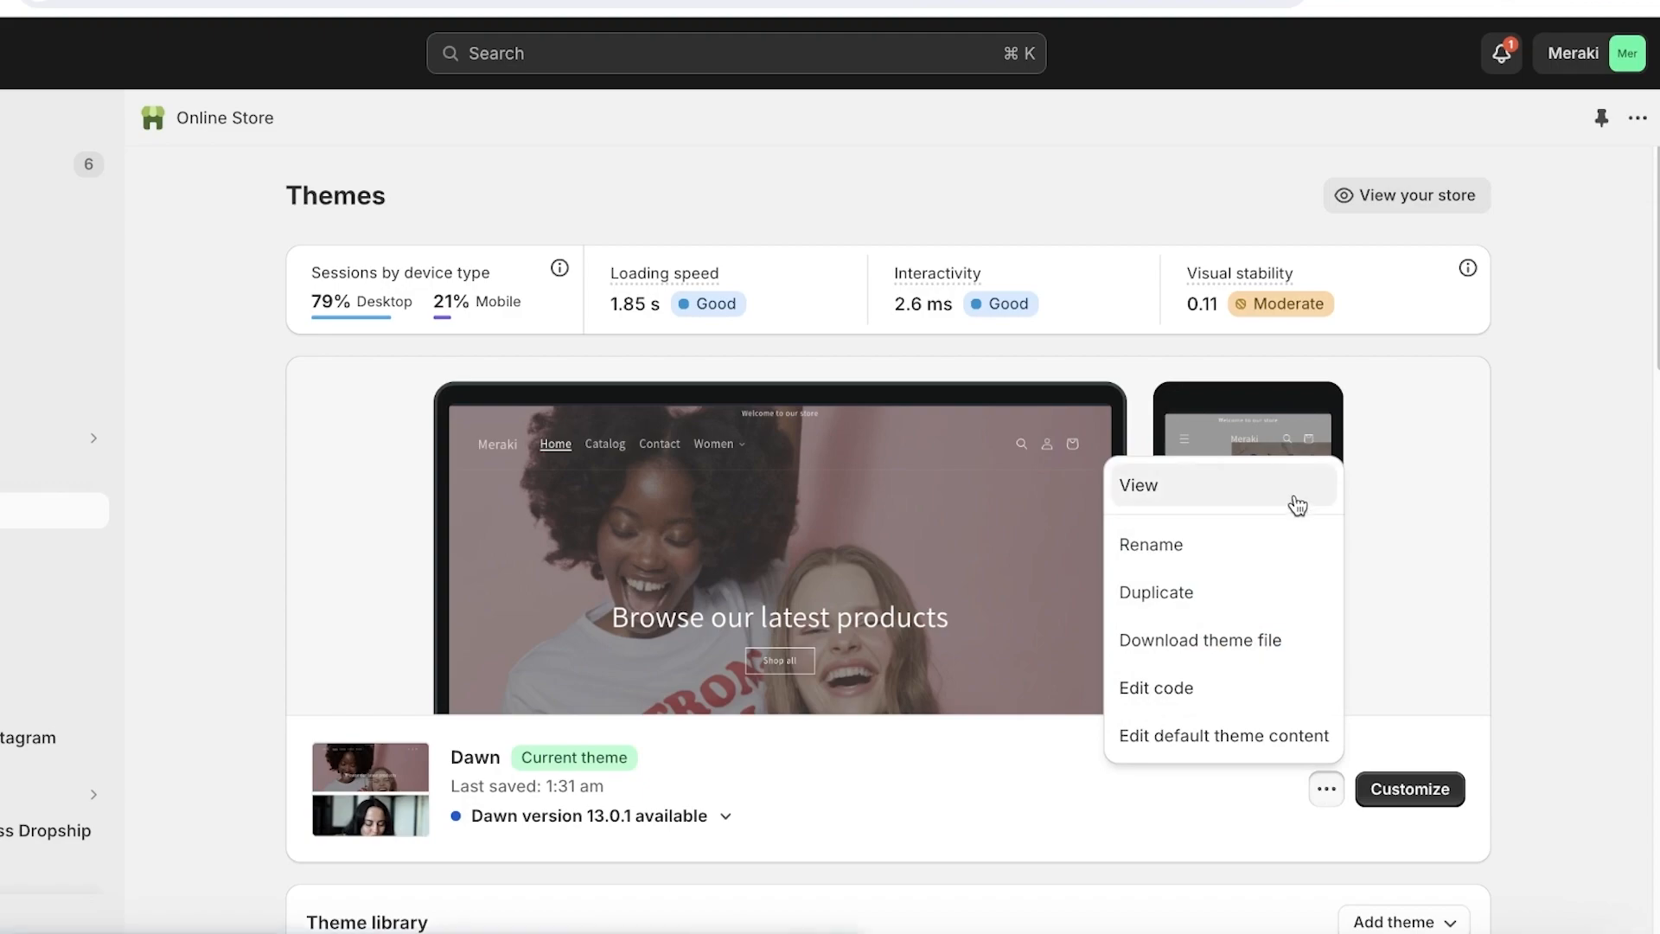
mouse_move(1172, 703)
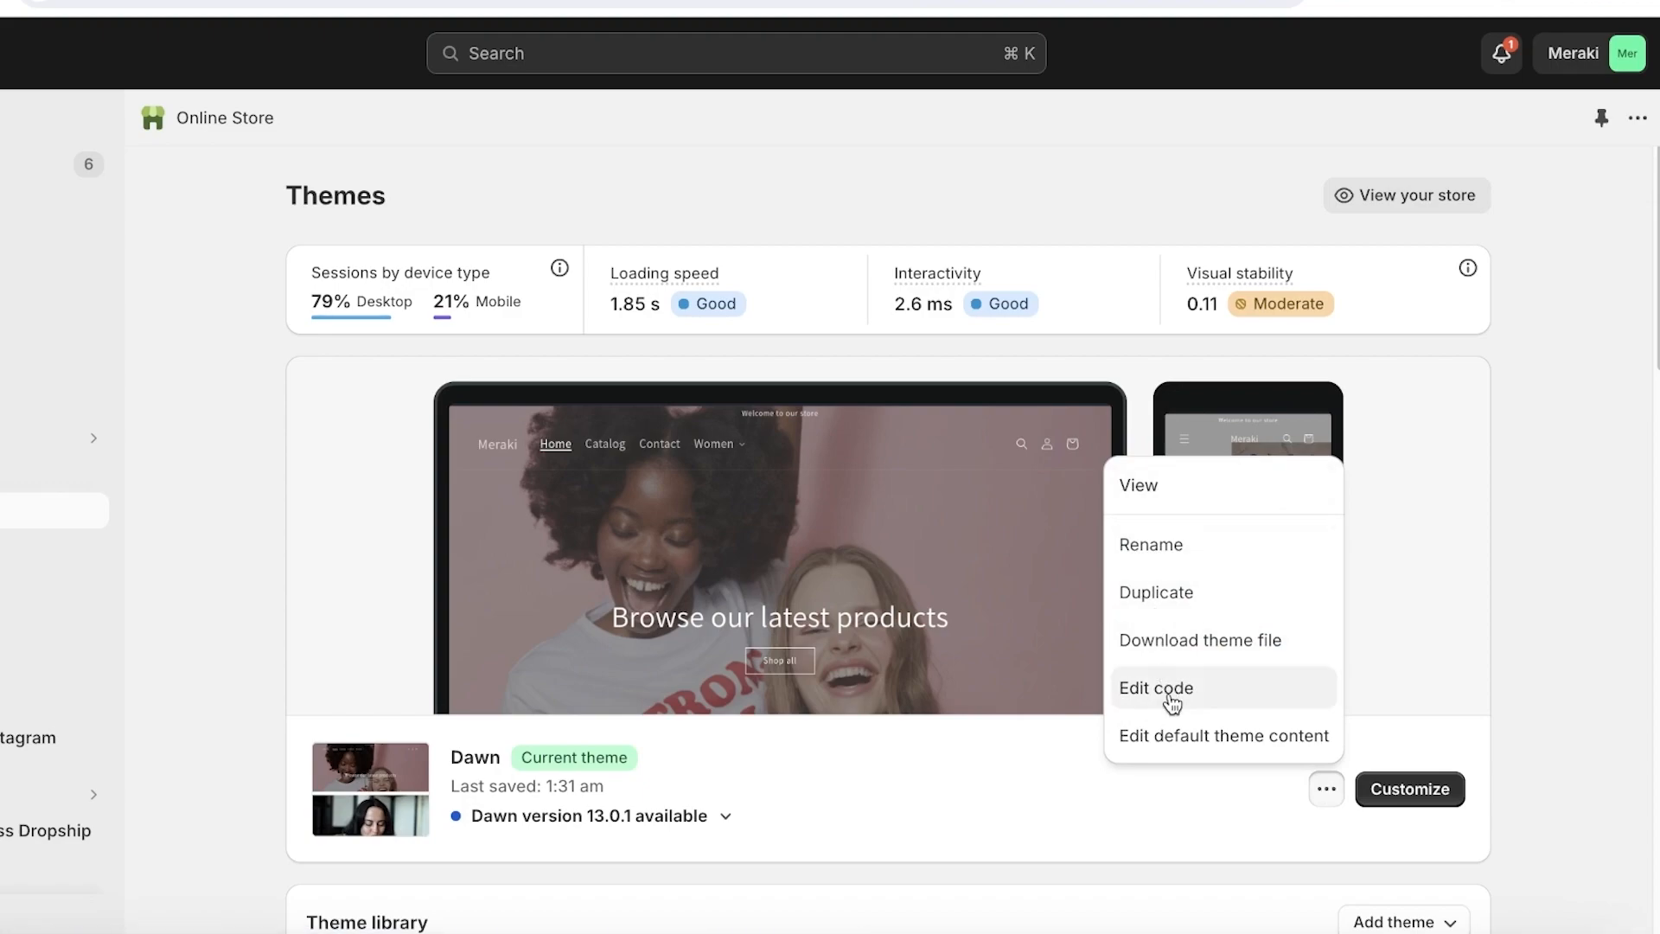
mouse_move(1166, 701)
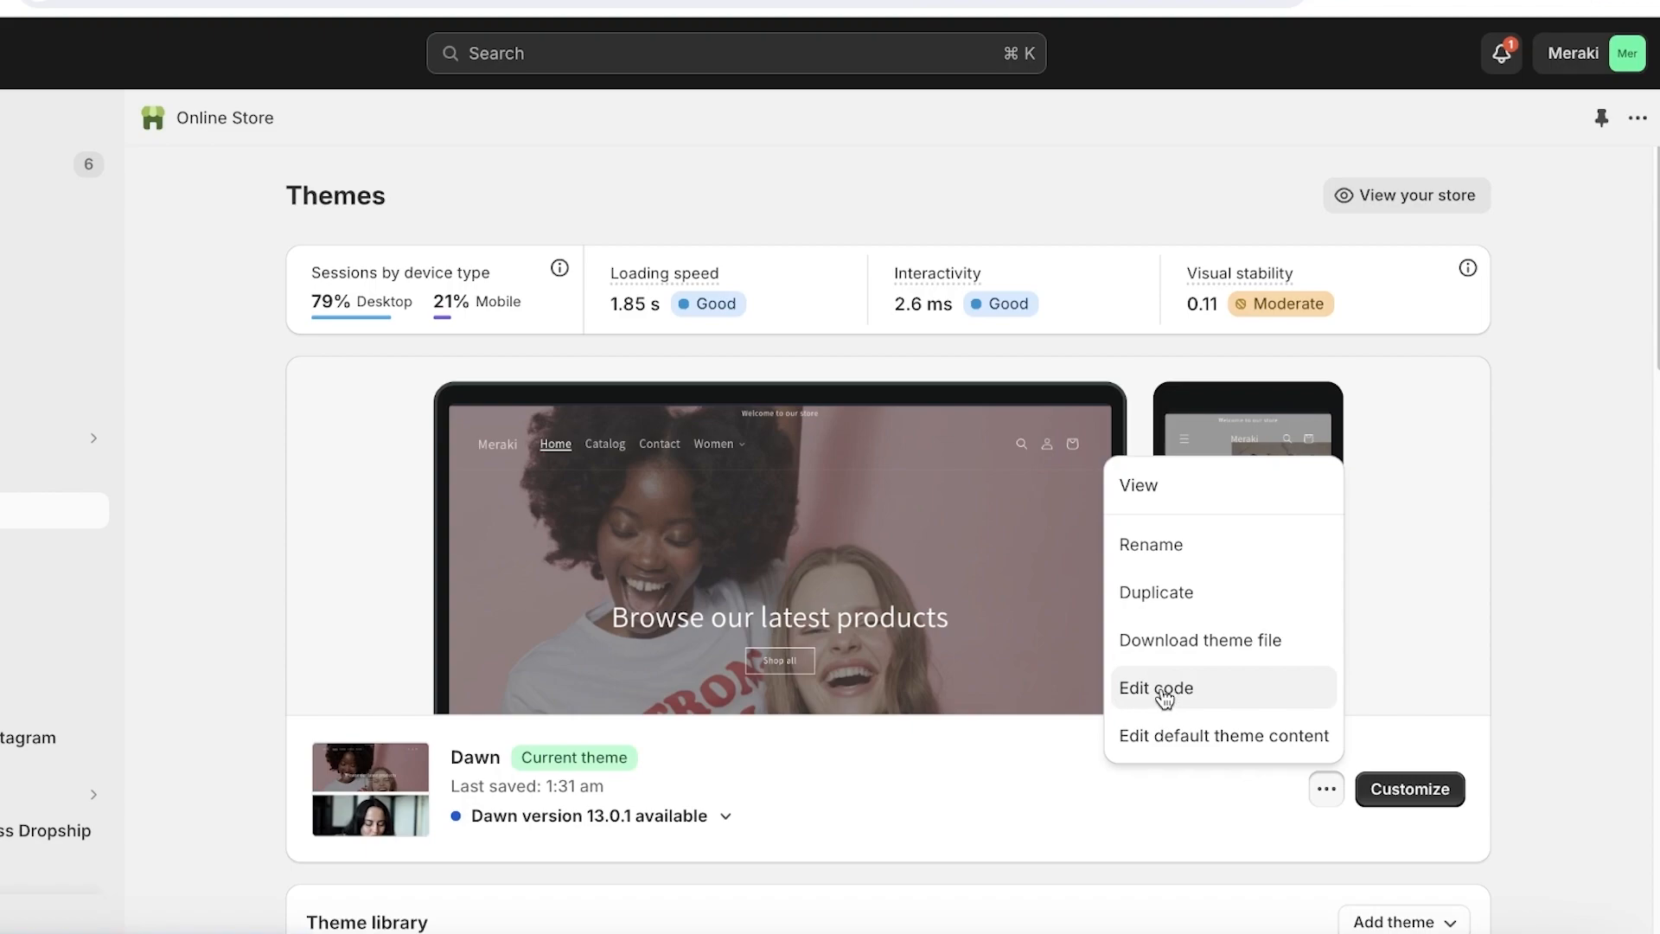
mouse_move(1169, 616)
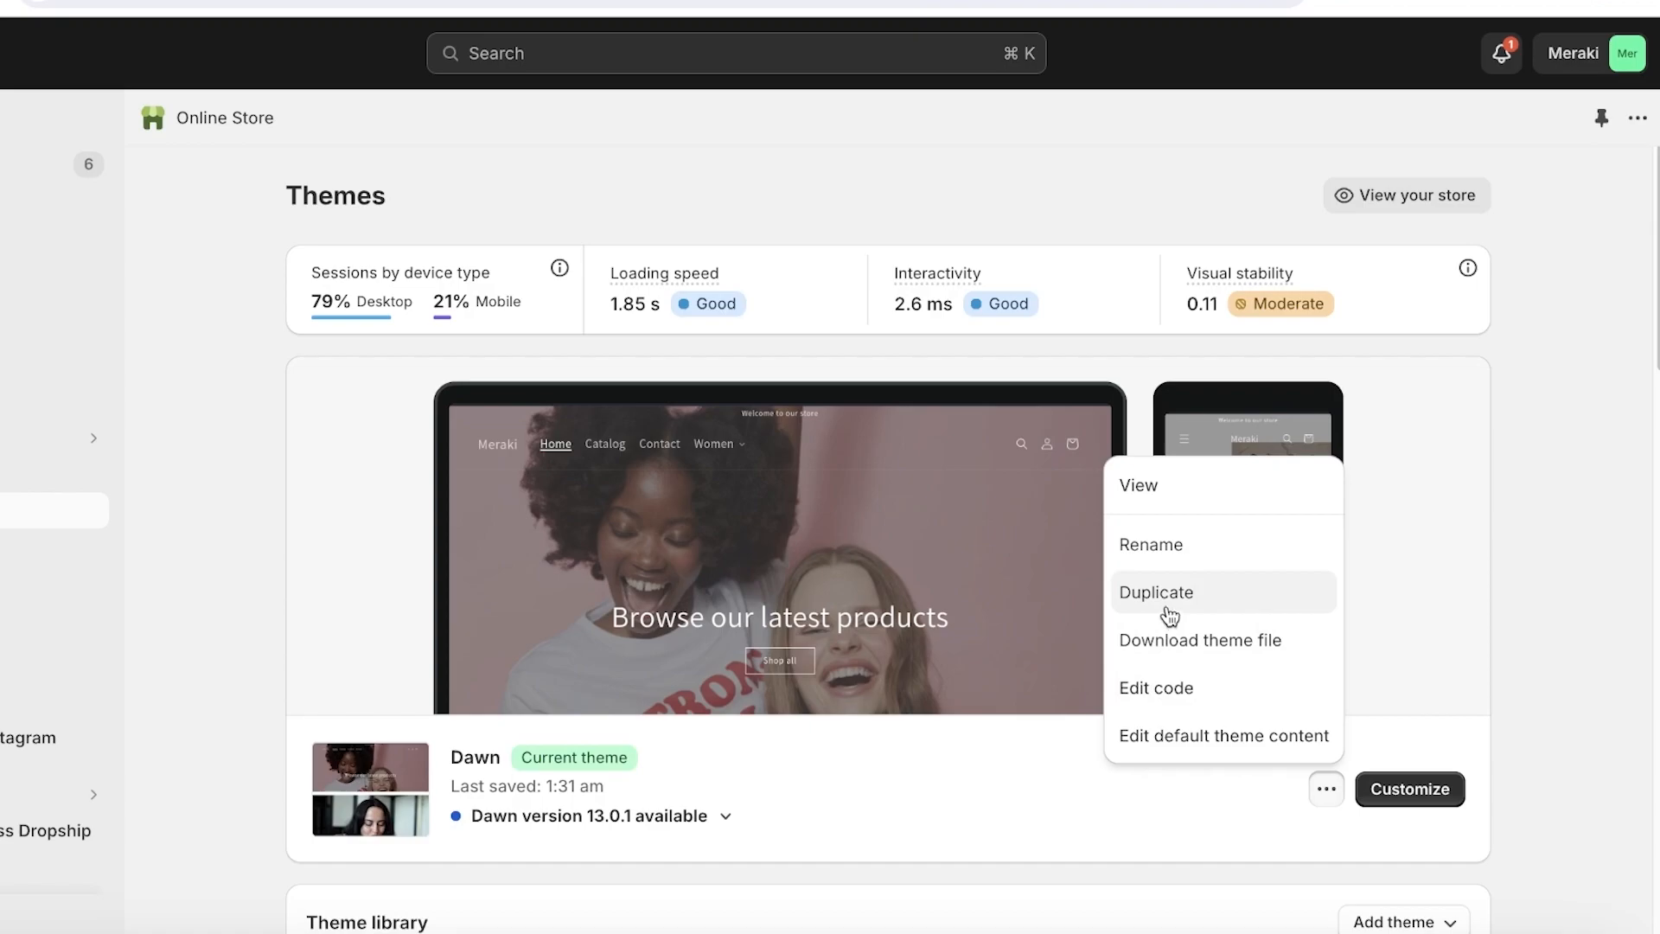
scroll(down, 3)
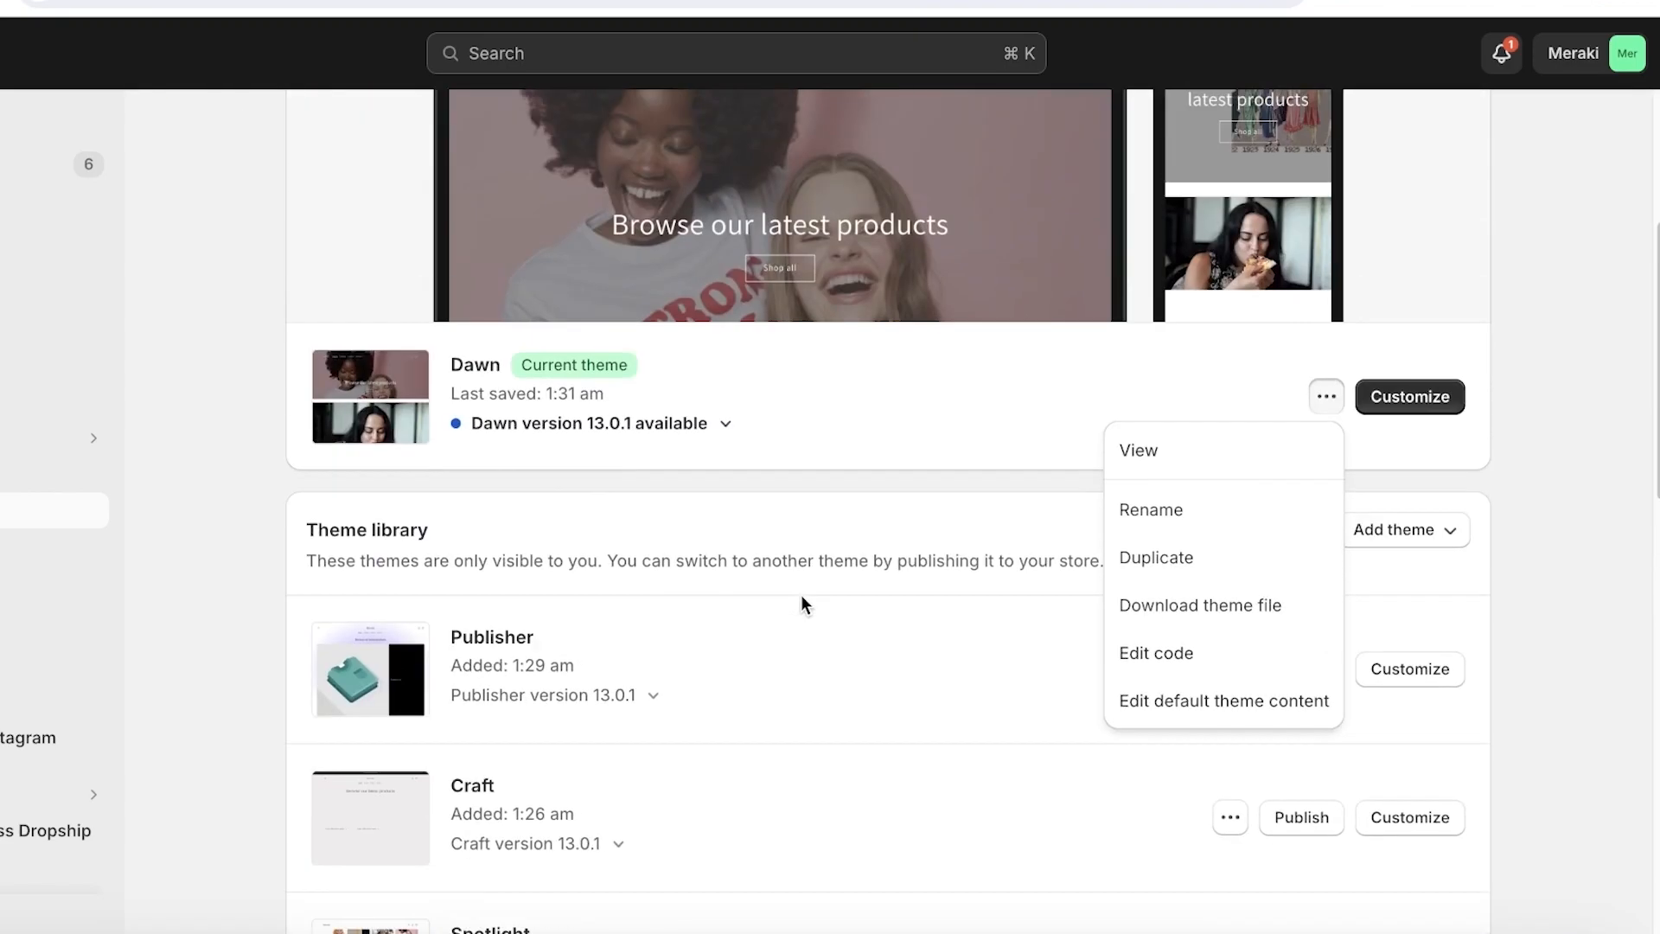
mouse_move(489, 697)
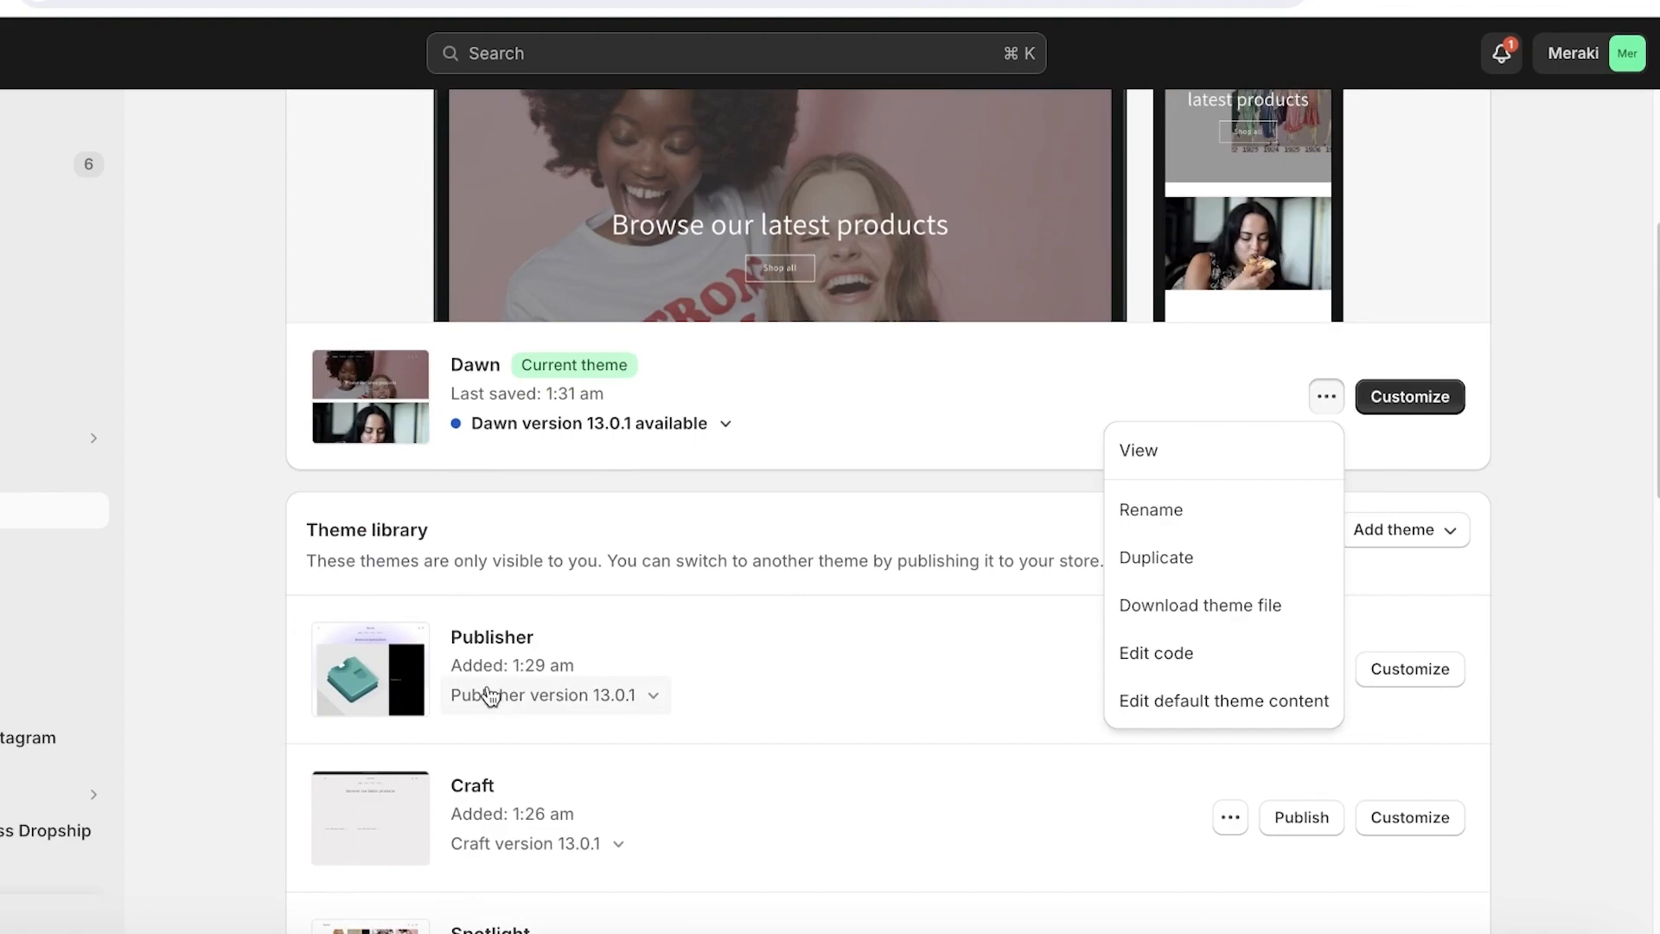
mouse_move(710, 662)
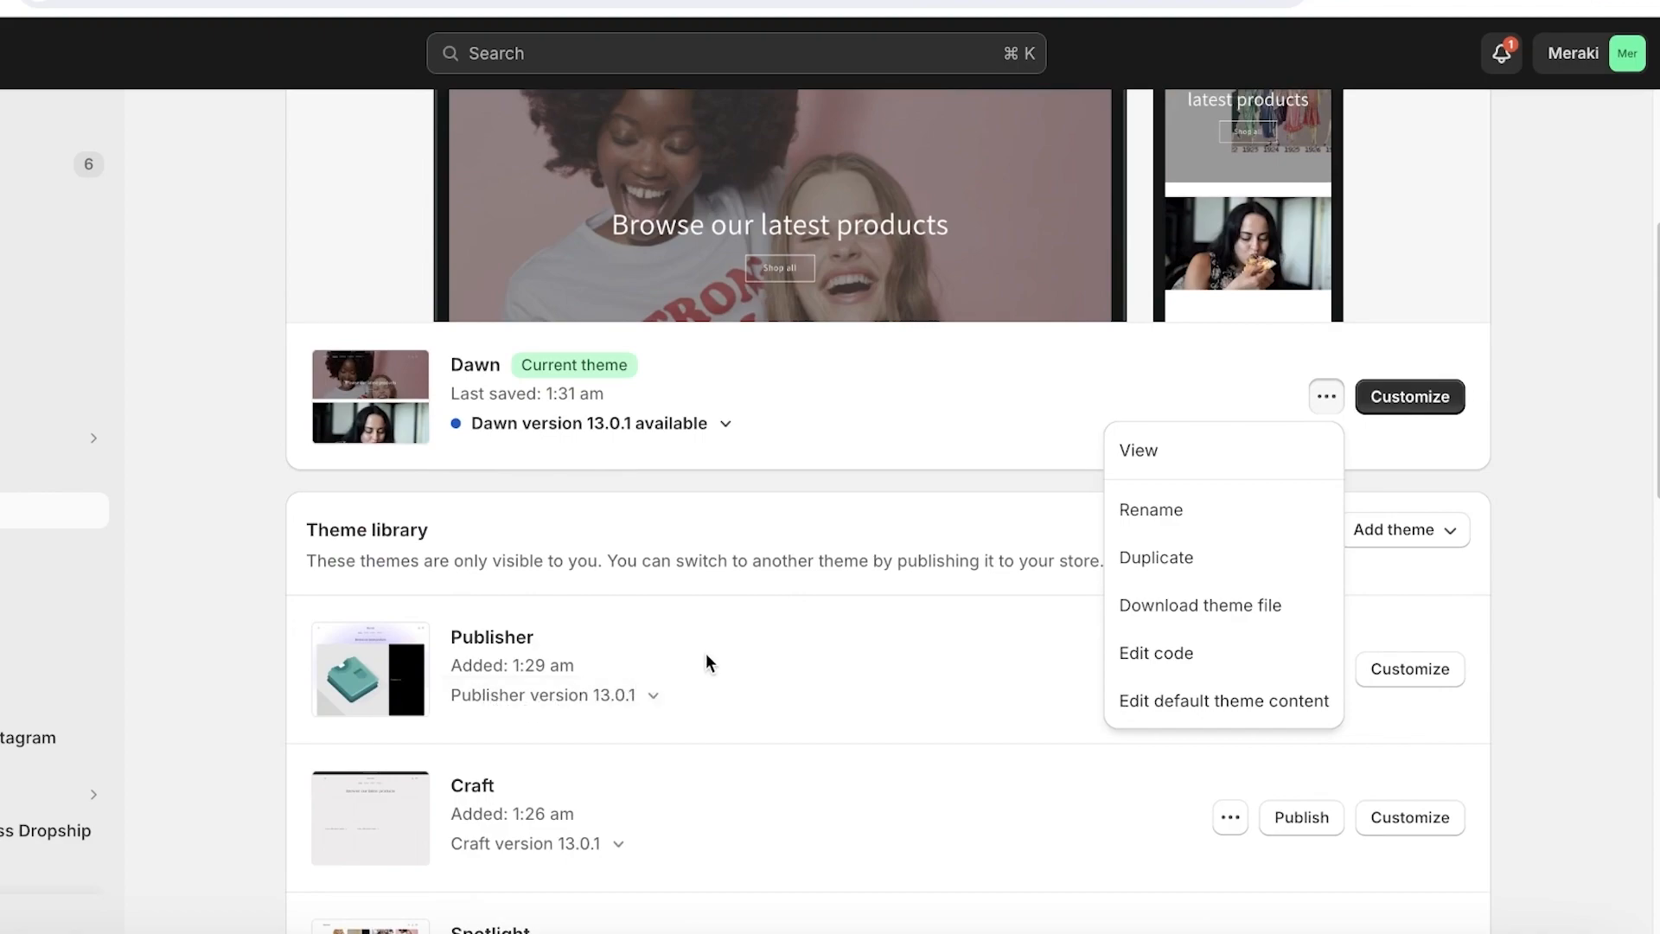
mouse_move(939, 490)
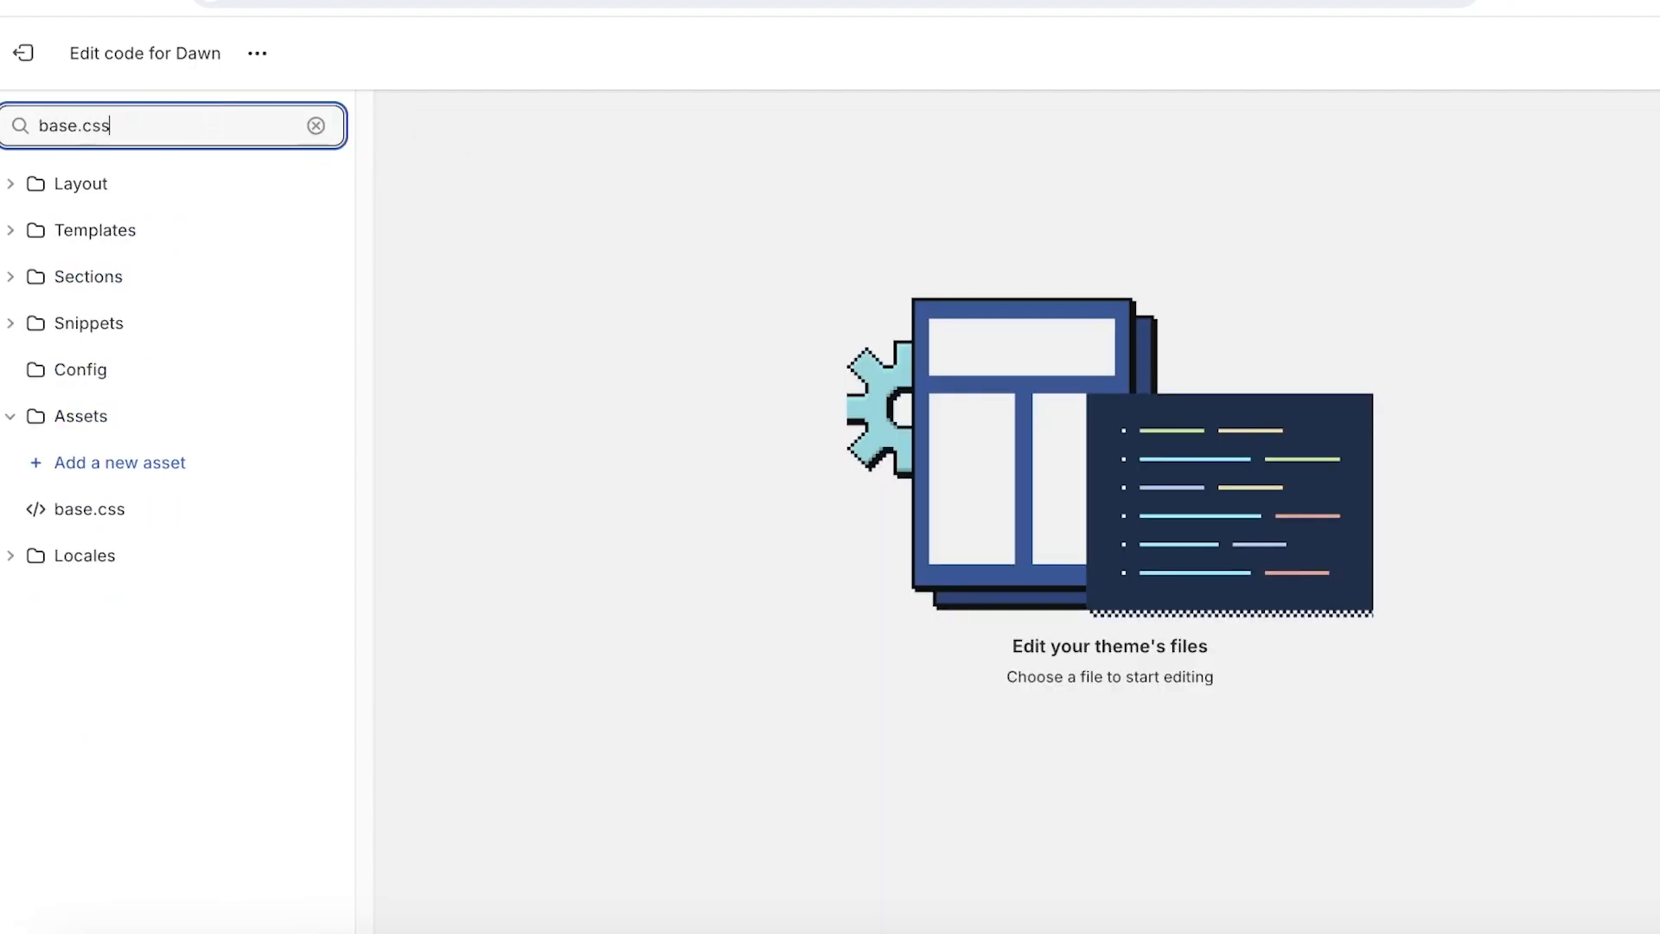
Open base.css from the Assets folder in Dawn's code editor
click(87, 510)
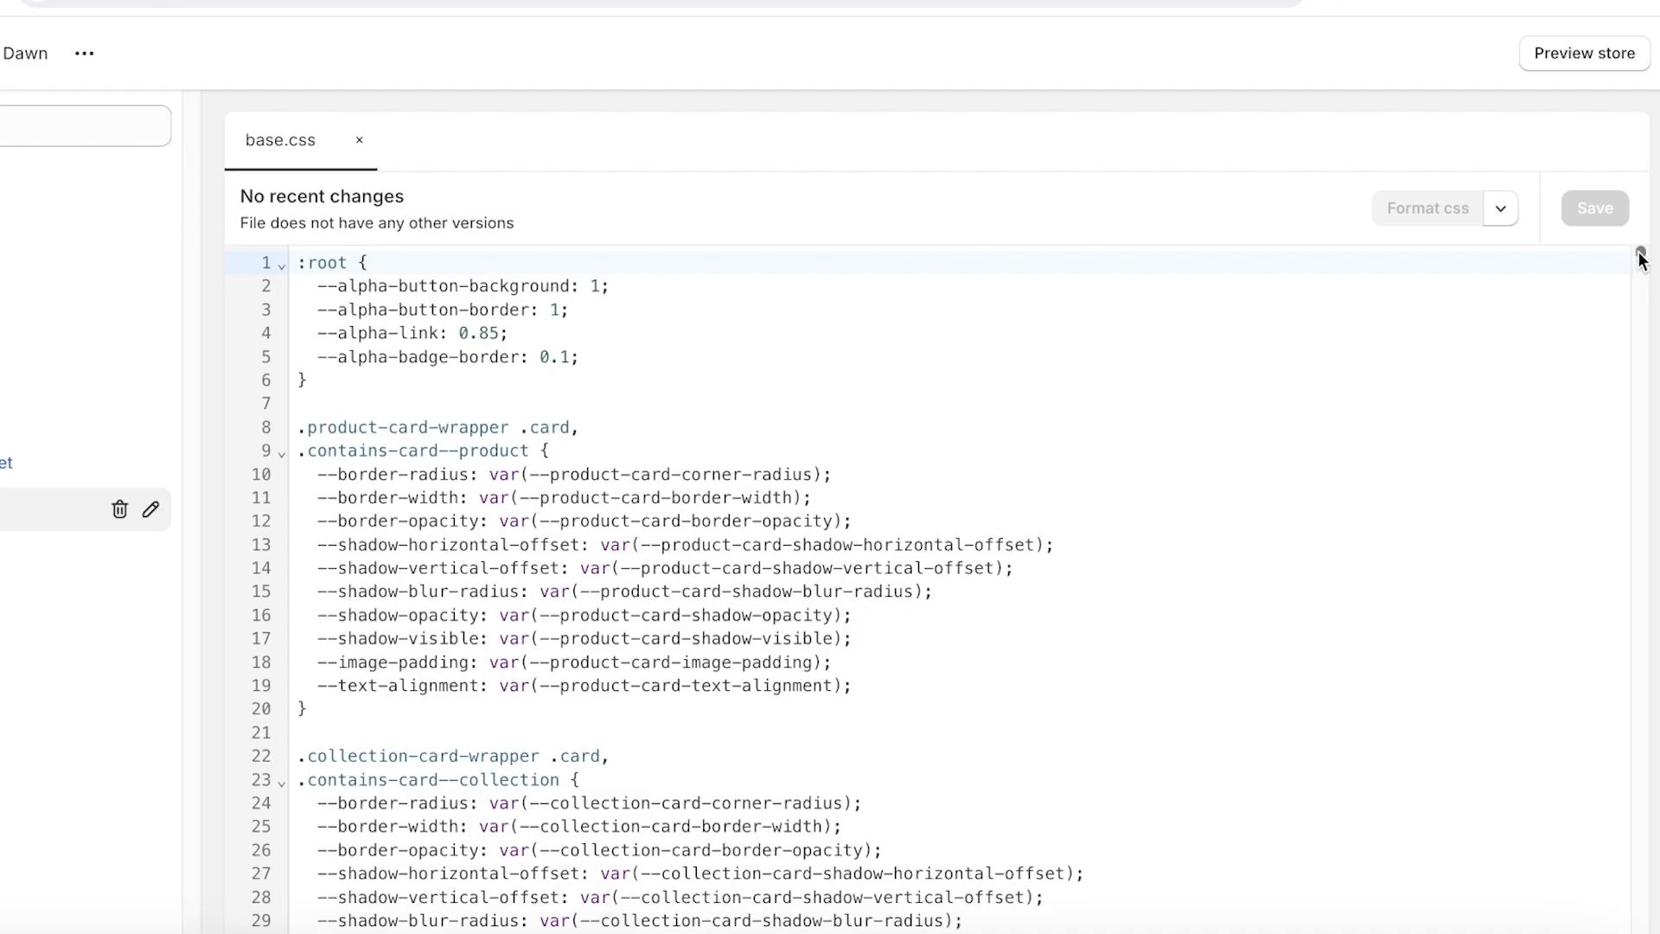
scroll(down, 3)
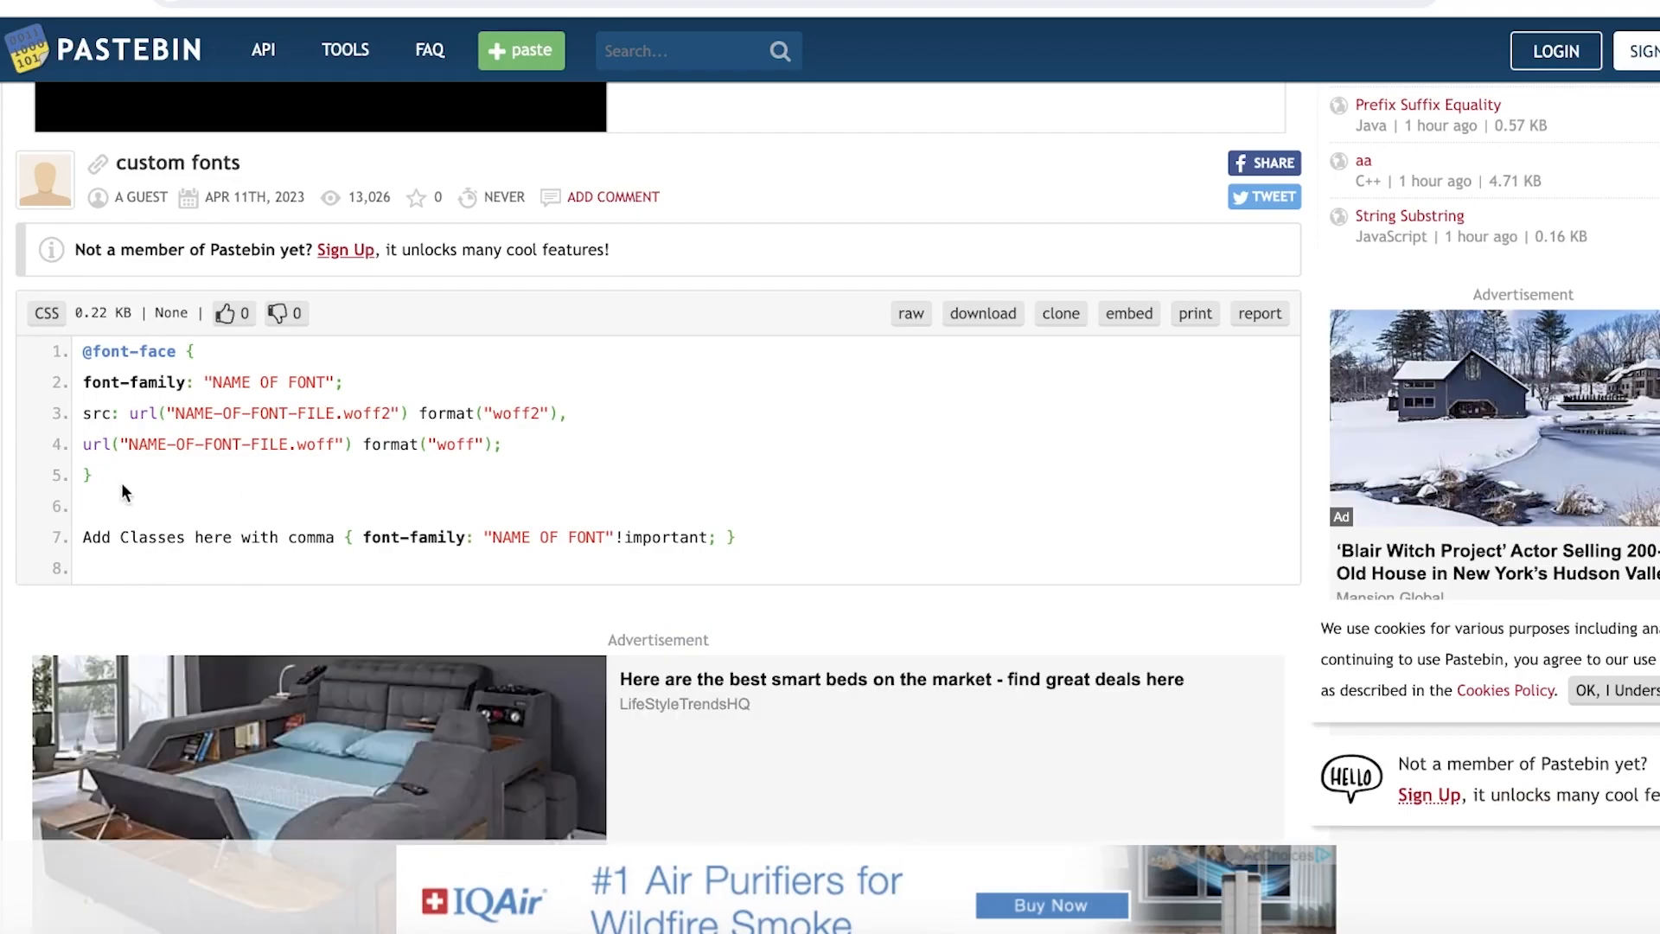
drag(83, 350, 735, 572)
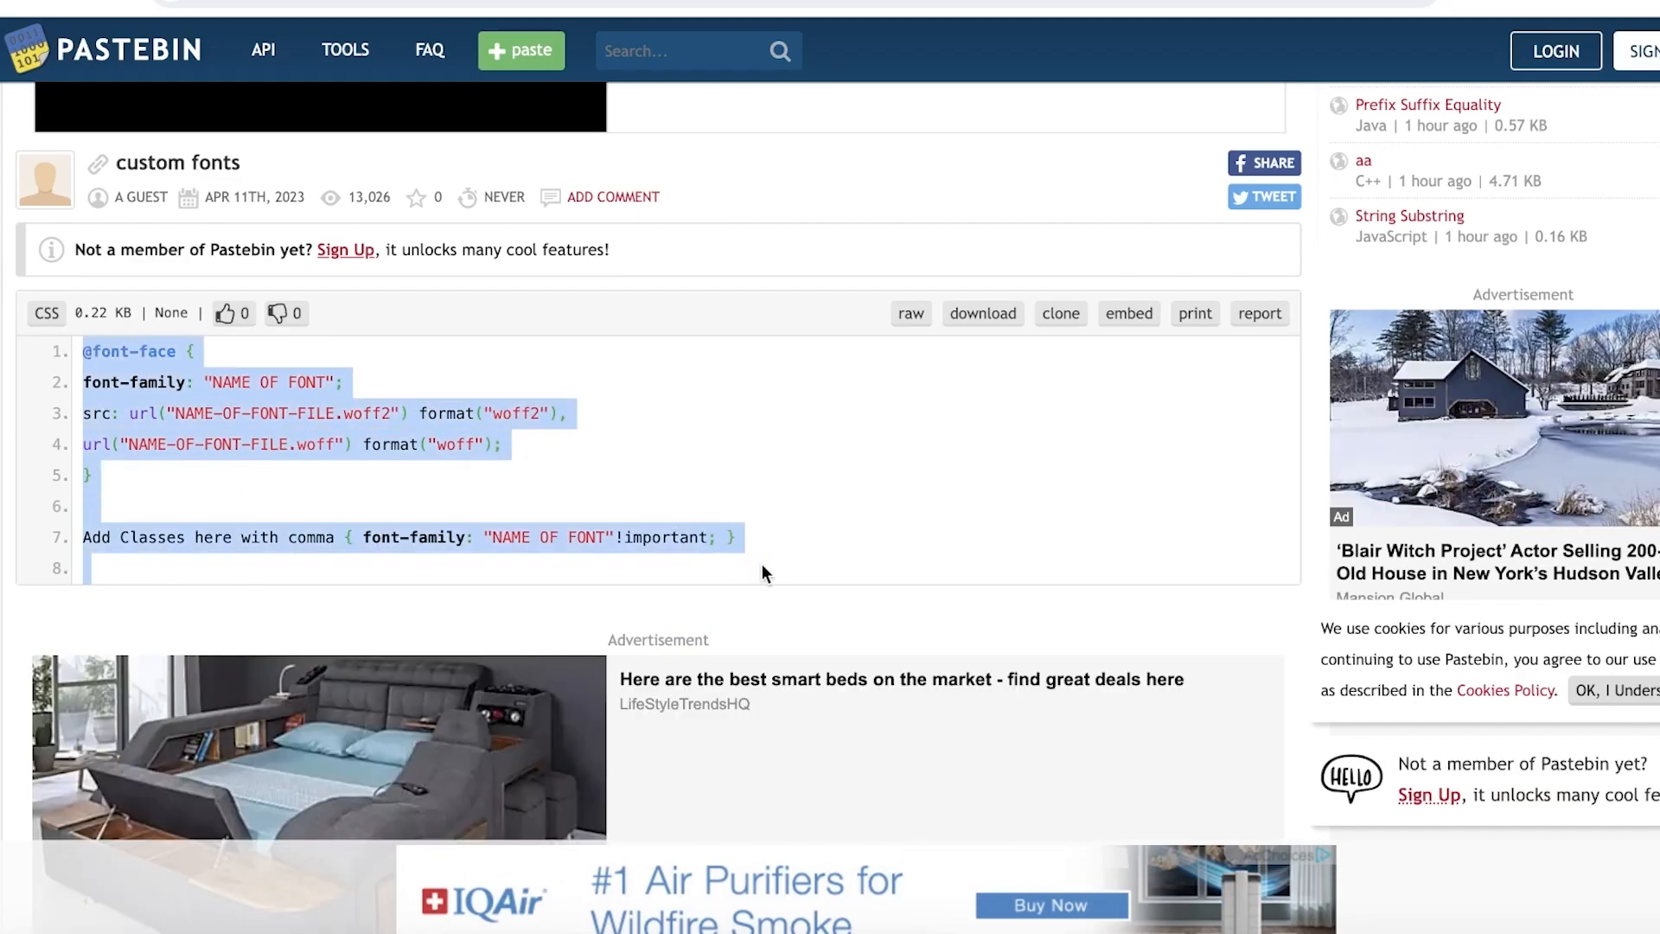
right_click(765, 573)
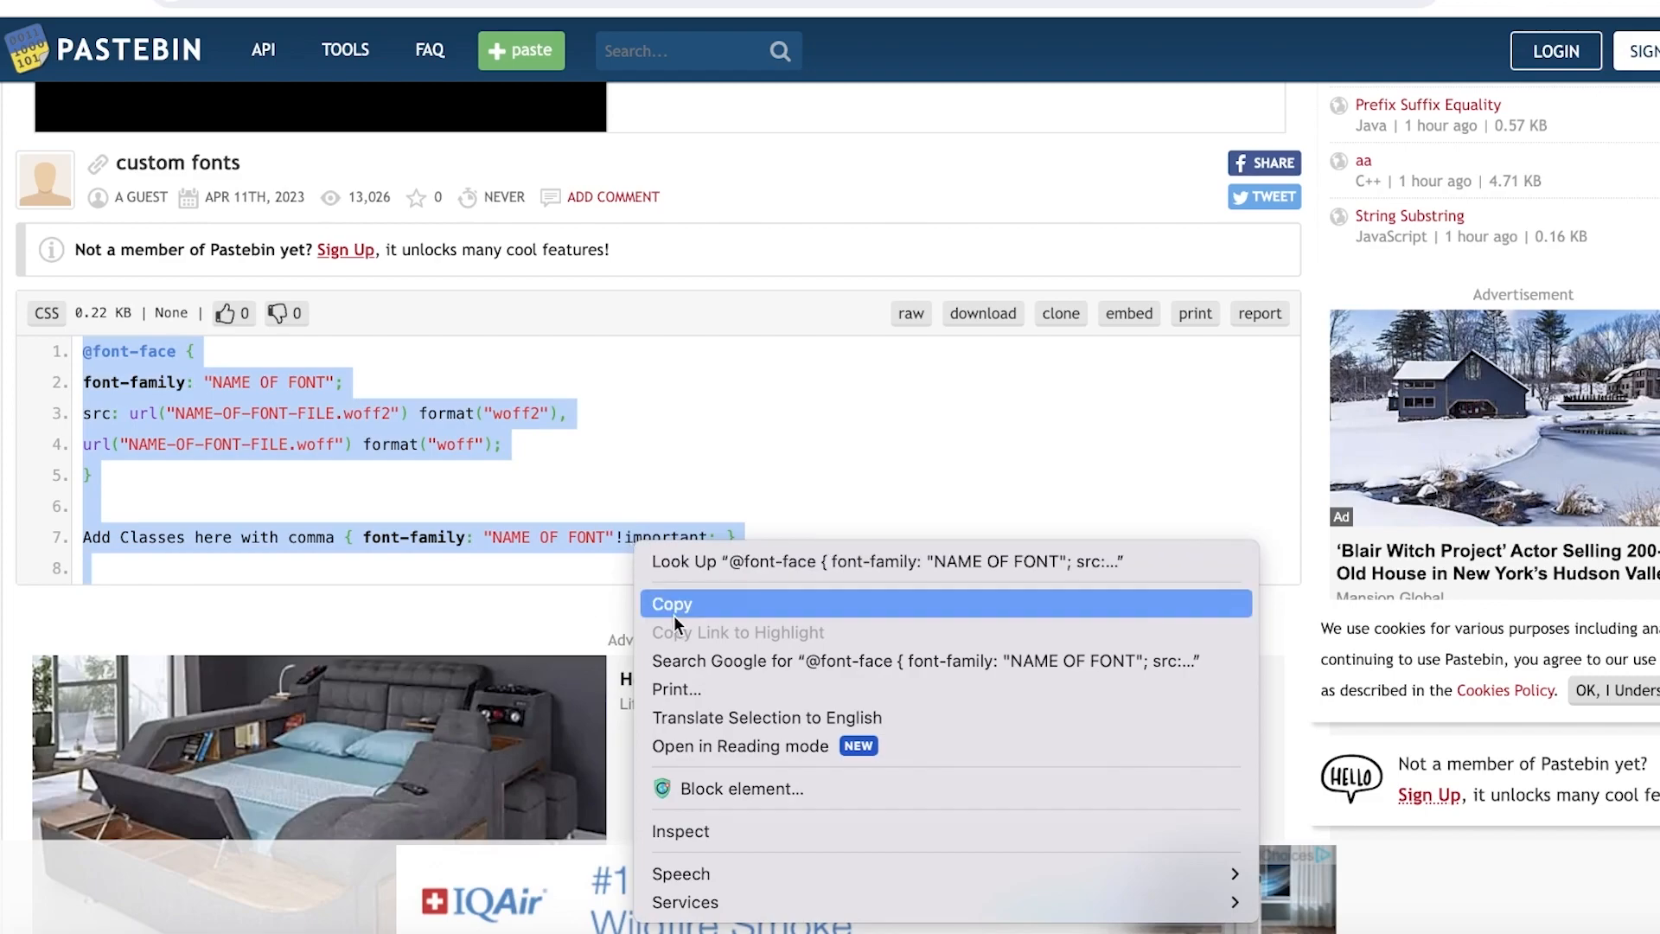
click(671, 604)
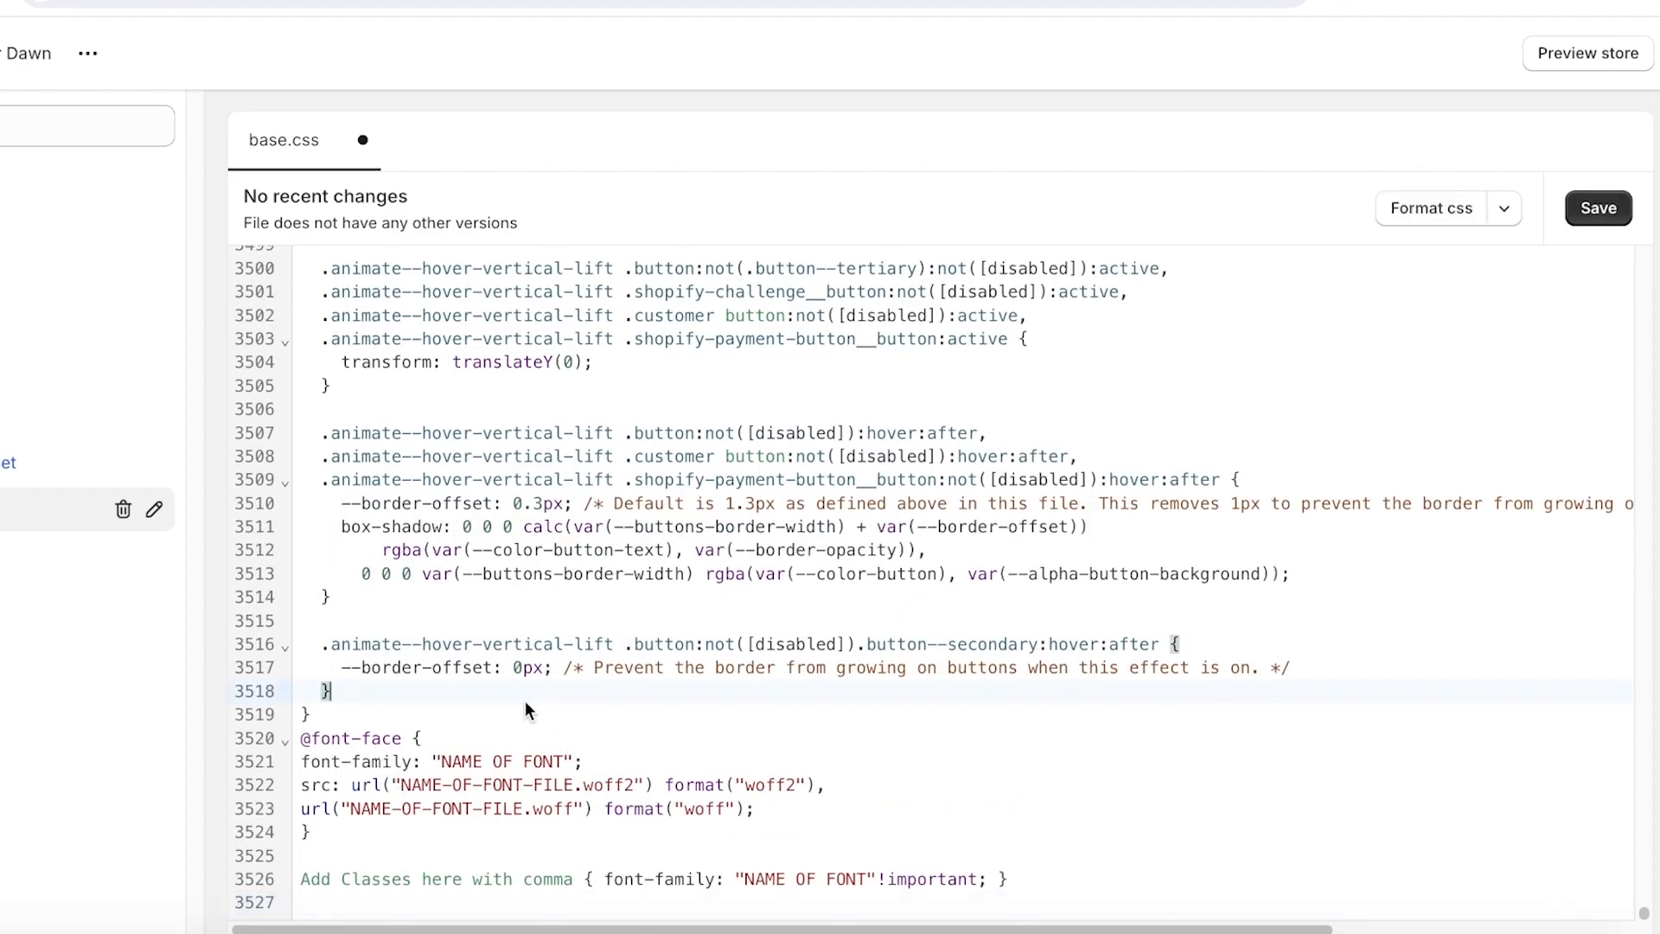
click(1598, 209)
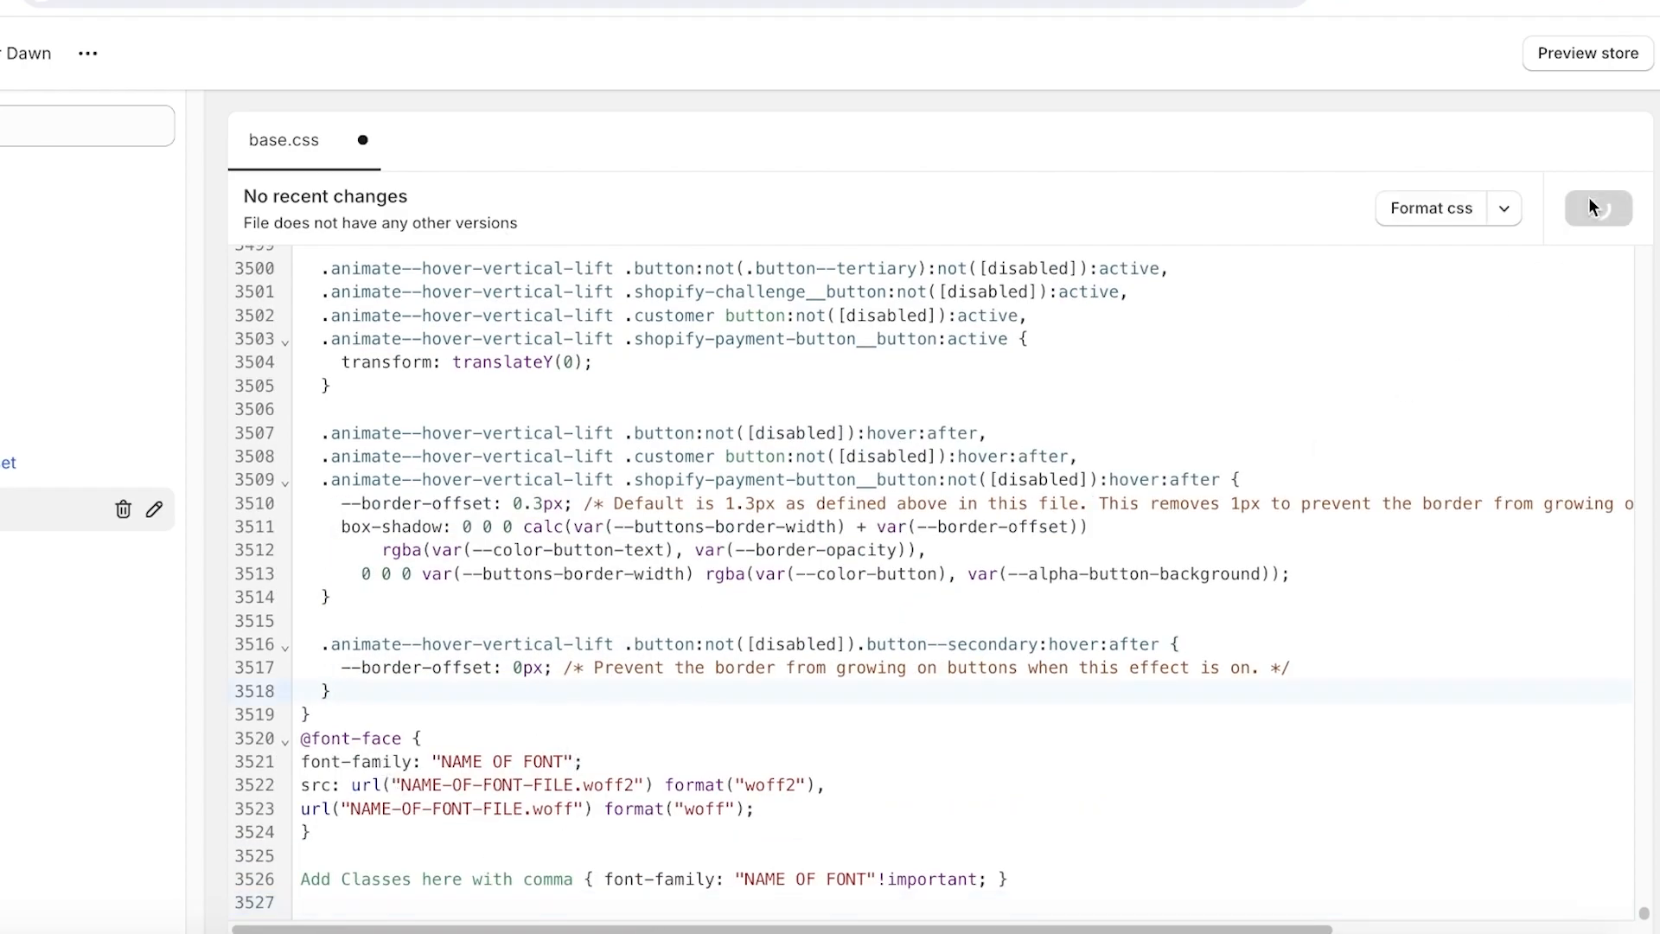
click(1599, 208)
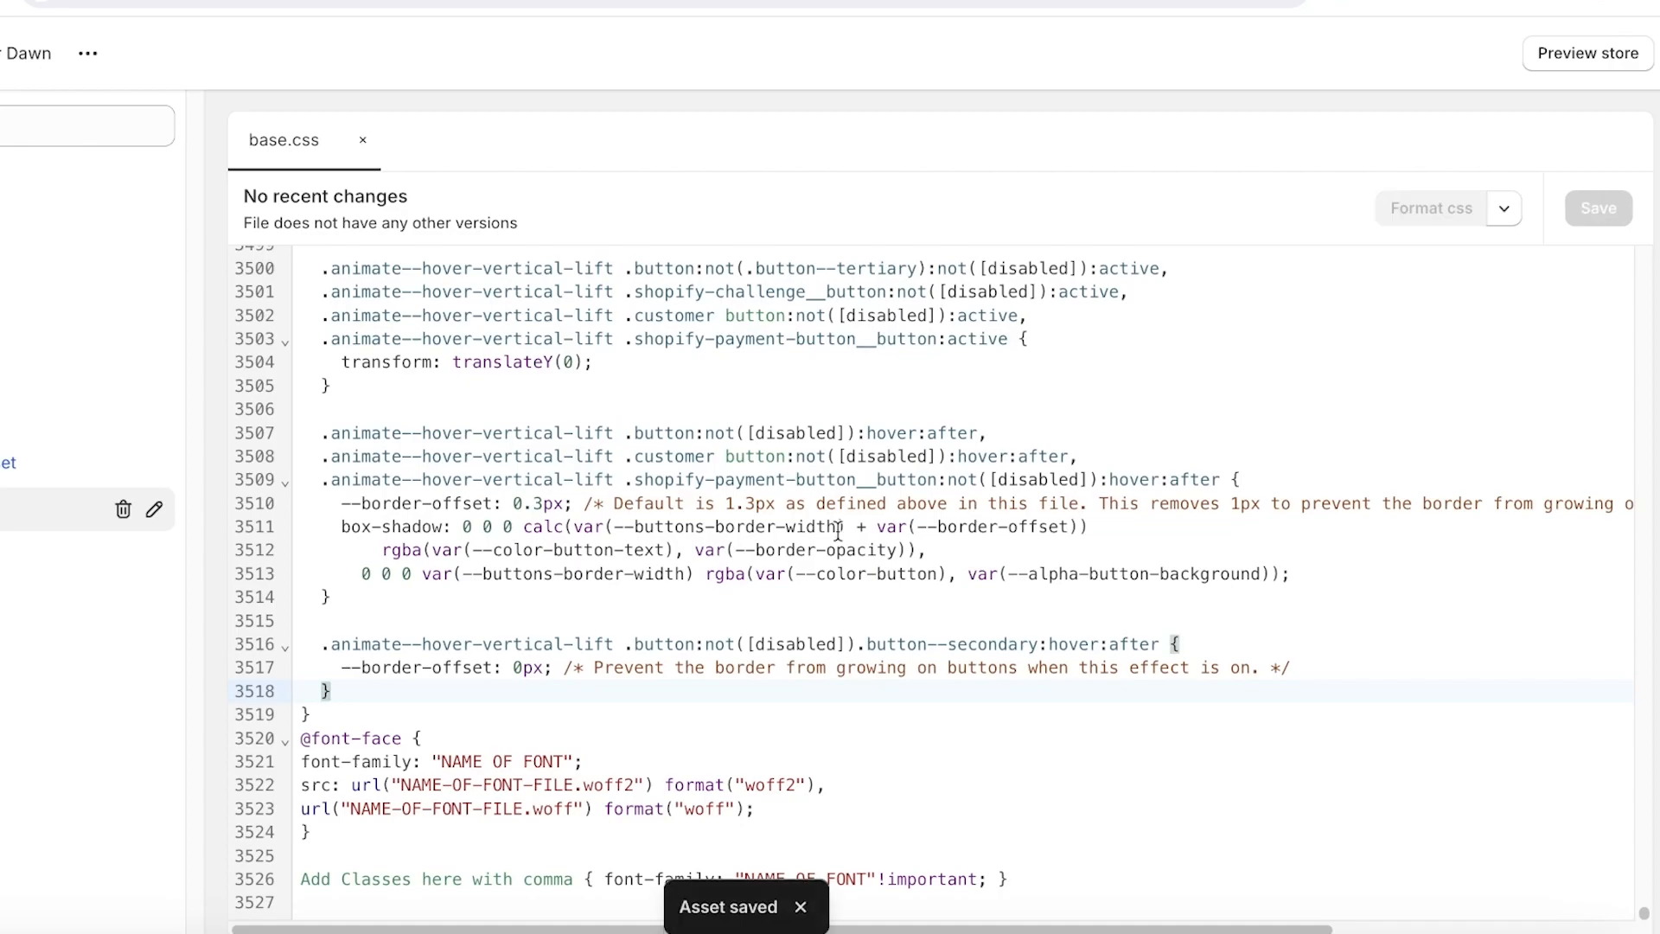
mouse_move(817, 537)
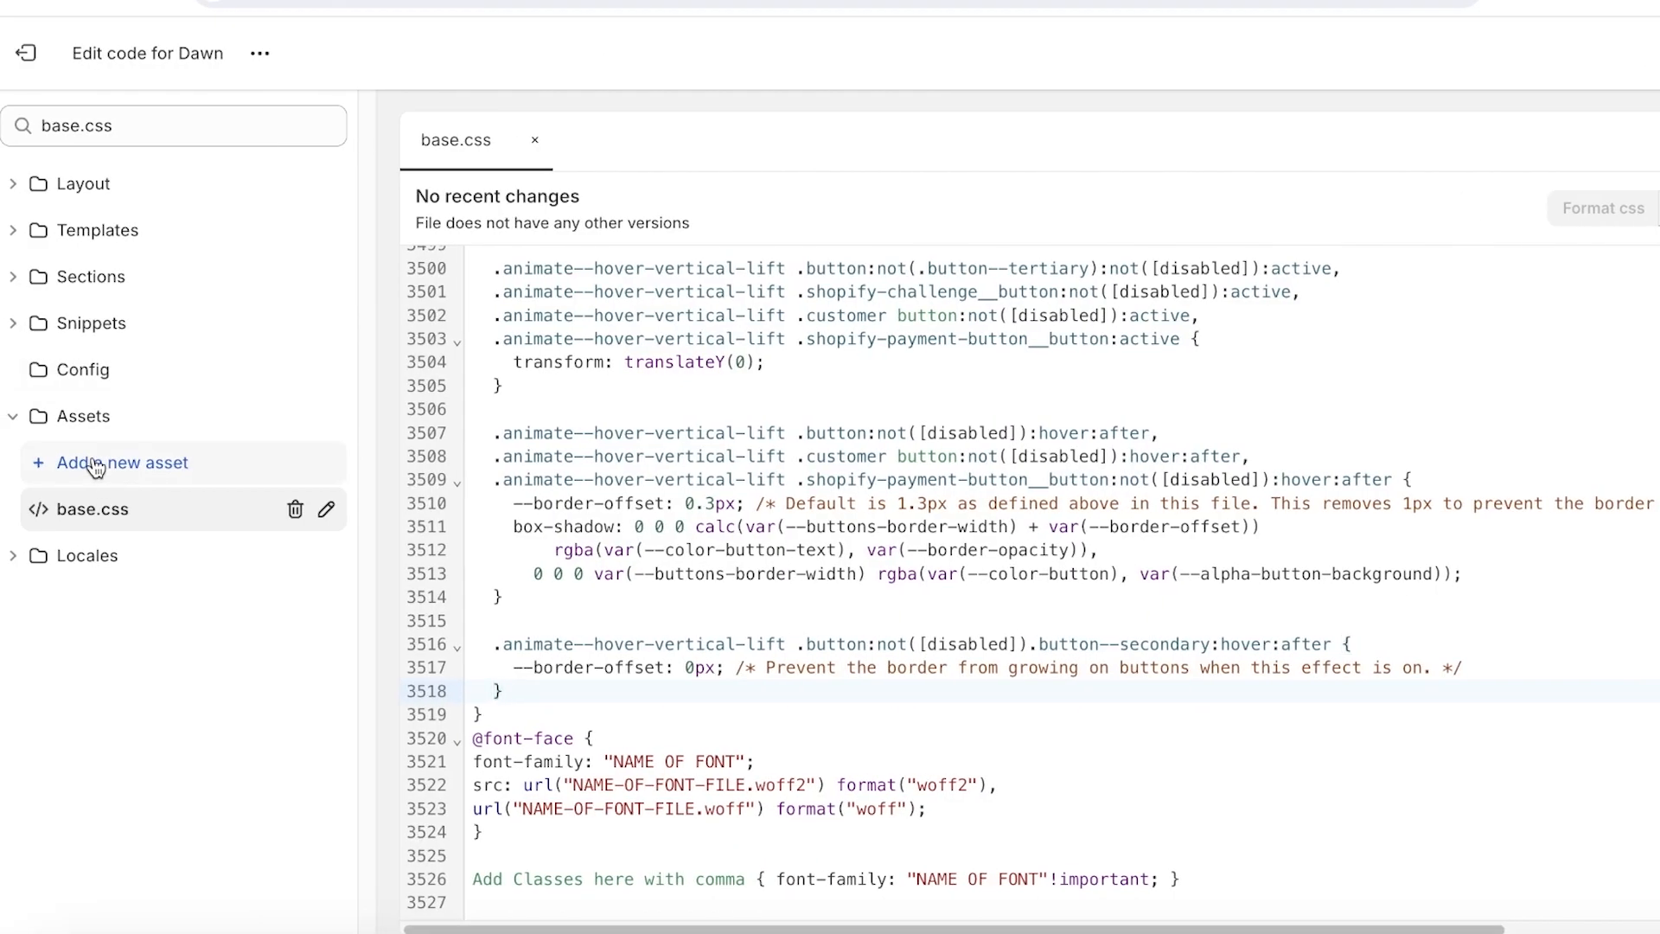
Open the Add a new asset dialog in upload mode and browse for a file
click(122, 462)
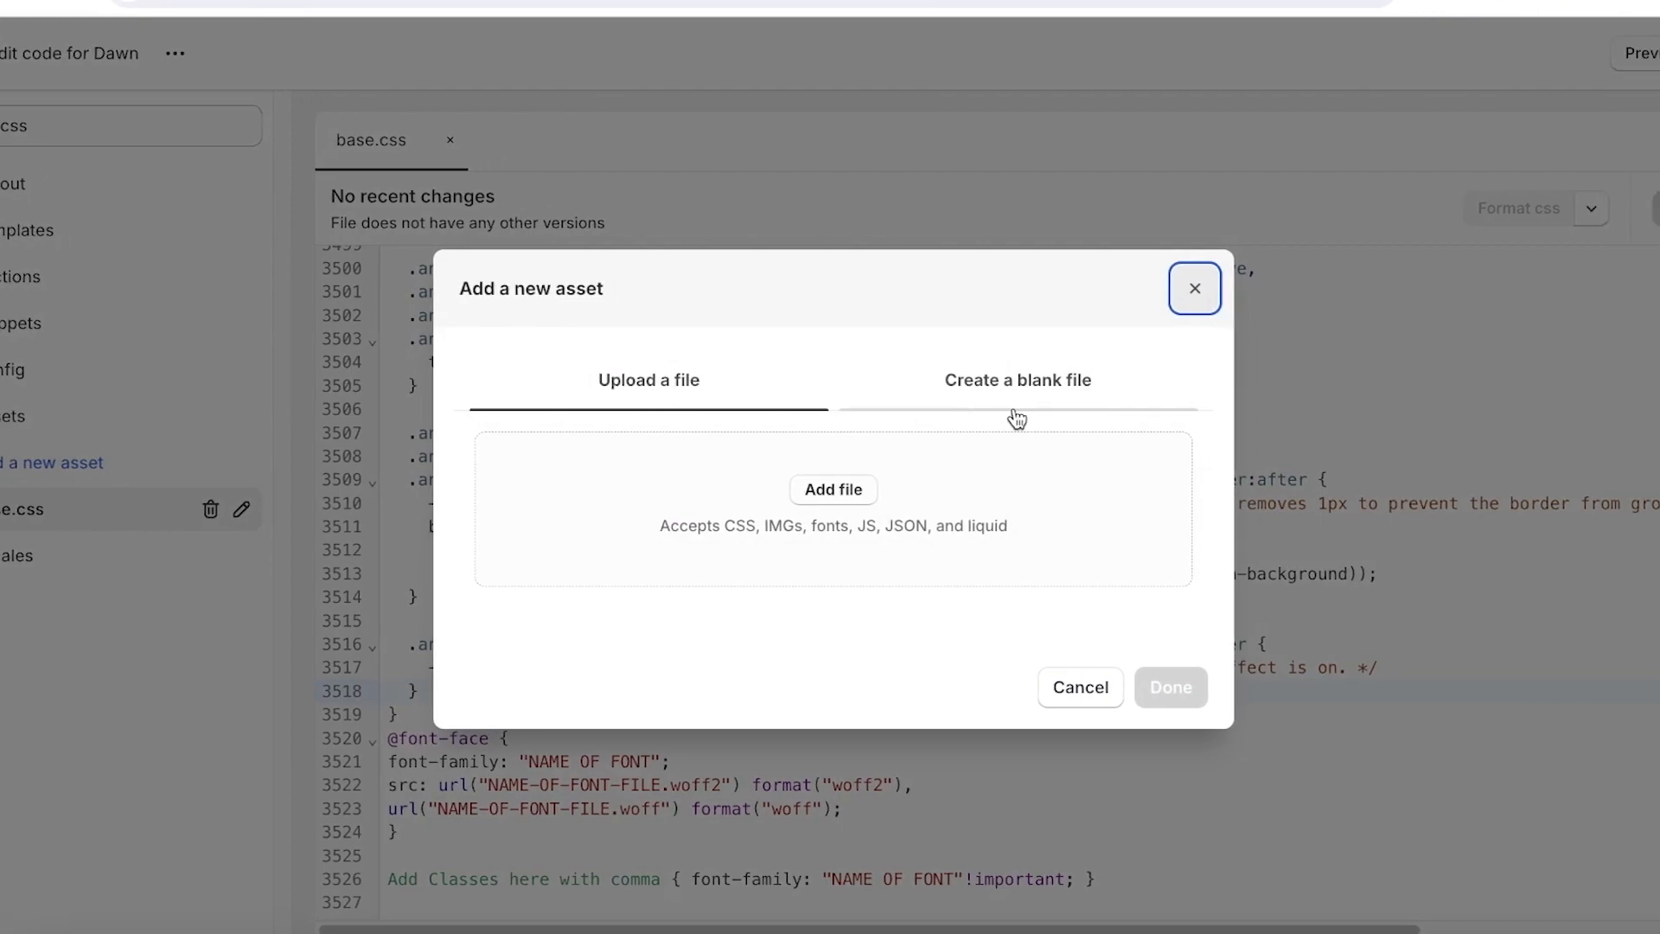
mouse_move(956, 444)
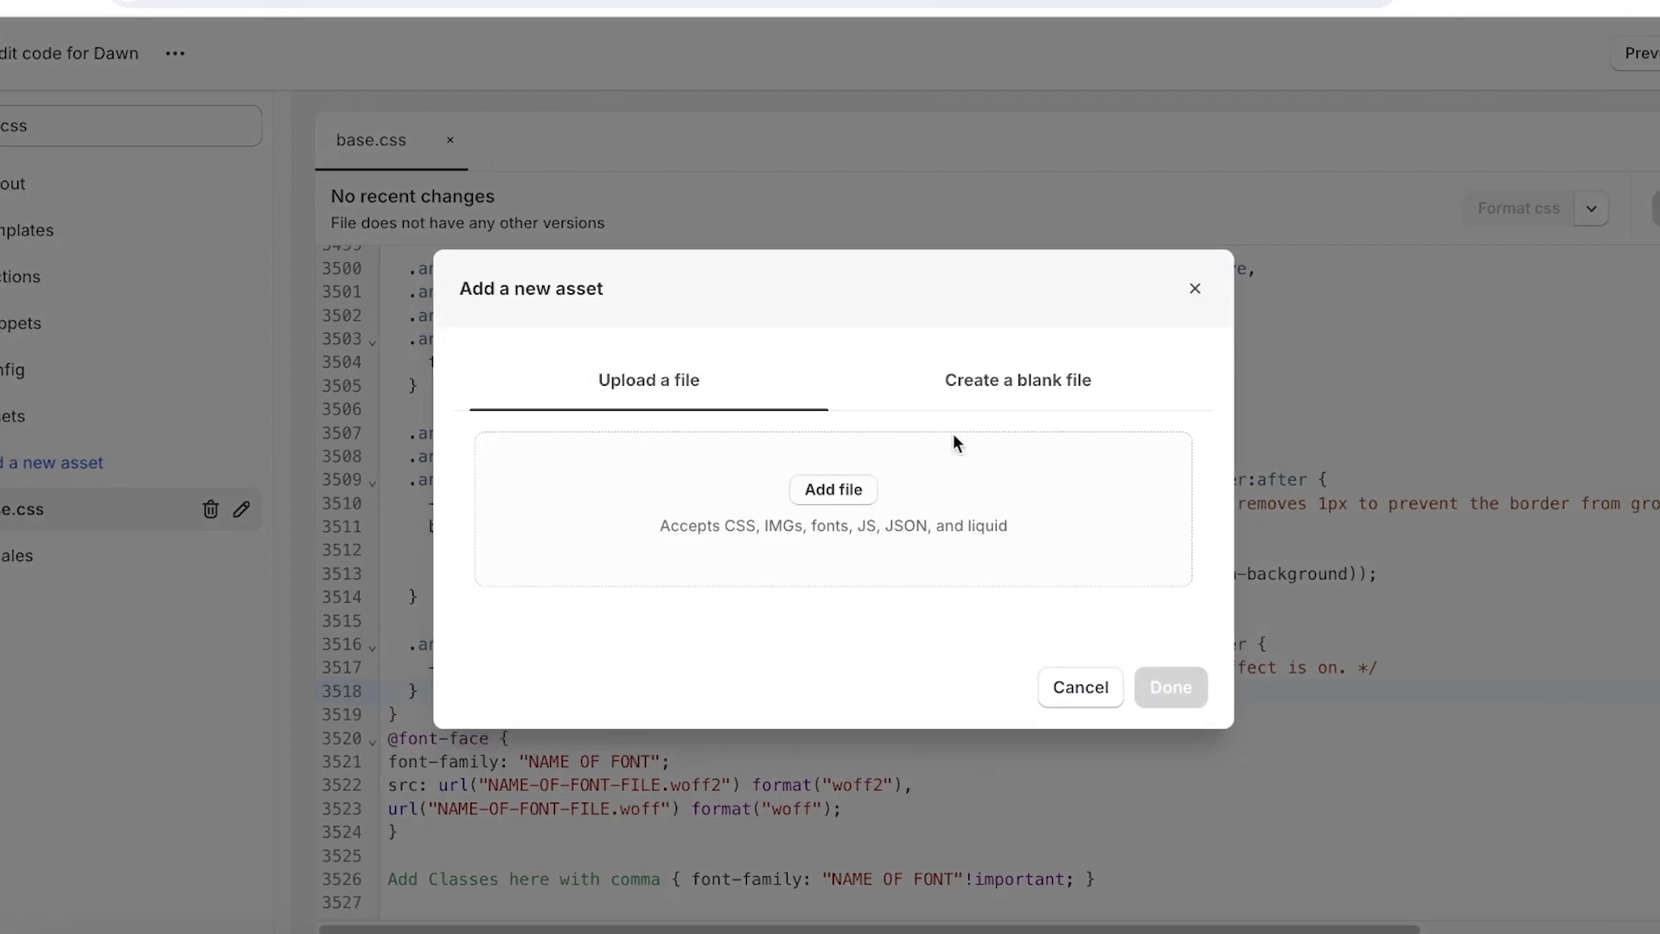
click(1018, 380)
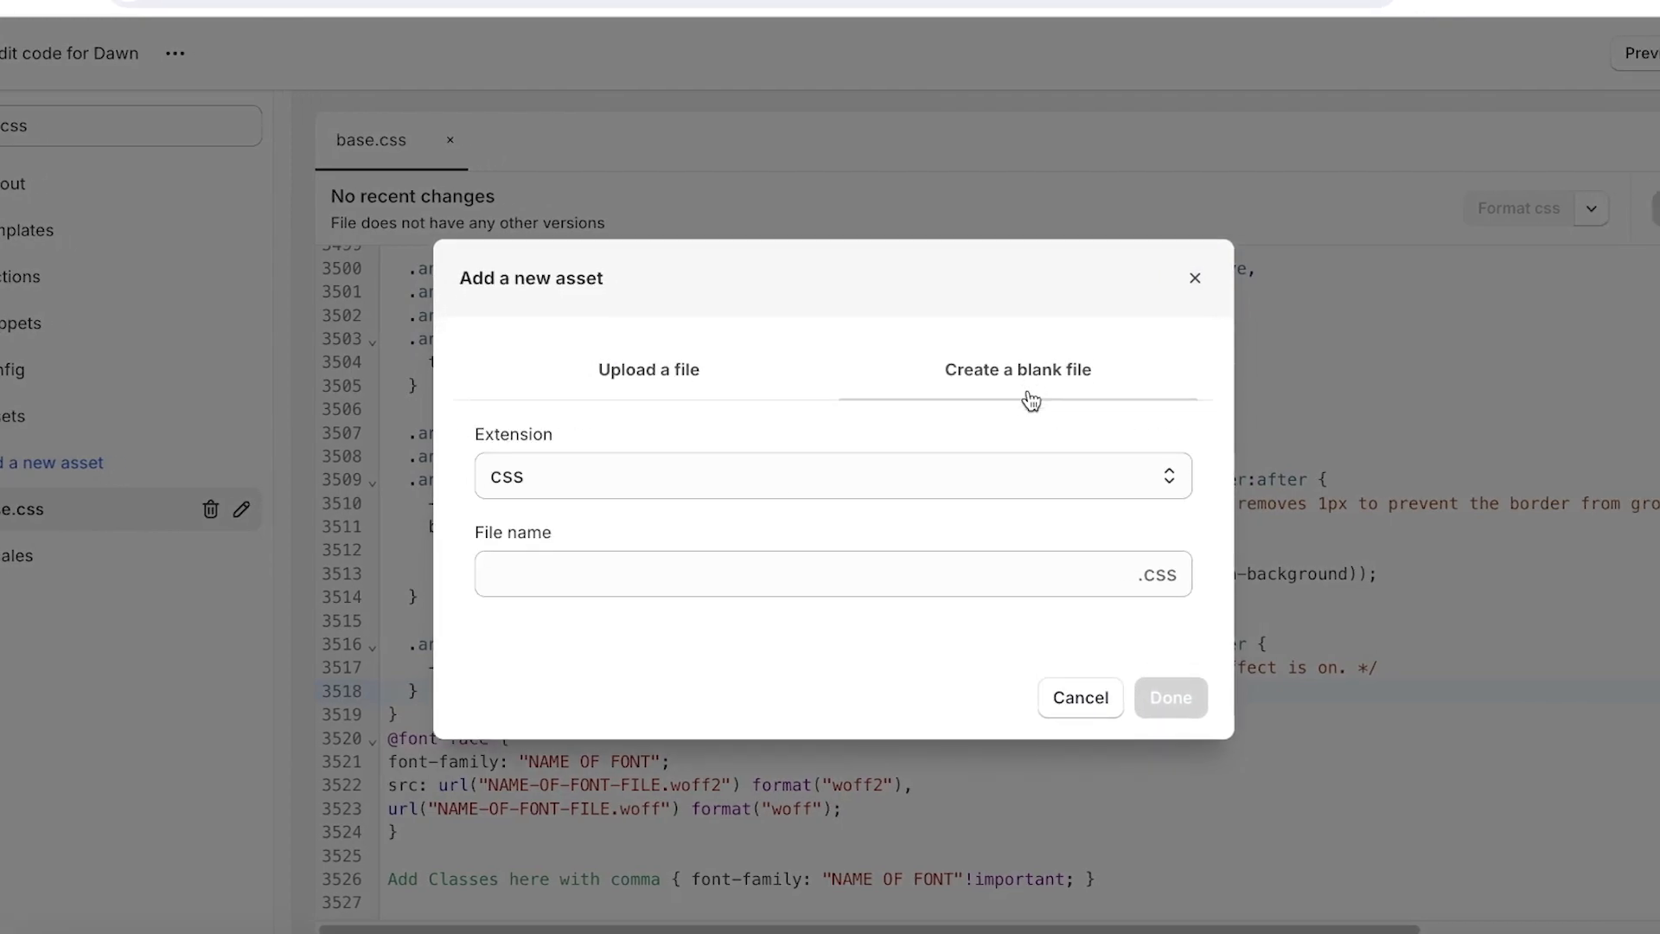
click(648, 370)
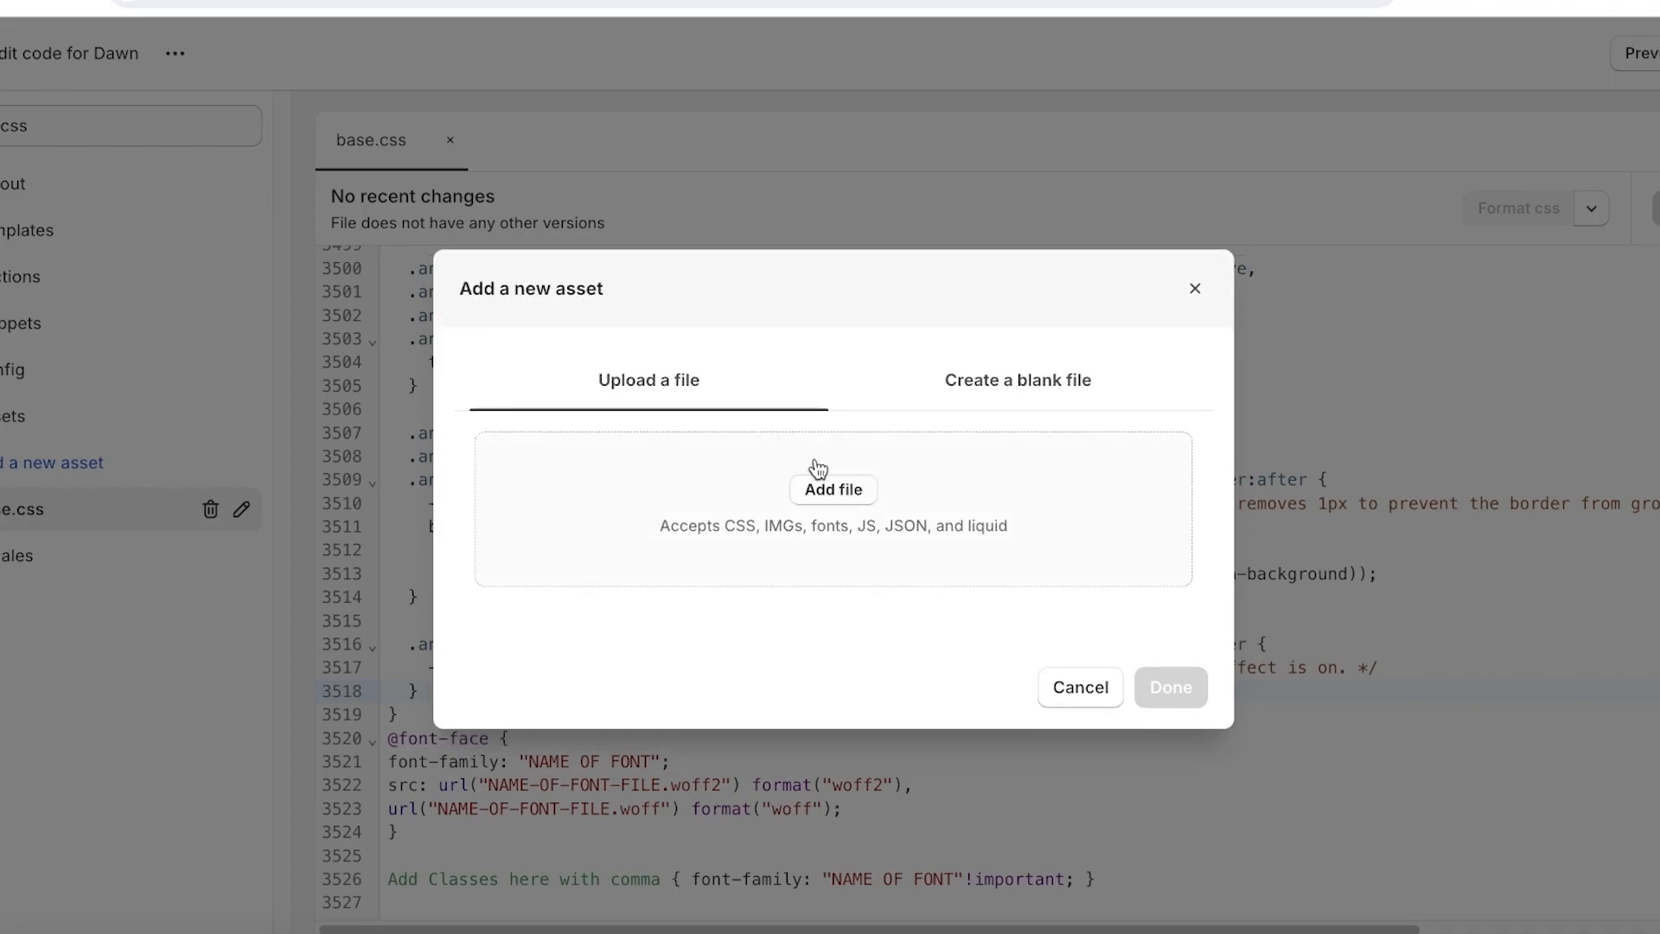
click(833, 489)
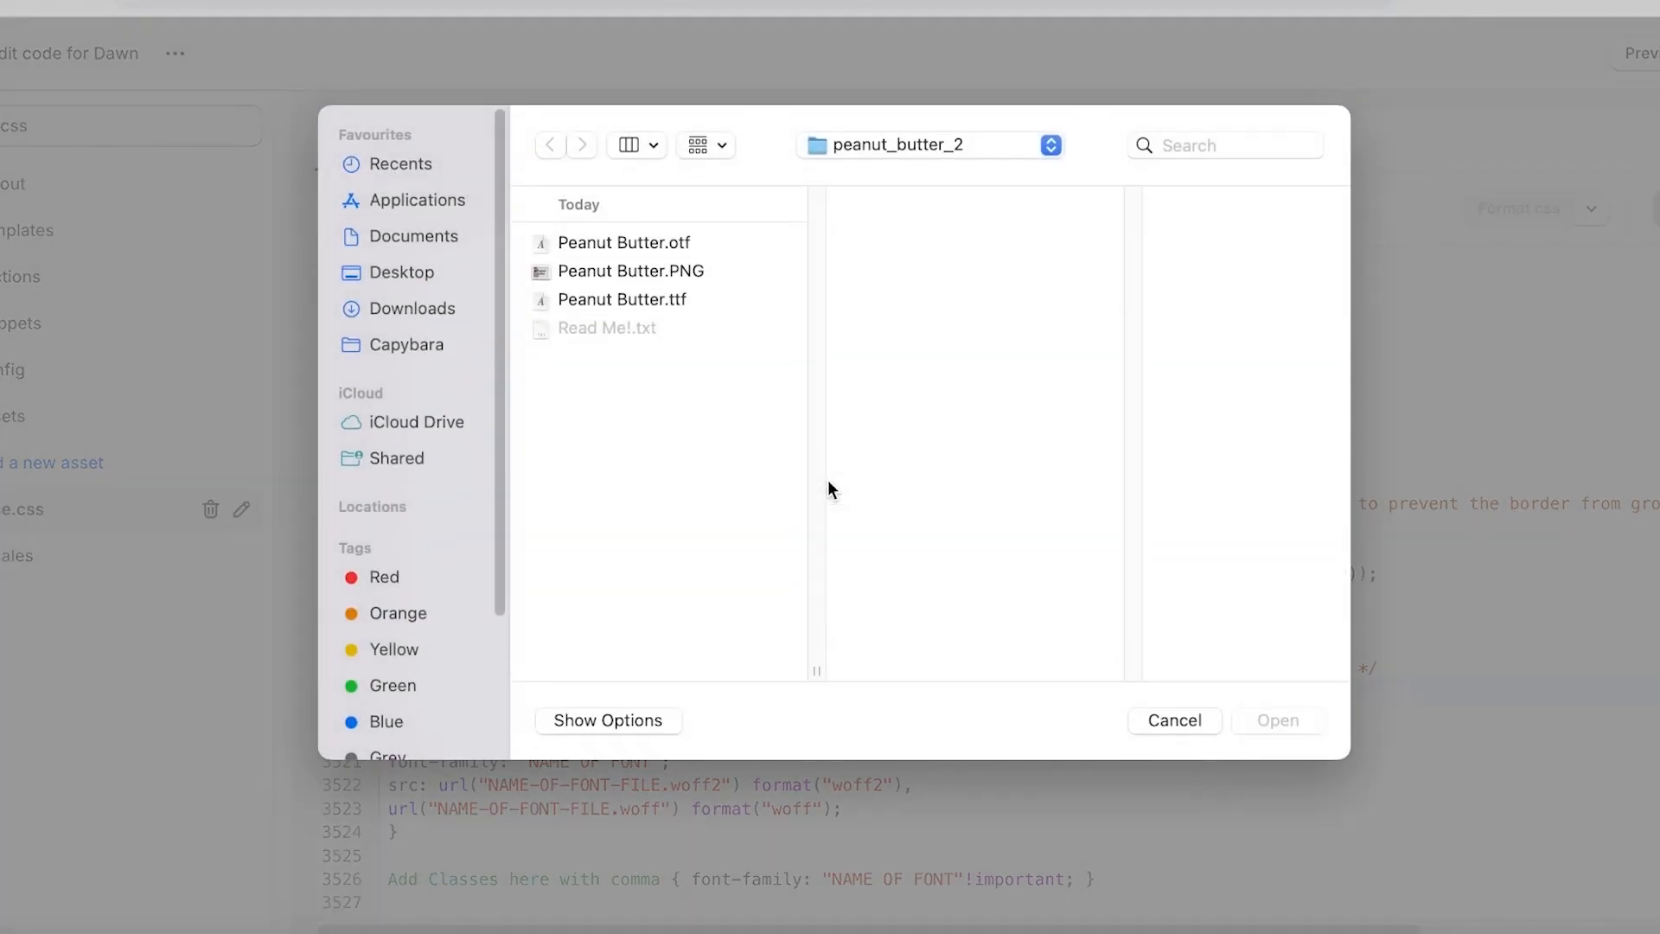
mouse_move(486, 326)
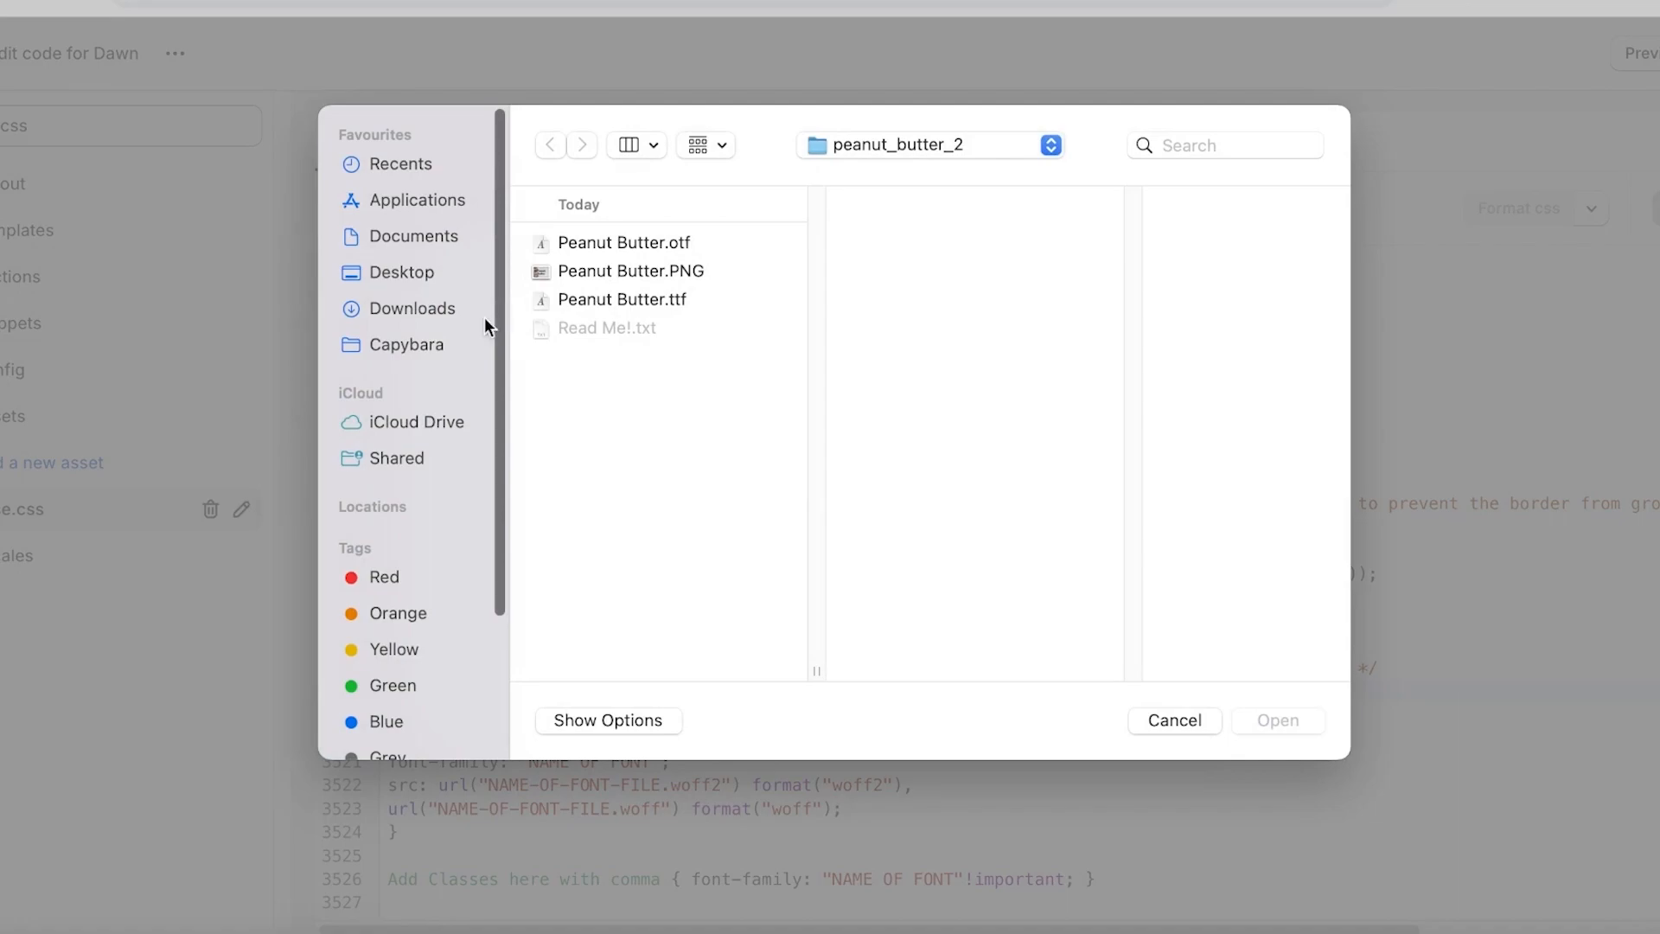
Select Peanut Butter.woff2 from Downloads and confirm adding it as a theme asset
click(412, 309)
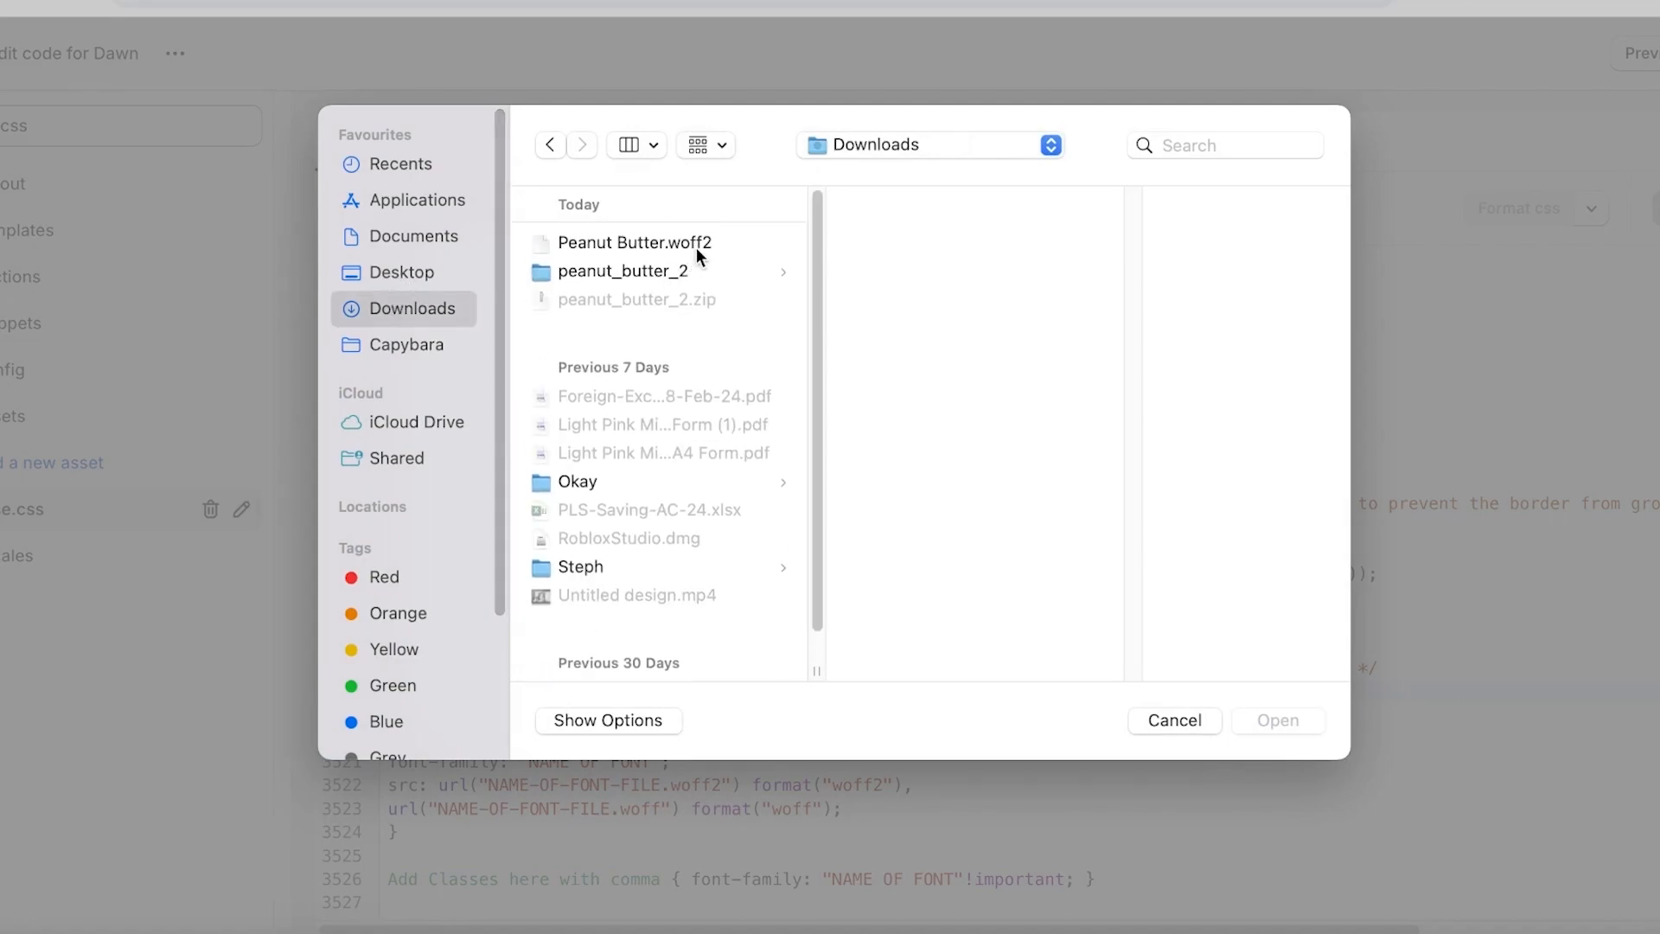
click(634, 243)
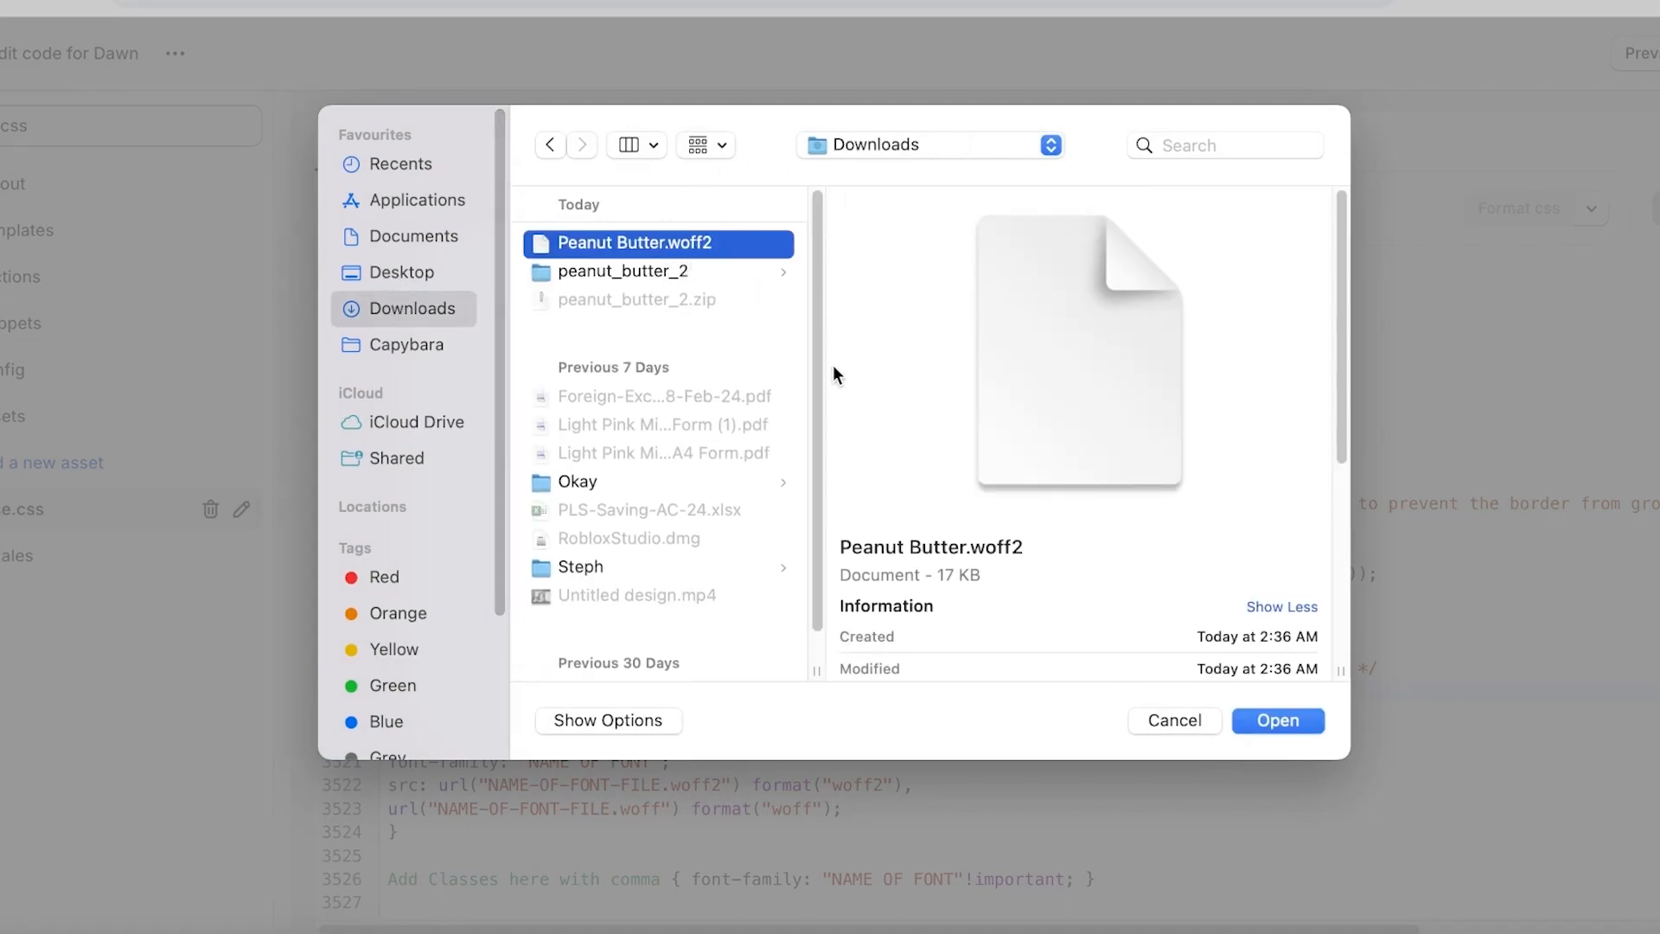
mouse_move(855, 365)
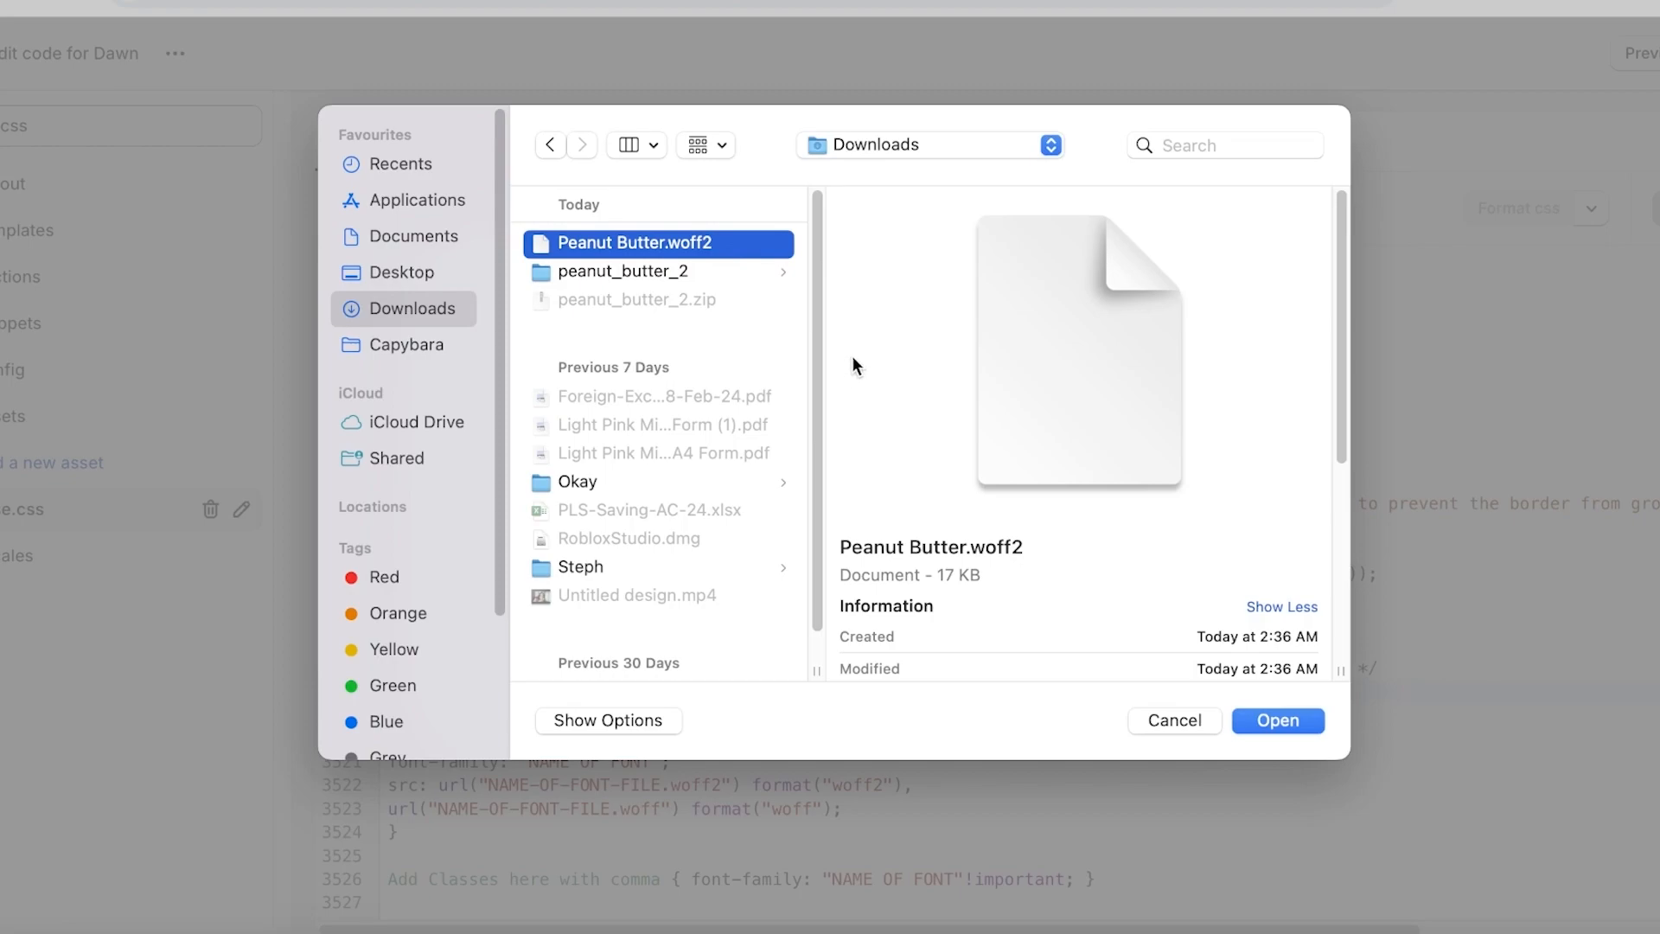
click(623, 271)
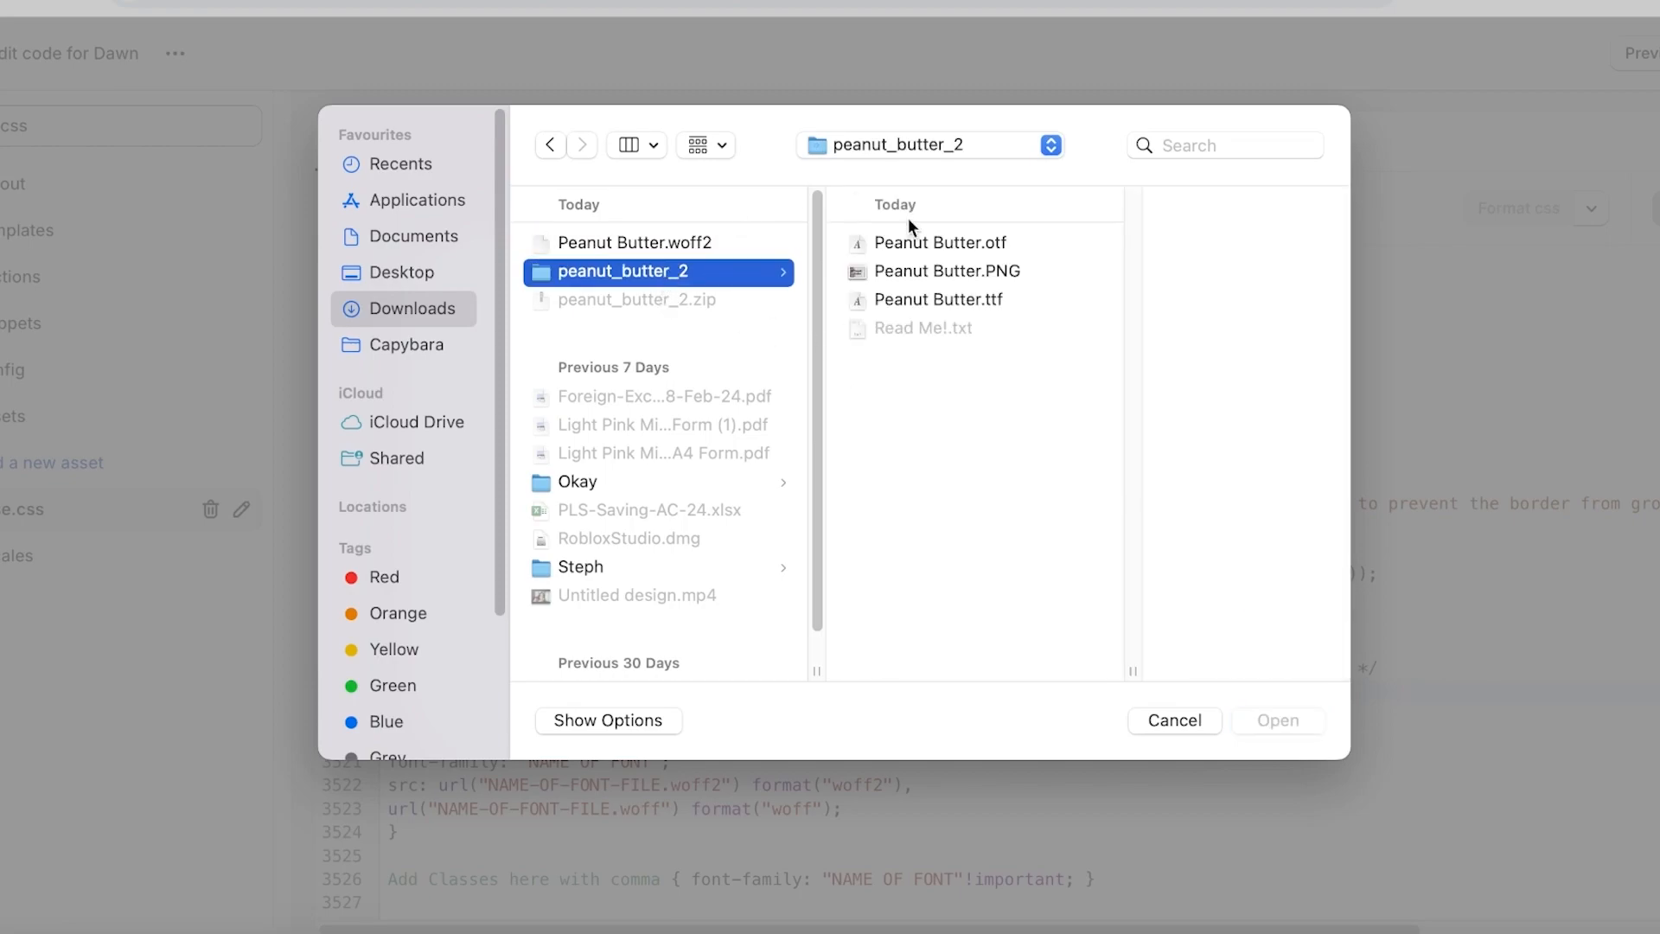
click(641, 243)
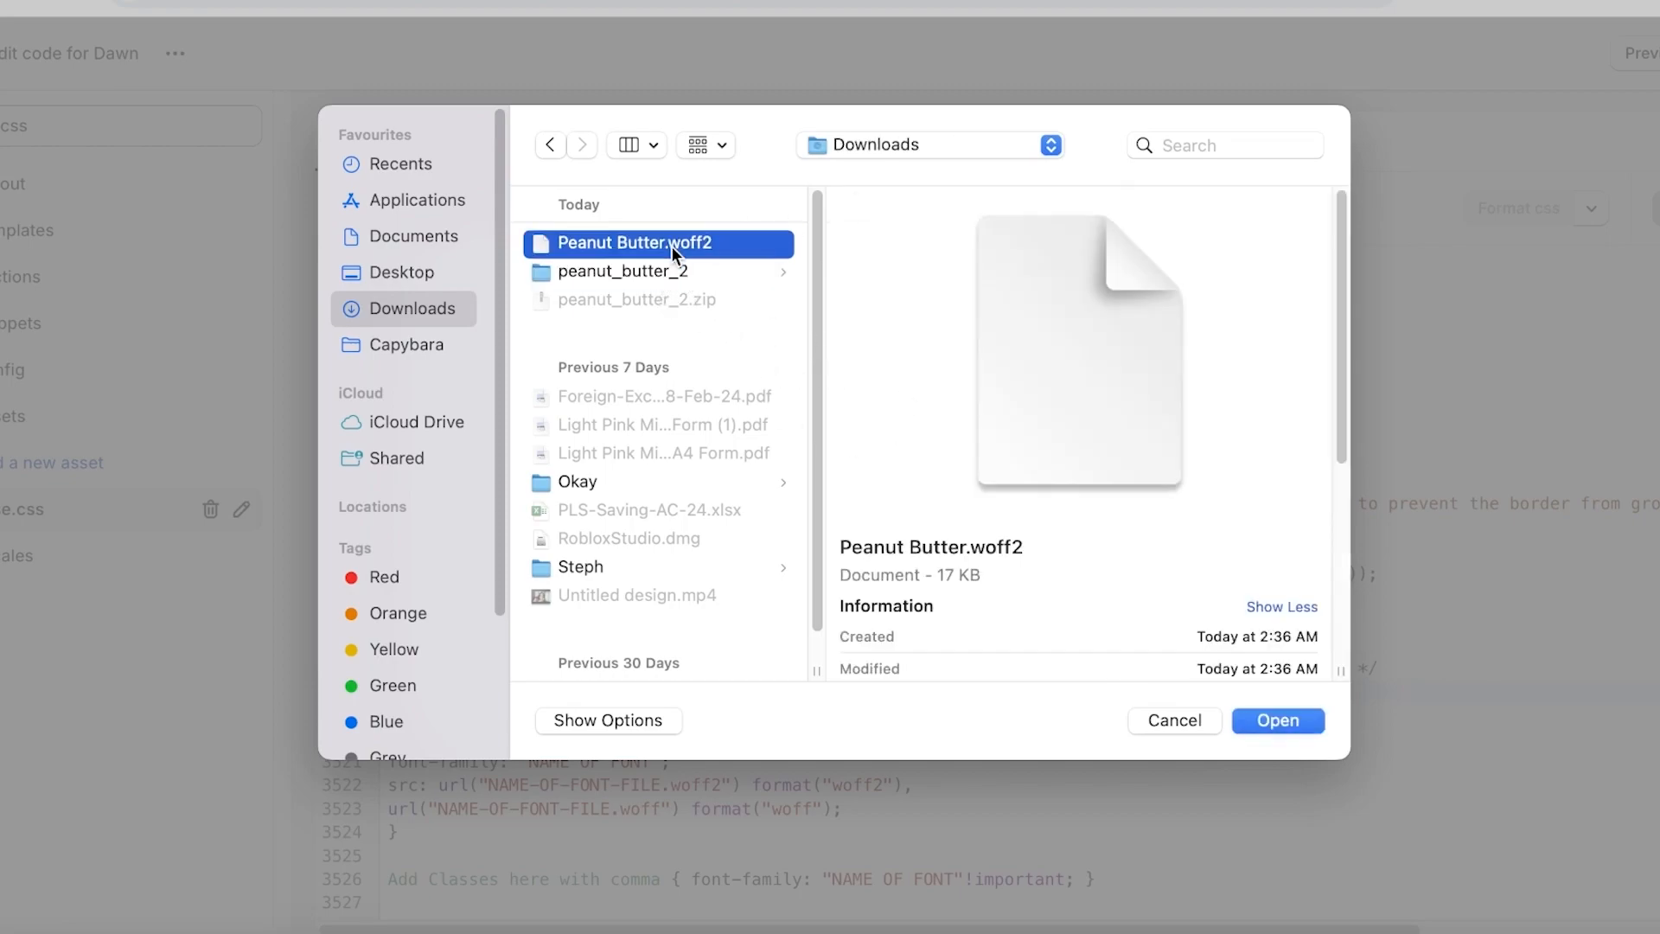
click(1278, 720)
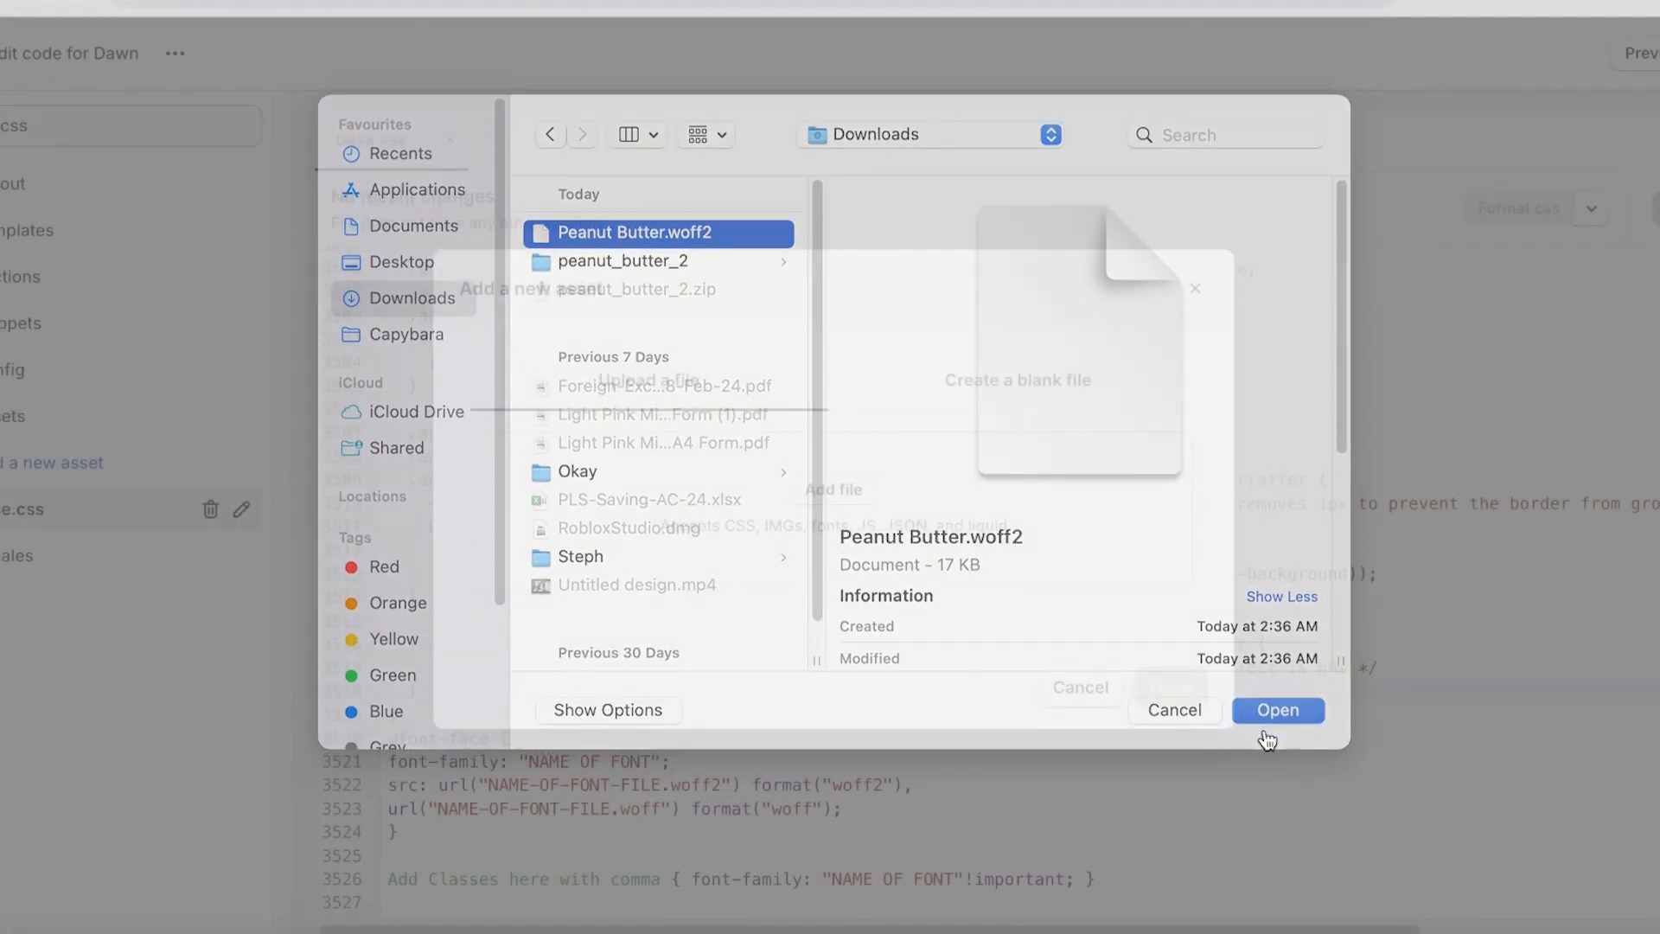
click(1279, 711)
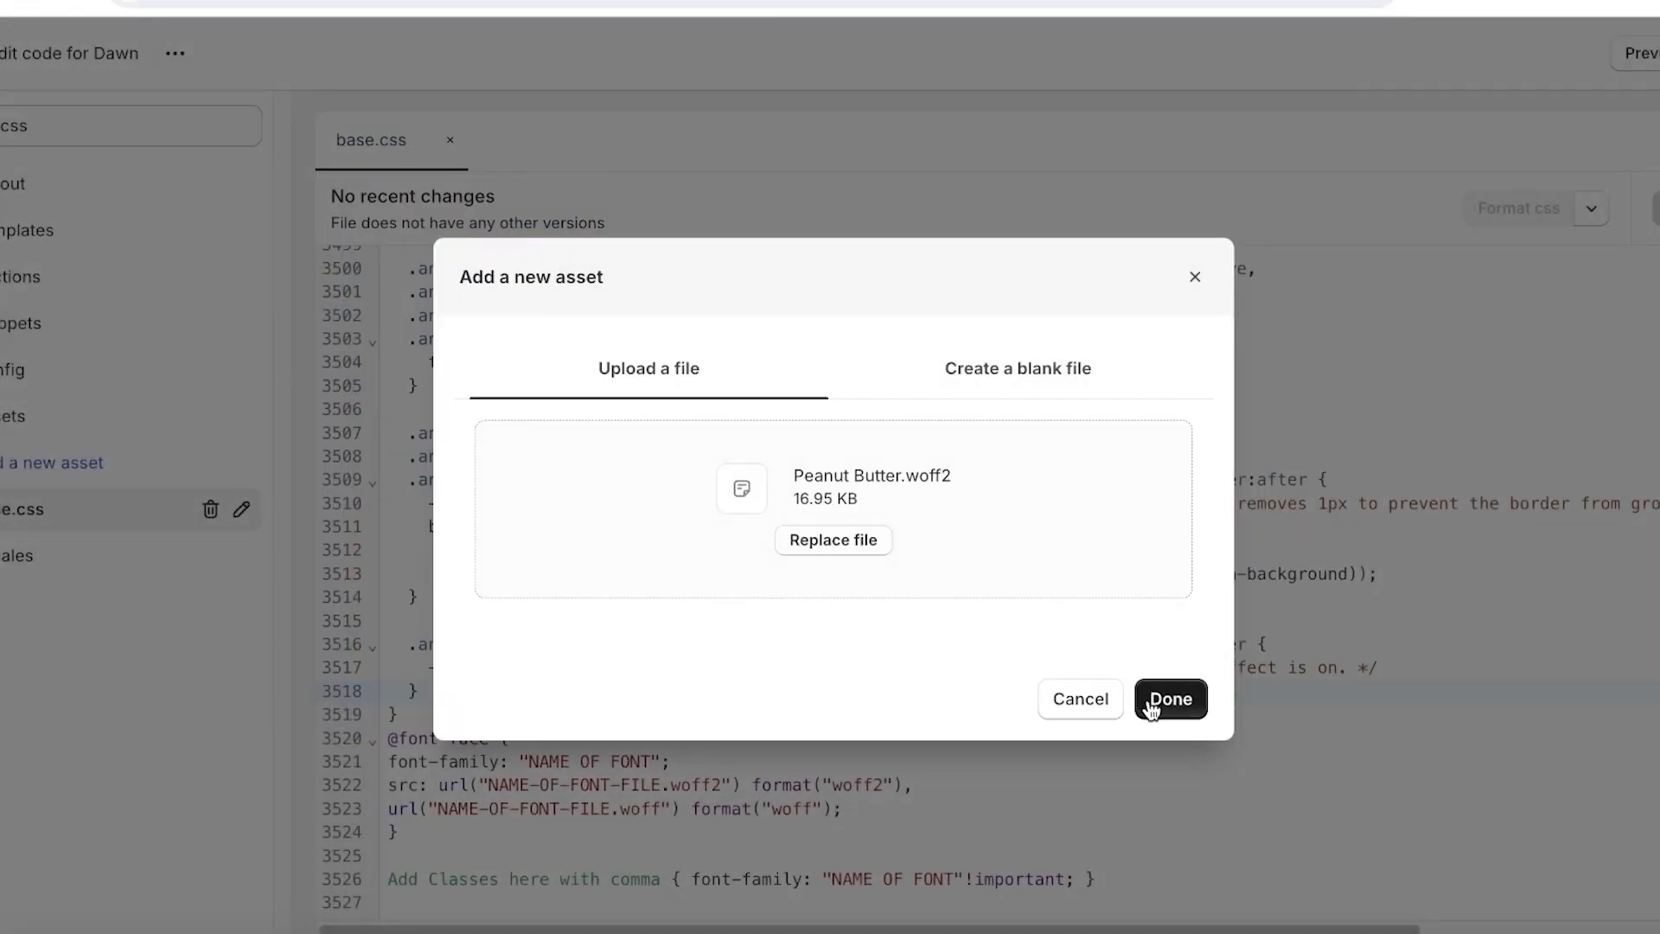
click(1171, 699)
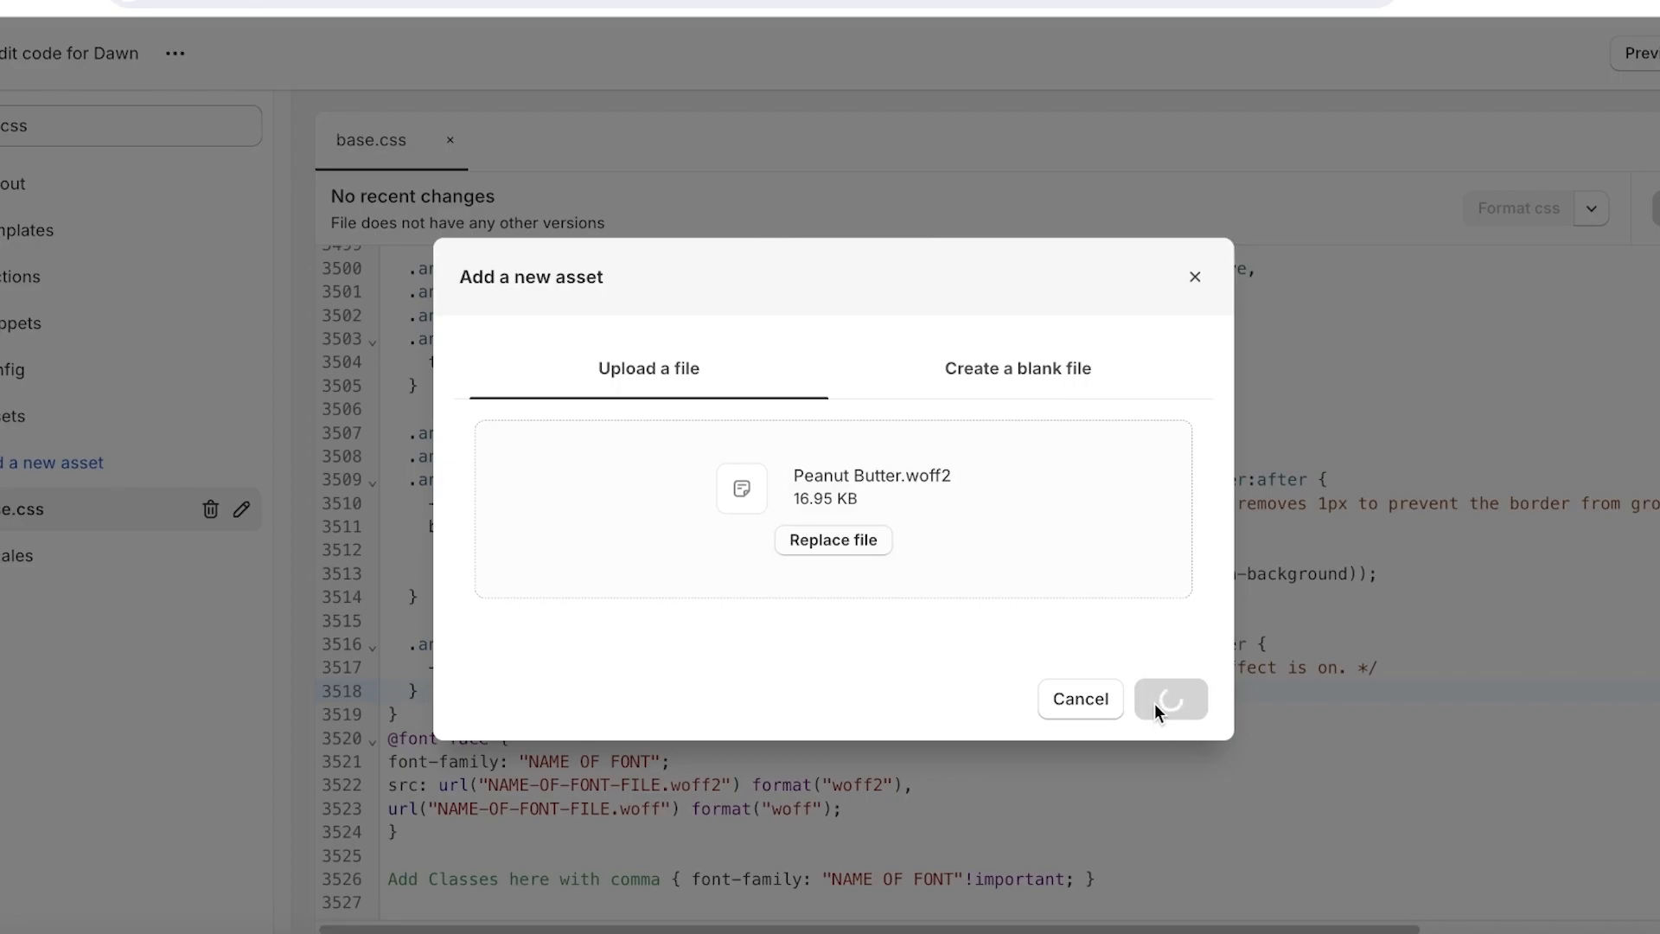
click(1170, 699)
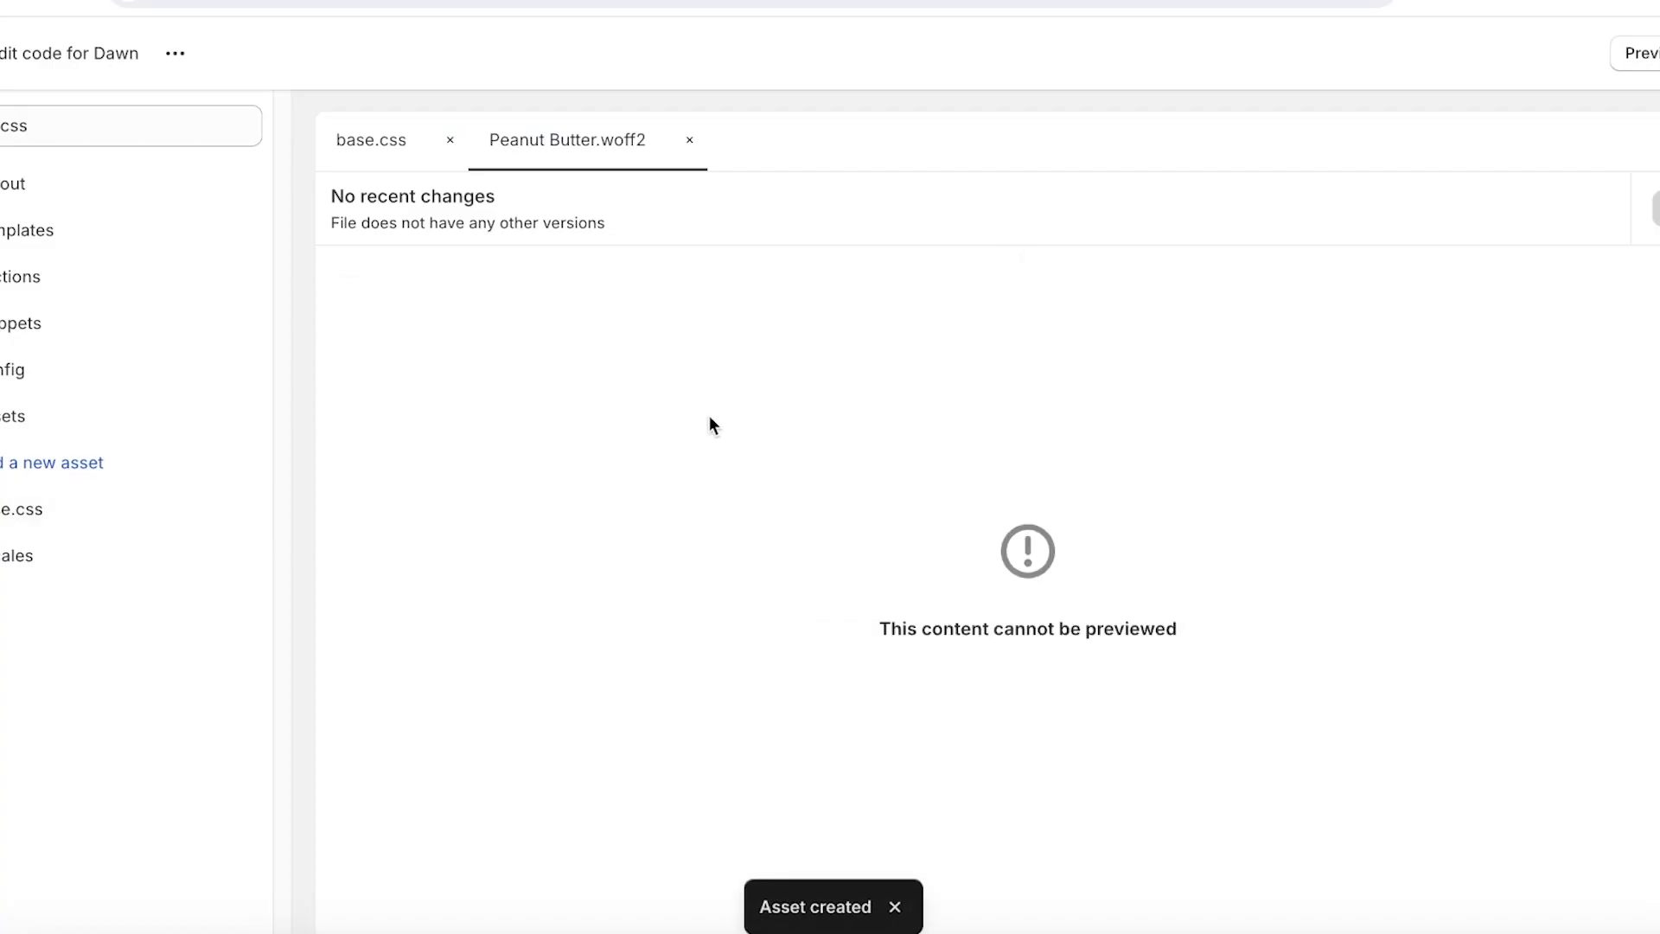
mouse_move(521, 156)
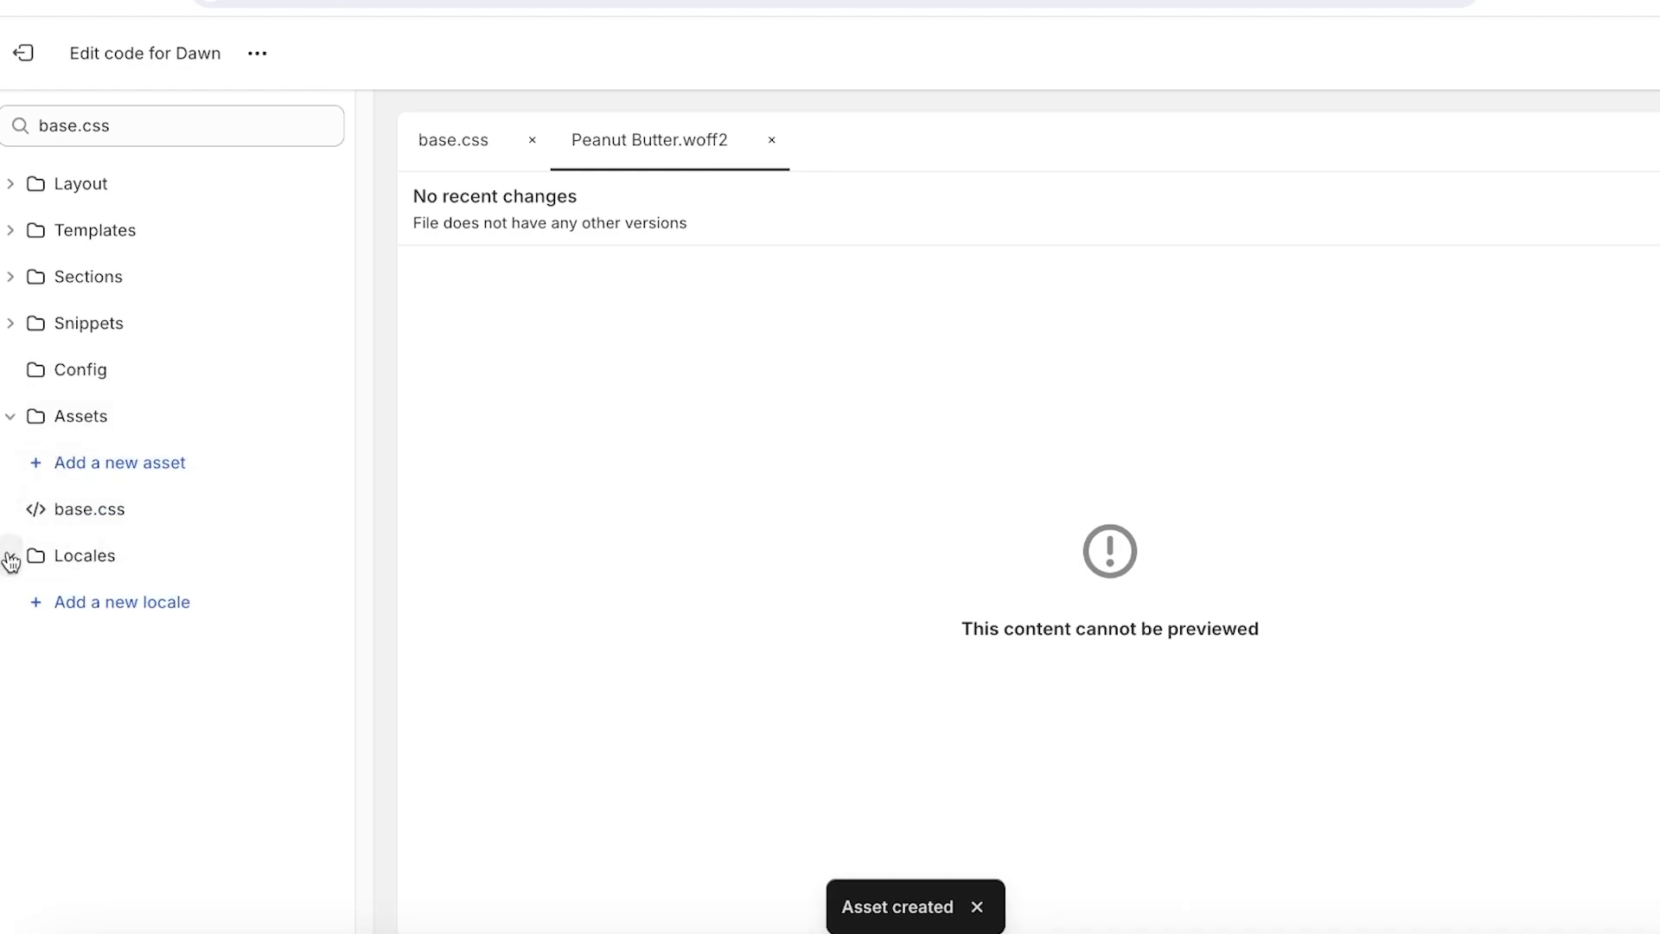
Check Peanut Butter.woff2's exact name in the Assets list, closing the rename dialog unchanged
right_click(586, 140)
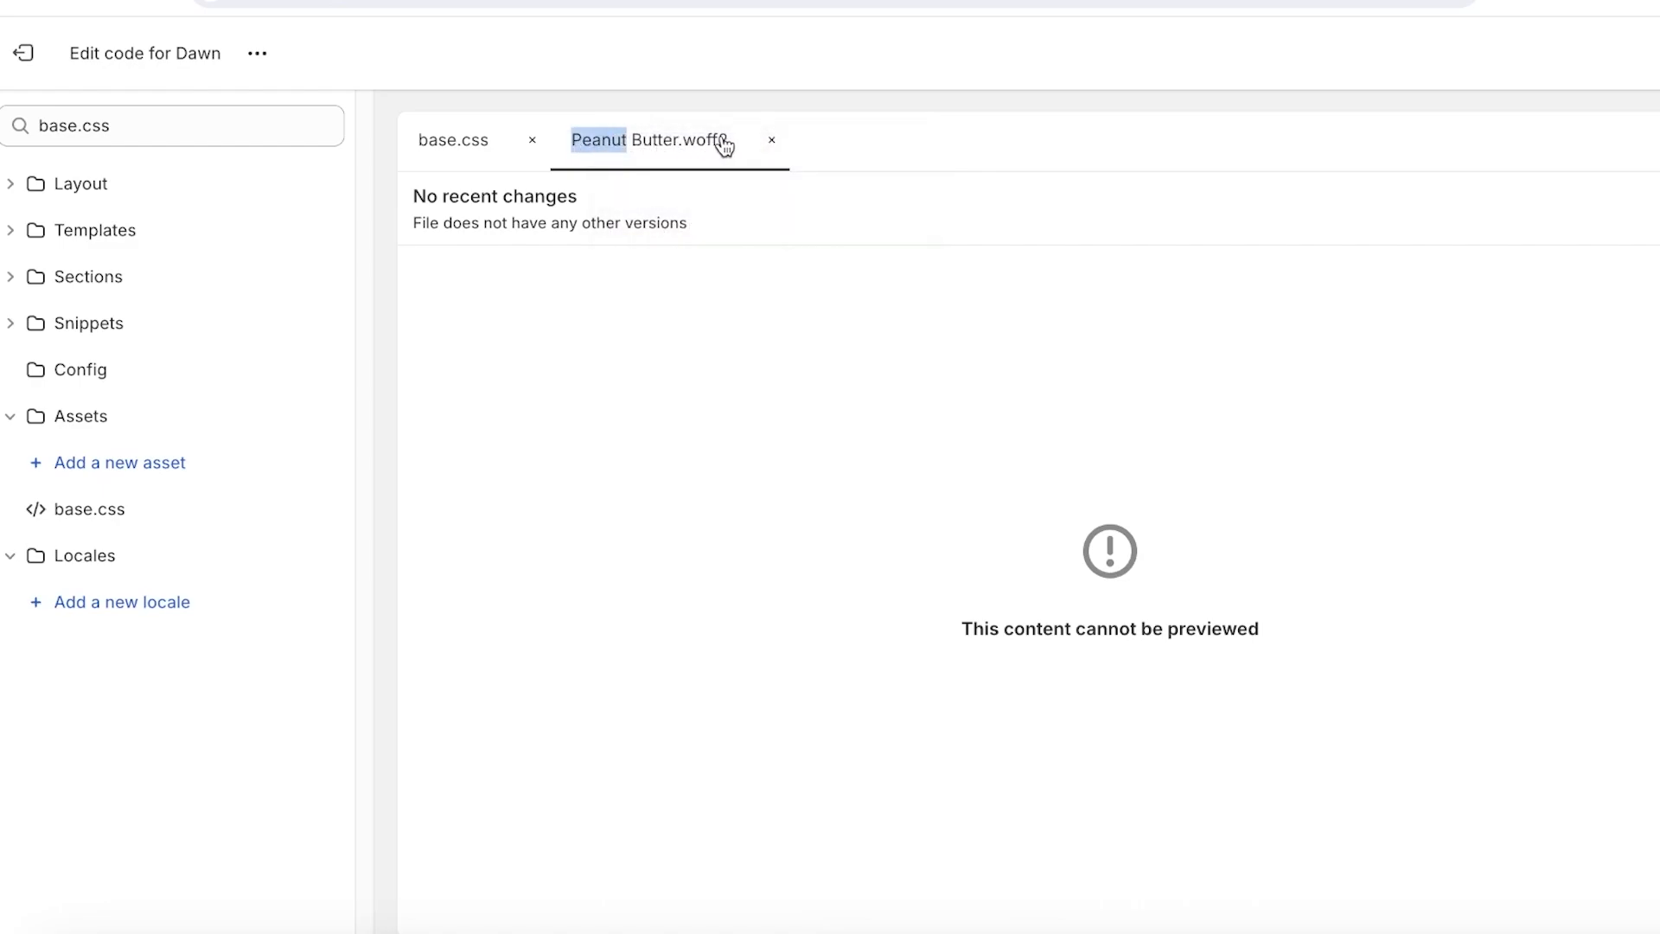
mouse_move(474, 171)
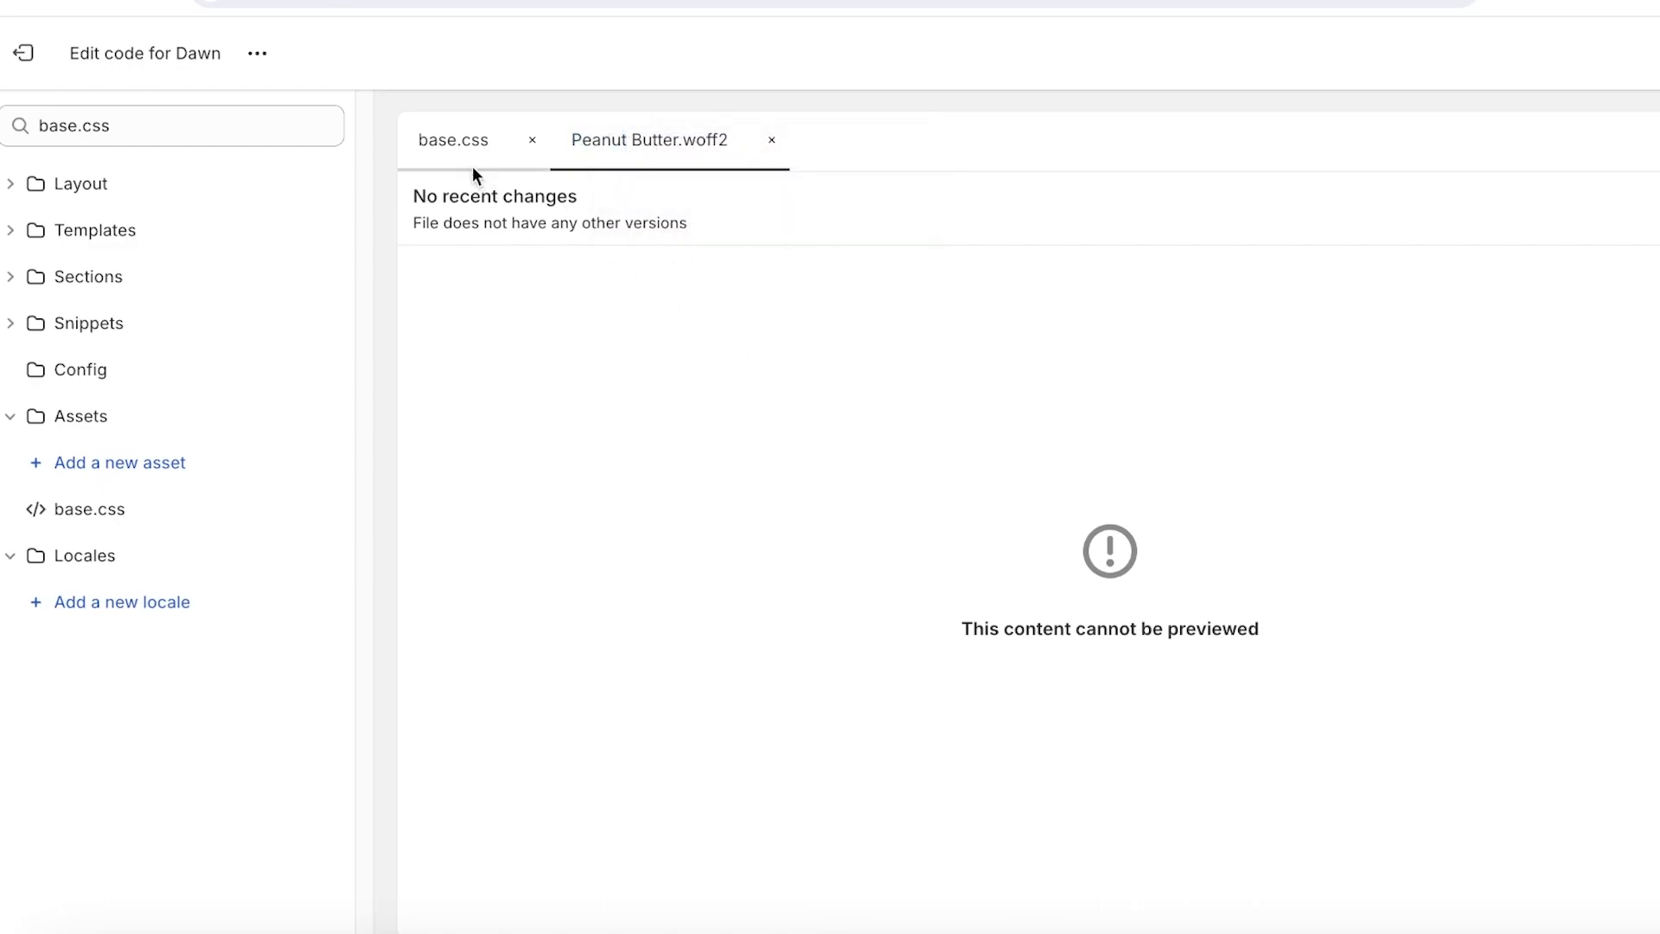
click(453, 140)
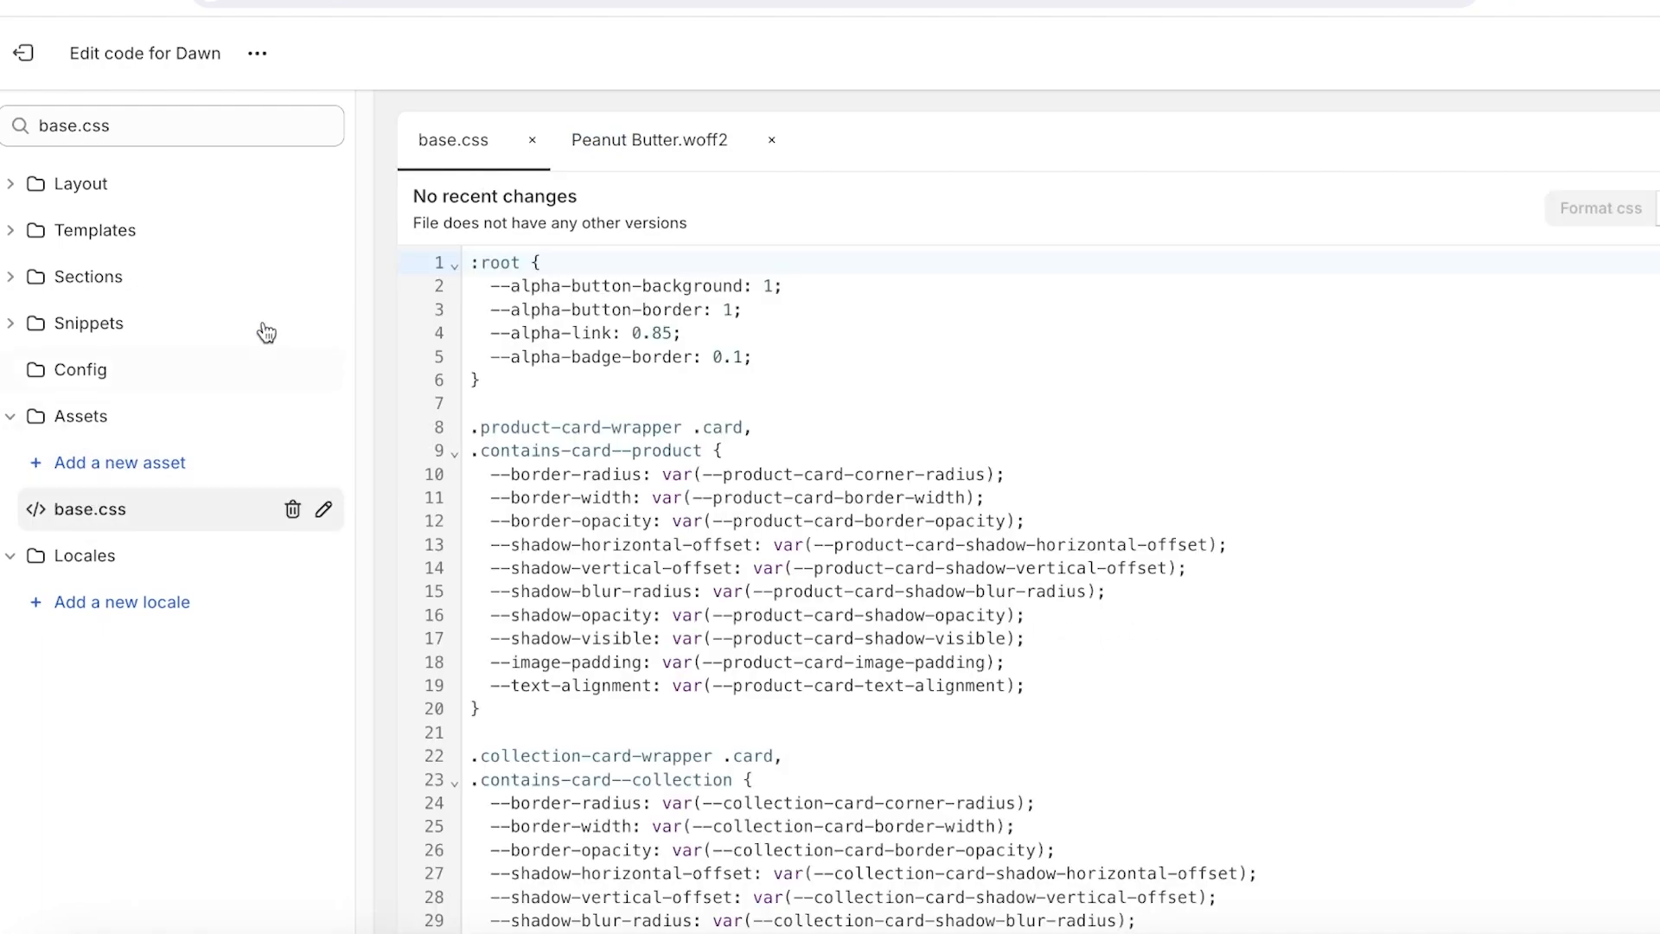
click(649, 140)
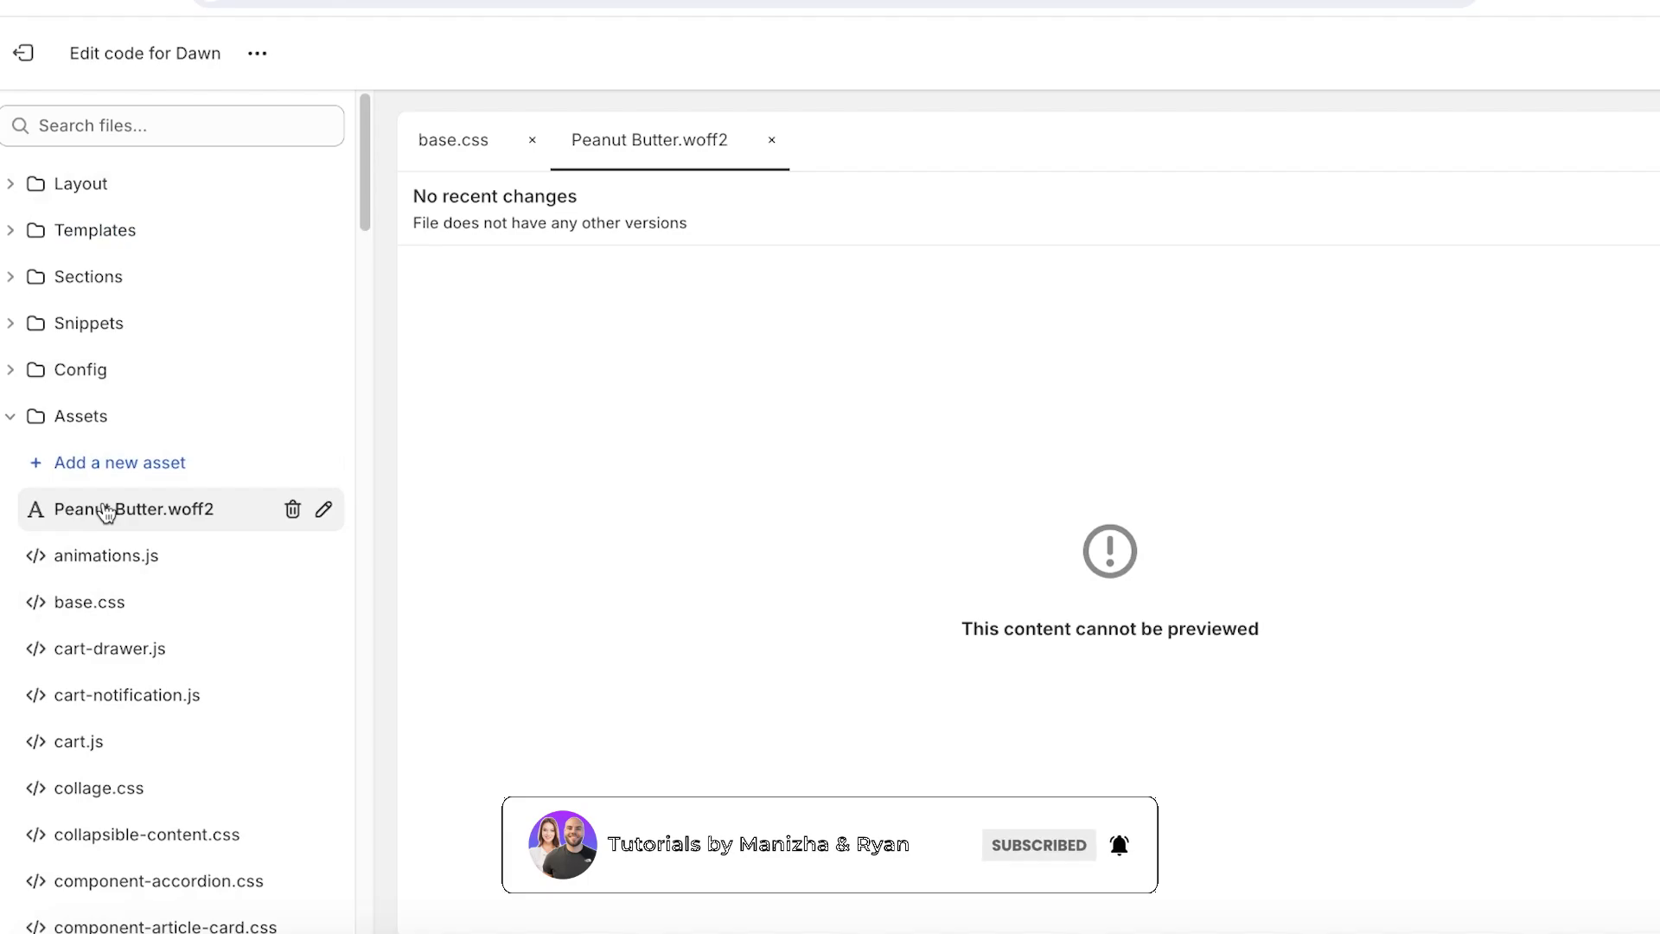
click(324, 509)
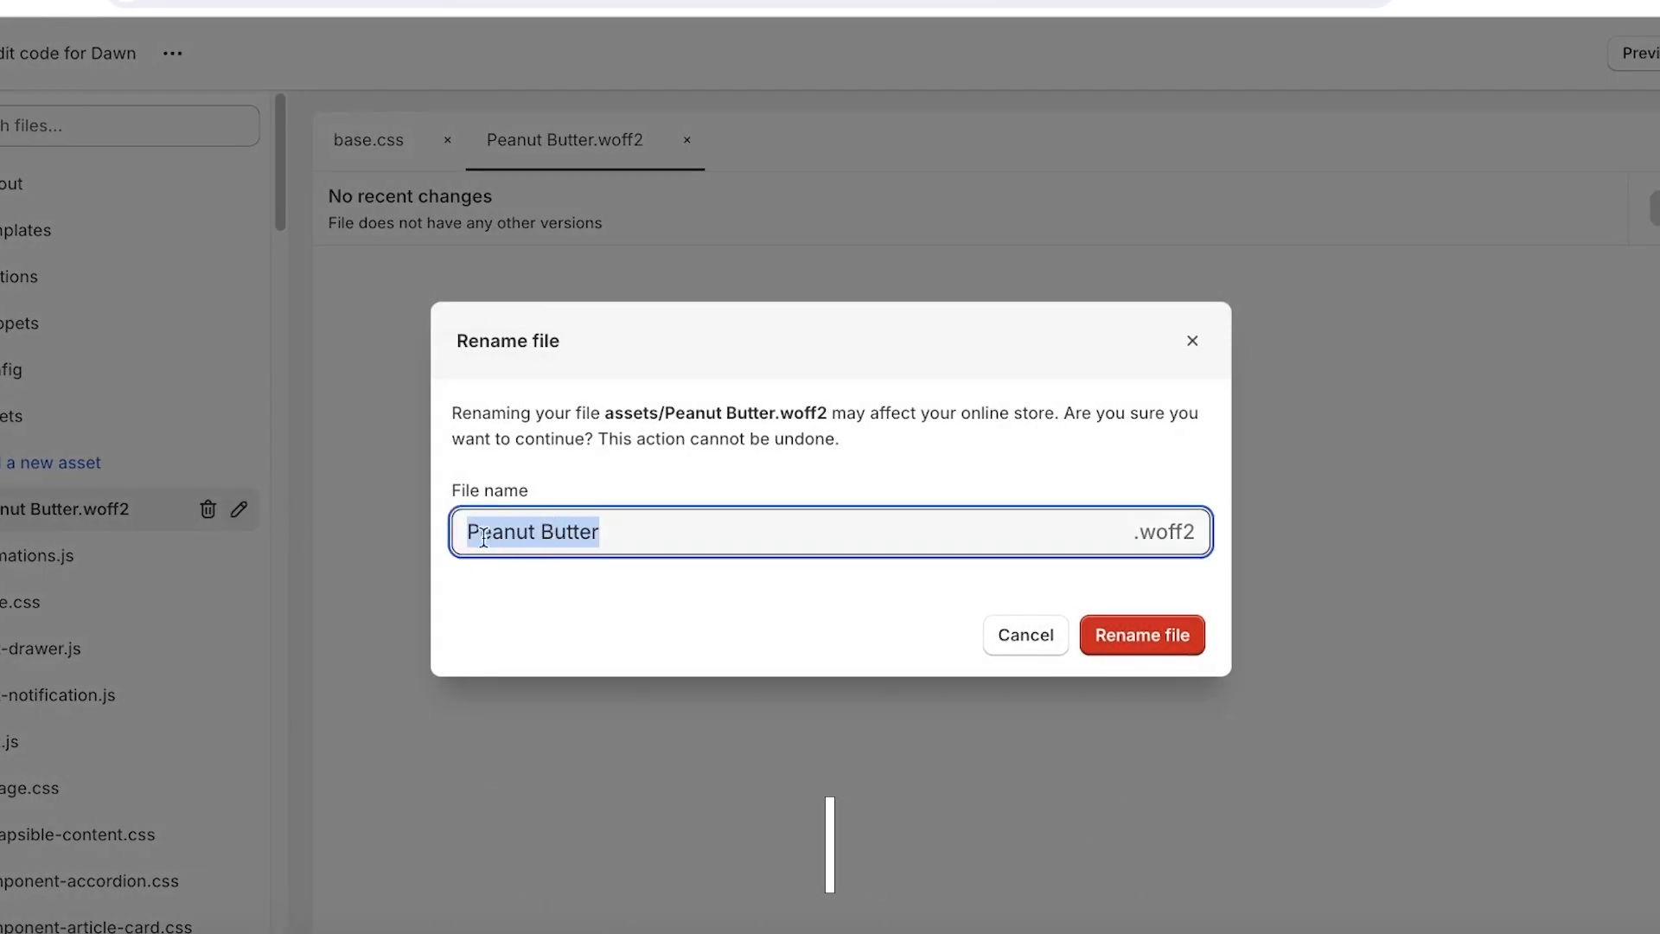
right_click(575, 534)
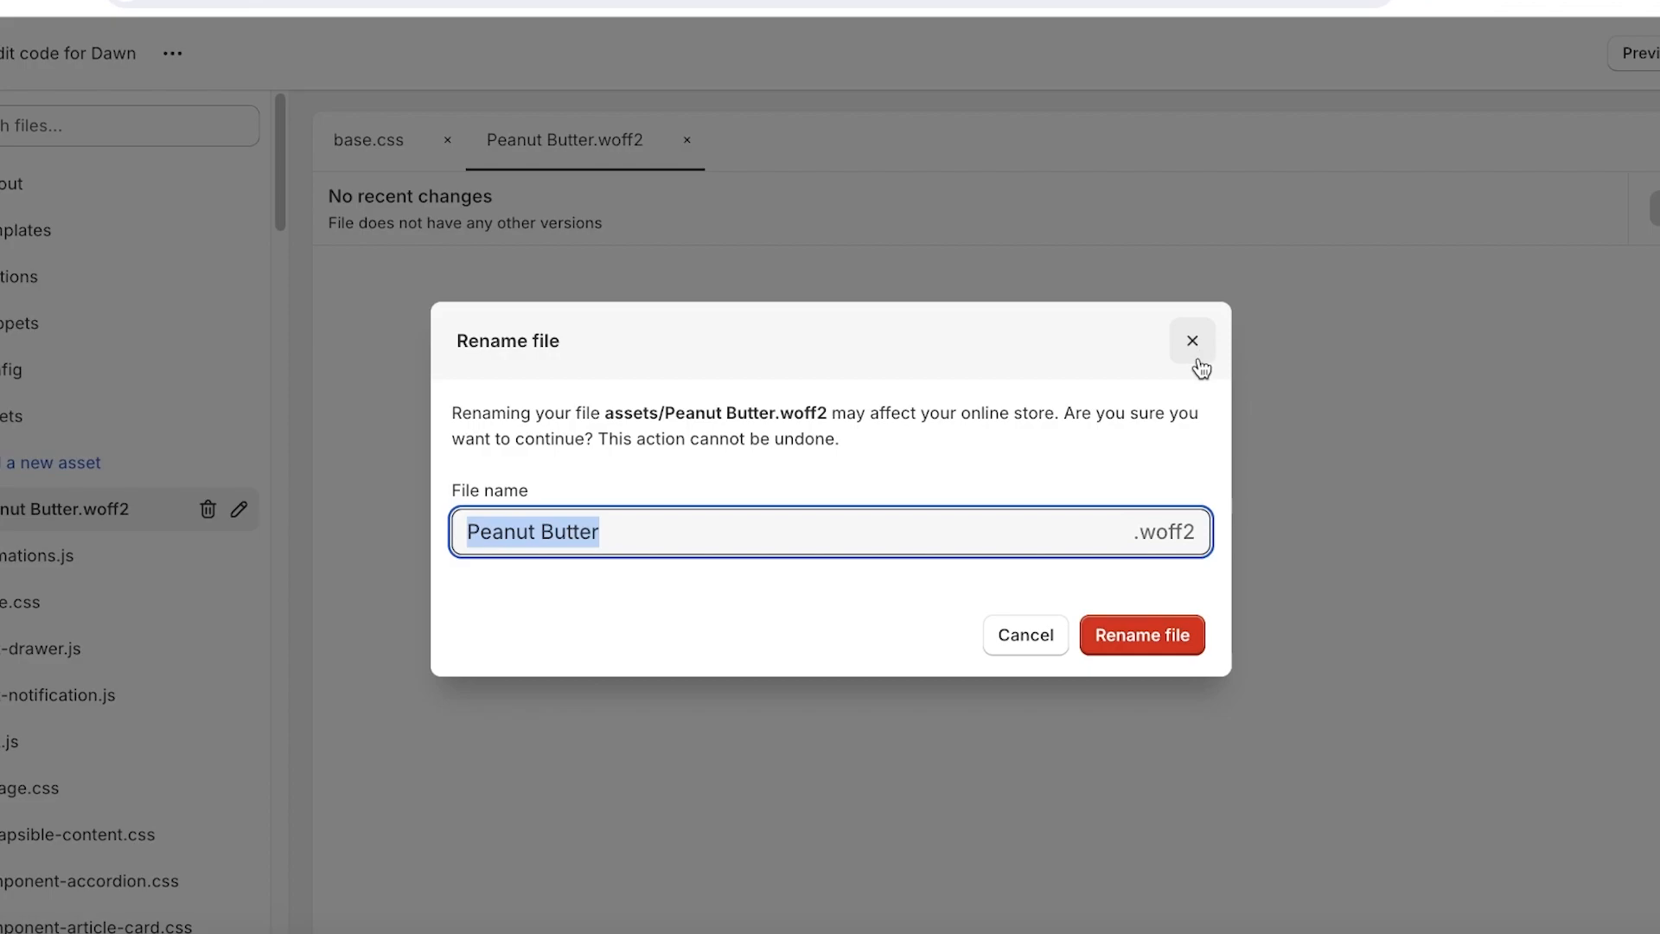
click(1192, 341)
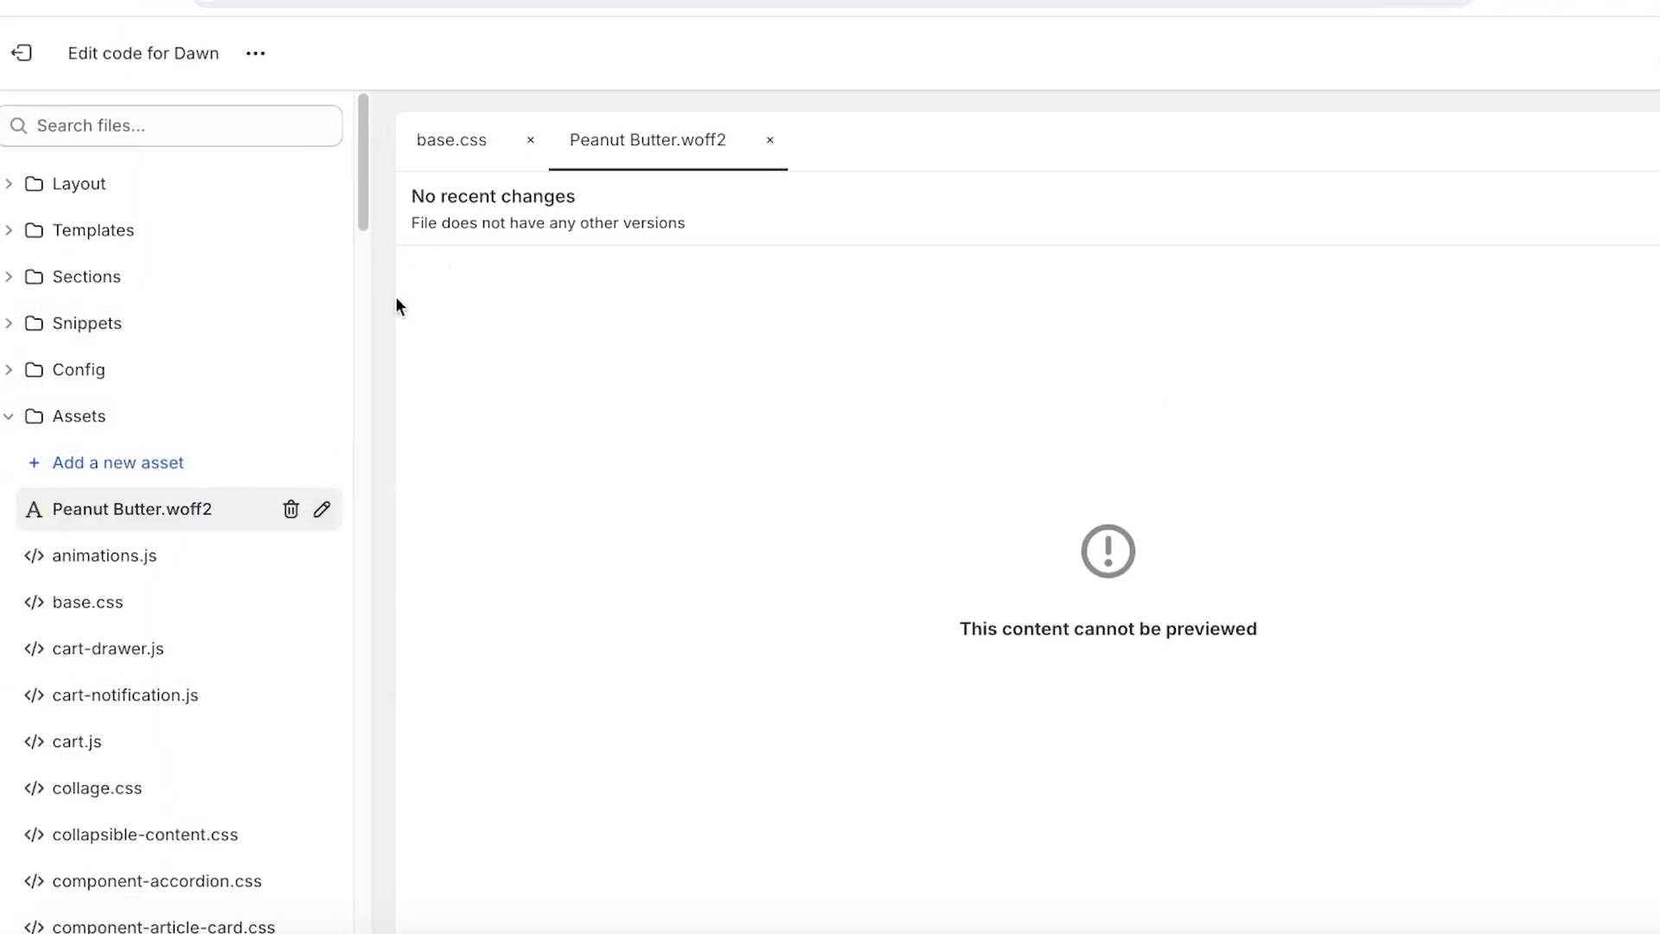
mouse_move(115, 512)
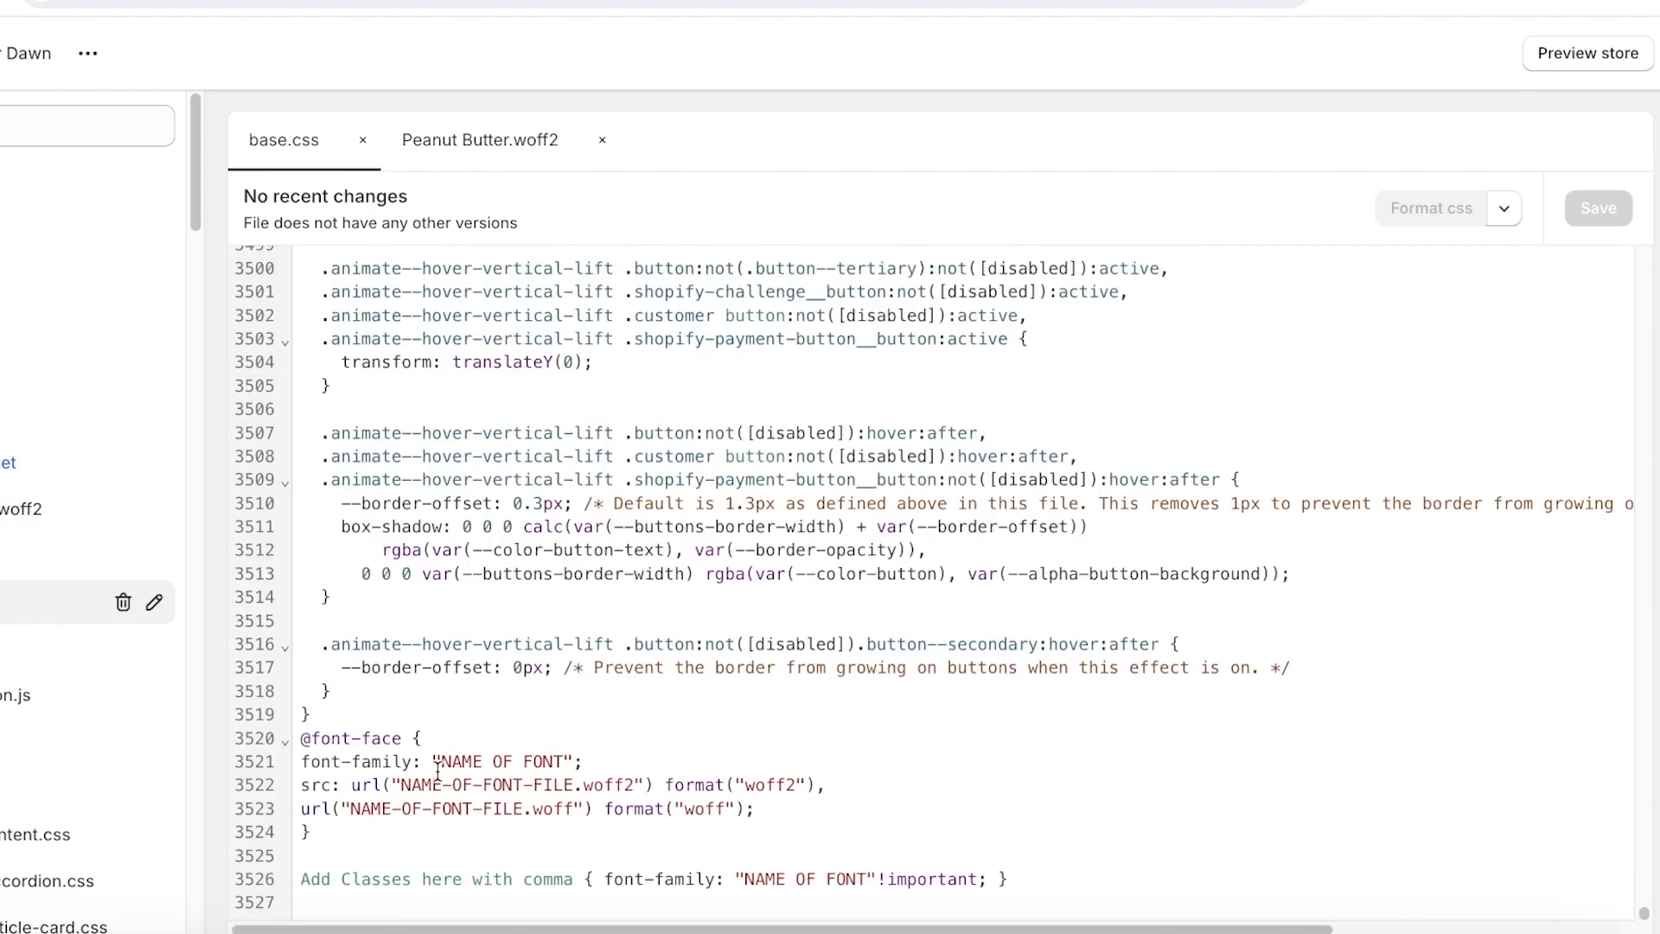
Replace the NAME OF FONT placeholder and both .woff2/.woff file names with 'Peanut Butter'
click(440, 762)
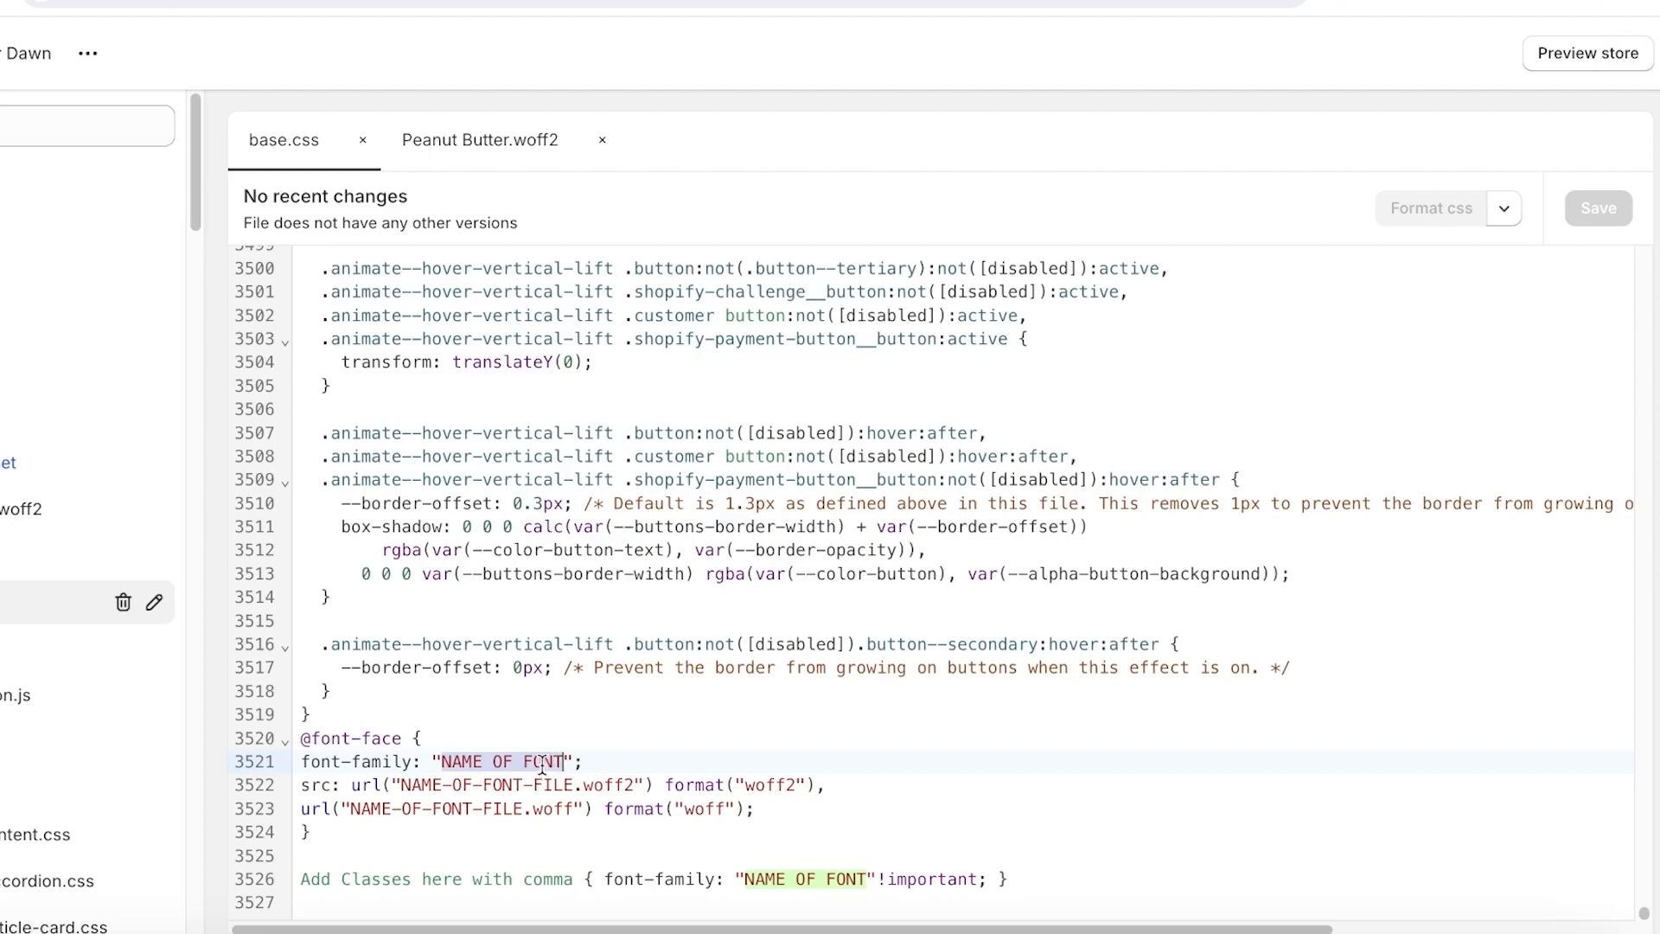
text(Peanut Butter)
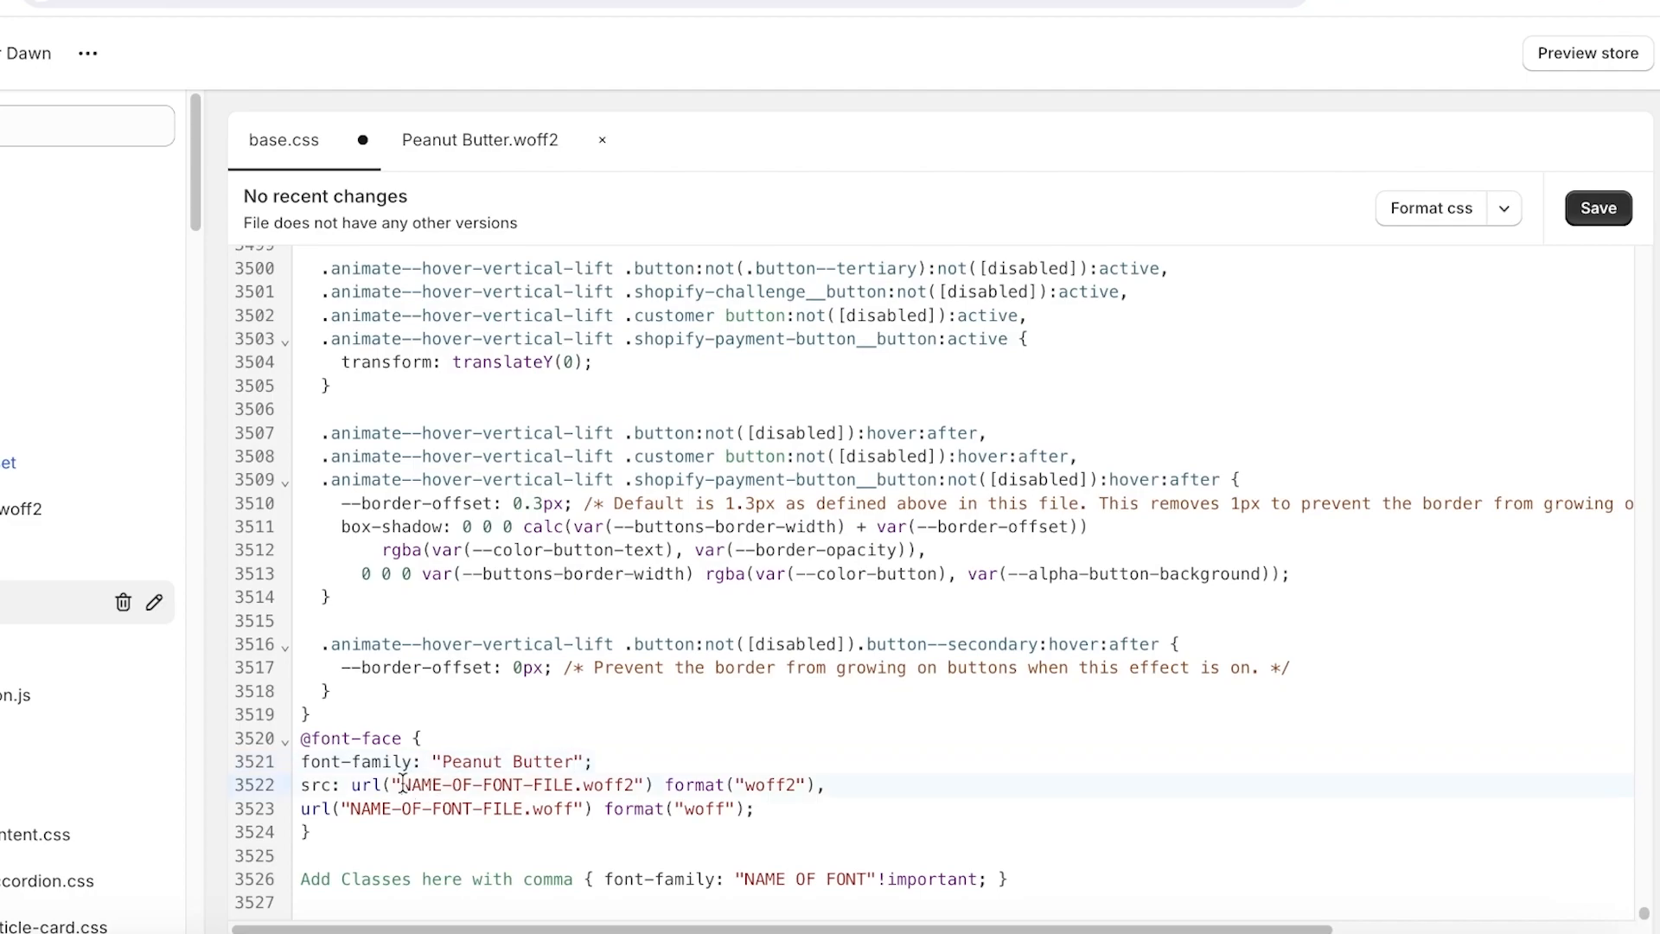
mouse_move(452, 791)
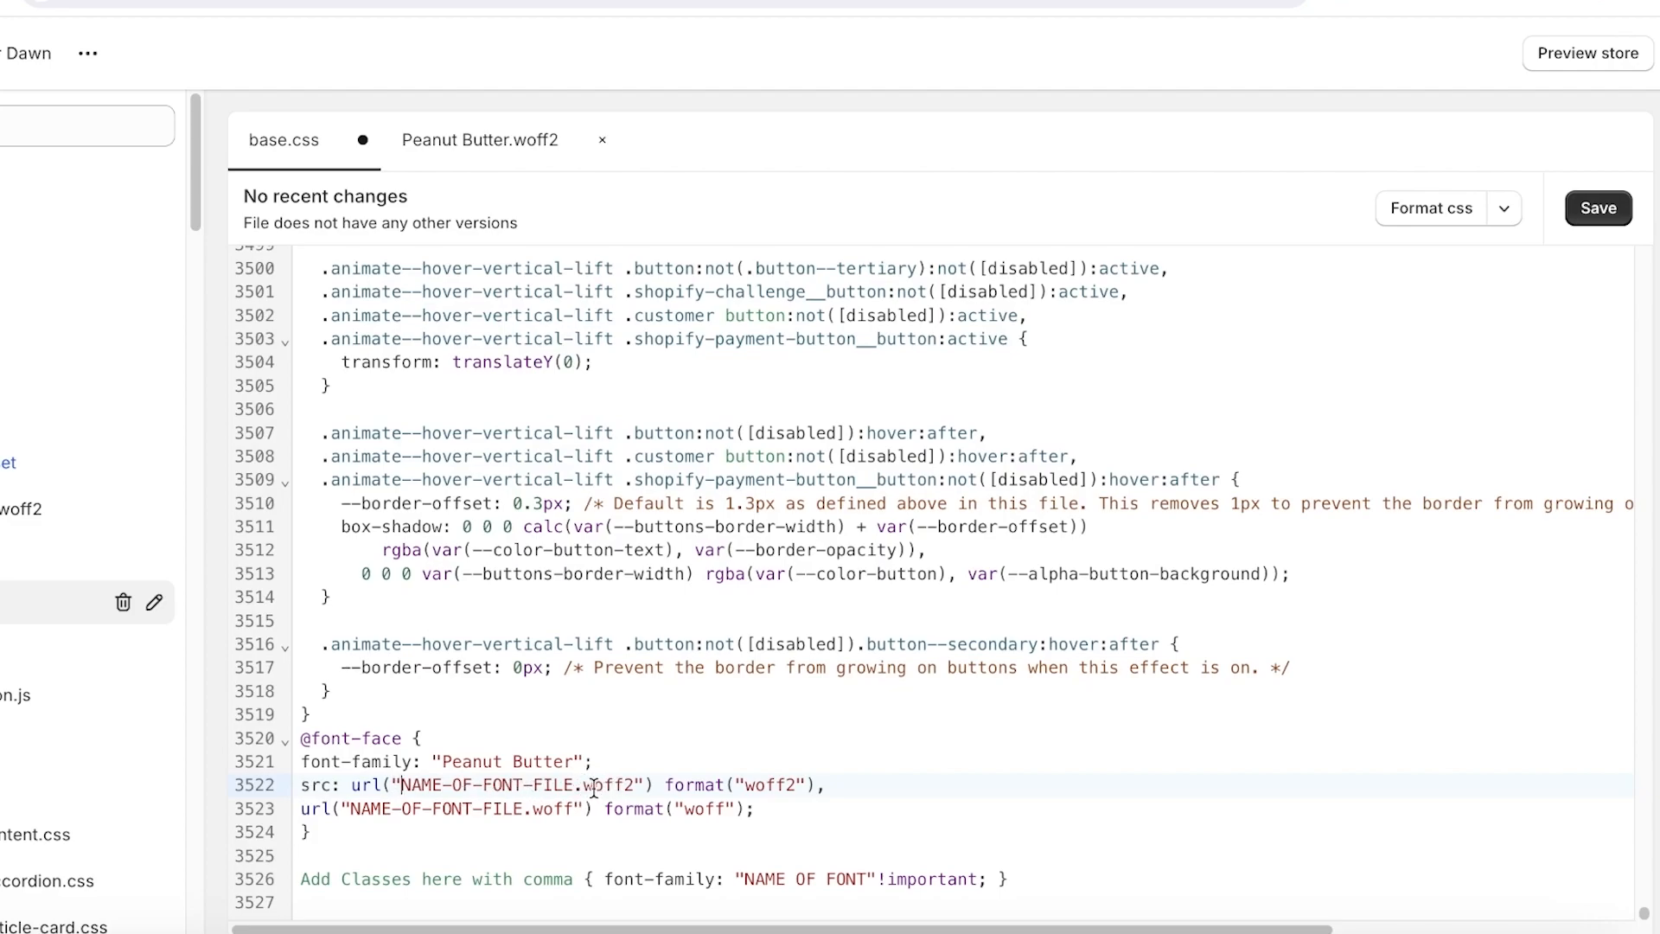
double_click(478, 785)
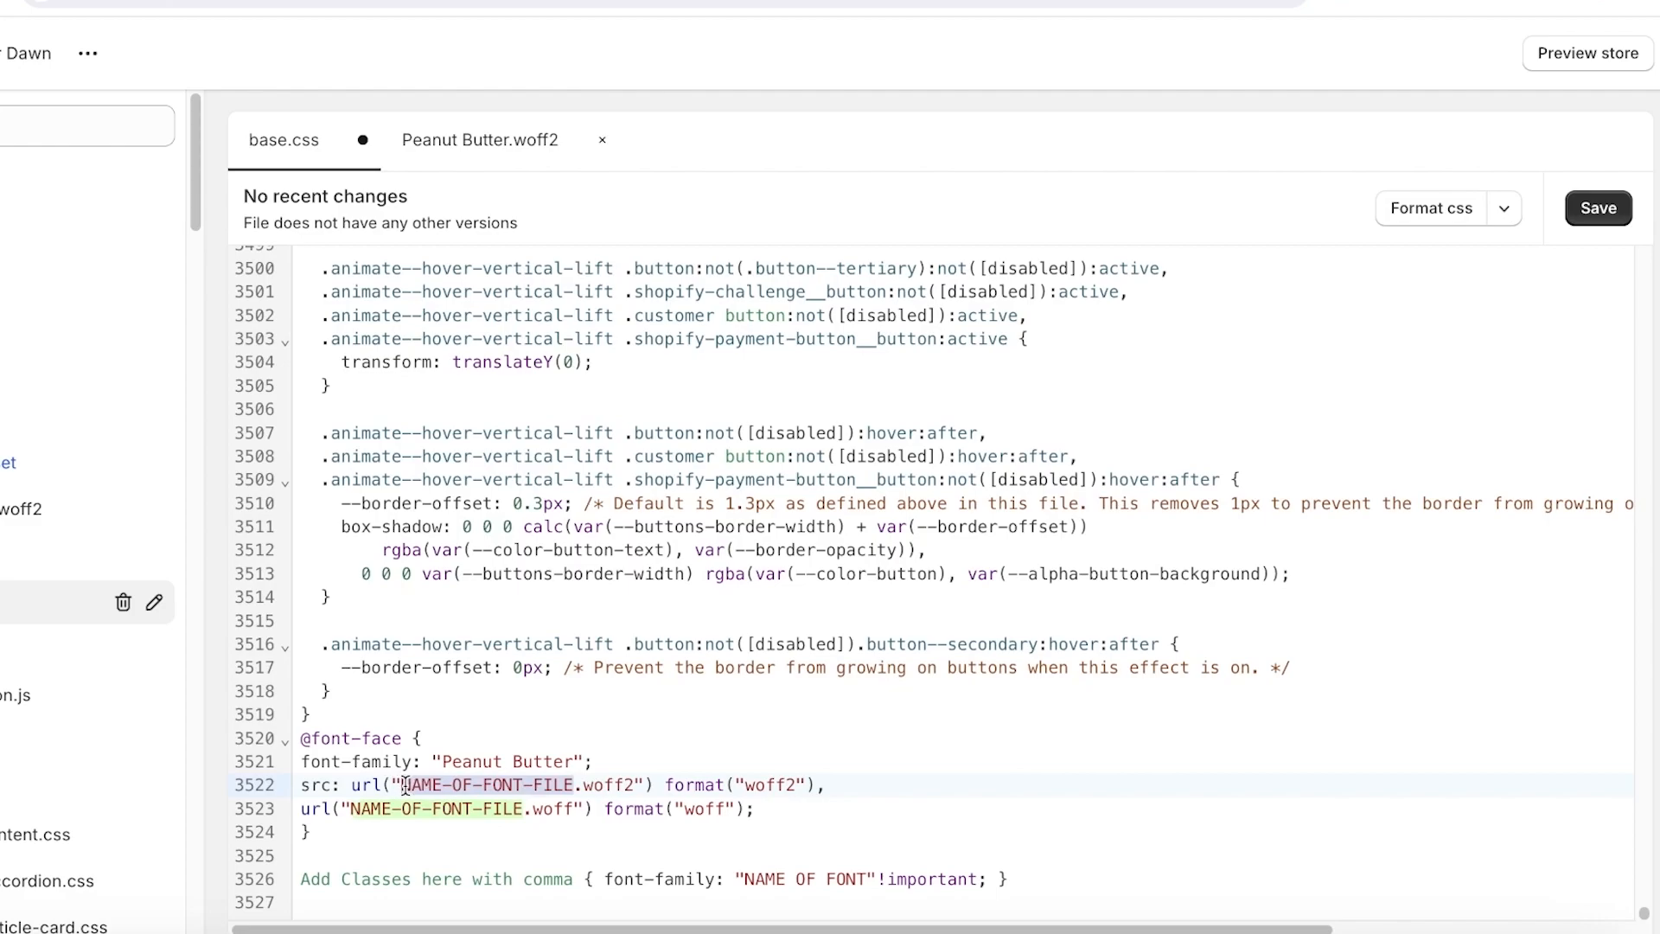
text(Peanut Butter)
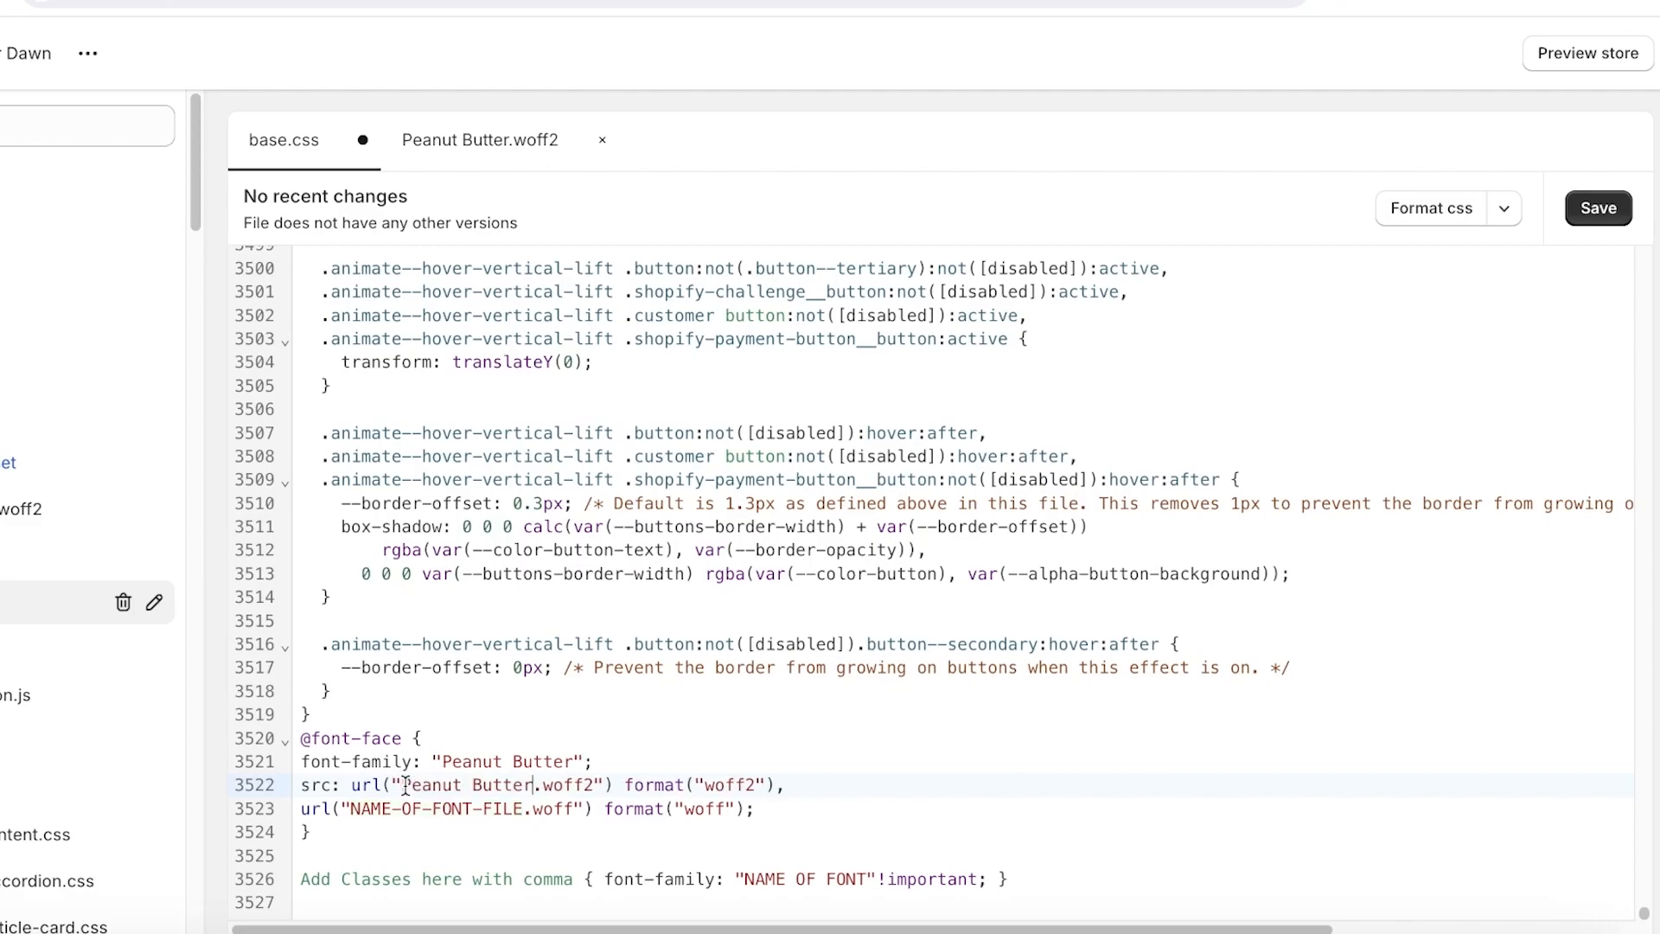
click(352, 809)
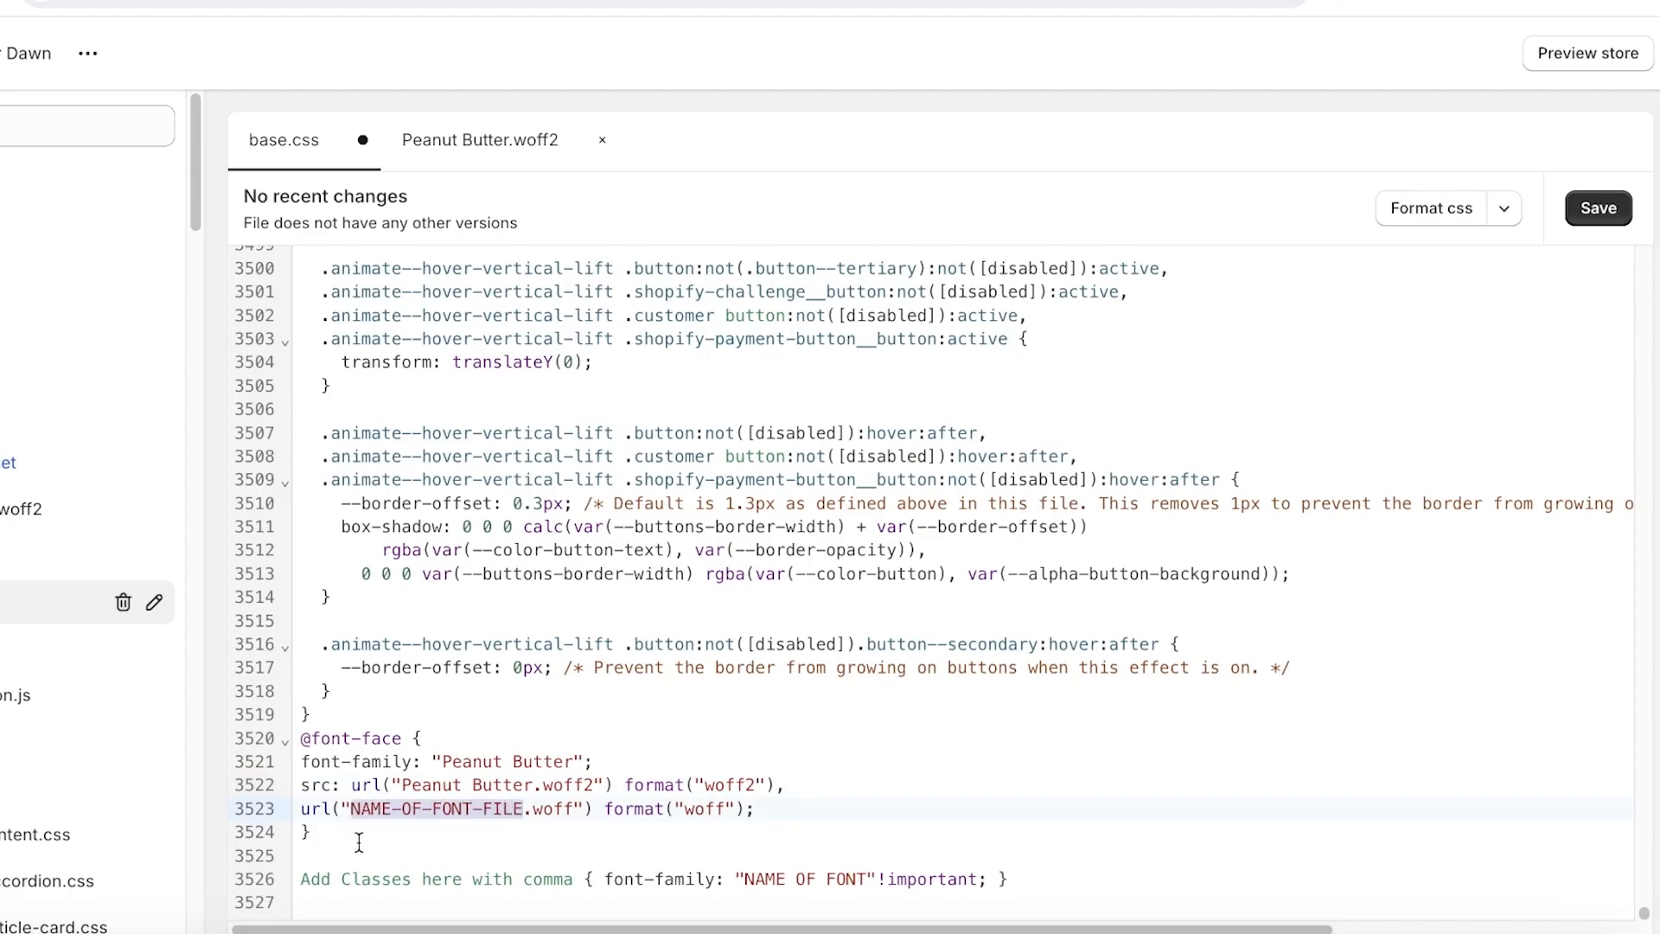
text(Peanut Butter)
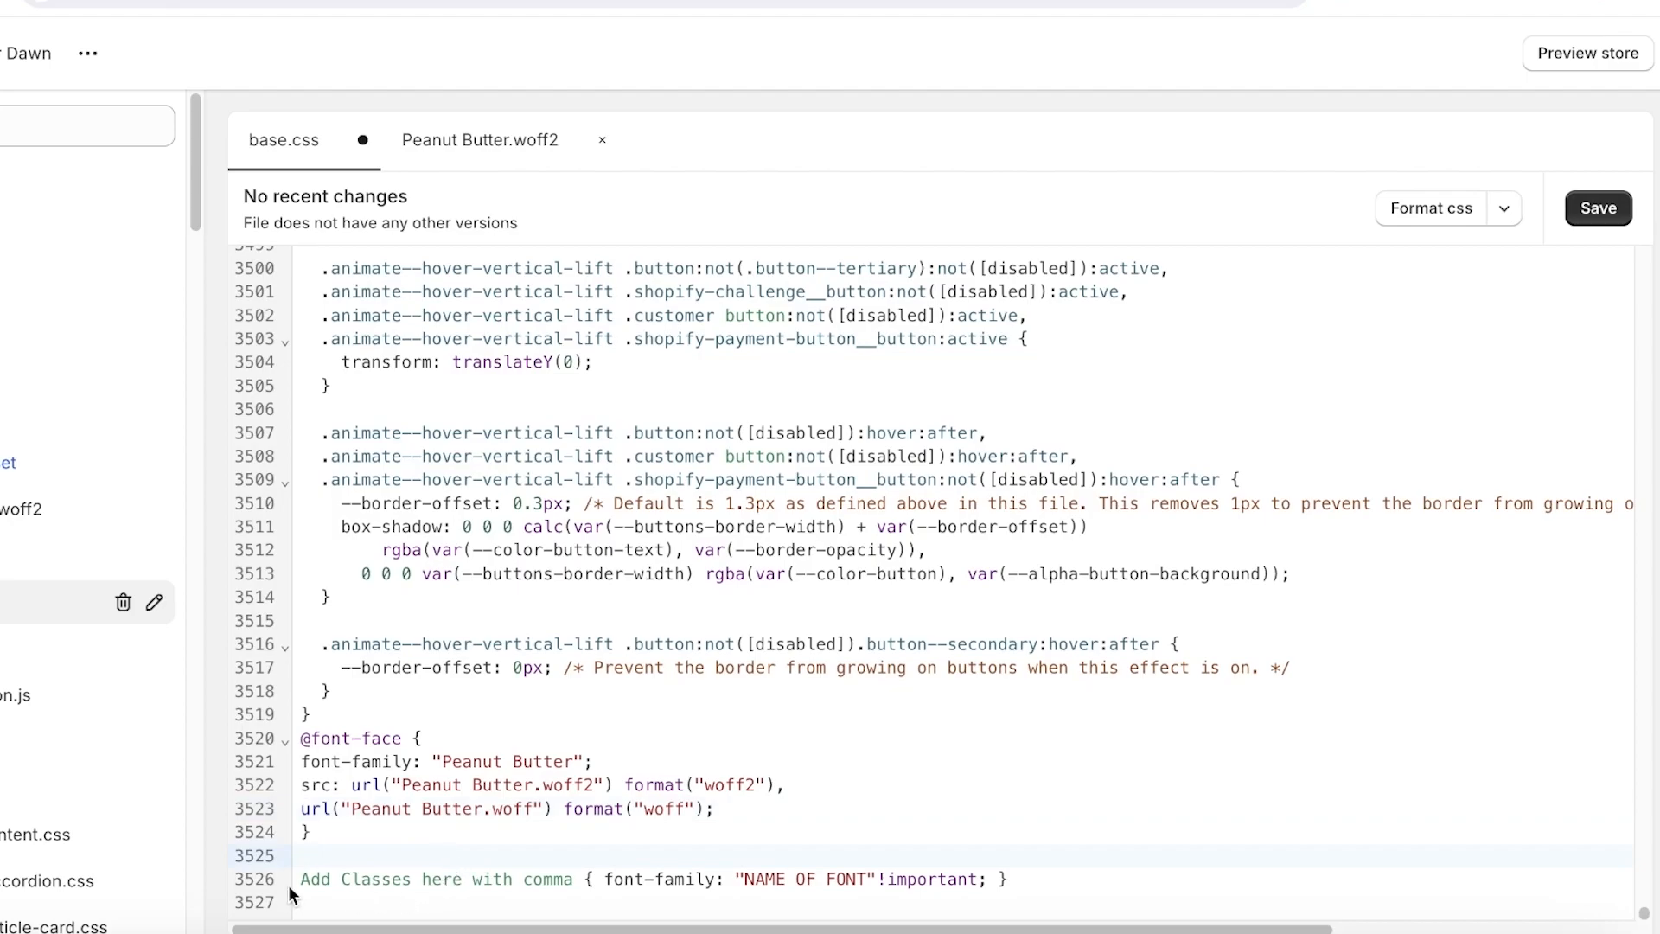
Select the 'Add Classes here with comma' placeholder text and save base.css
drag(300, 879, 596, 878)
text(h1,h2,h3,h4,h5,h6,body,p,)
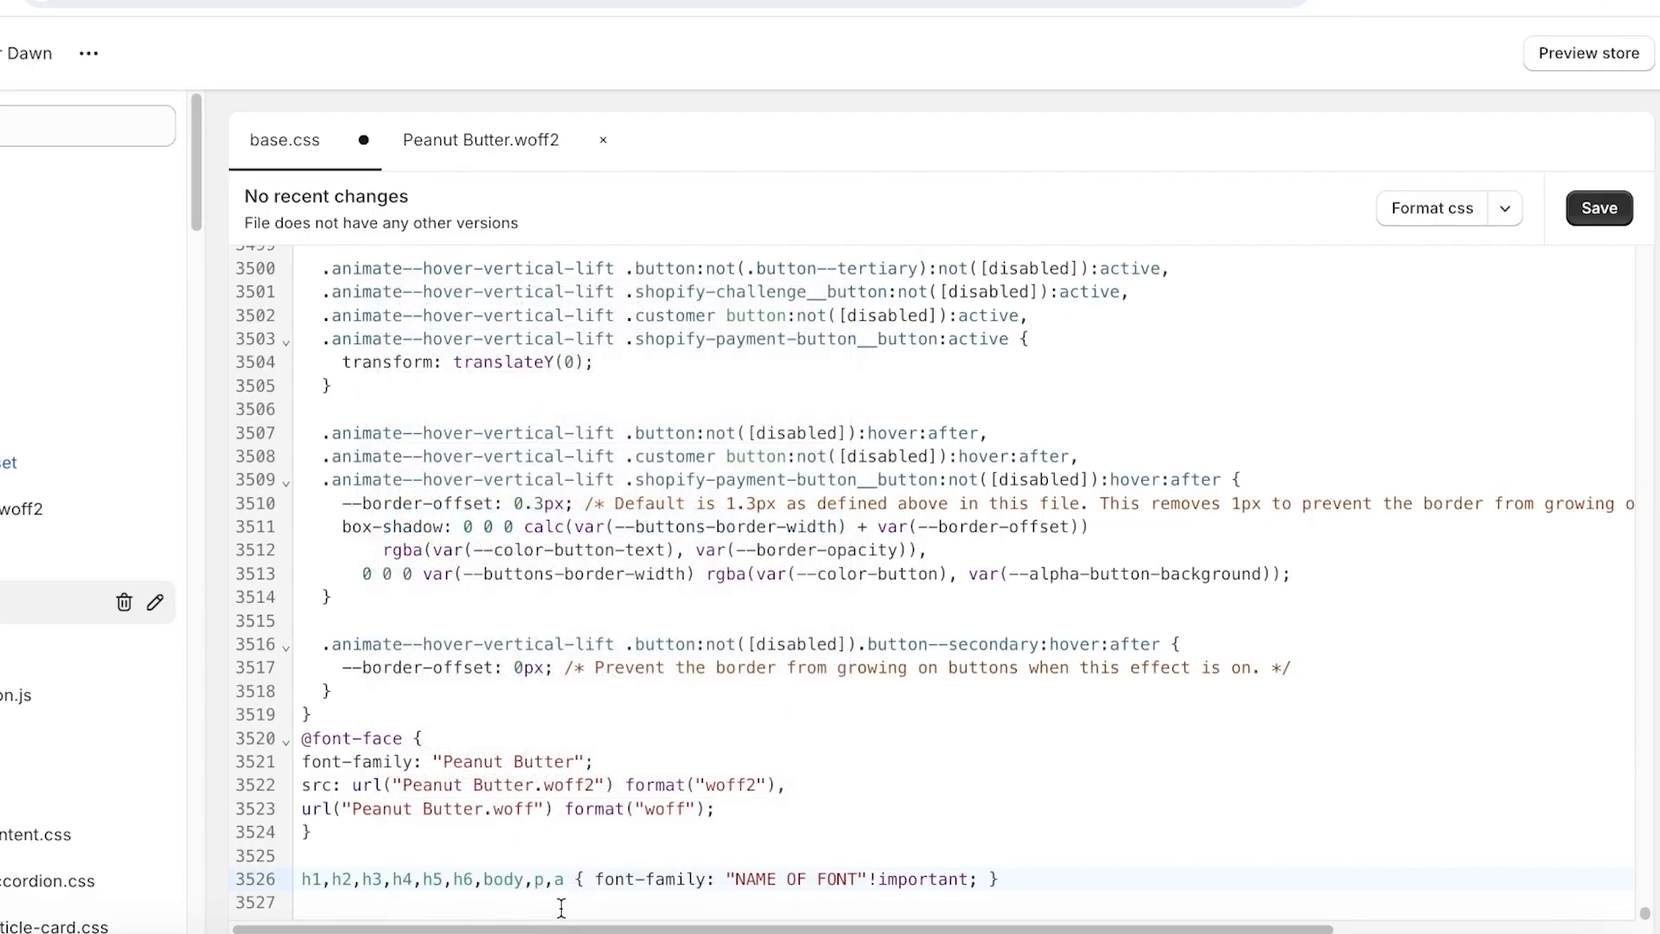
click(1599, 208)
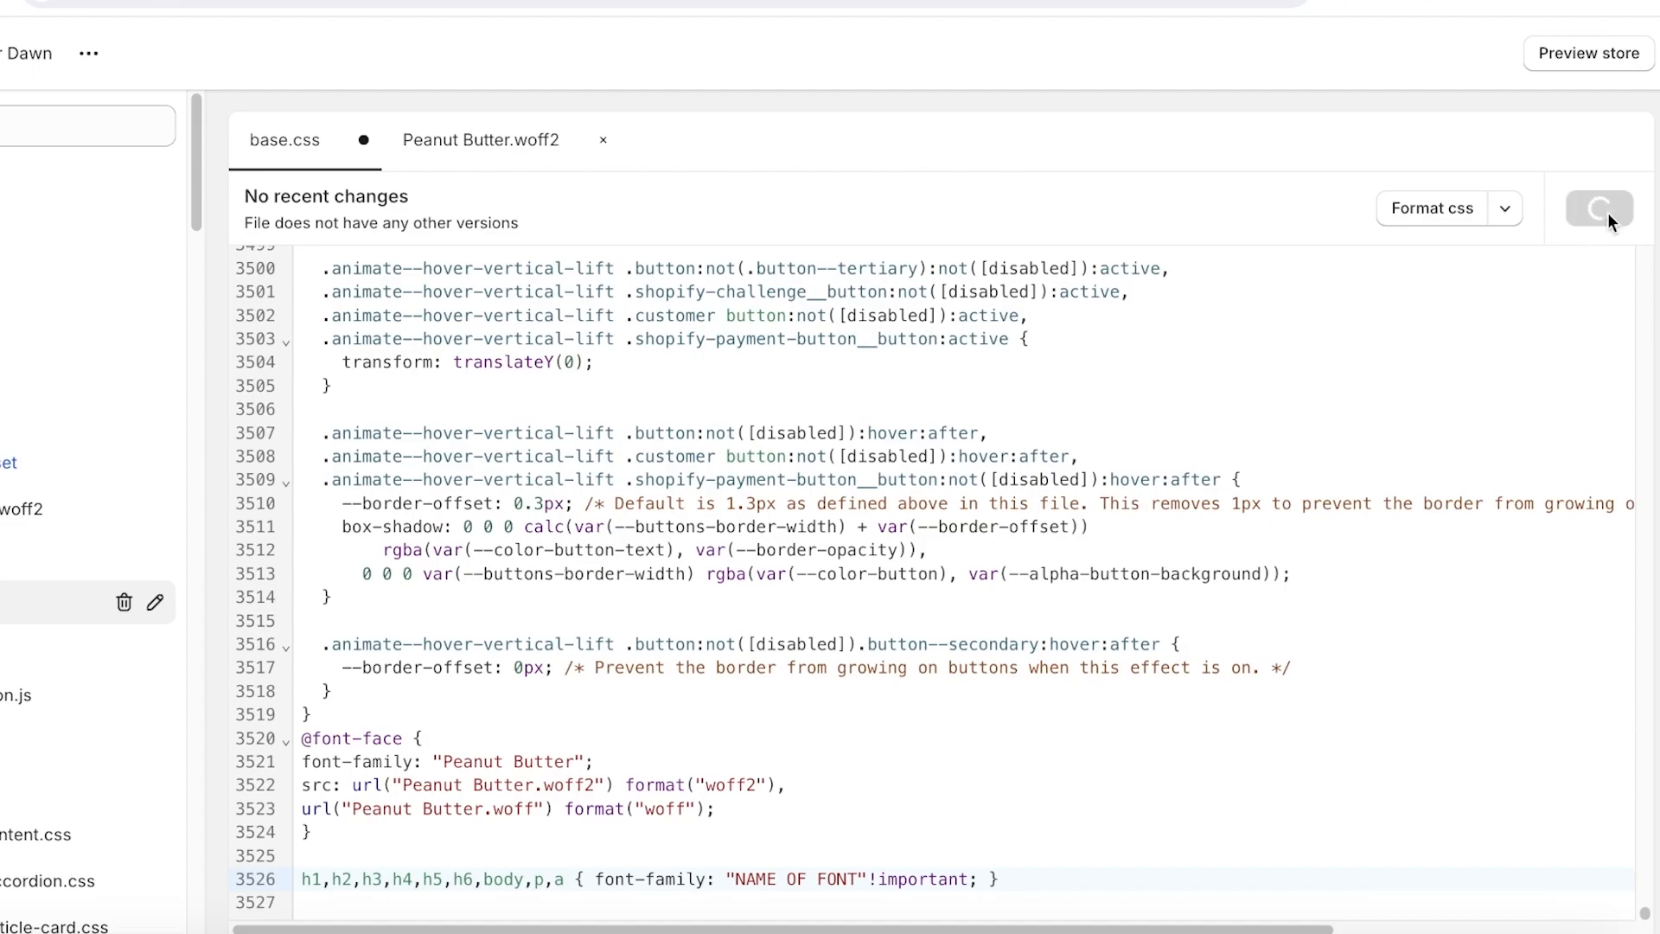
click(1599, 209)
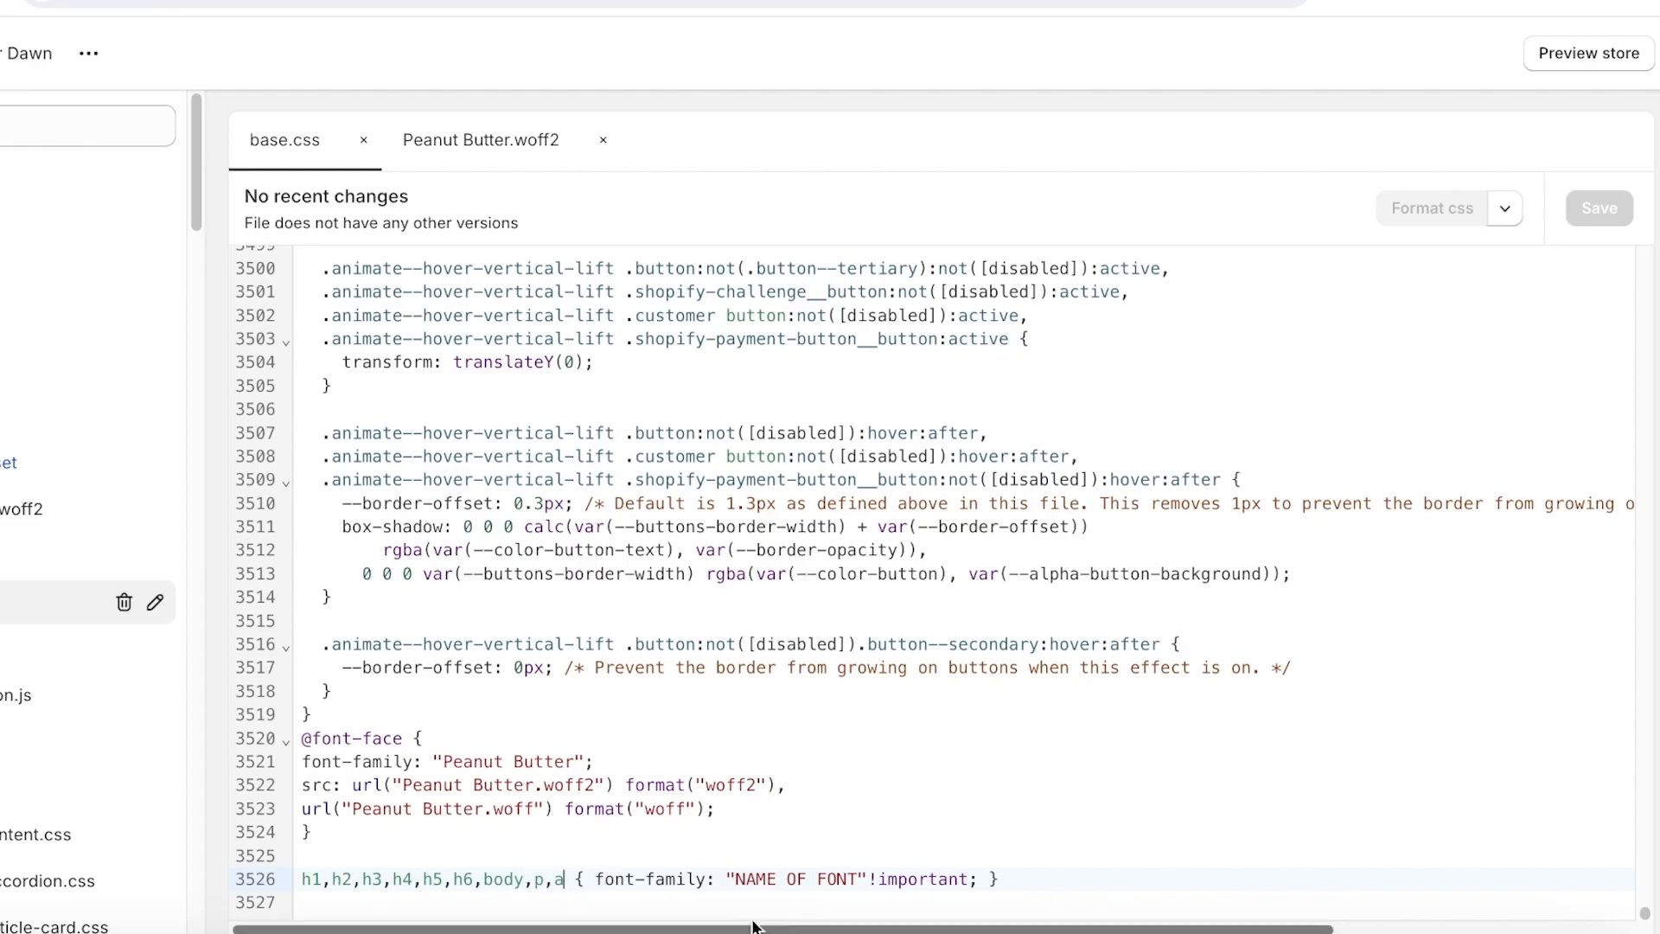
Enter selectors h1,h2,h3,h4,h5,h6,body,p,a, copy the Peanut Butter name, and save base.css
double_click(763, 878)
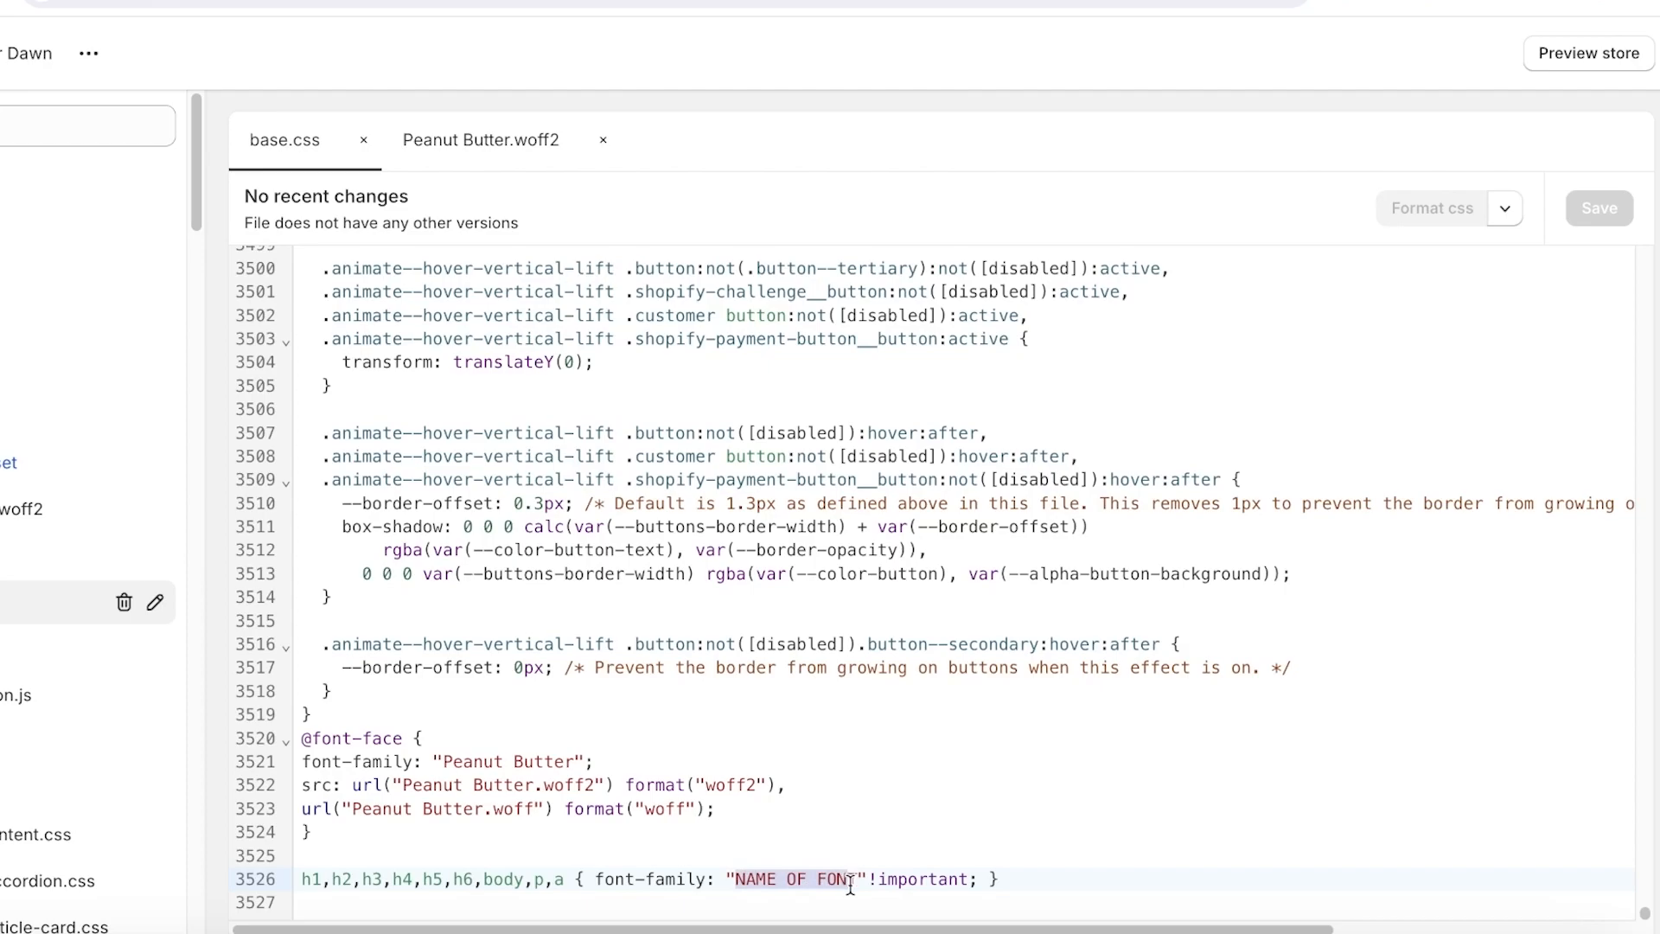
text(h1,h2,h3,h4,h5,h6,body,p,a)
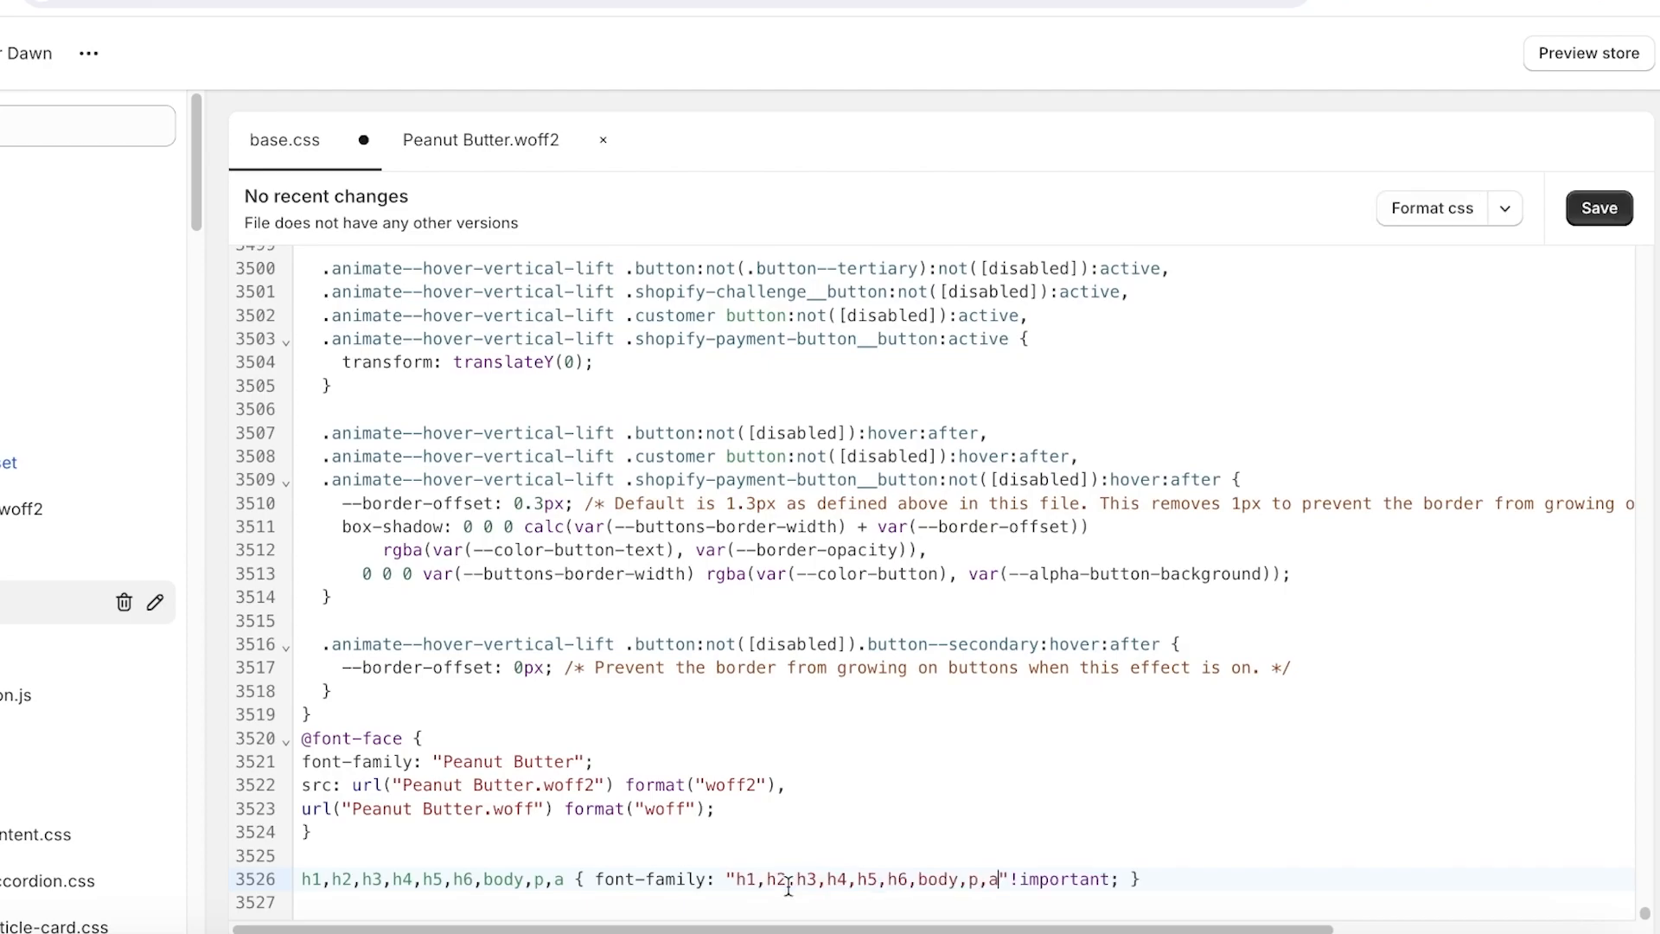
mouse_move(445, 809)
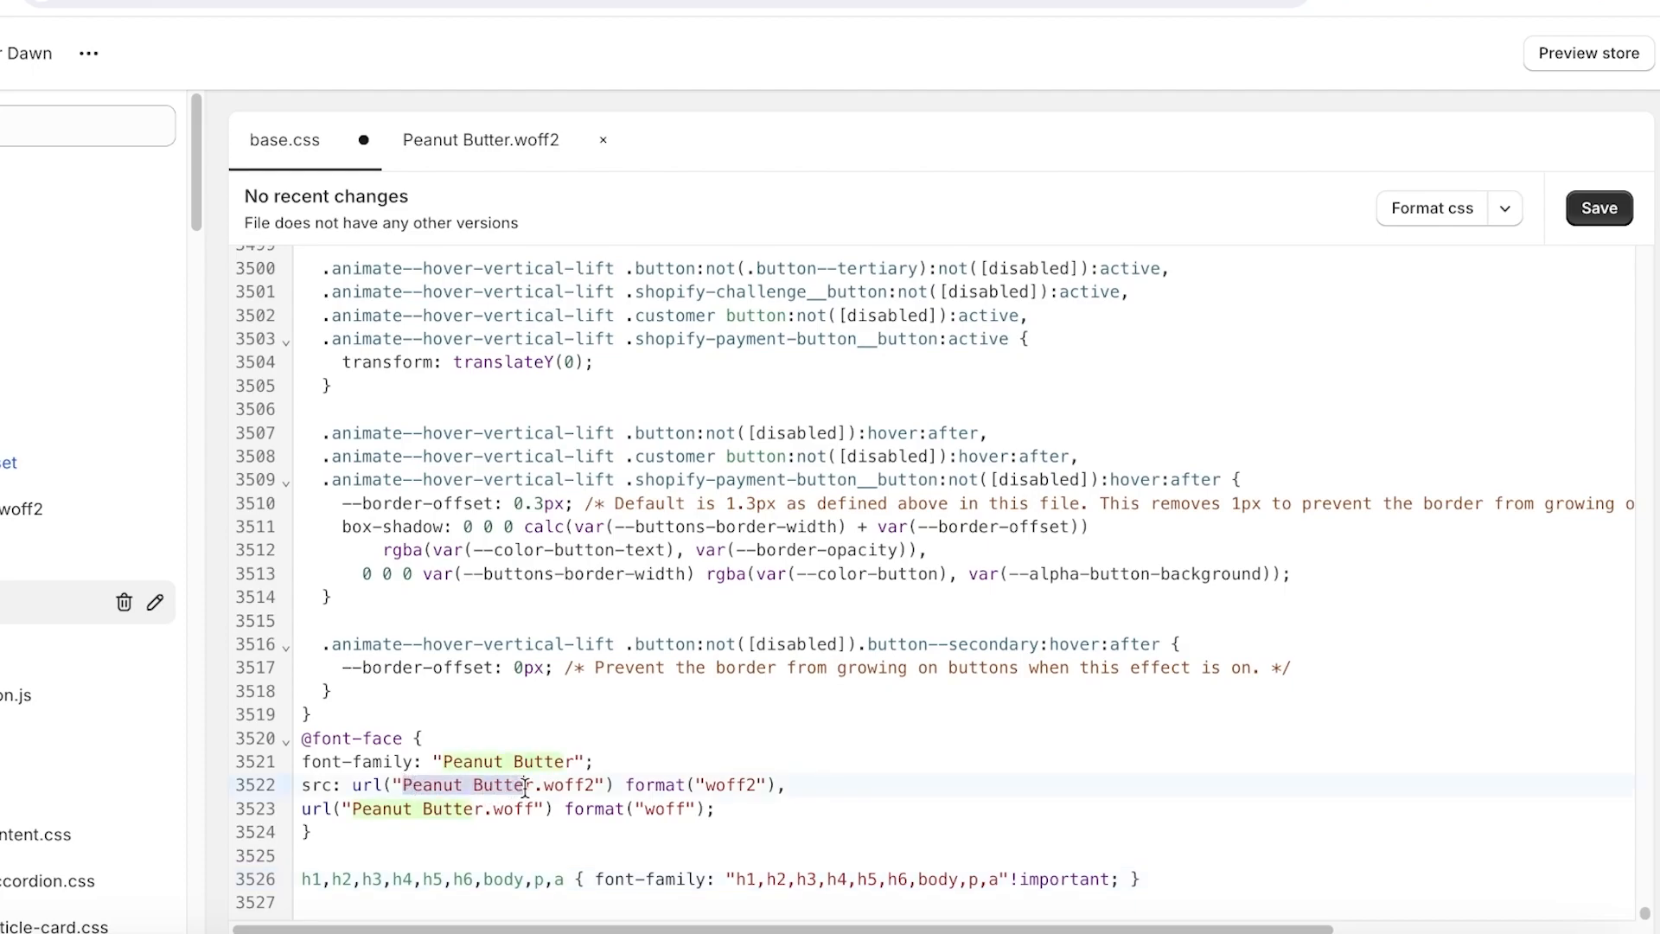
right_click(524, 785)
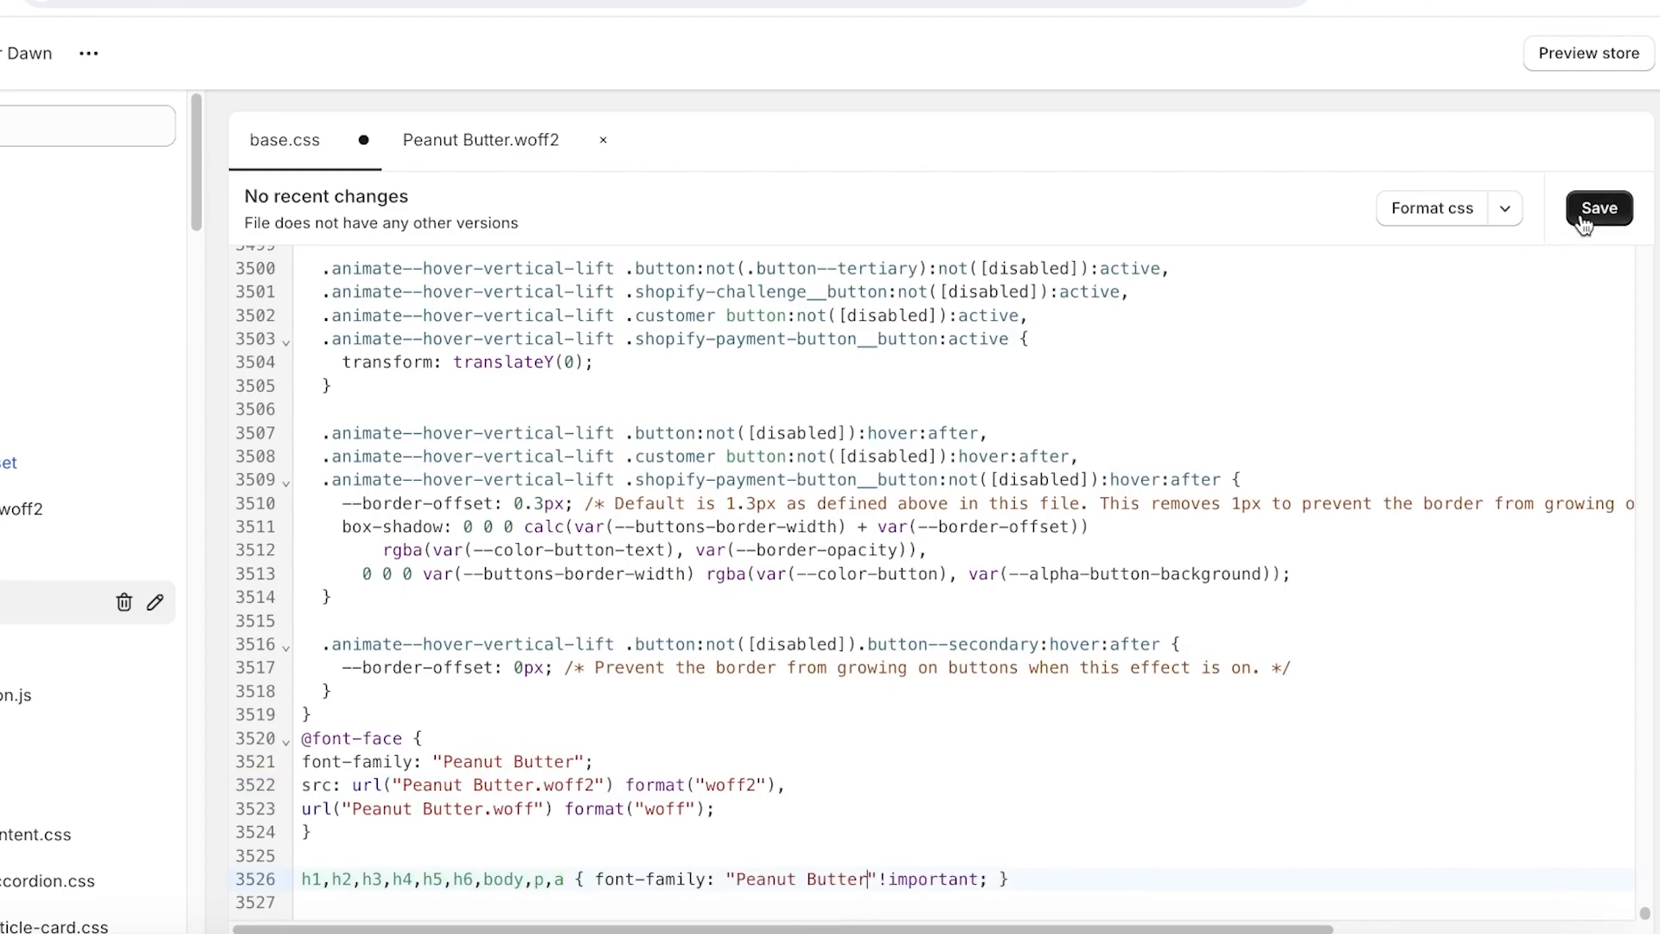
click(1599, 208)
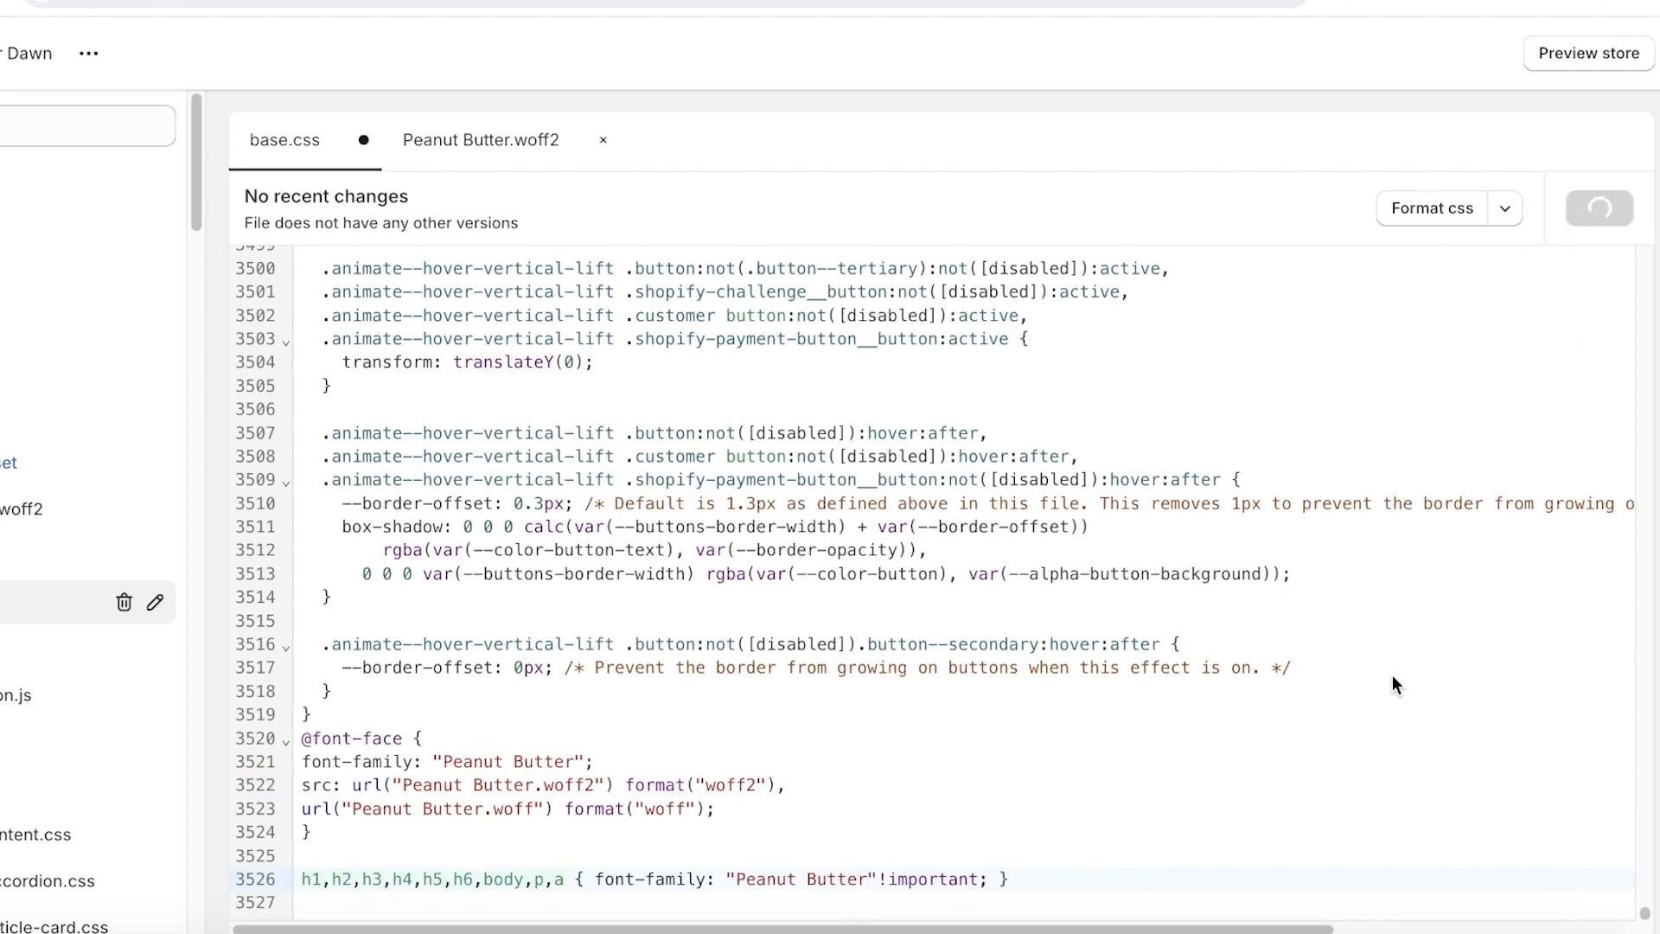
click(1599, 209)
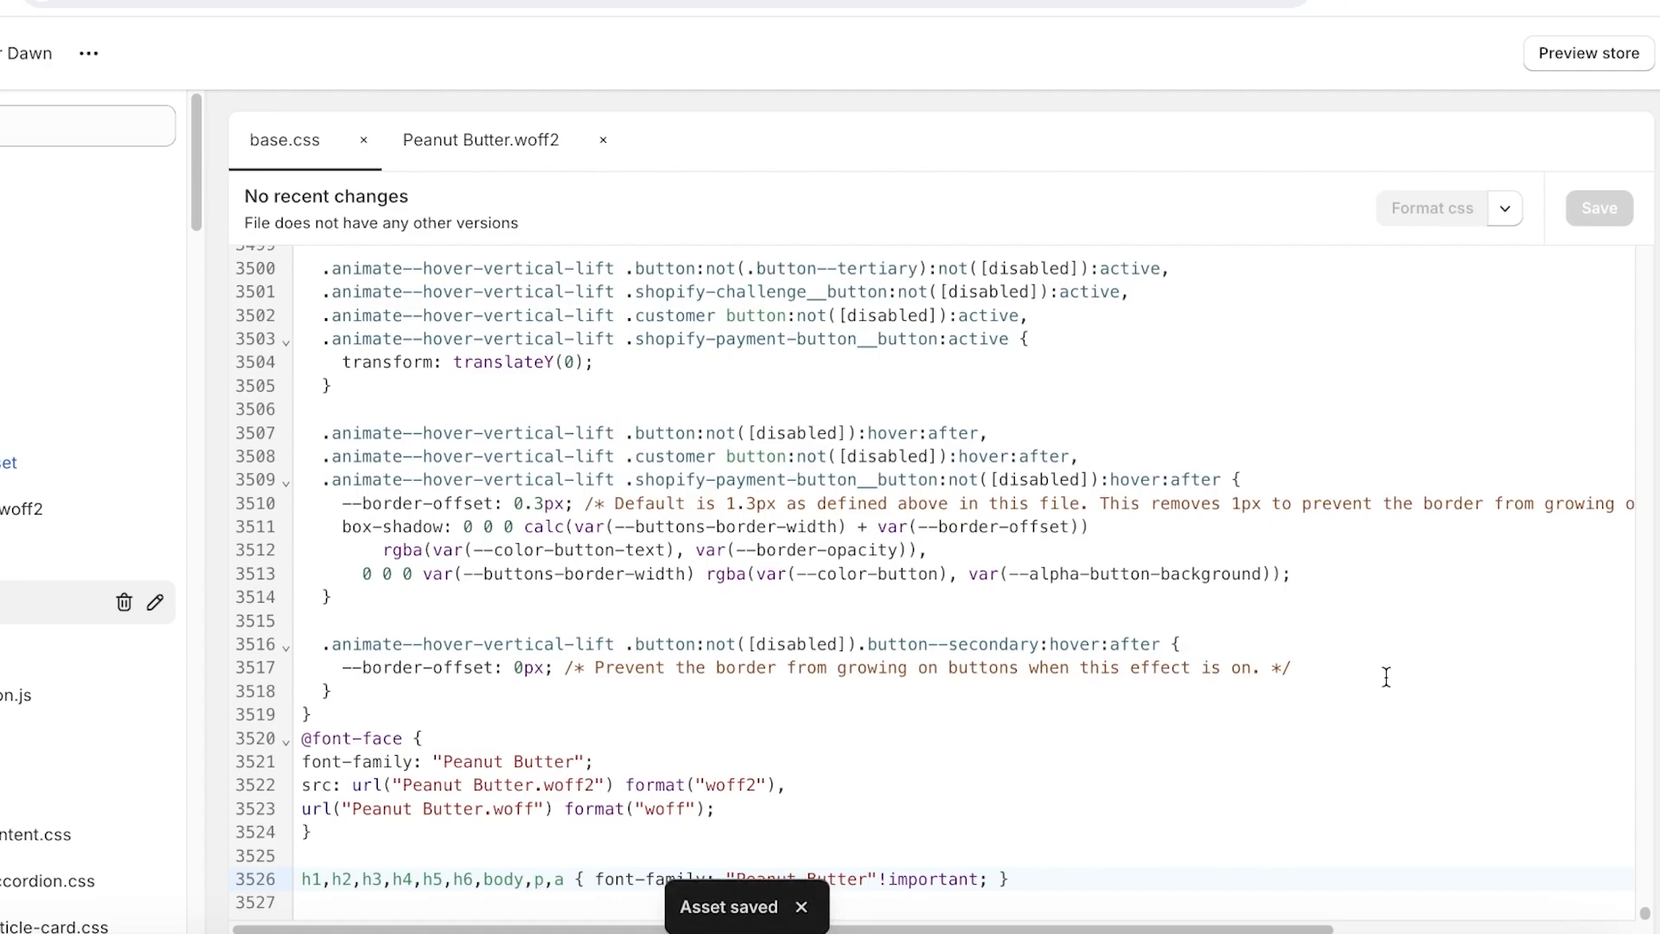
mouse_move(1589, 53)
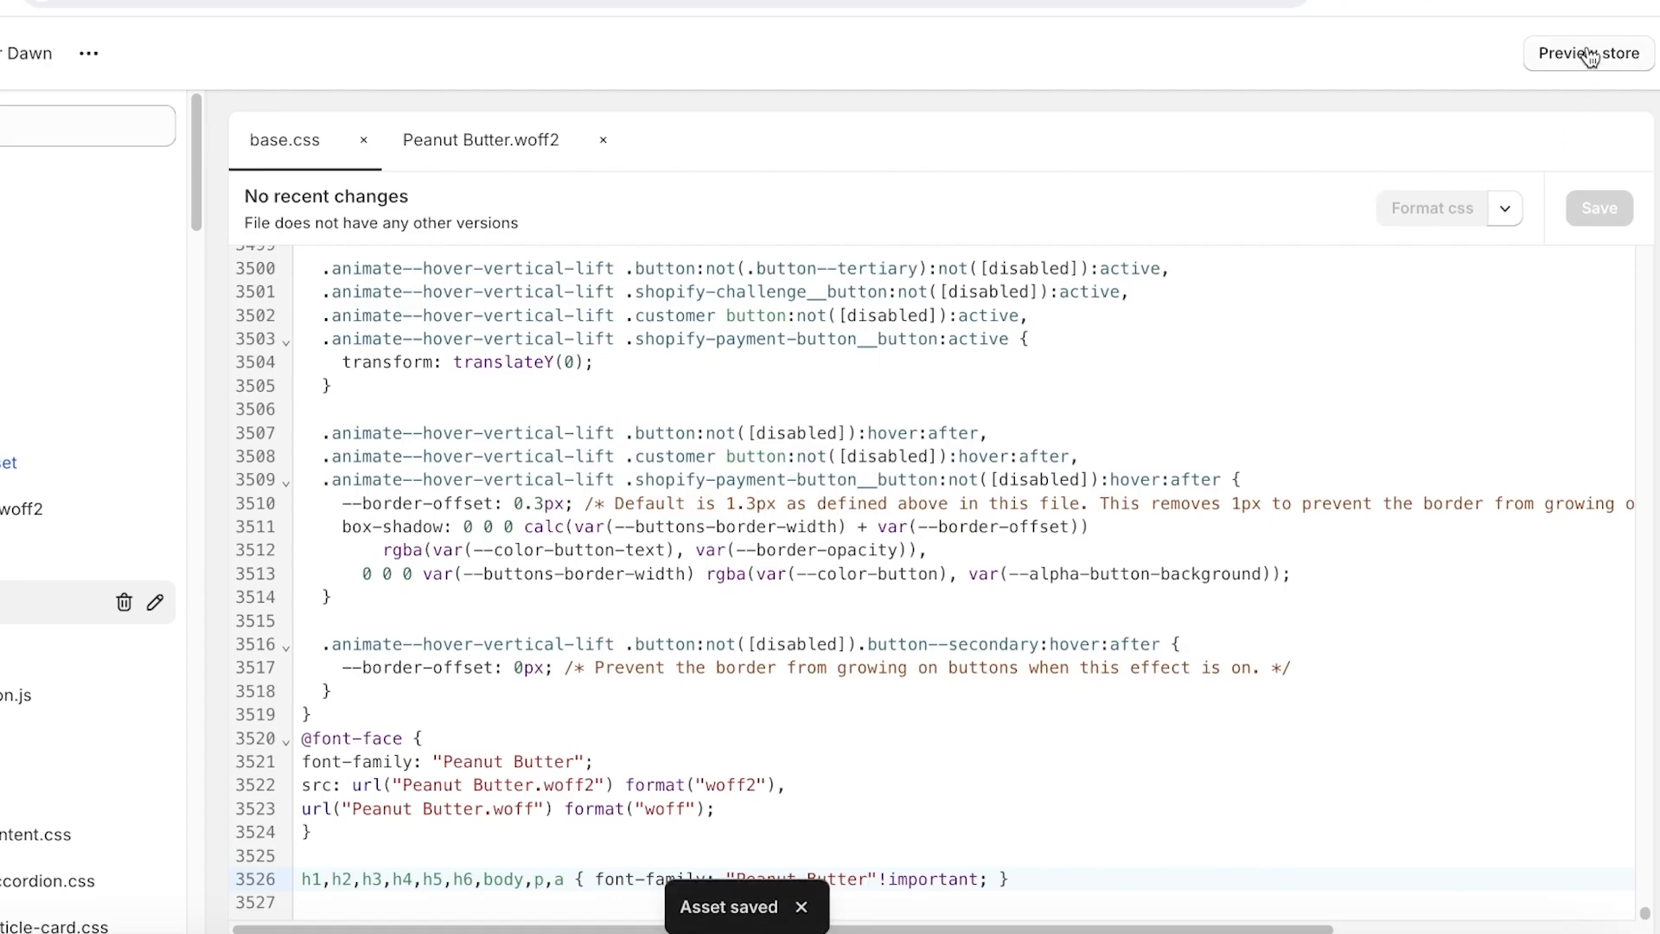
Preview the store and scroll through the homepage and live storefront showing Peanut Butter
click(1587, 54)
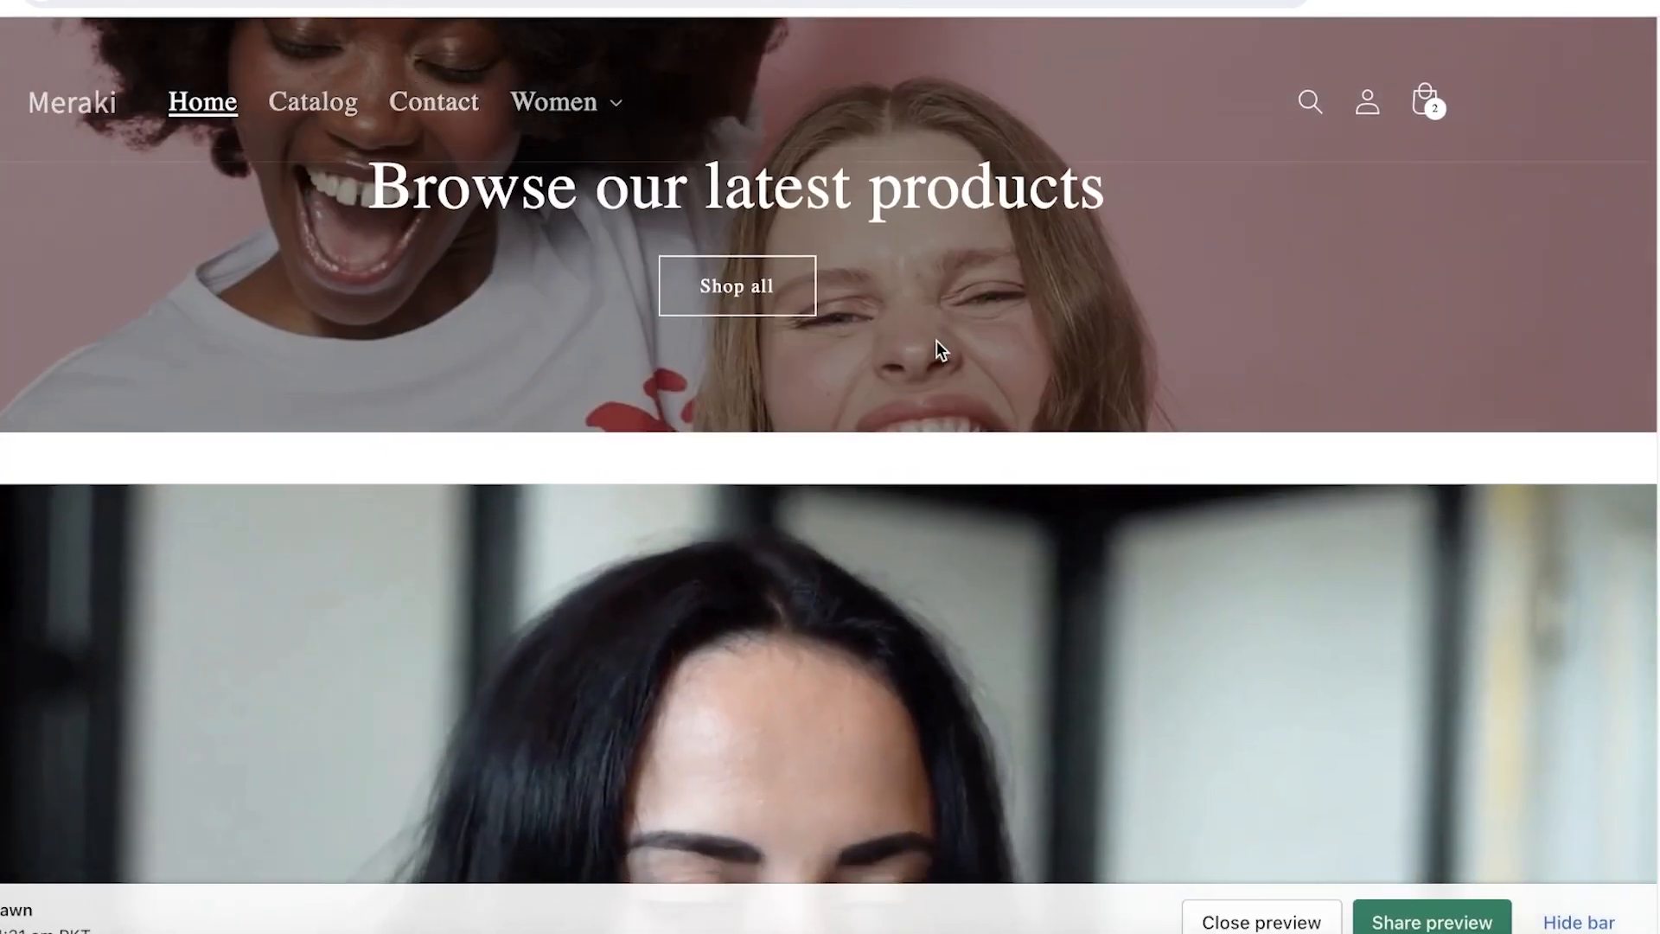
scroll(down, 3)
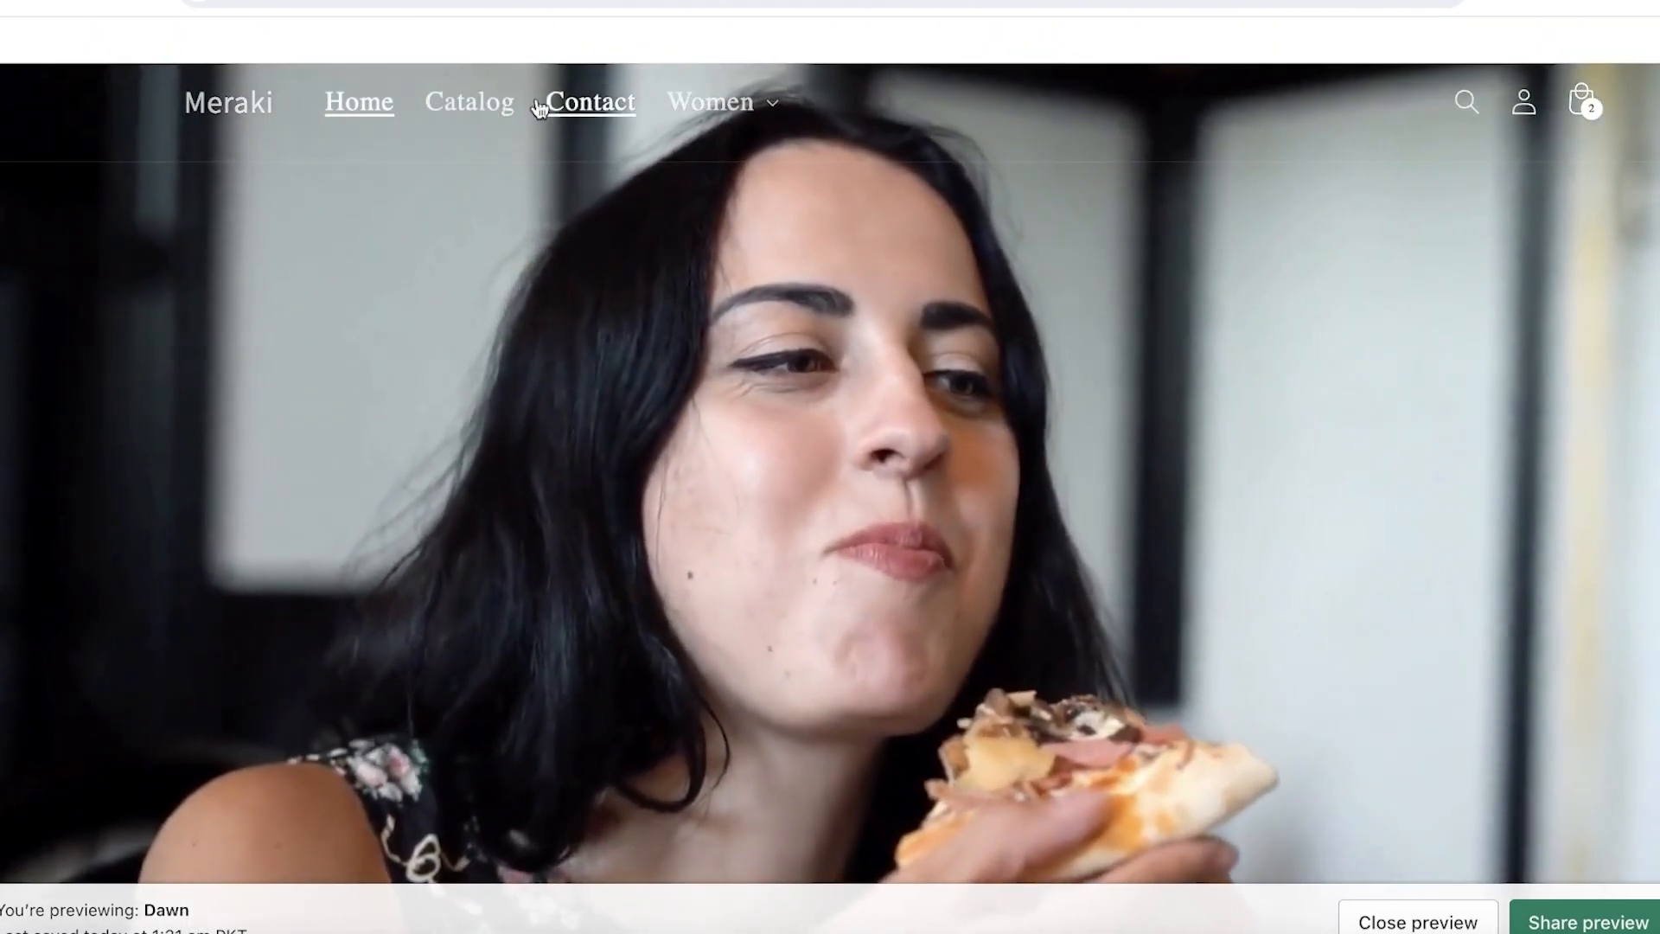
click(467, 102)
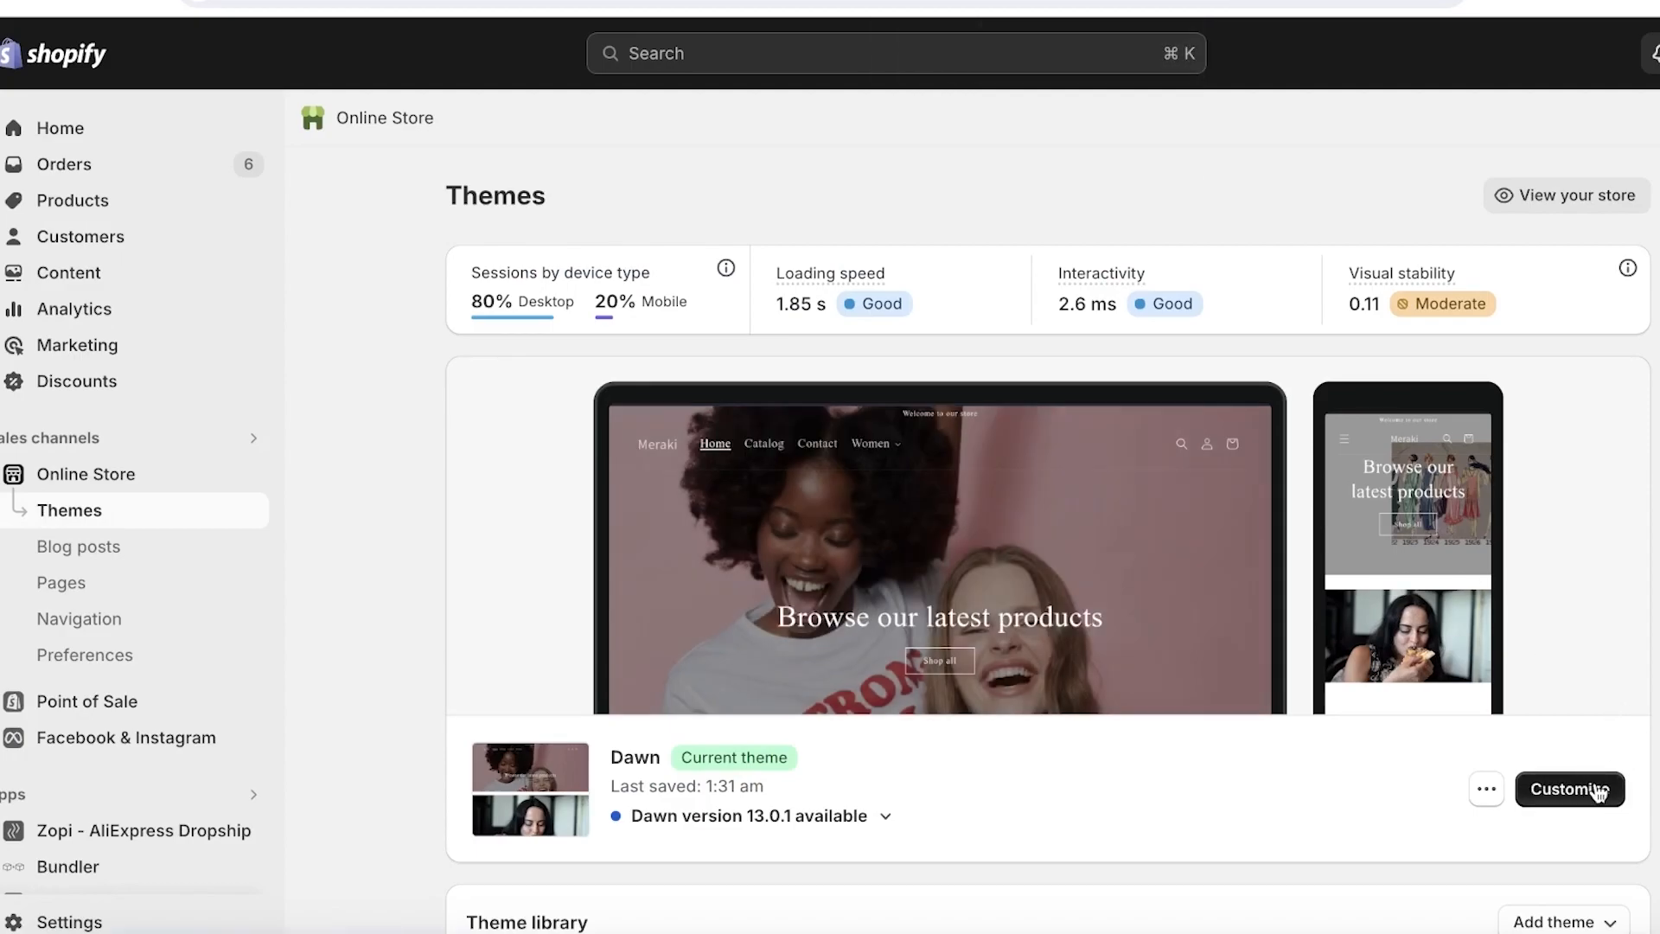
mouse_move(1567, 790)
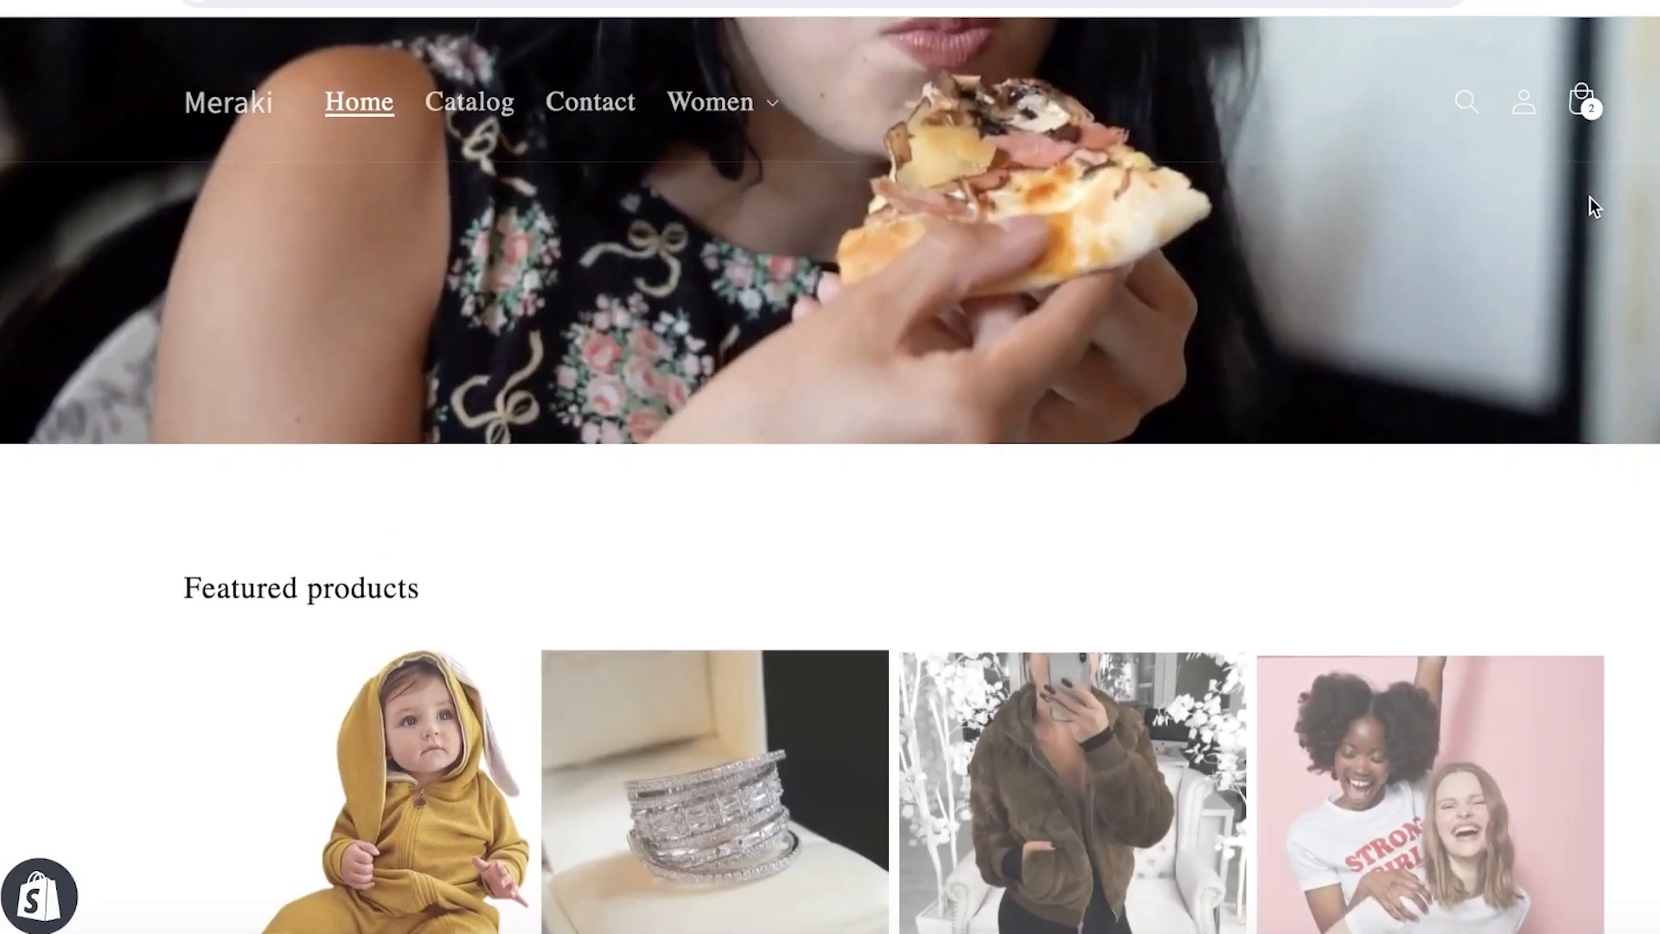
scroll(down, 3)
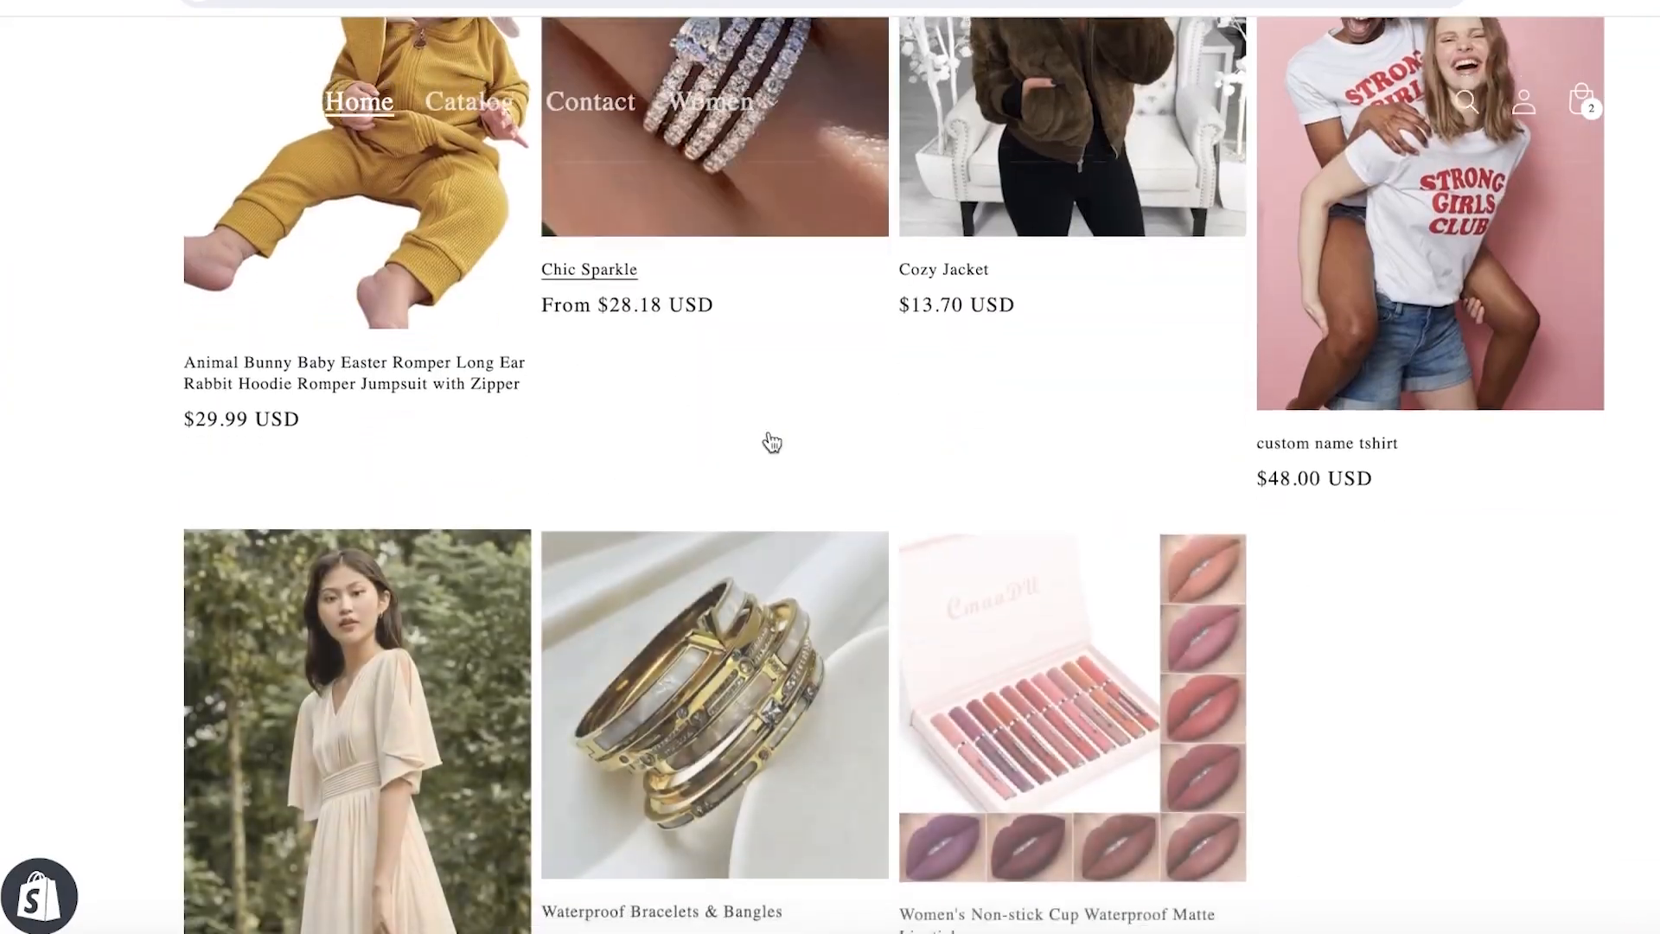
scroll(down, 3)
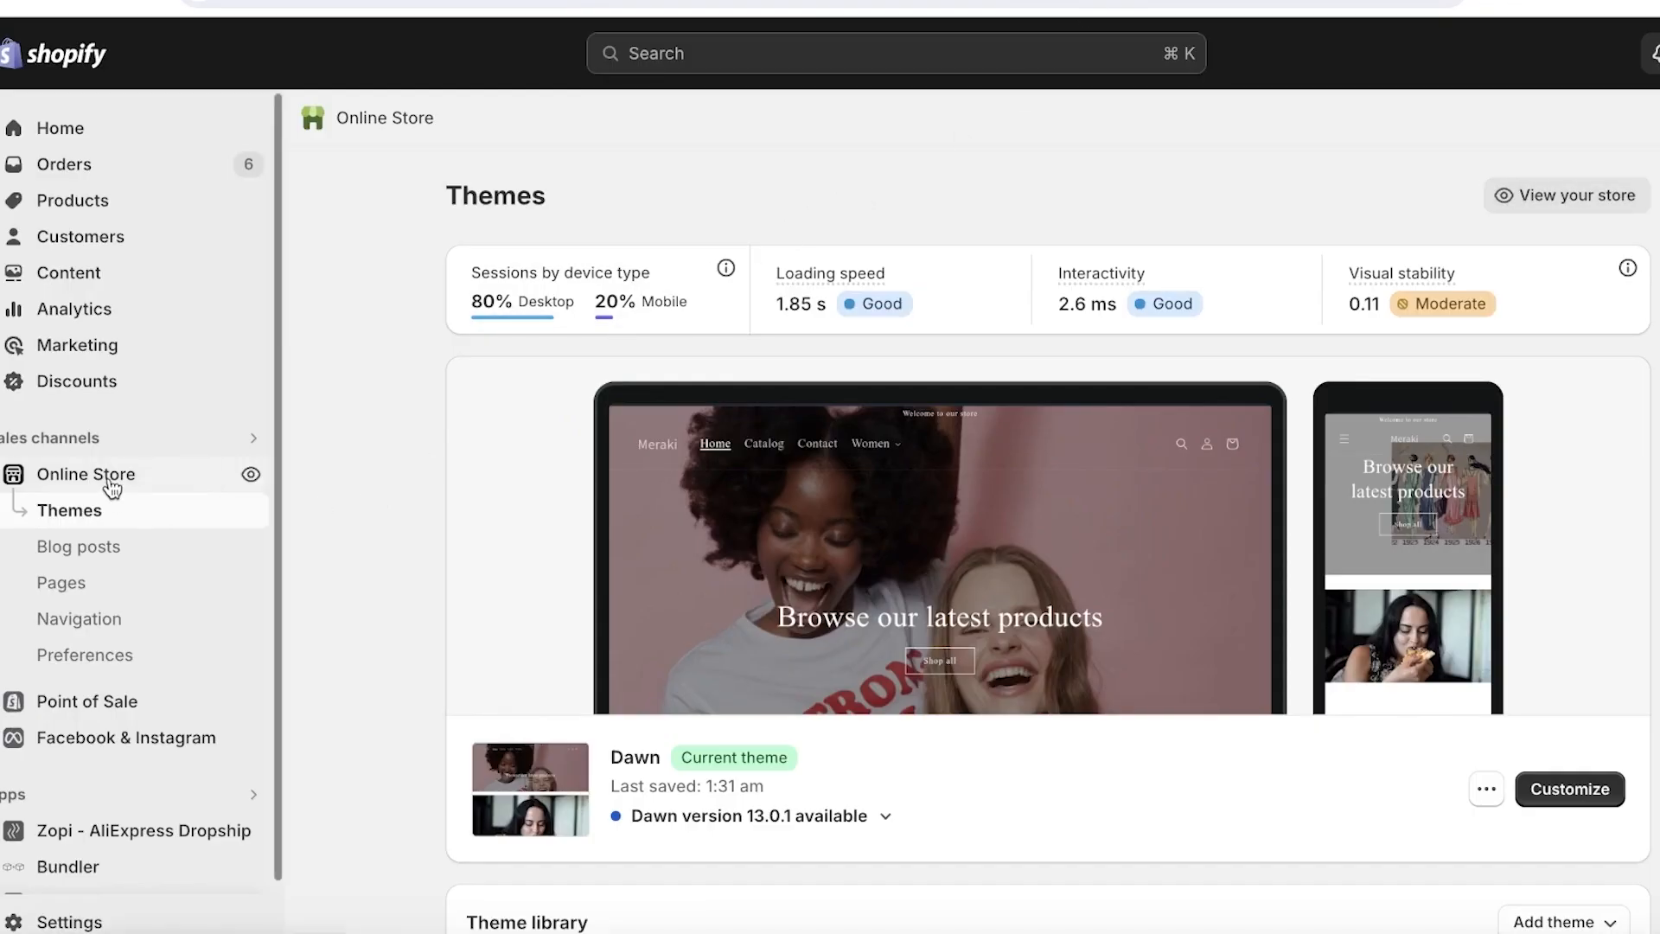
Customize the Dawn theme and select the 'Browse our latest products' heading block
click(1566, 194)
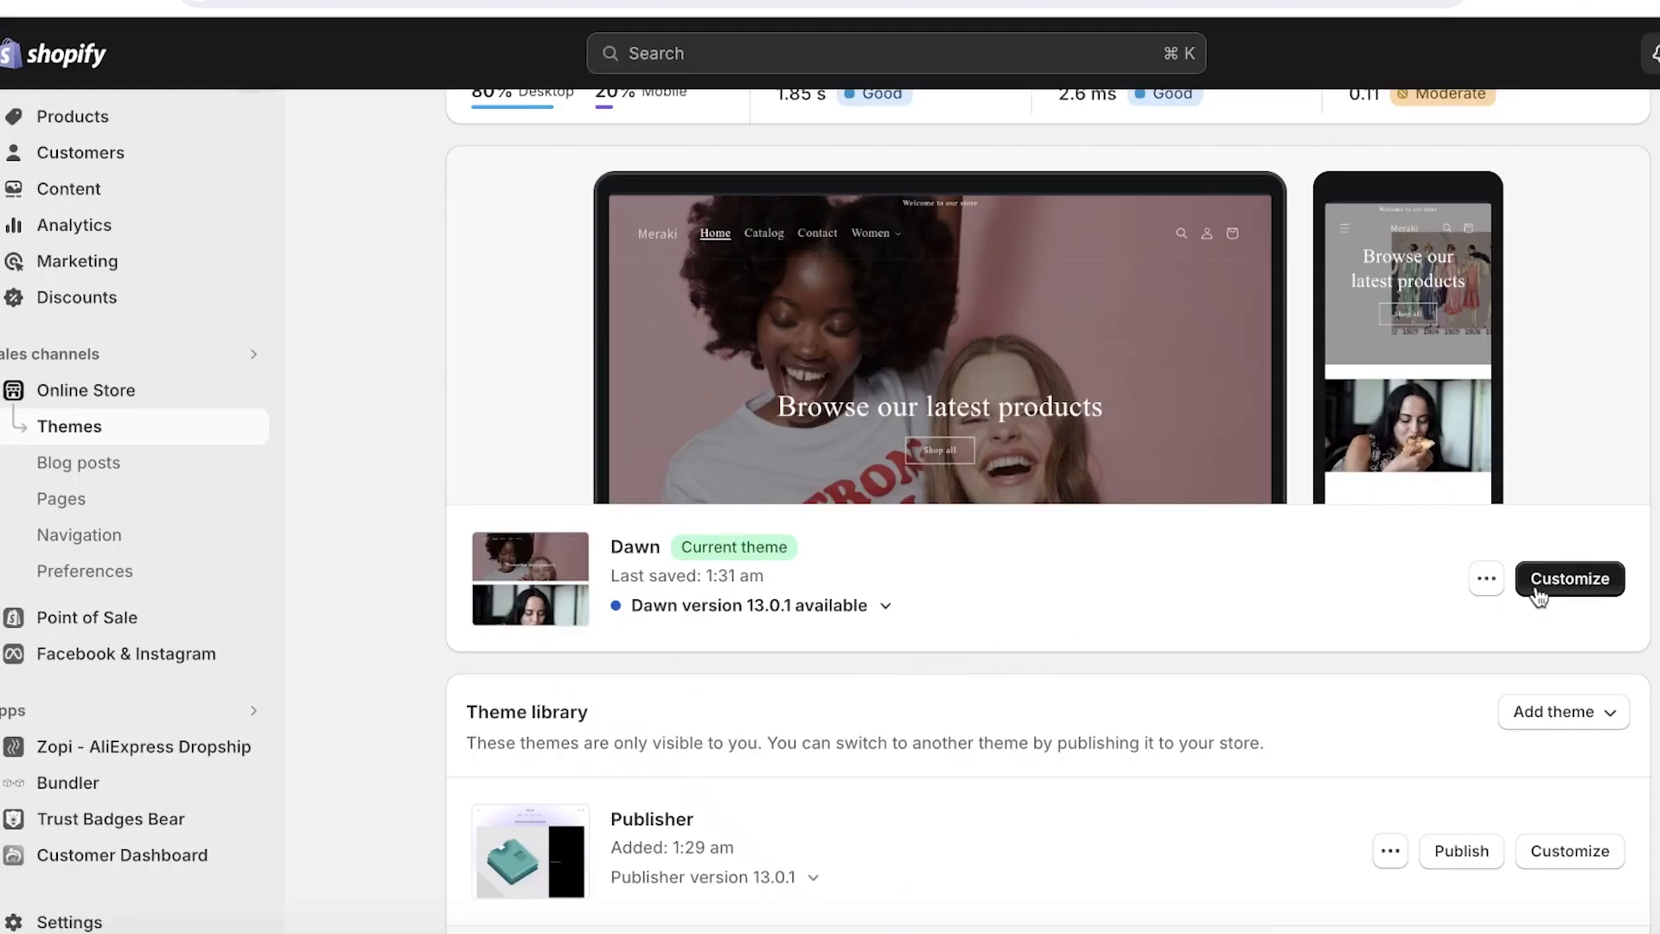
click(1570, 578)
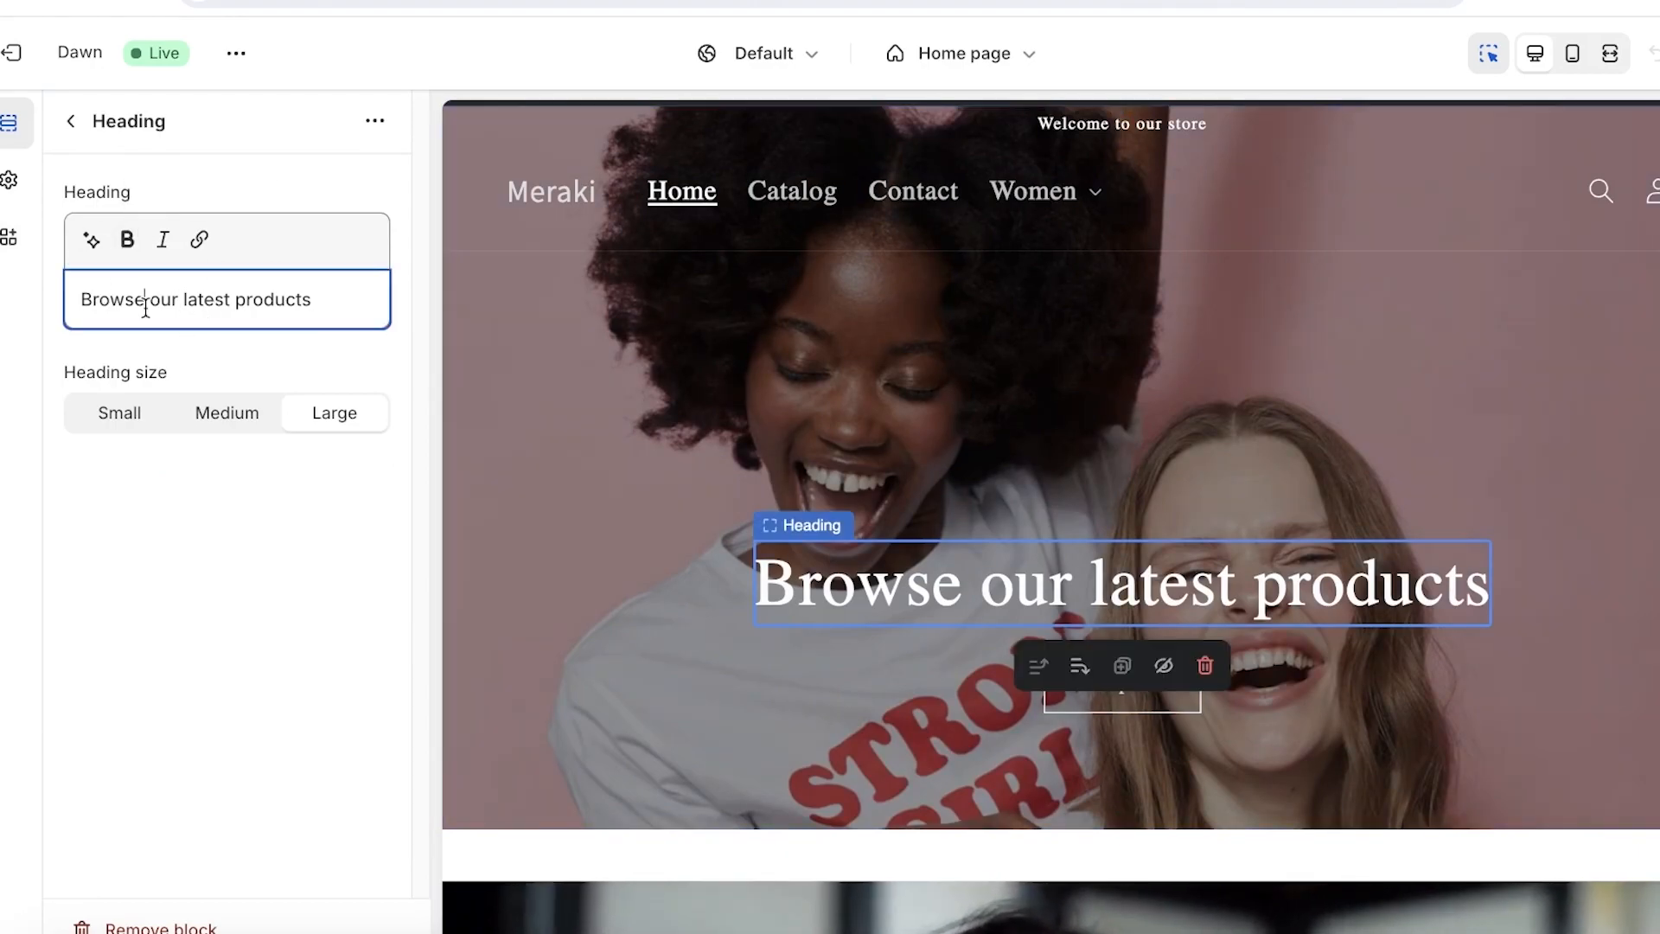
click(374, 120)
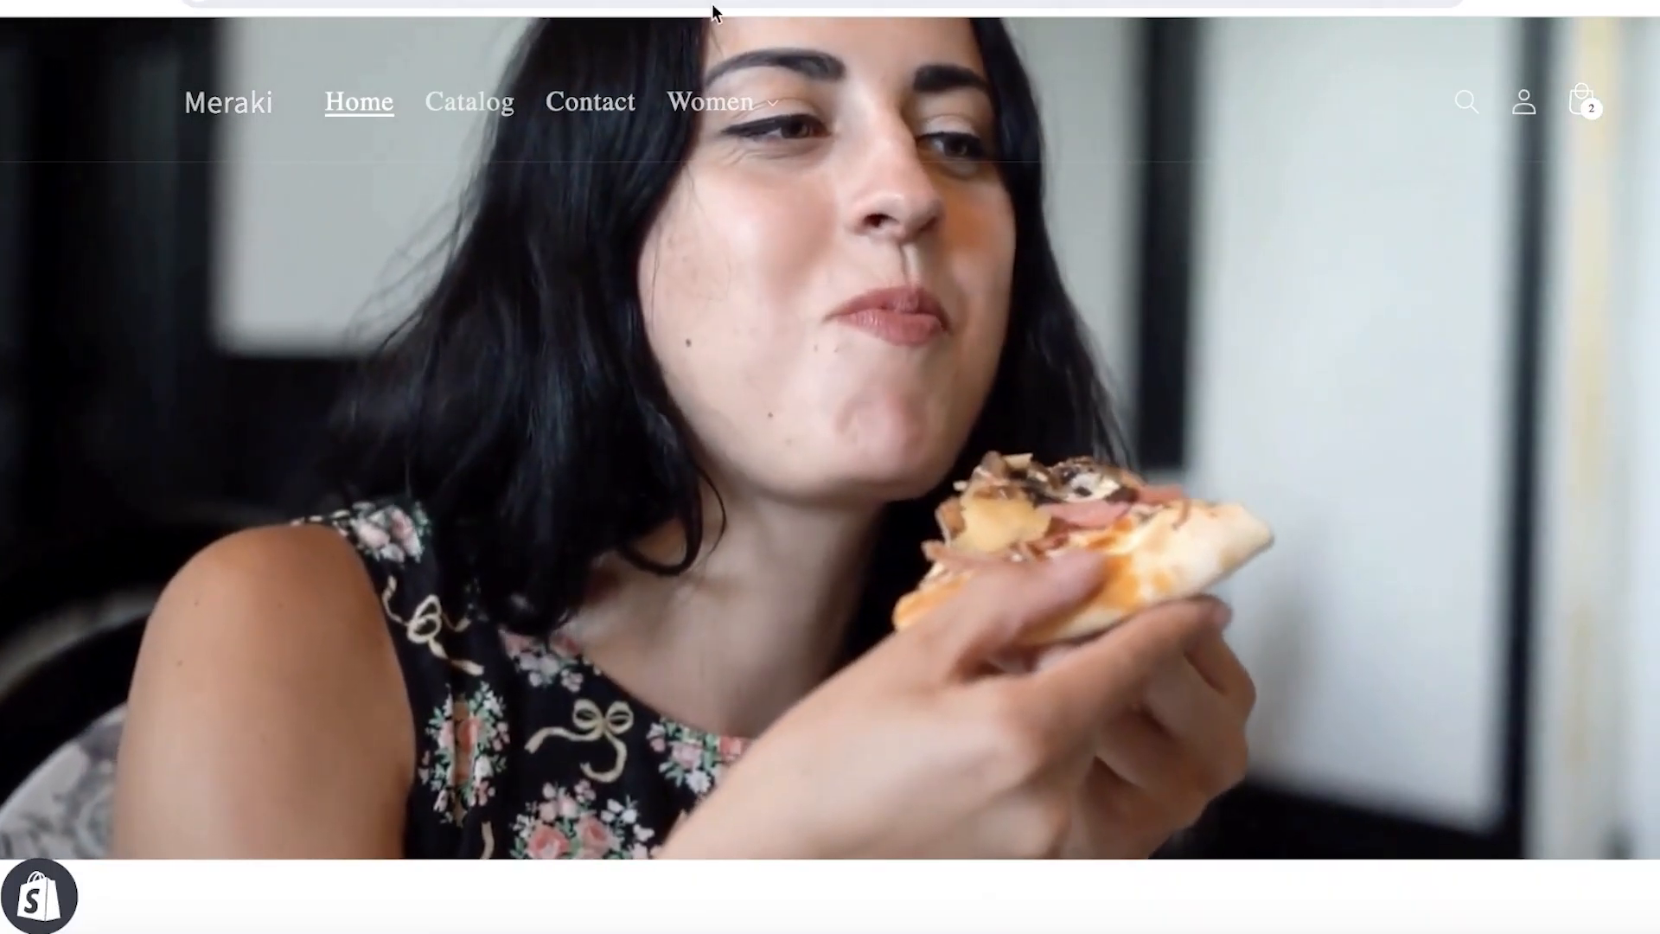
scroll(down, 3)
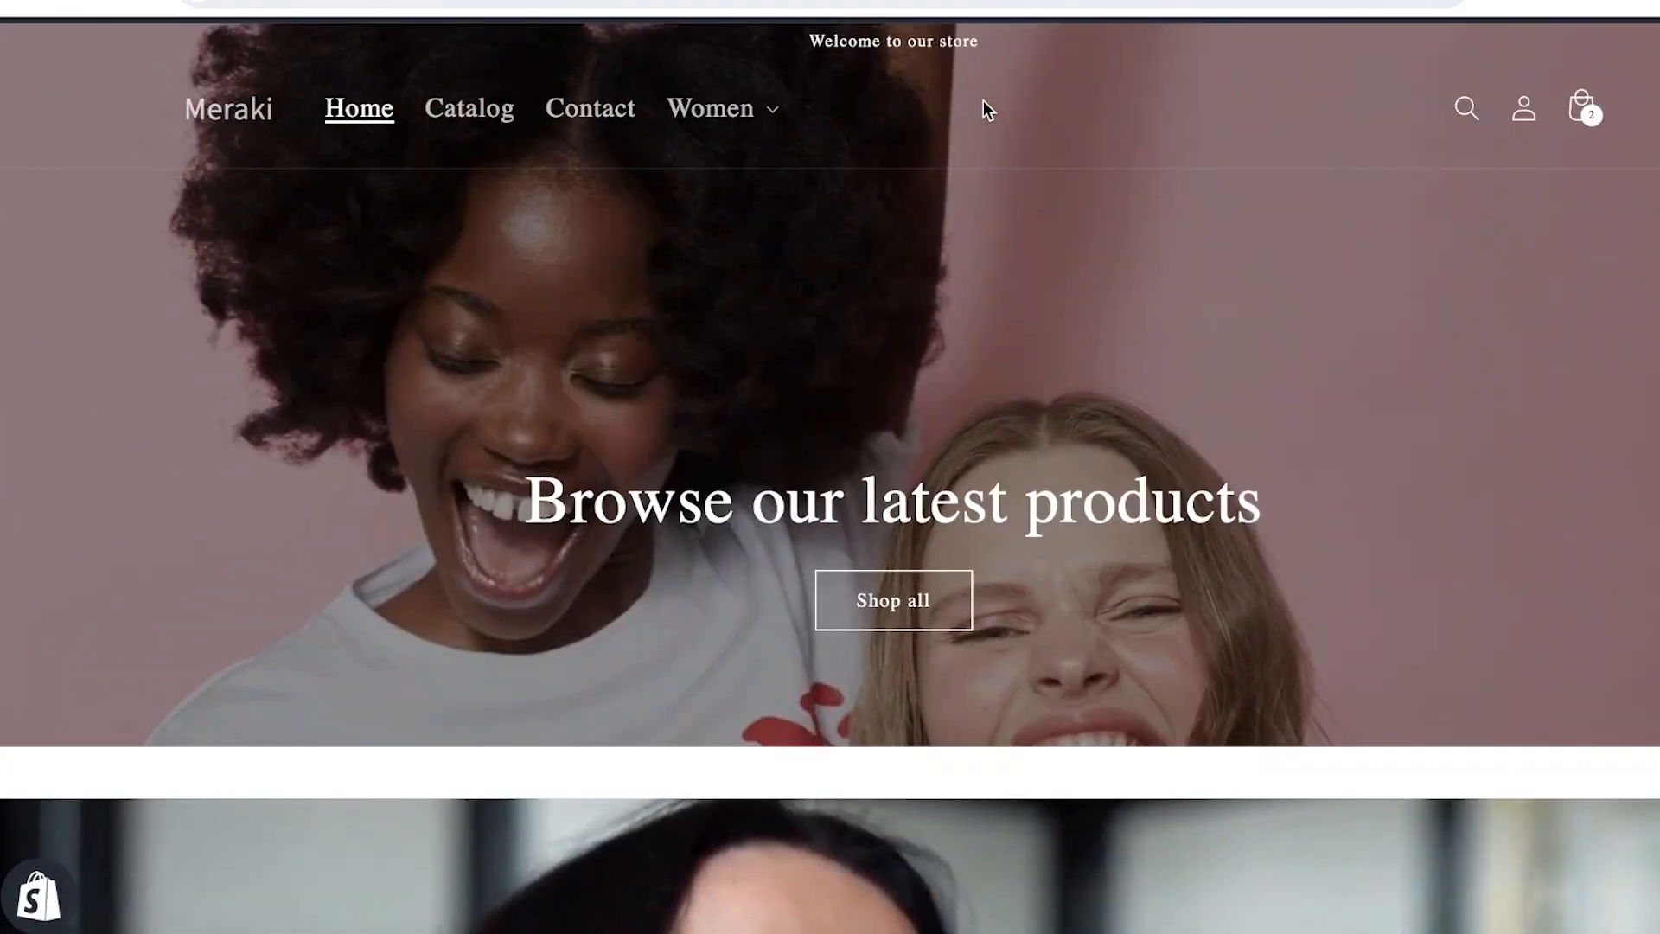
click(709, 108)
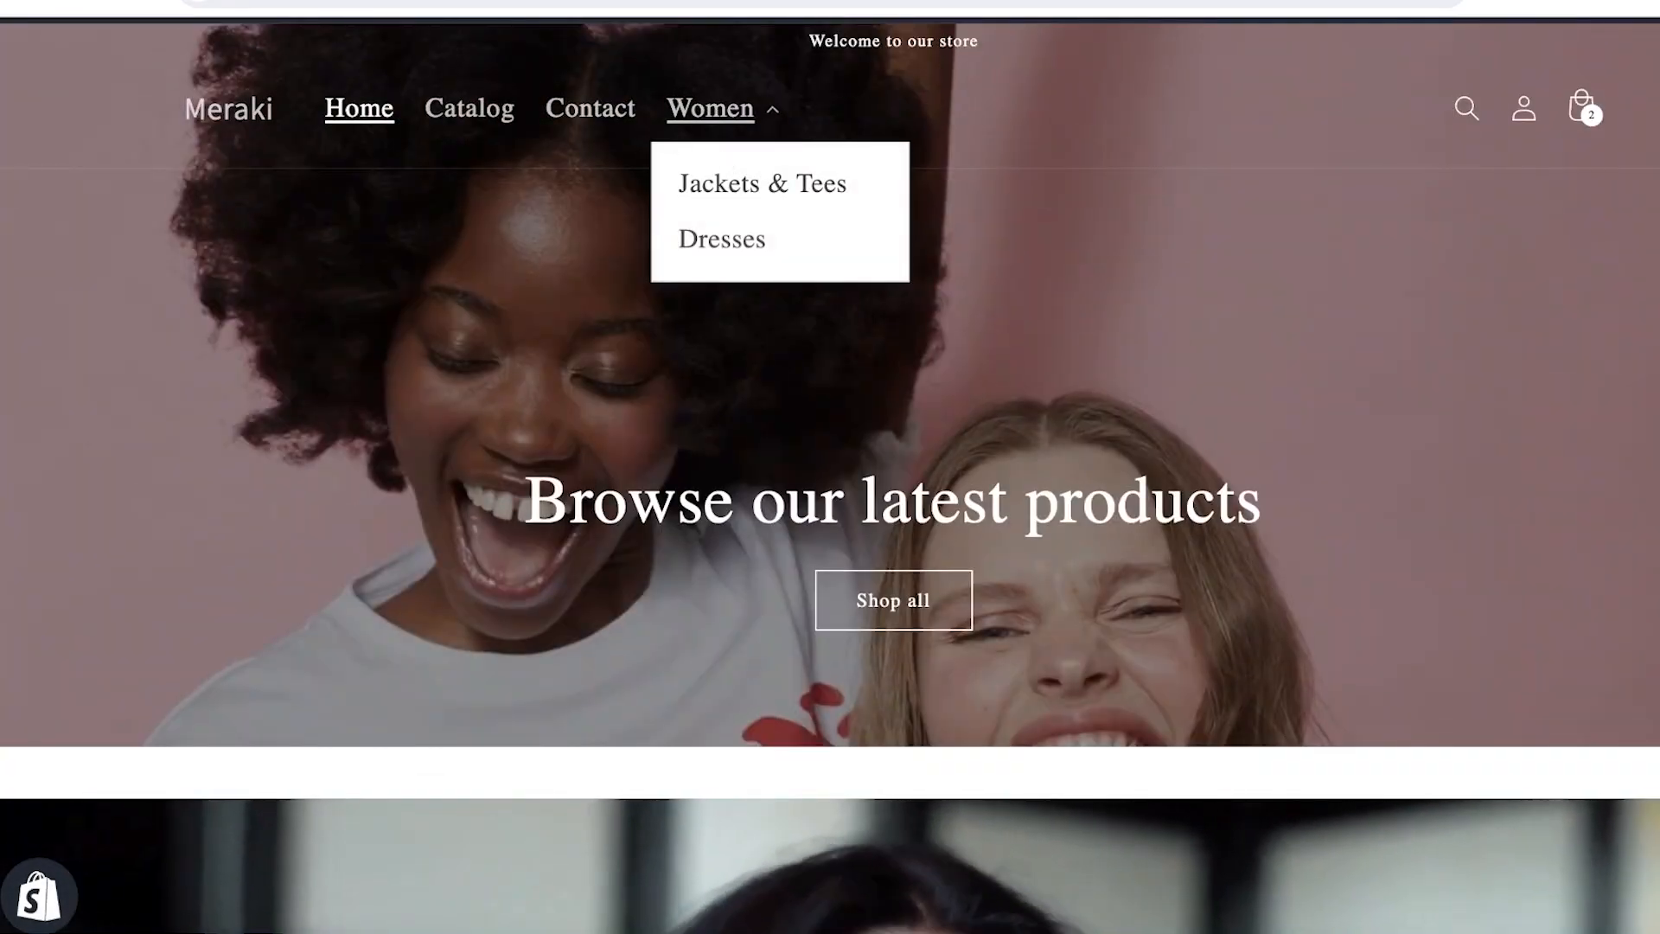
click(762, 183)
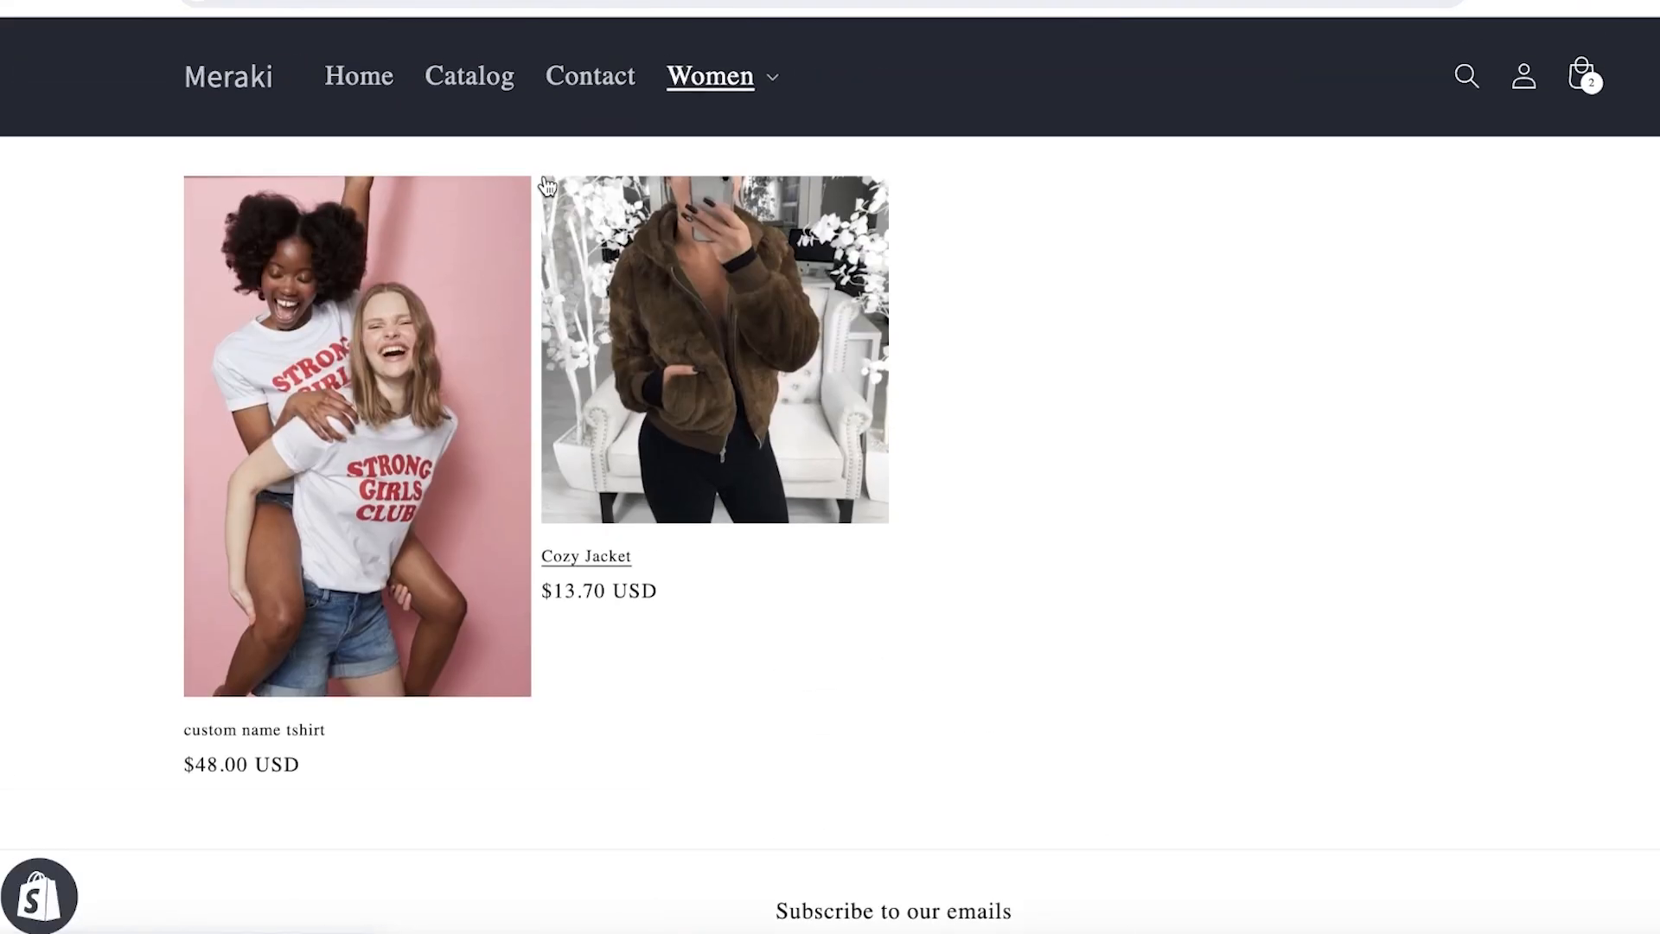
scroll(up, 3)
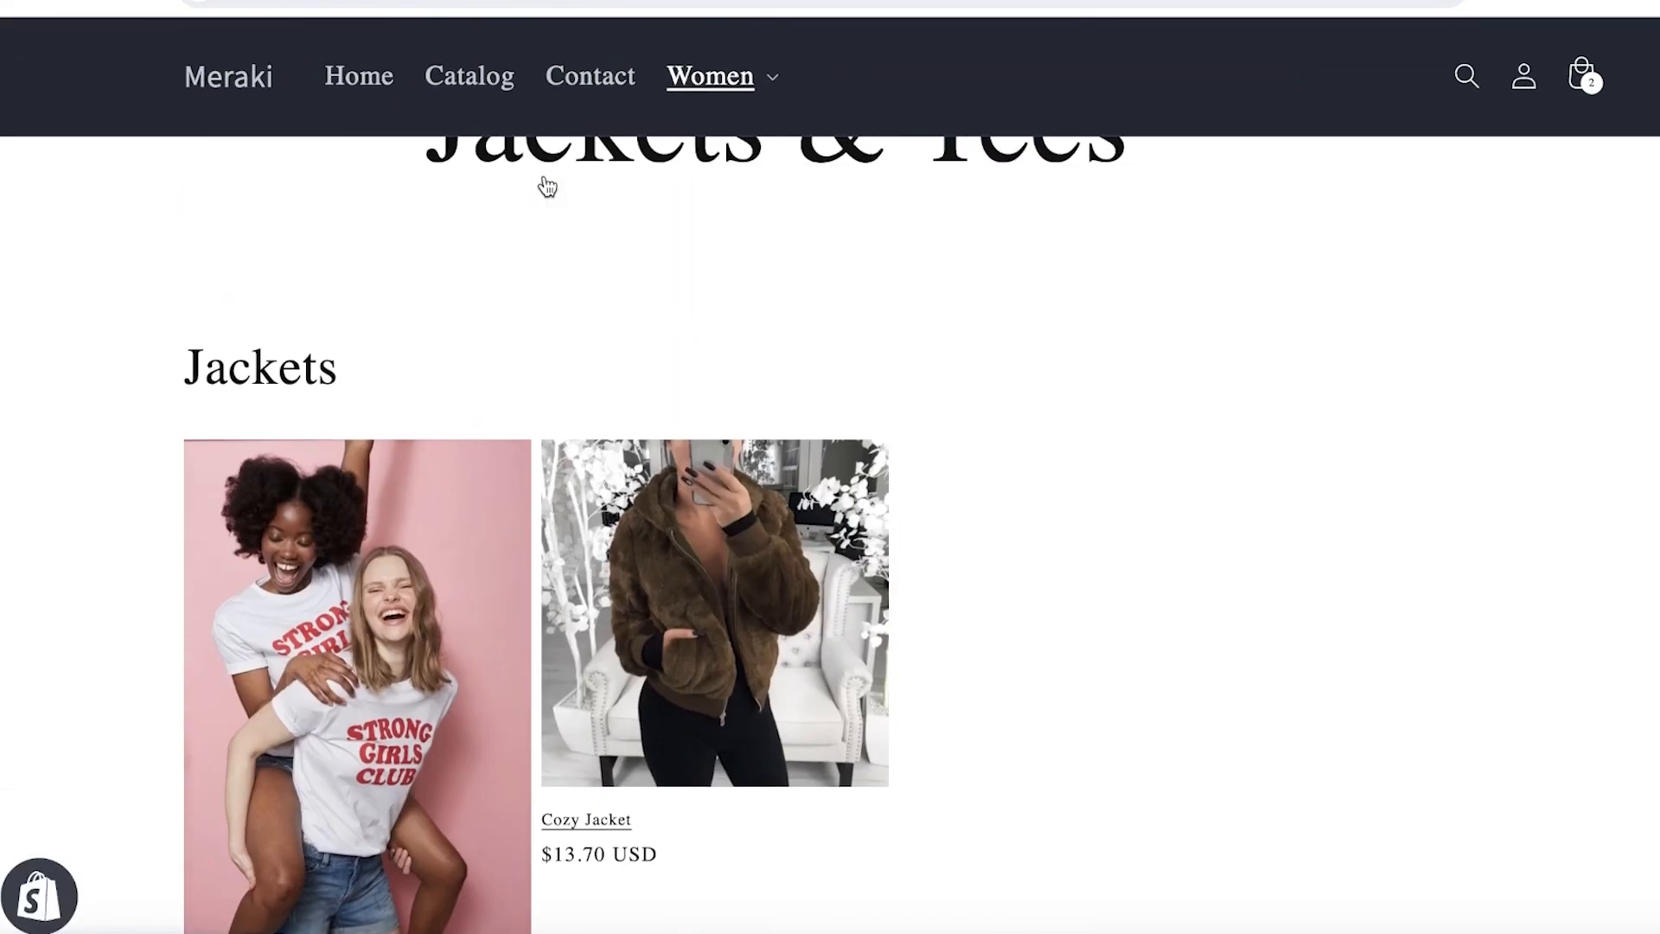
scroll(down, 3)
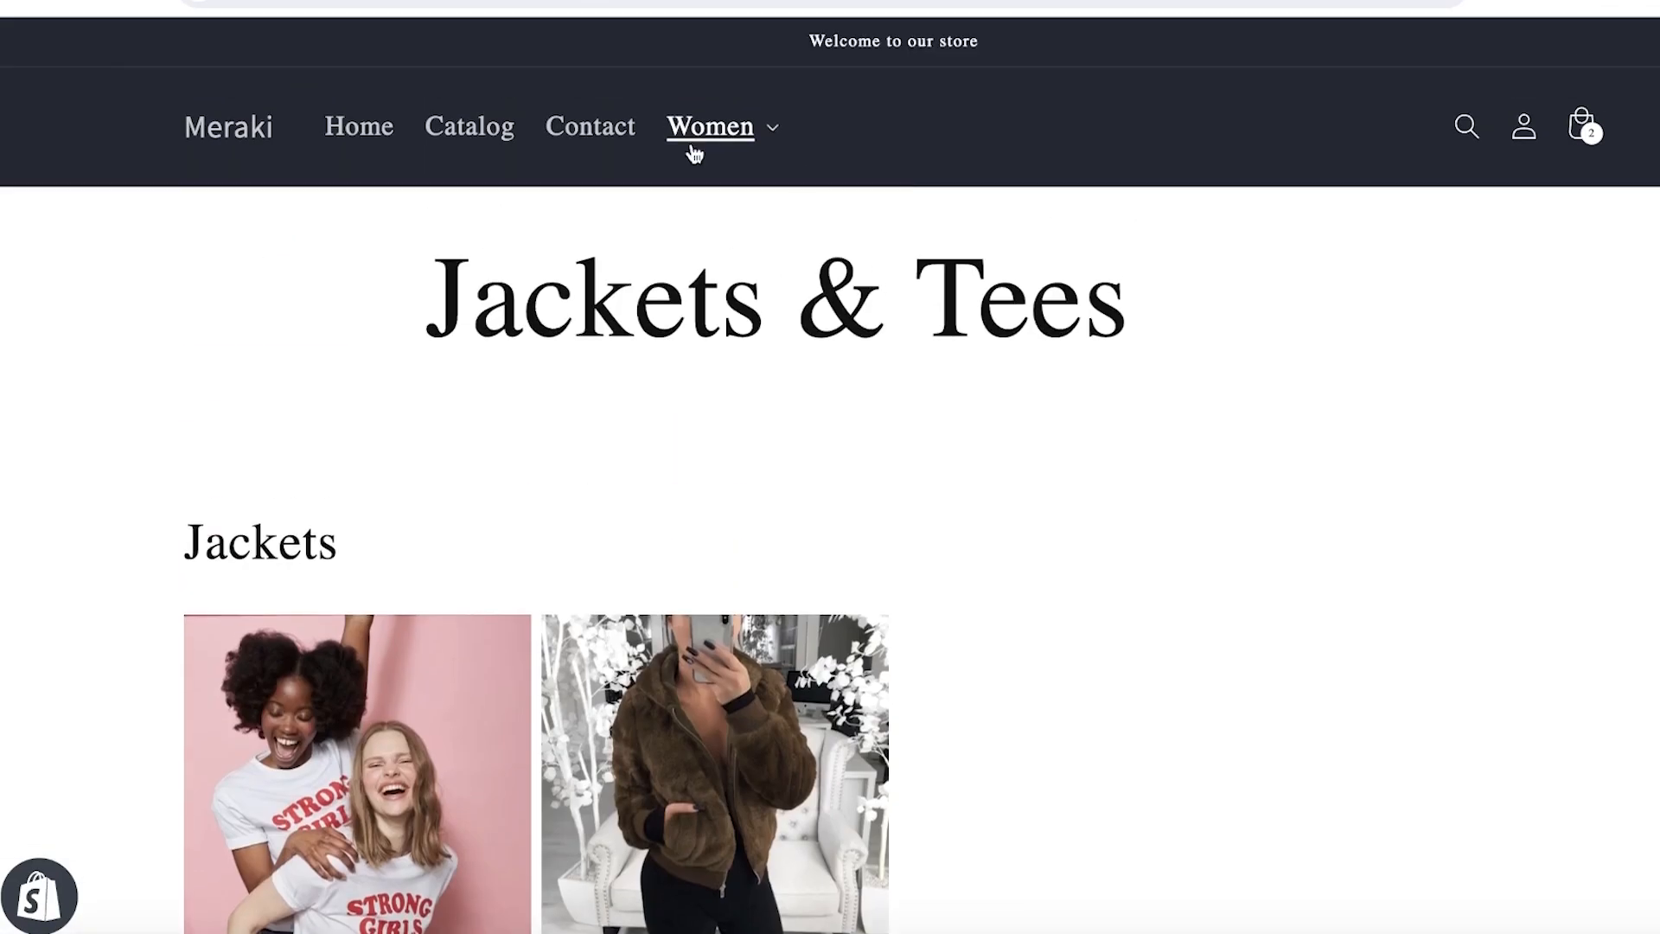
click(358, 108)
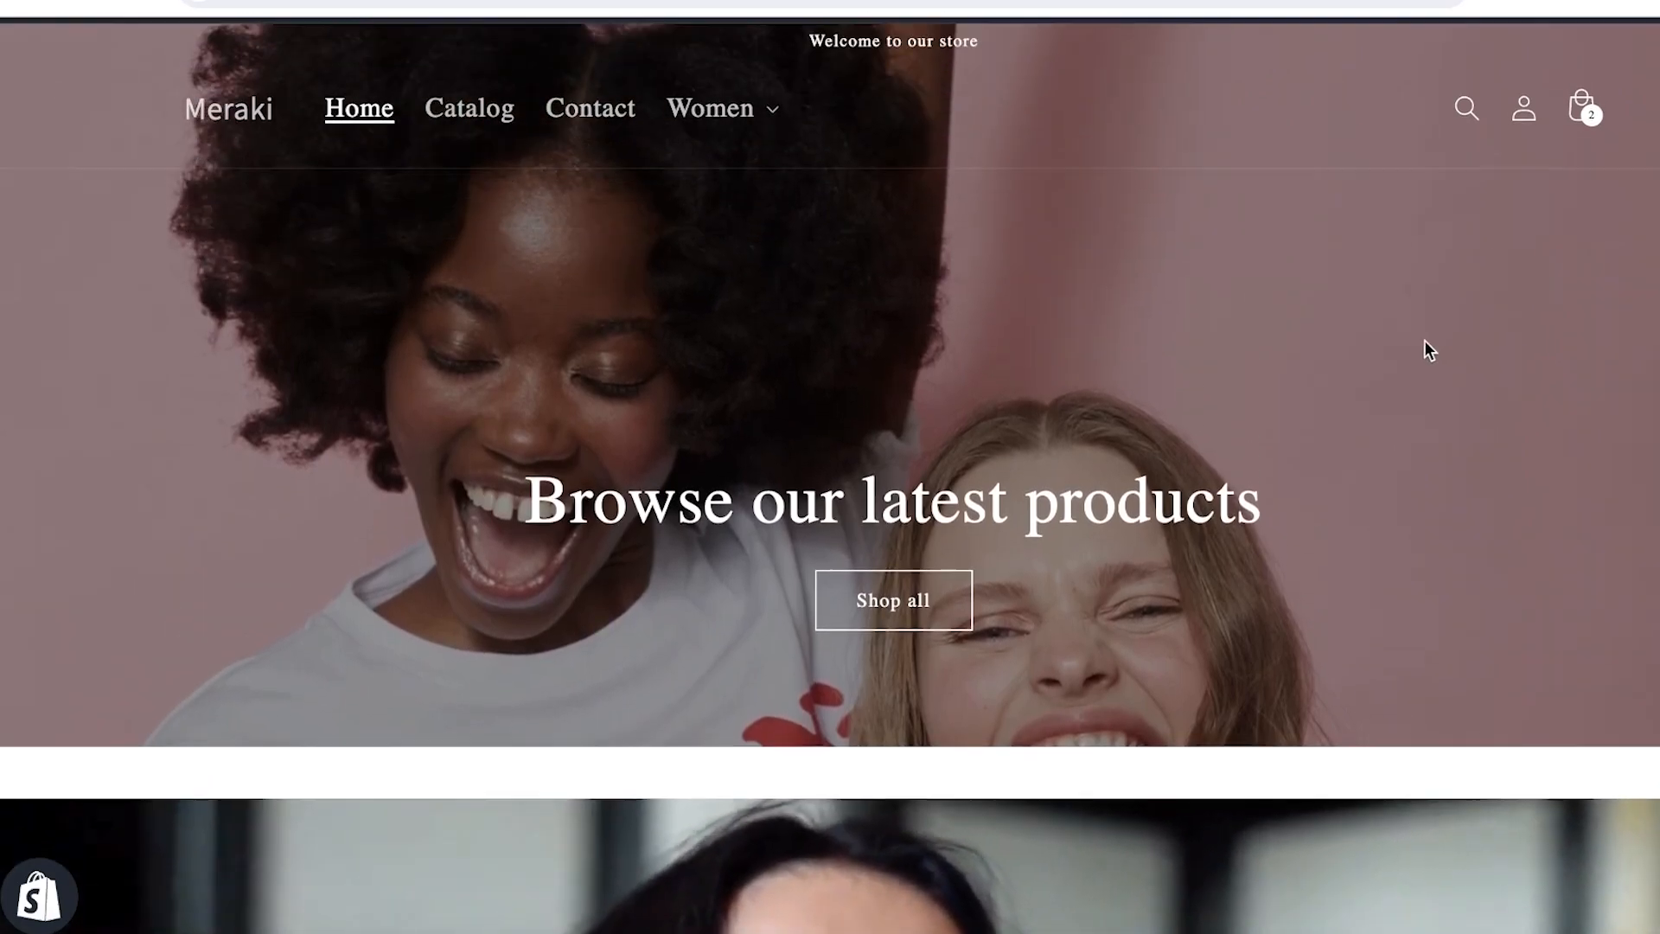
mouse_move(1376, 139)
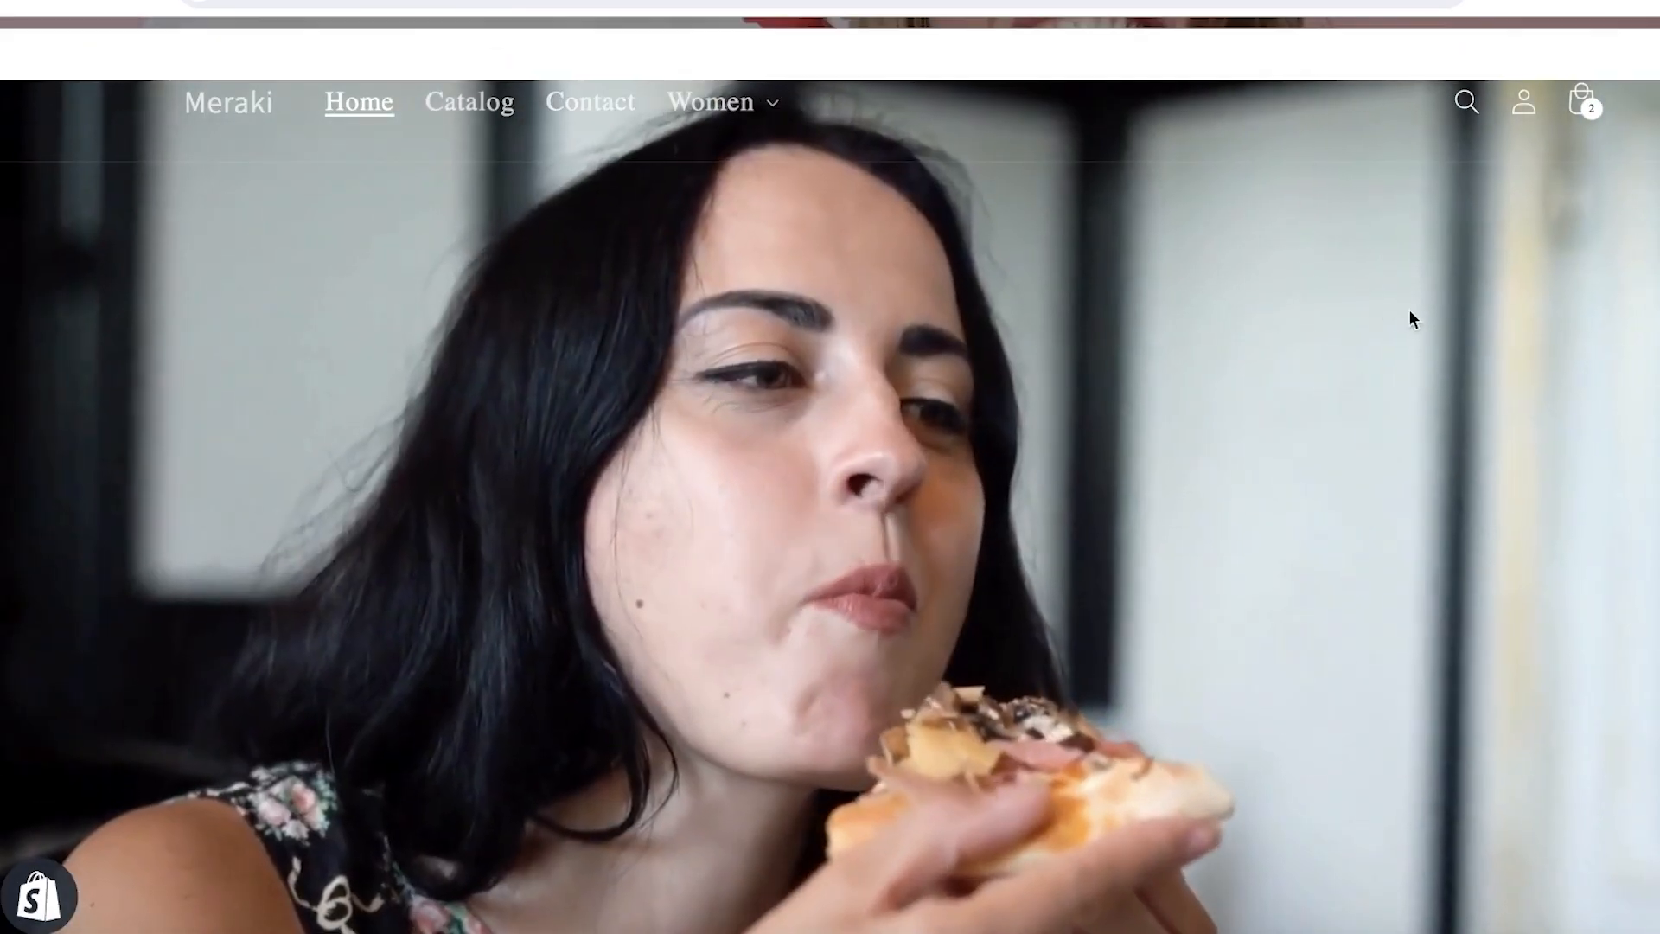
scroll(down, 3)
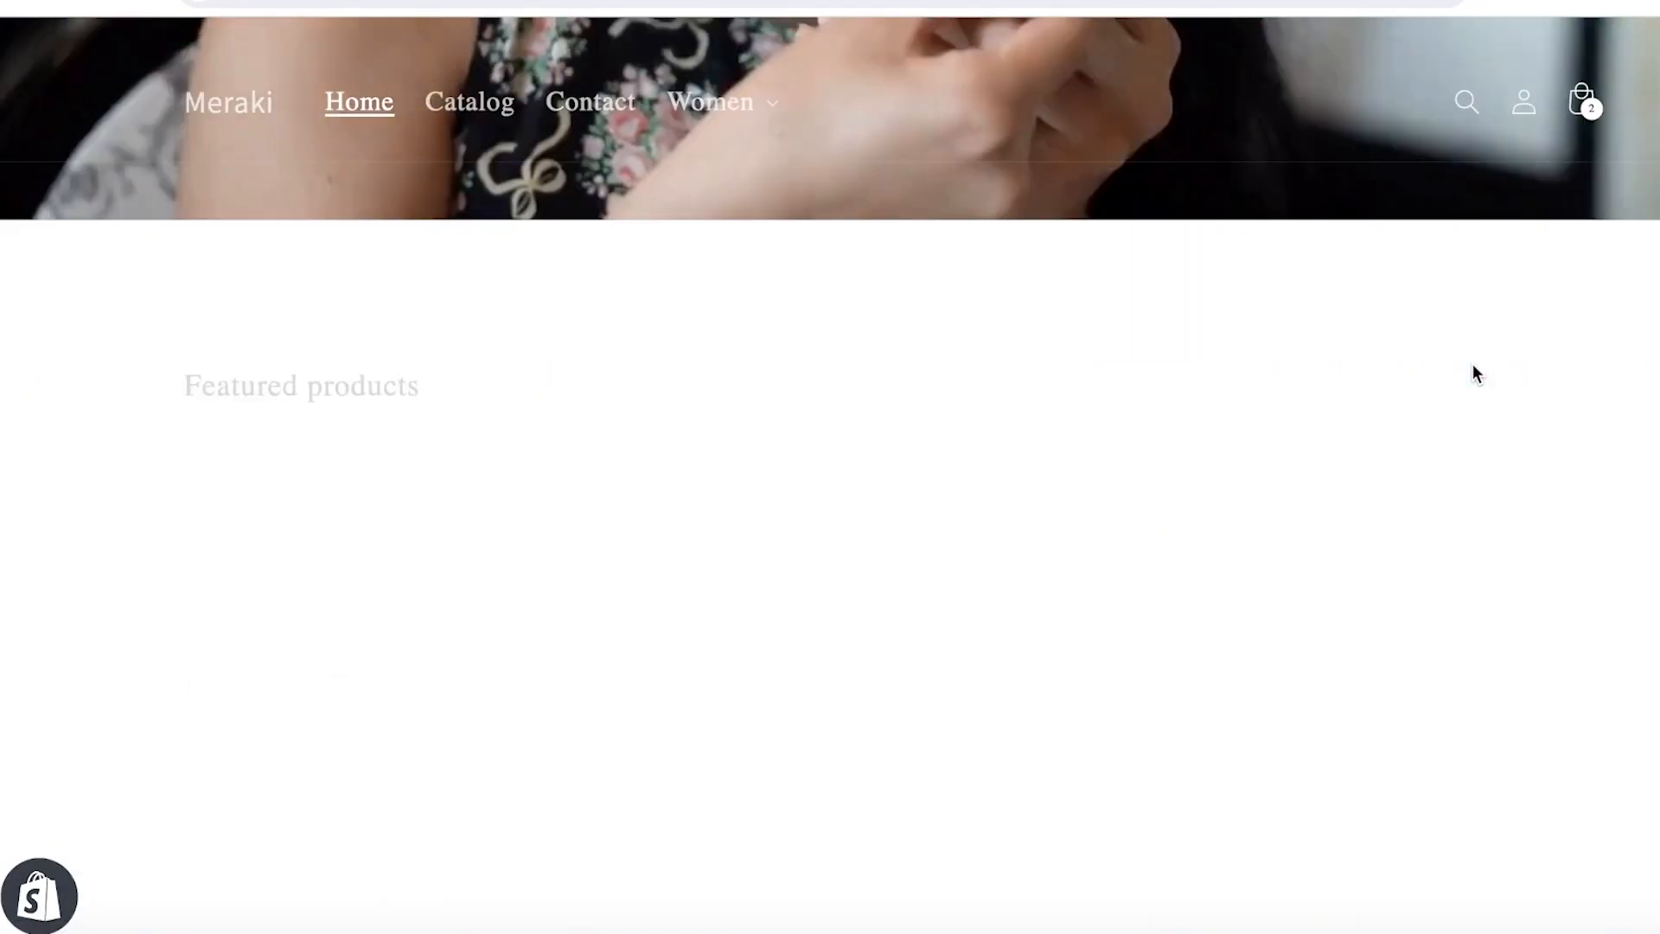
scroll(down, 3)
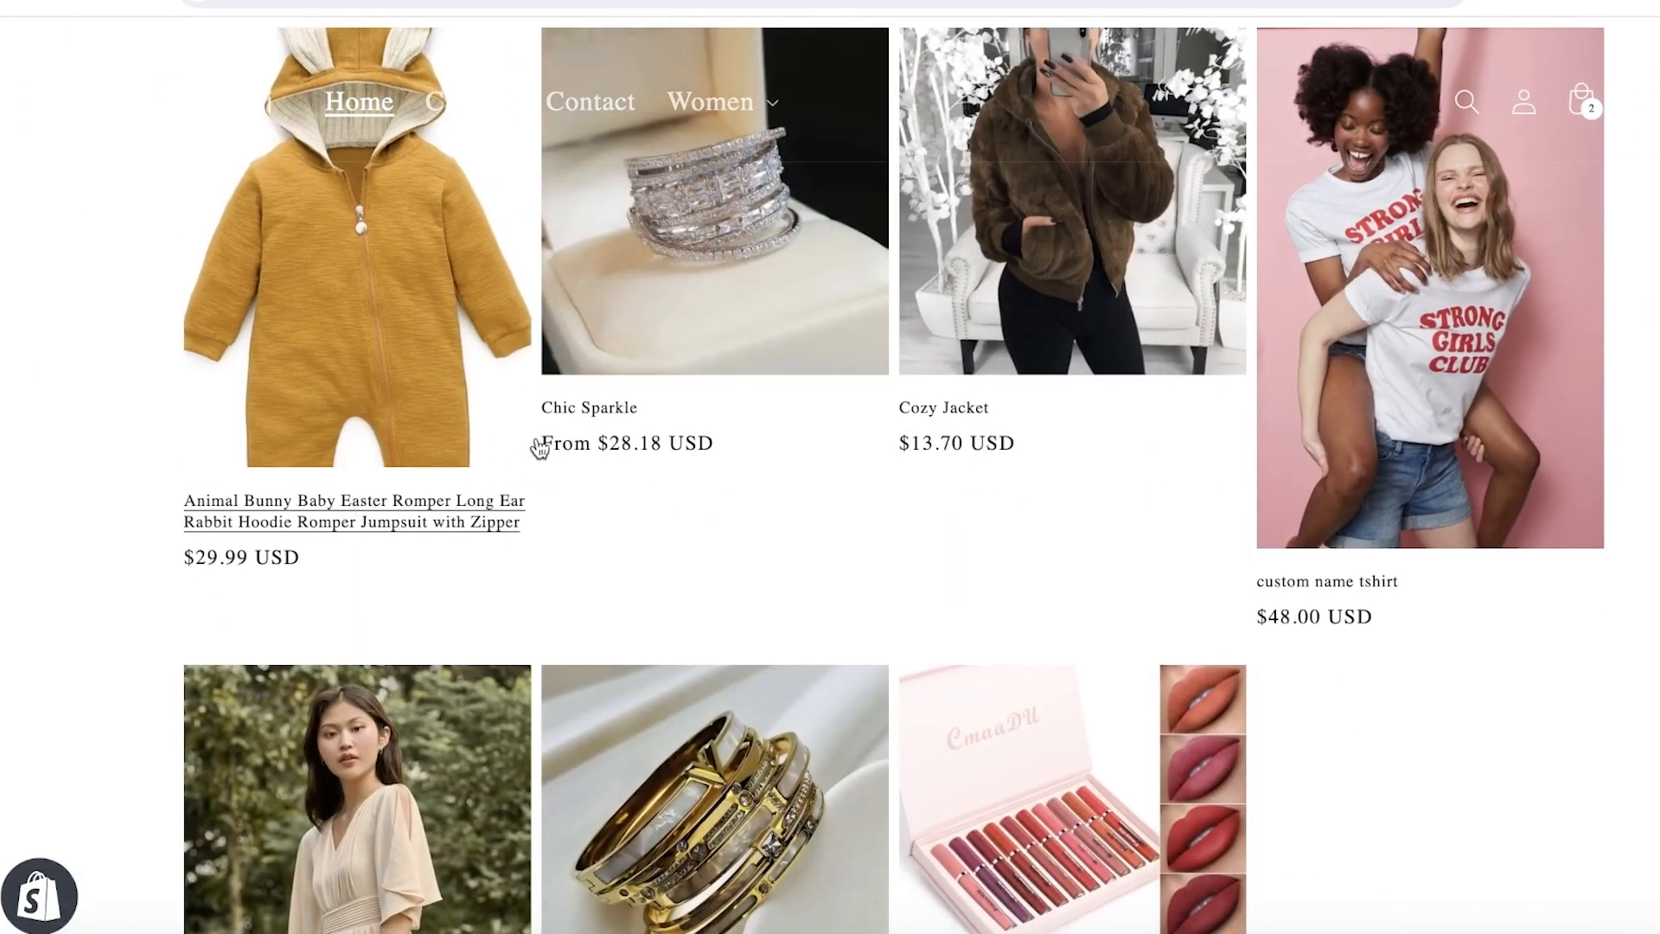
scroll(down, 3)
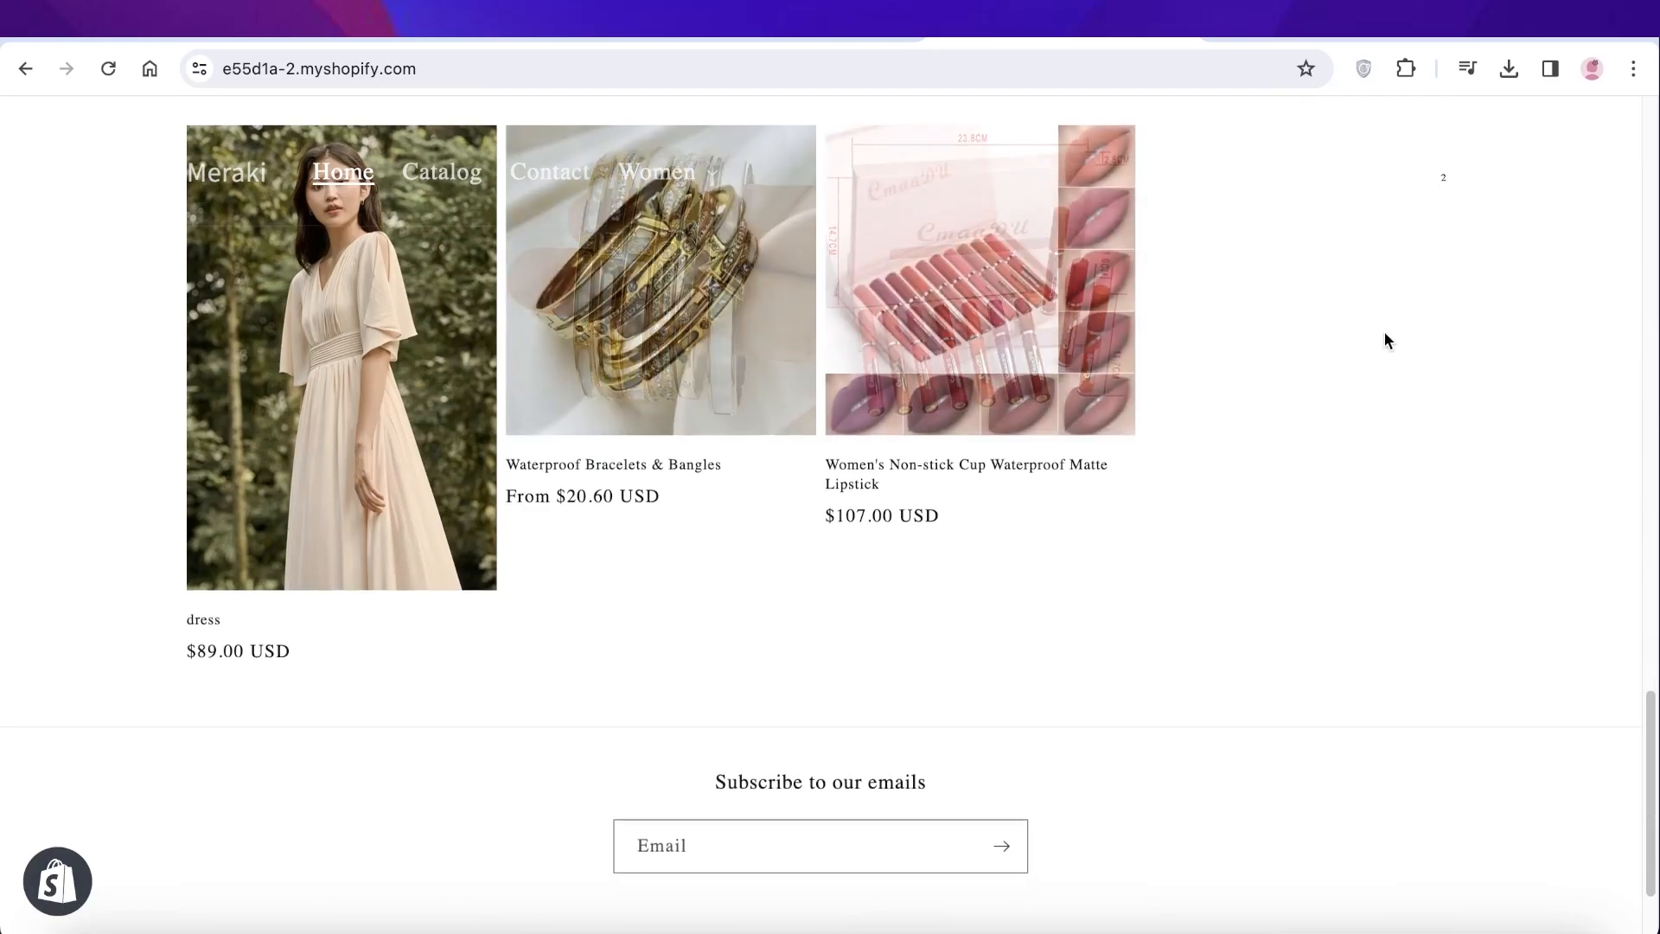